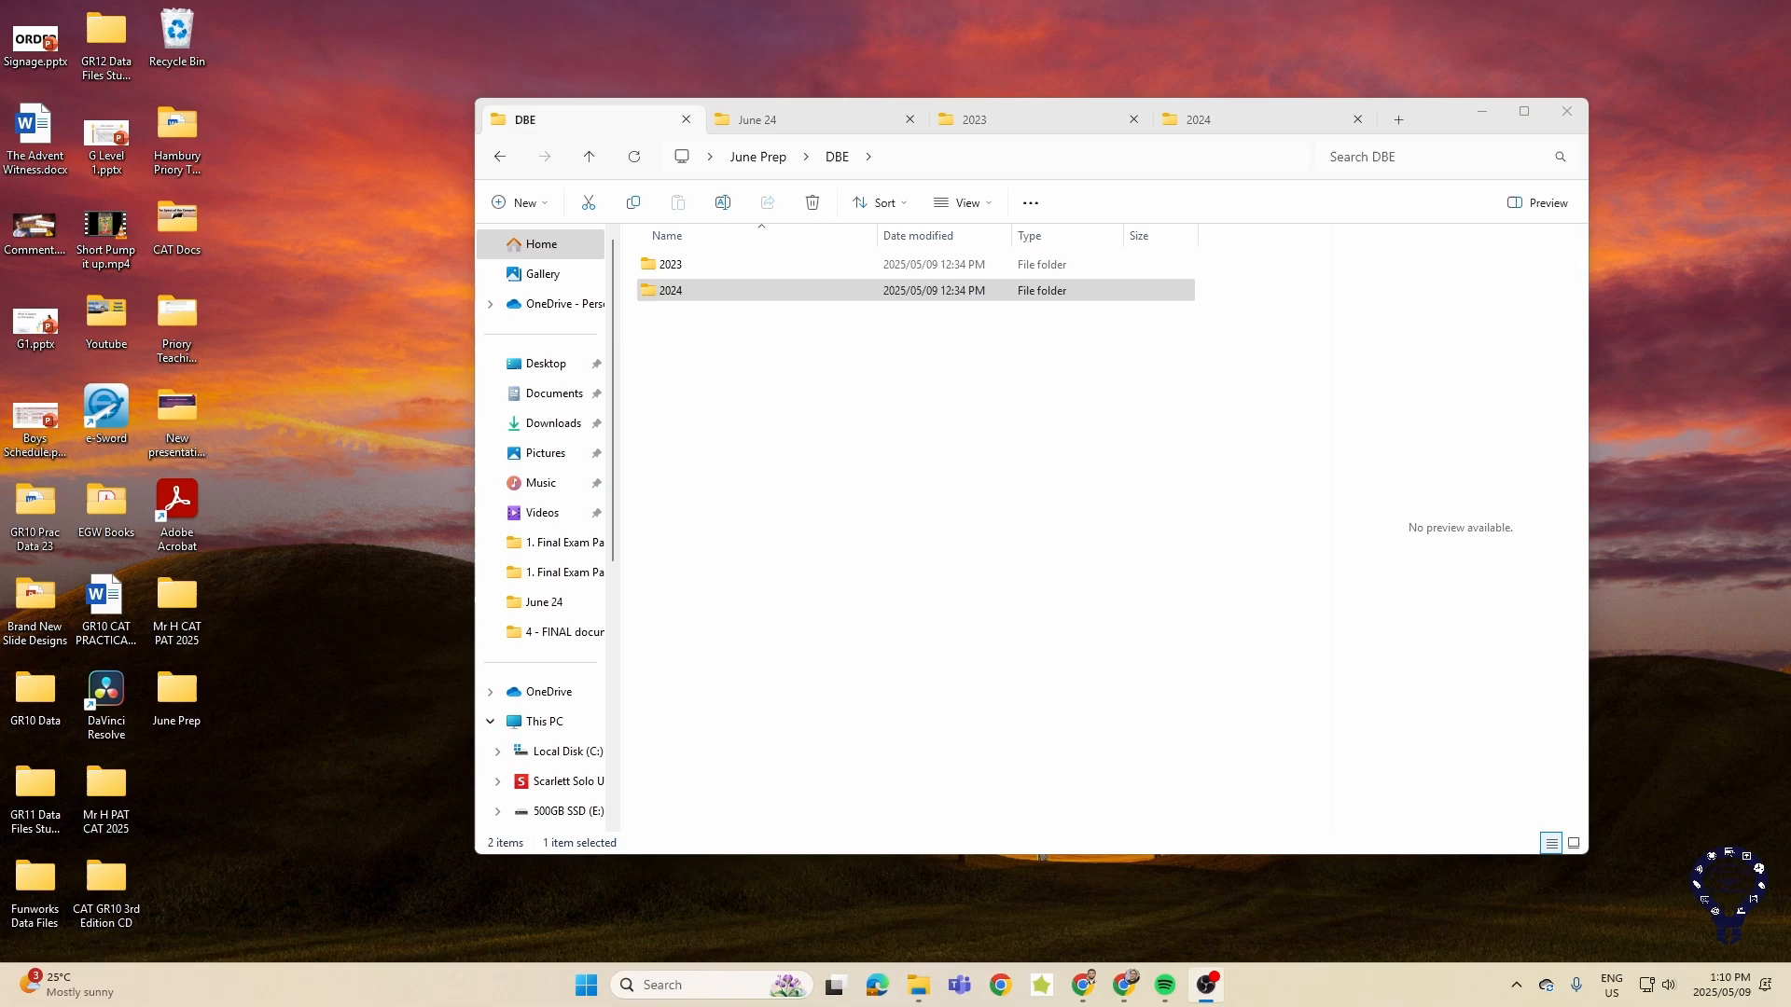
pyautogui.moveTo(274, 767)
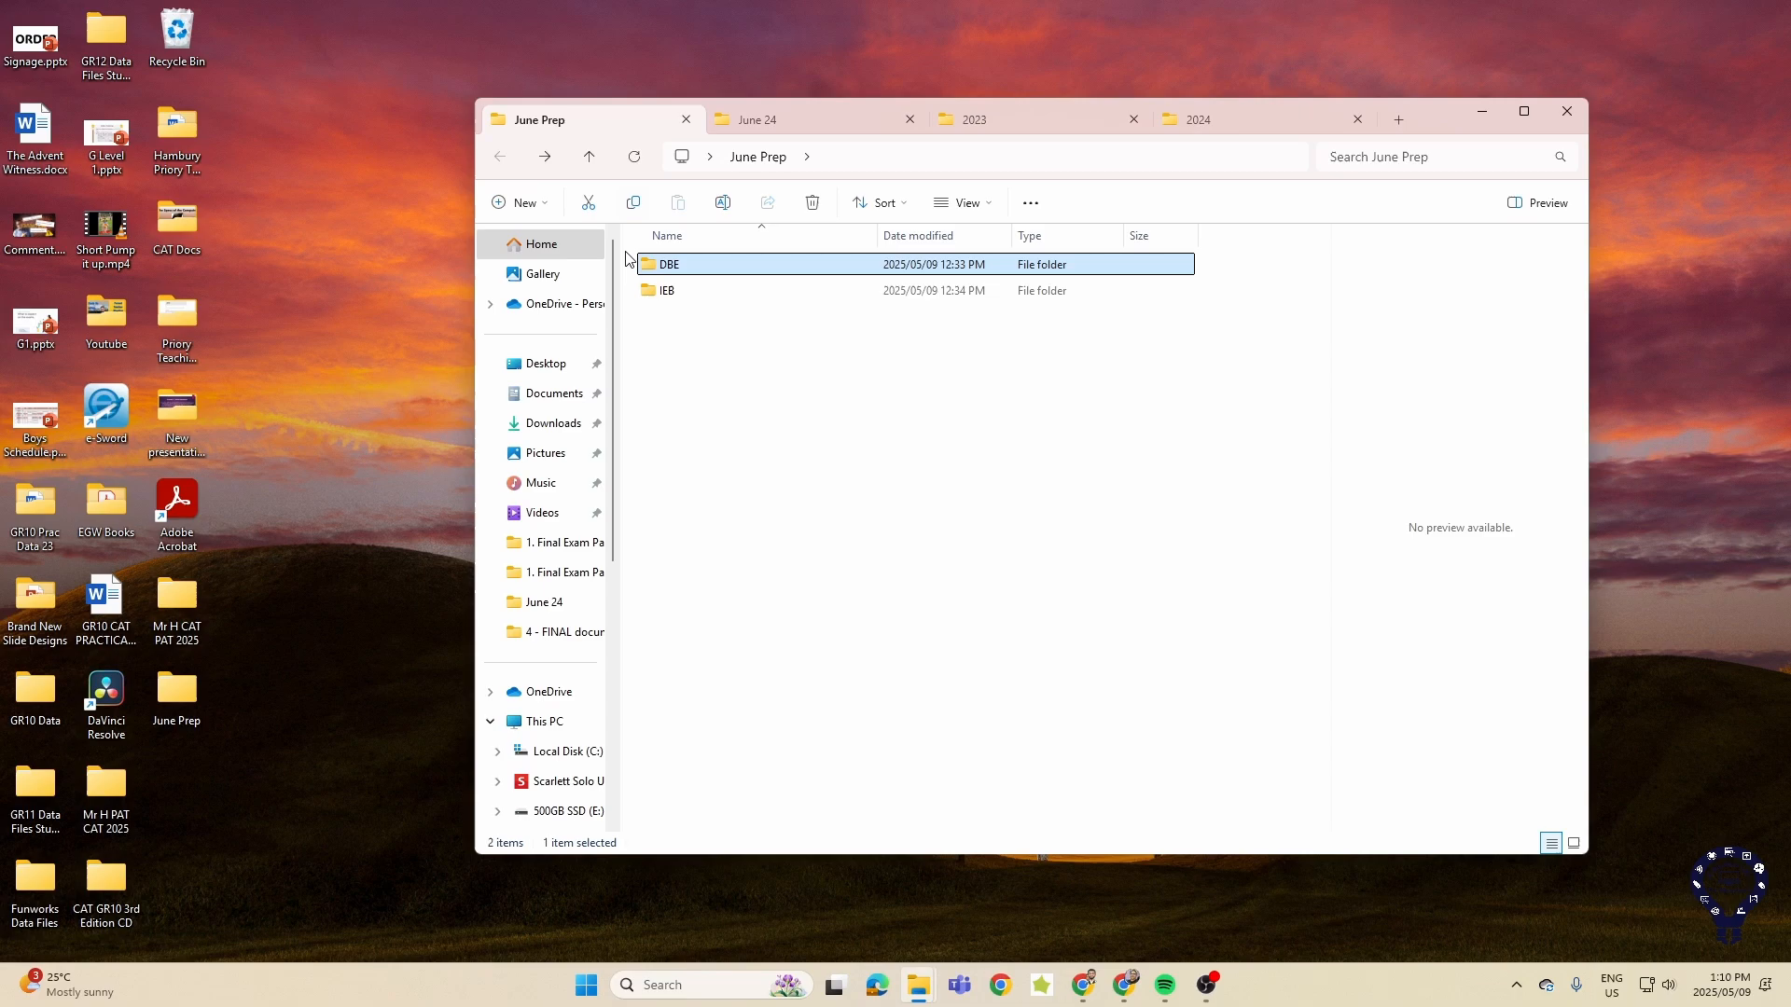
# - Navigate into IEB > Gr 12 Midyear Practical 2023 > 1. Final Exam Paper and Files
pyautogui.doubleClick(666, 291)
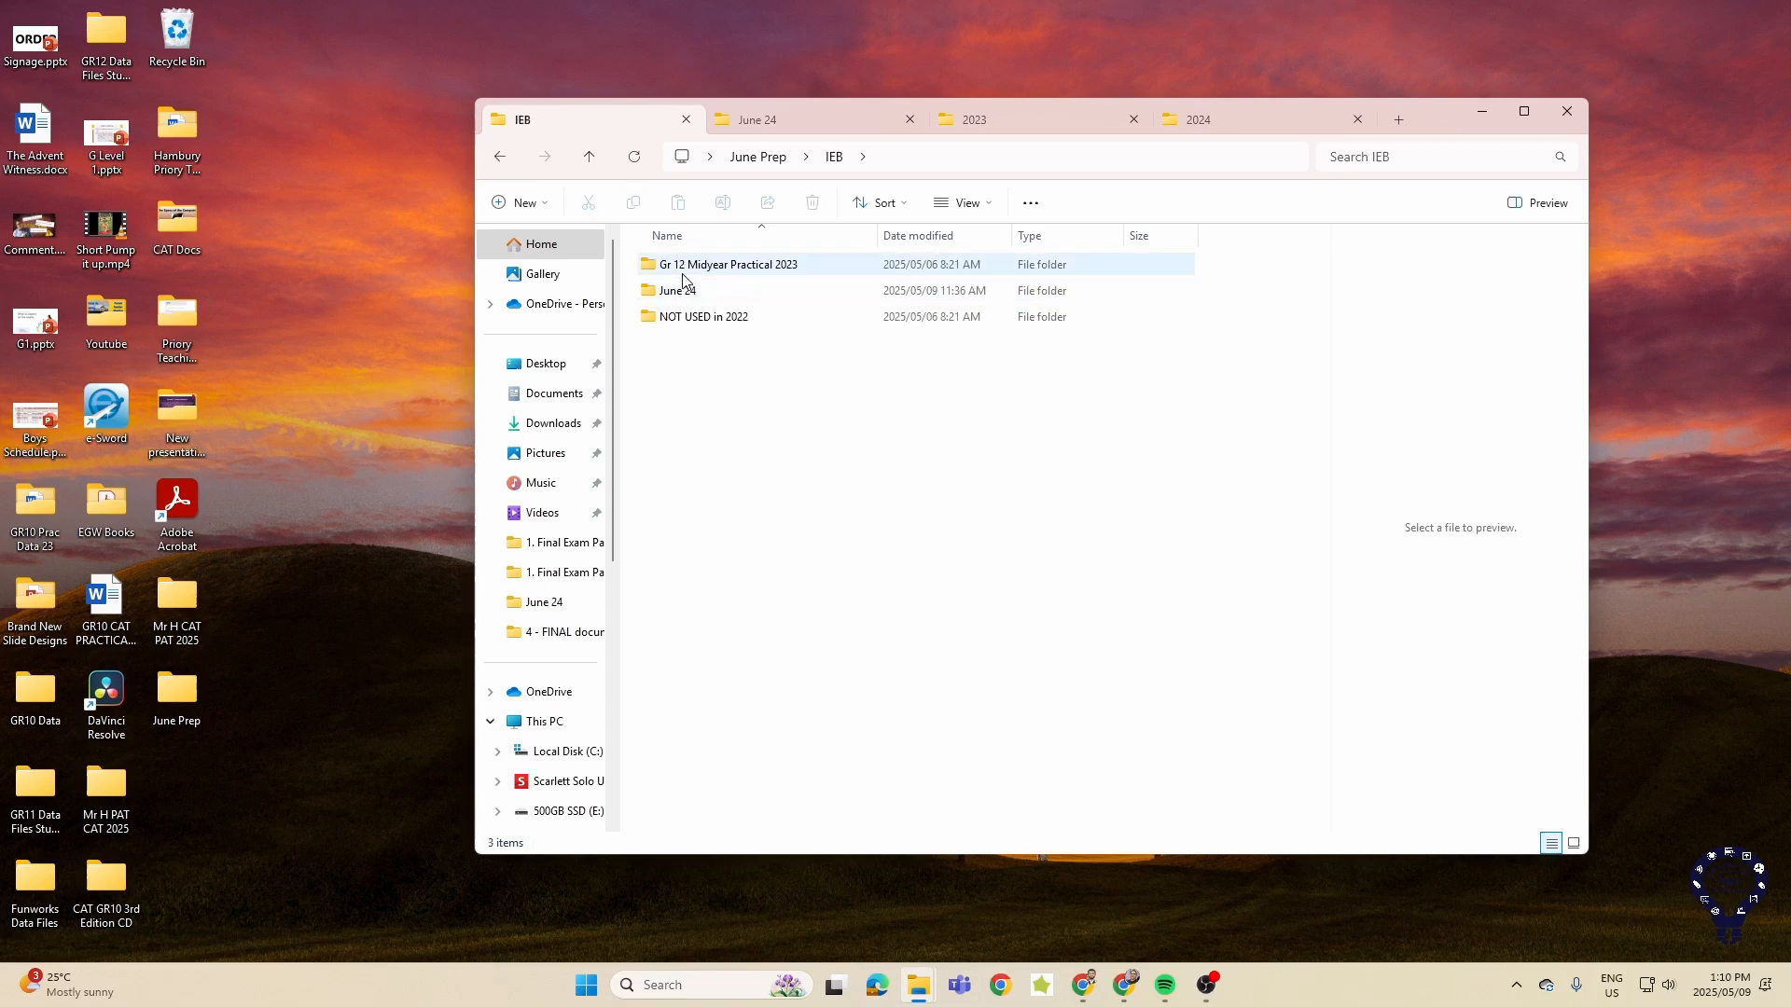
pyautogui.doubleClick(726, 263)
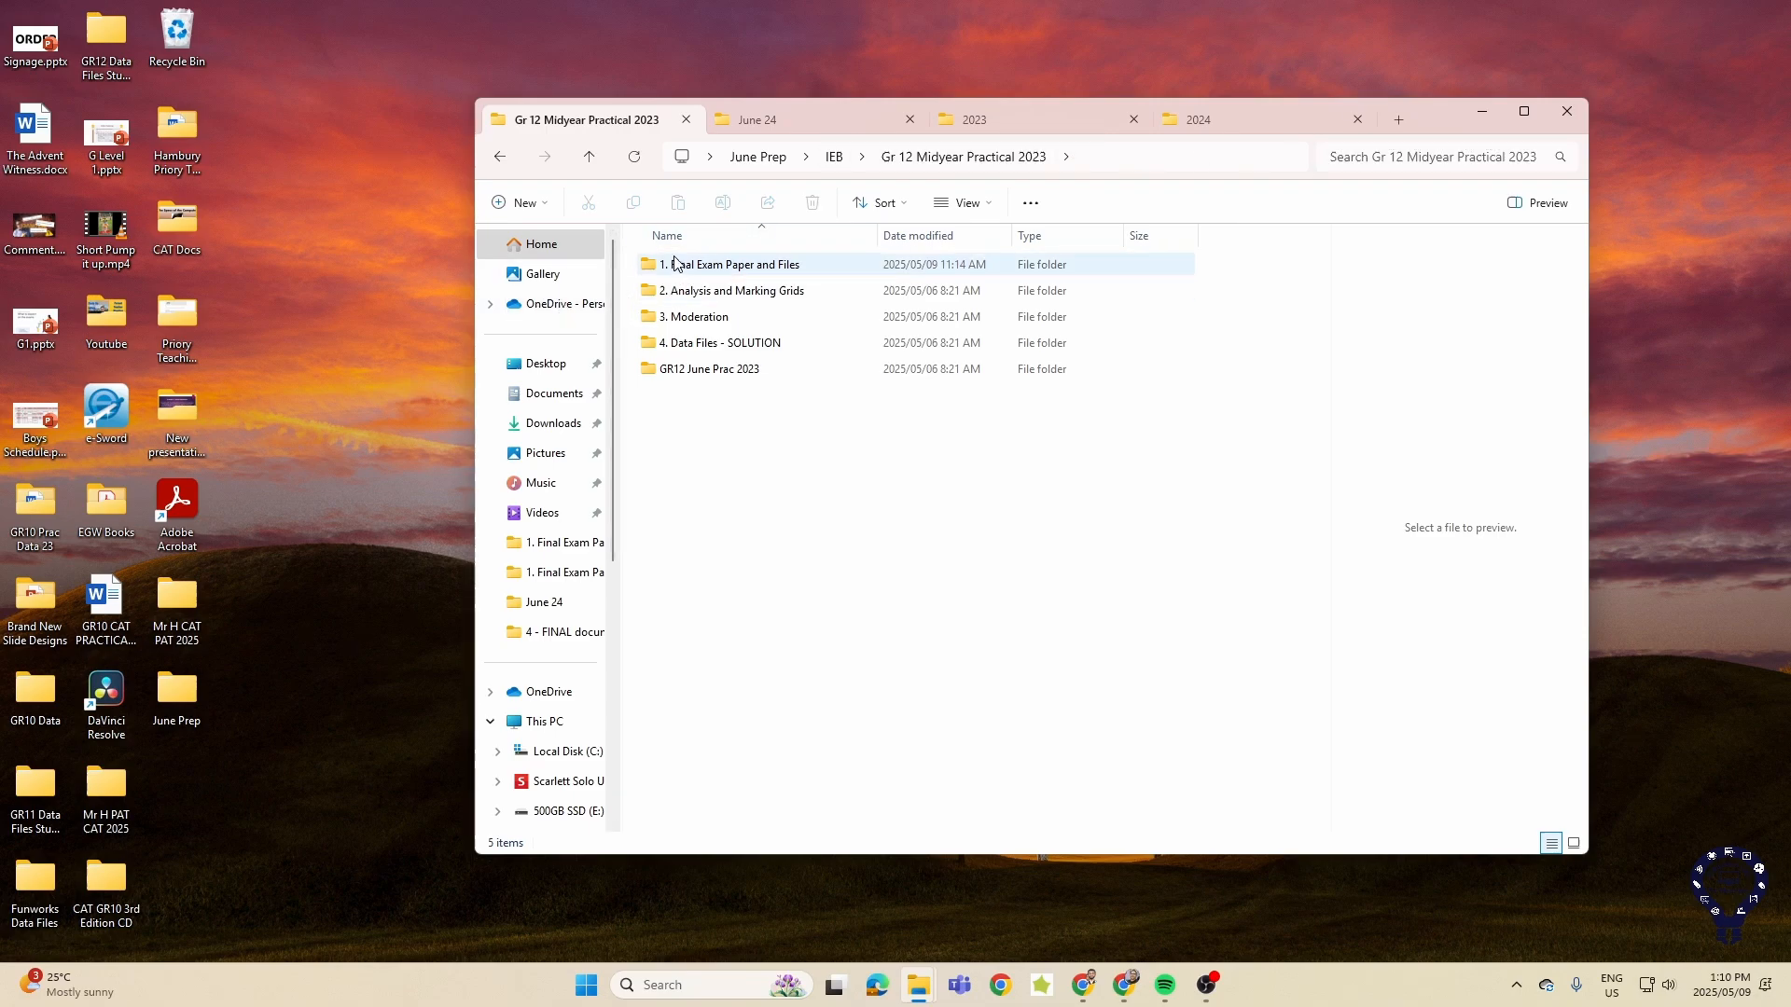
pyautogui.doubleClick(740, 263)
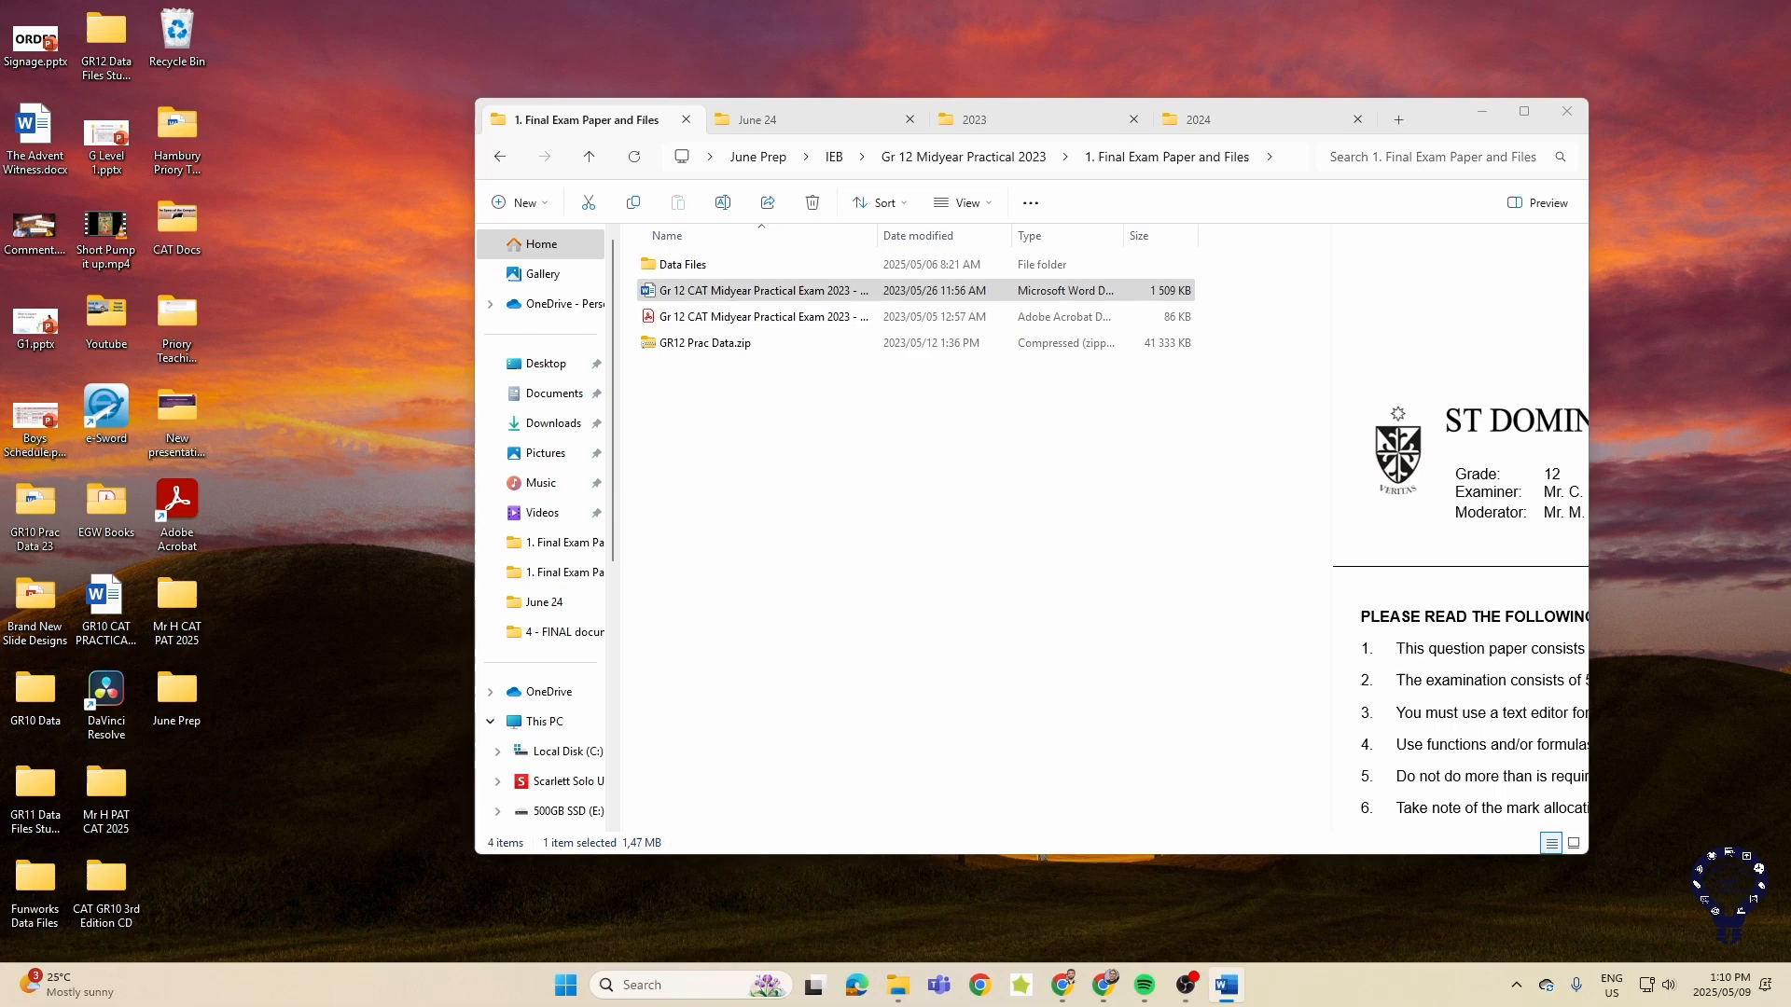
# - Open the 2023 exam paper .docx, zoom to 150% and maximize the Word window
pyautogui.doubleClick(753, 291)
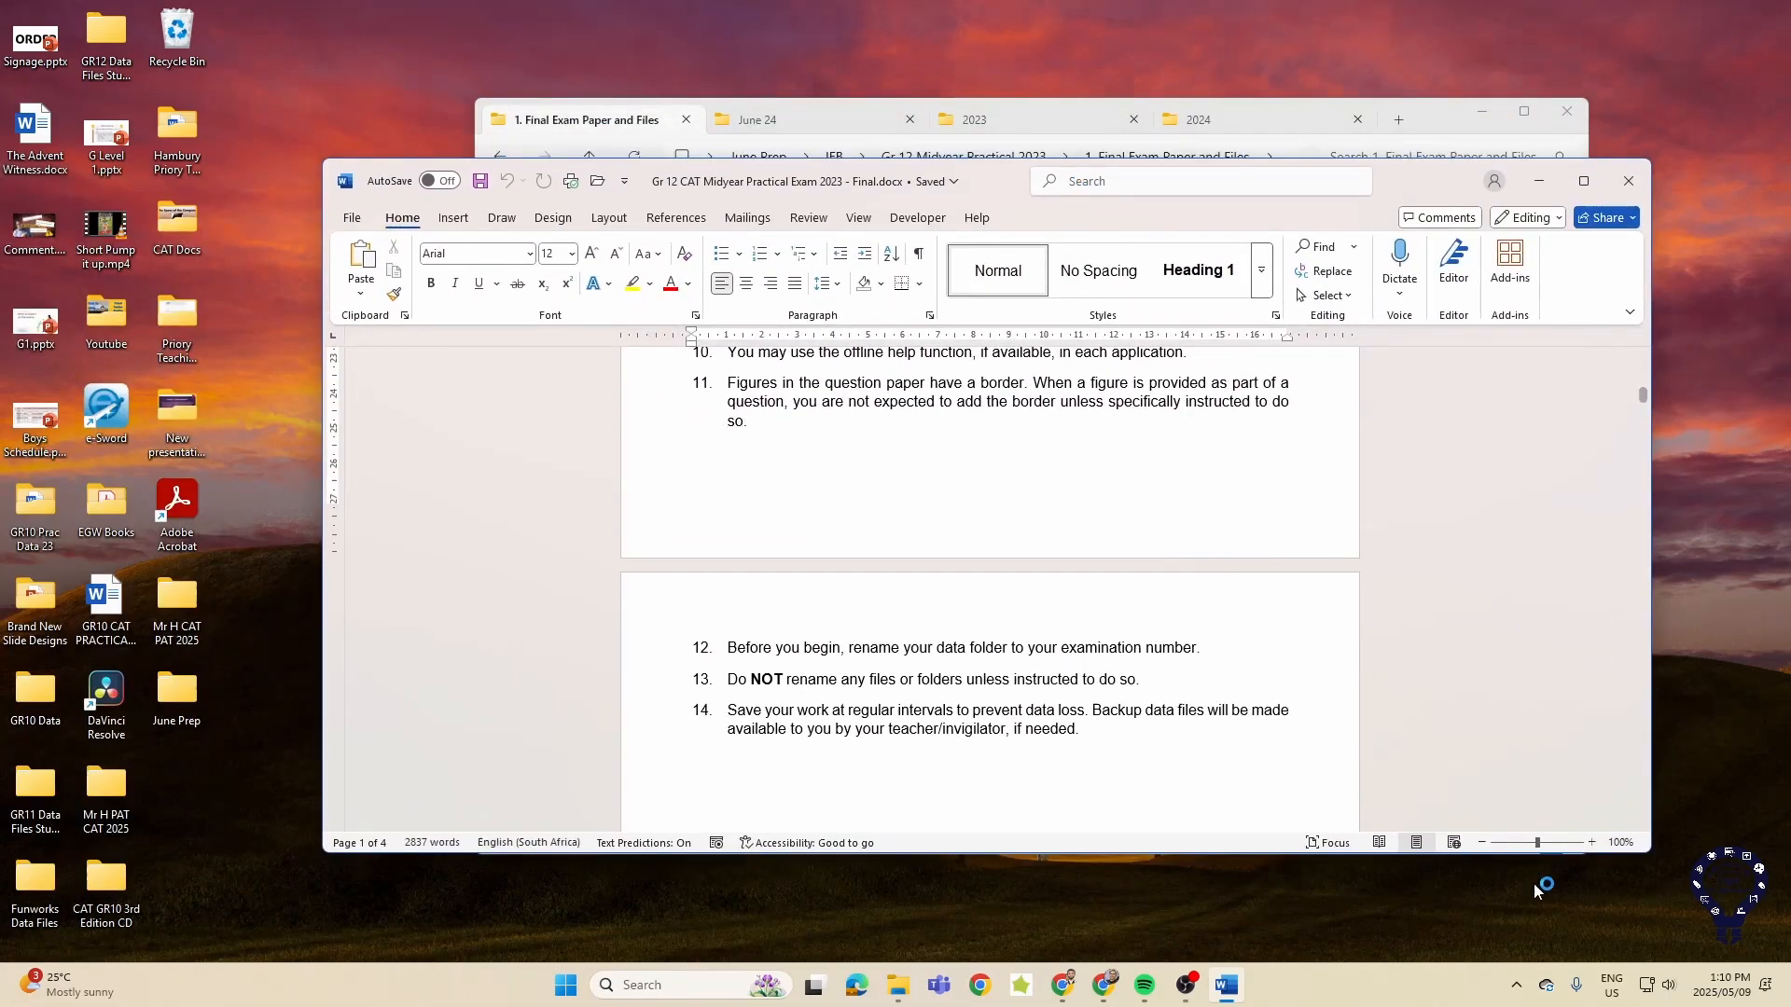
pyautogui.click(1591, 843)
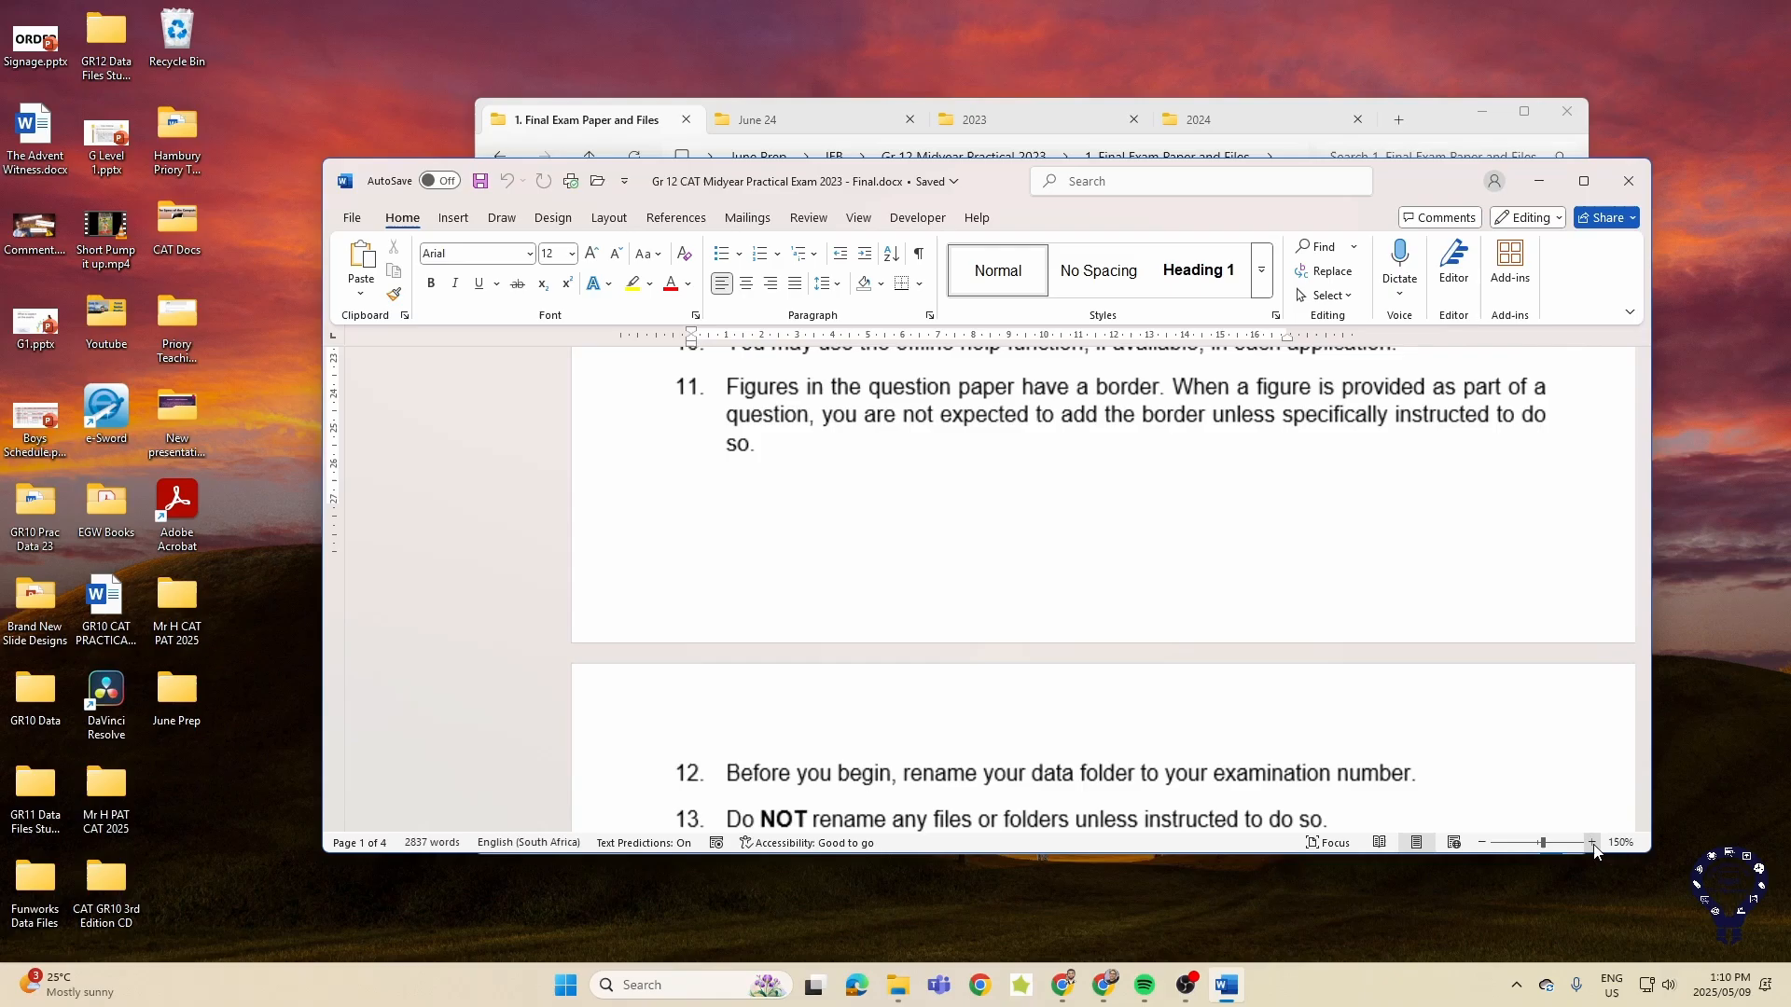
pyautogui.click(1584, 181)
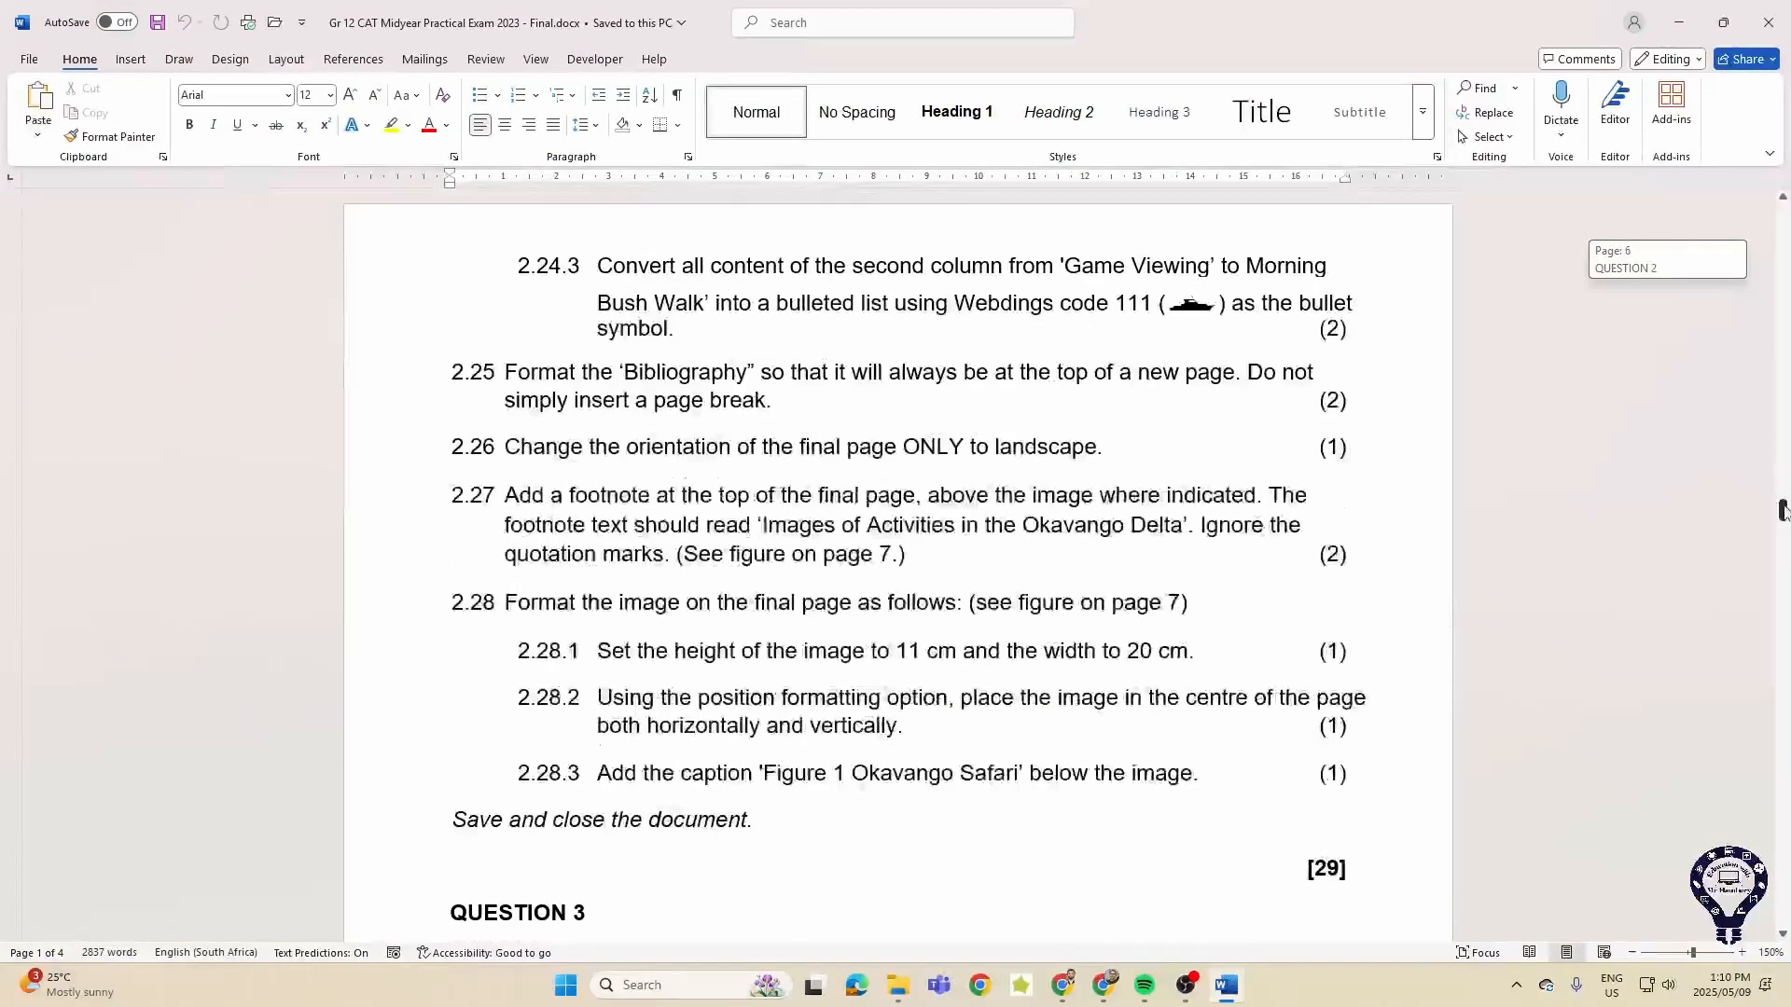
# - Scroll down through Question 2 towards Section C's spreadsheet questions
pyautogui.scroll(-3)
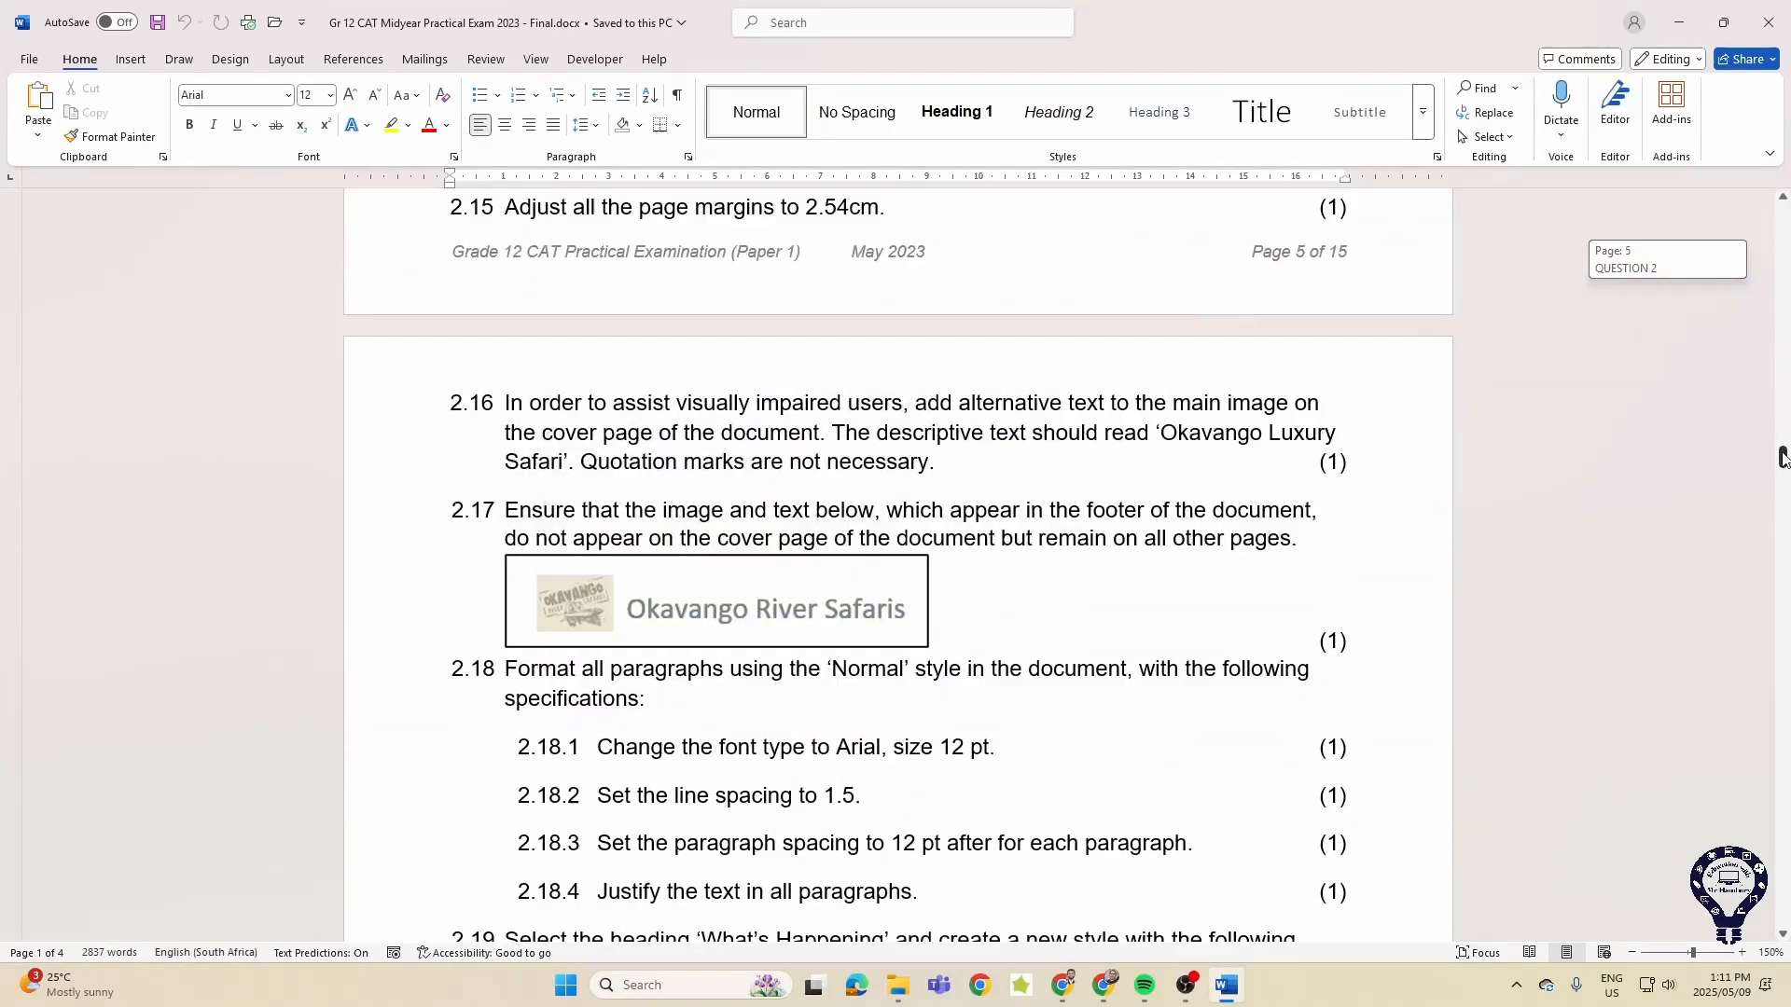
pyautogui.scroll(-3)
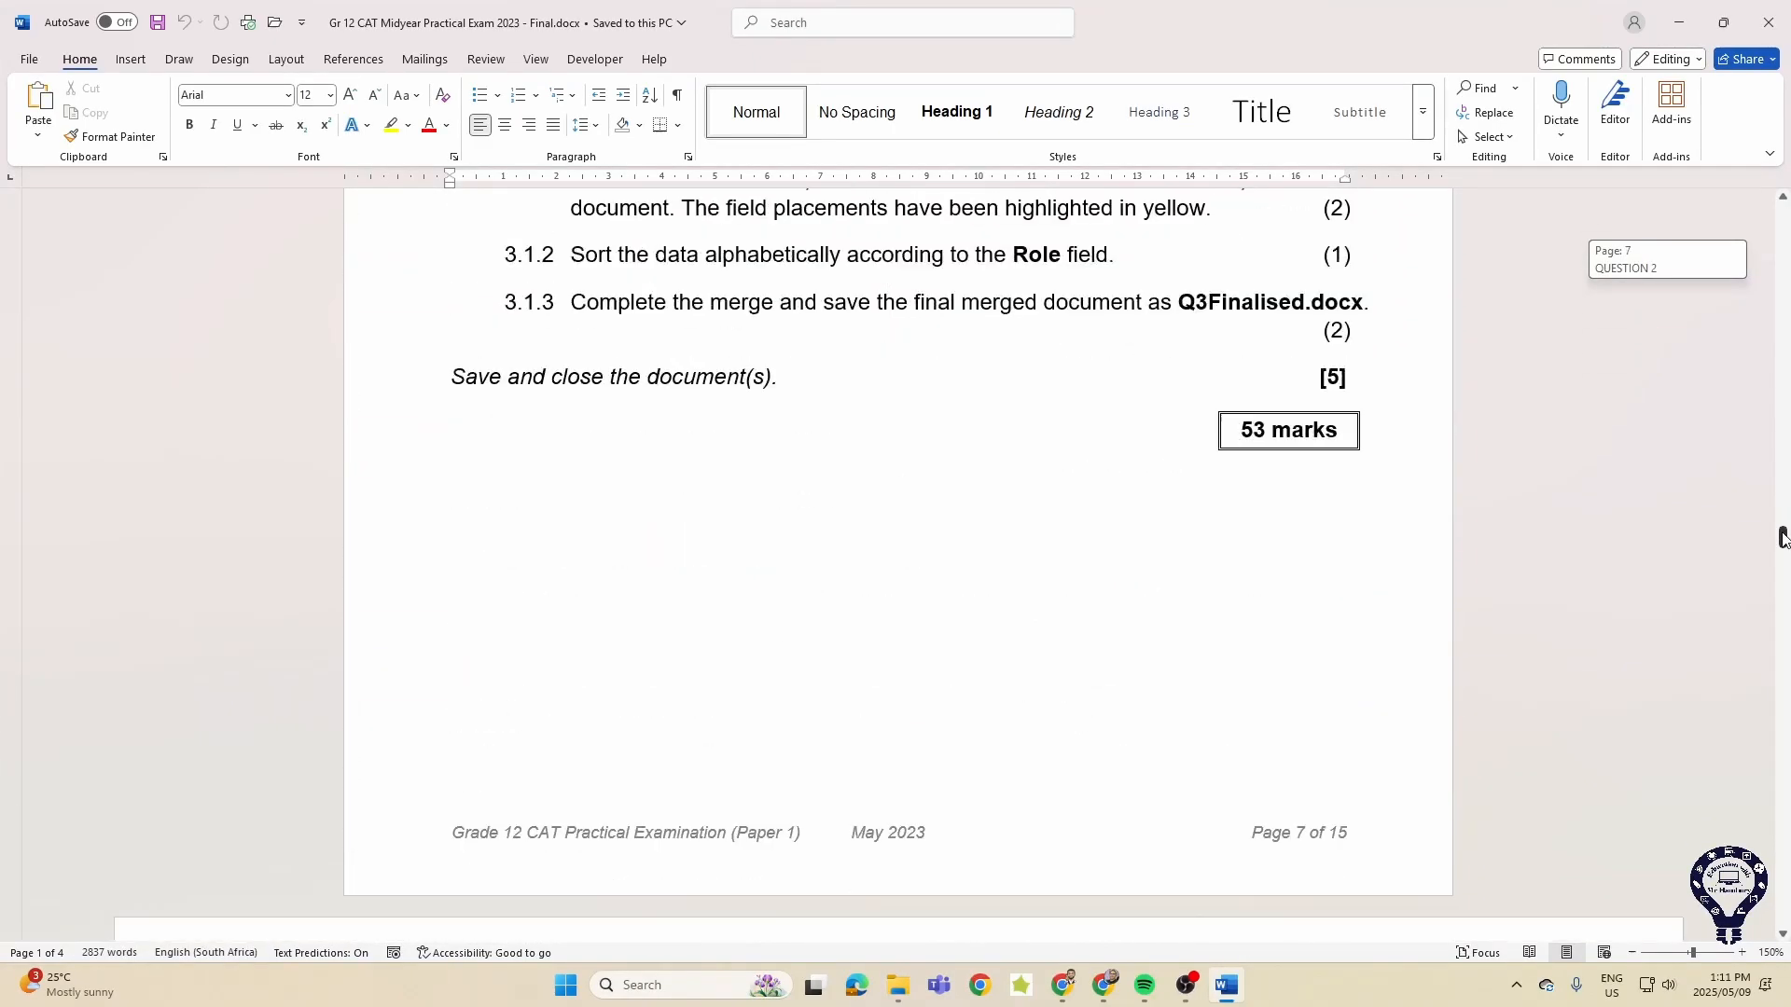
pyautogui.scroll(-3)
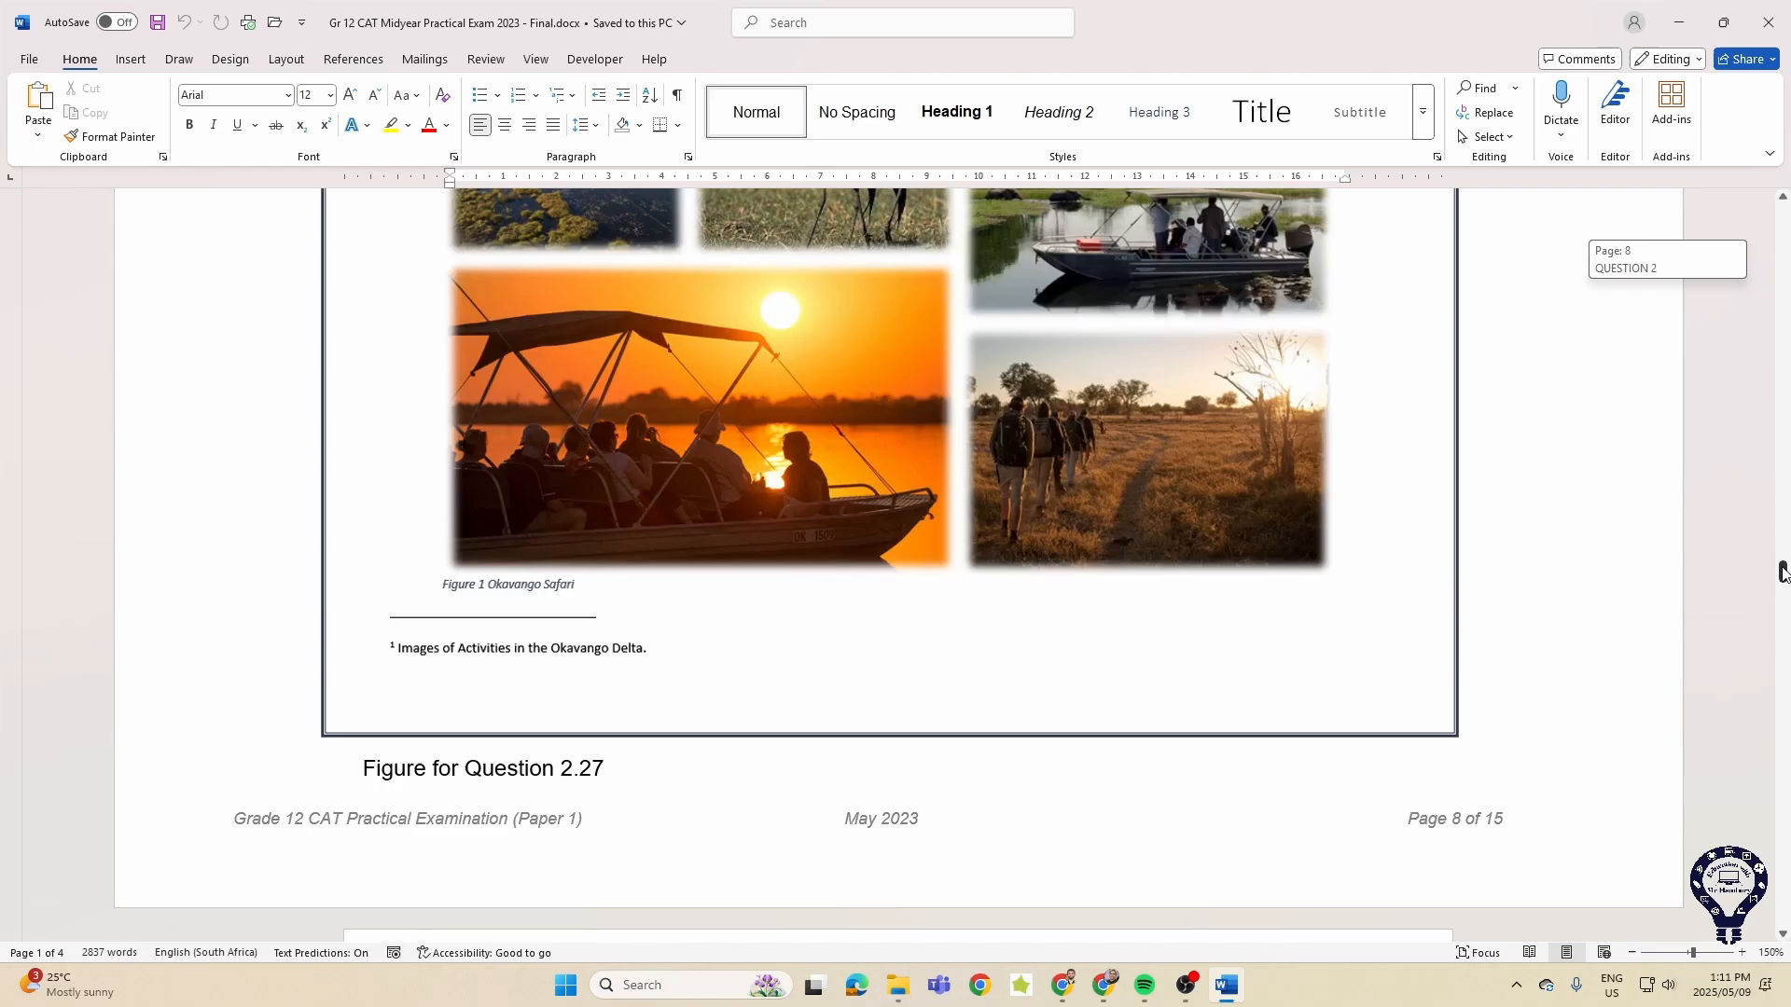
pyautogui.scroll(-3)
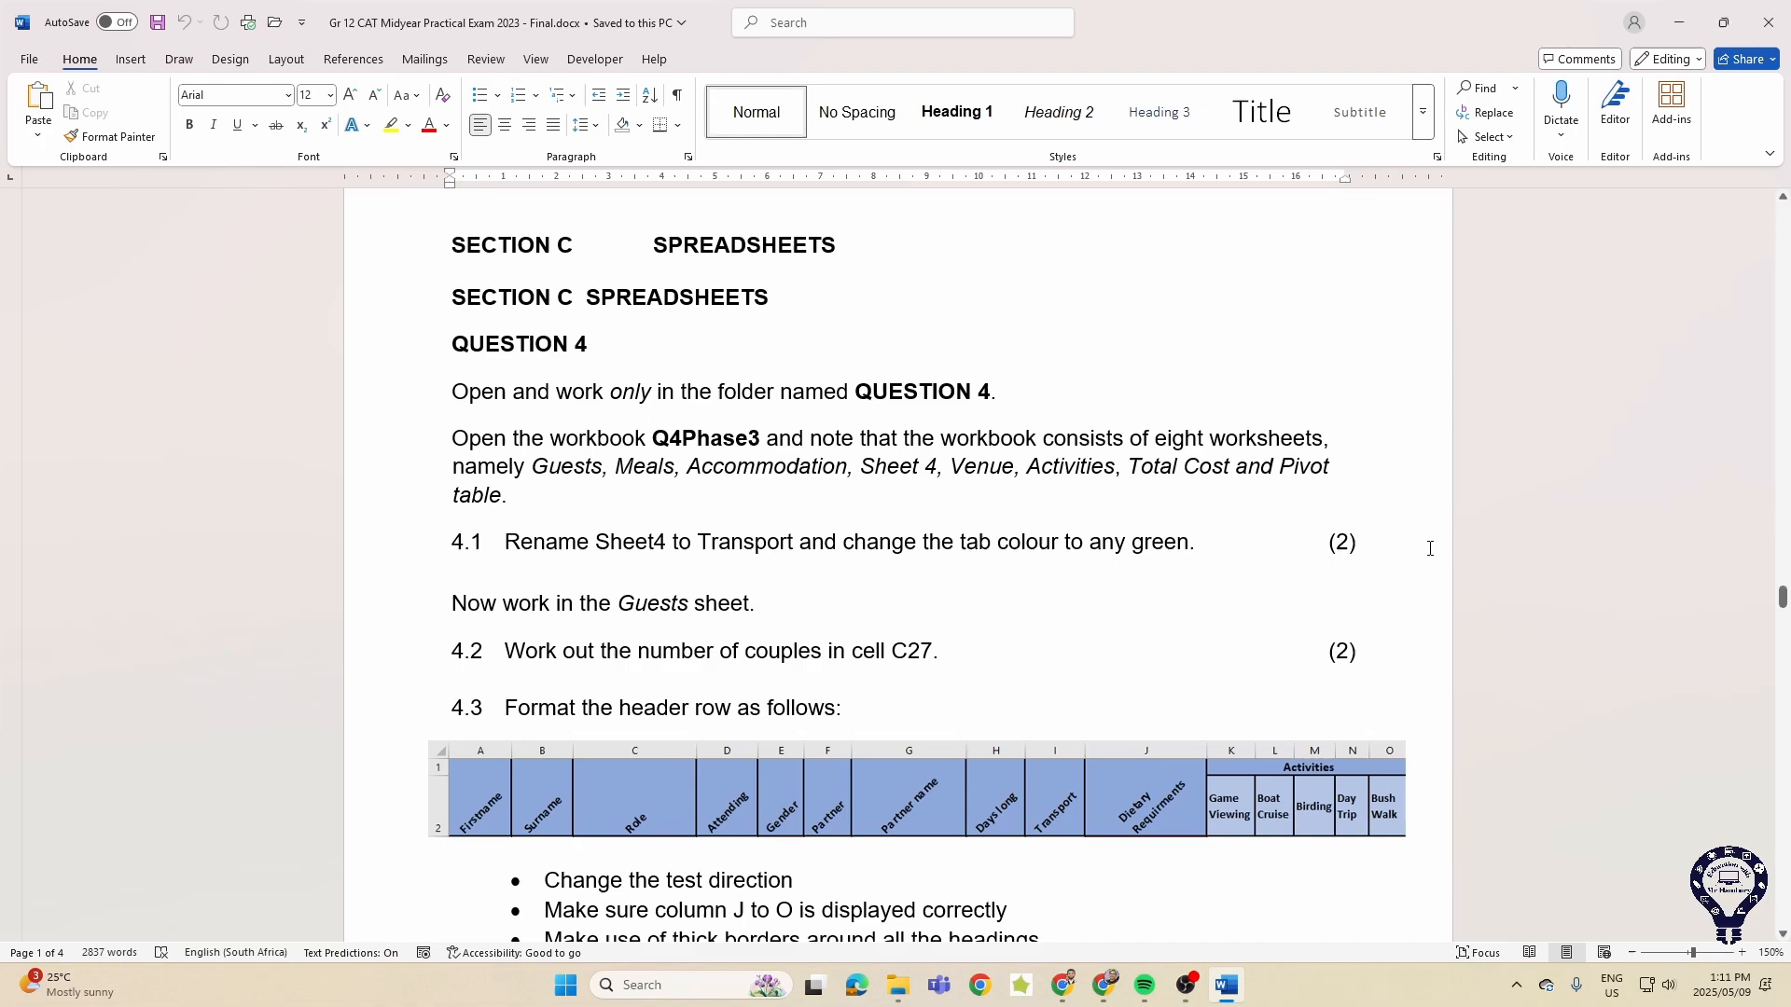
pyautogui.moveTo(505, 541); pyautogui.dragTo(1130, 541)
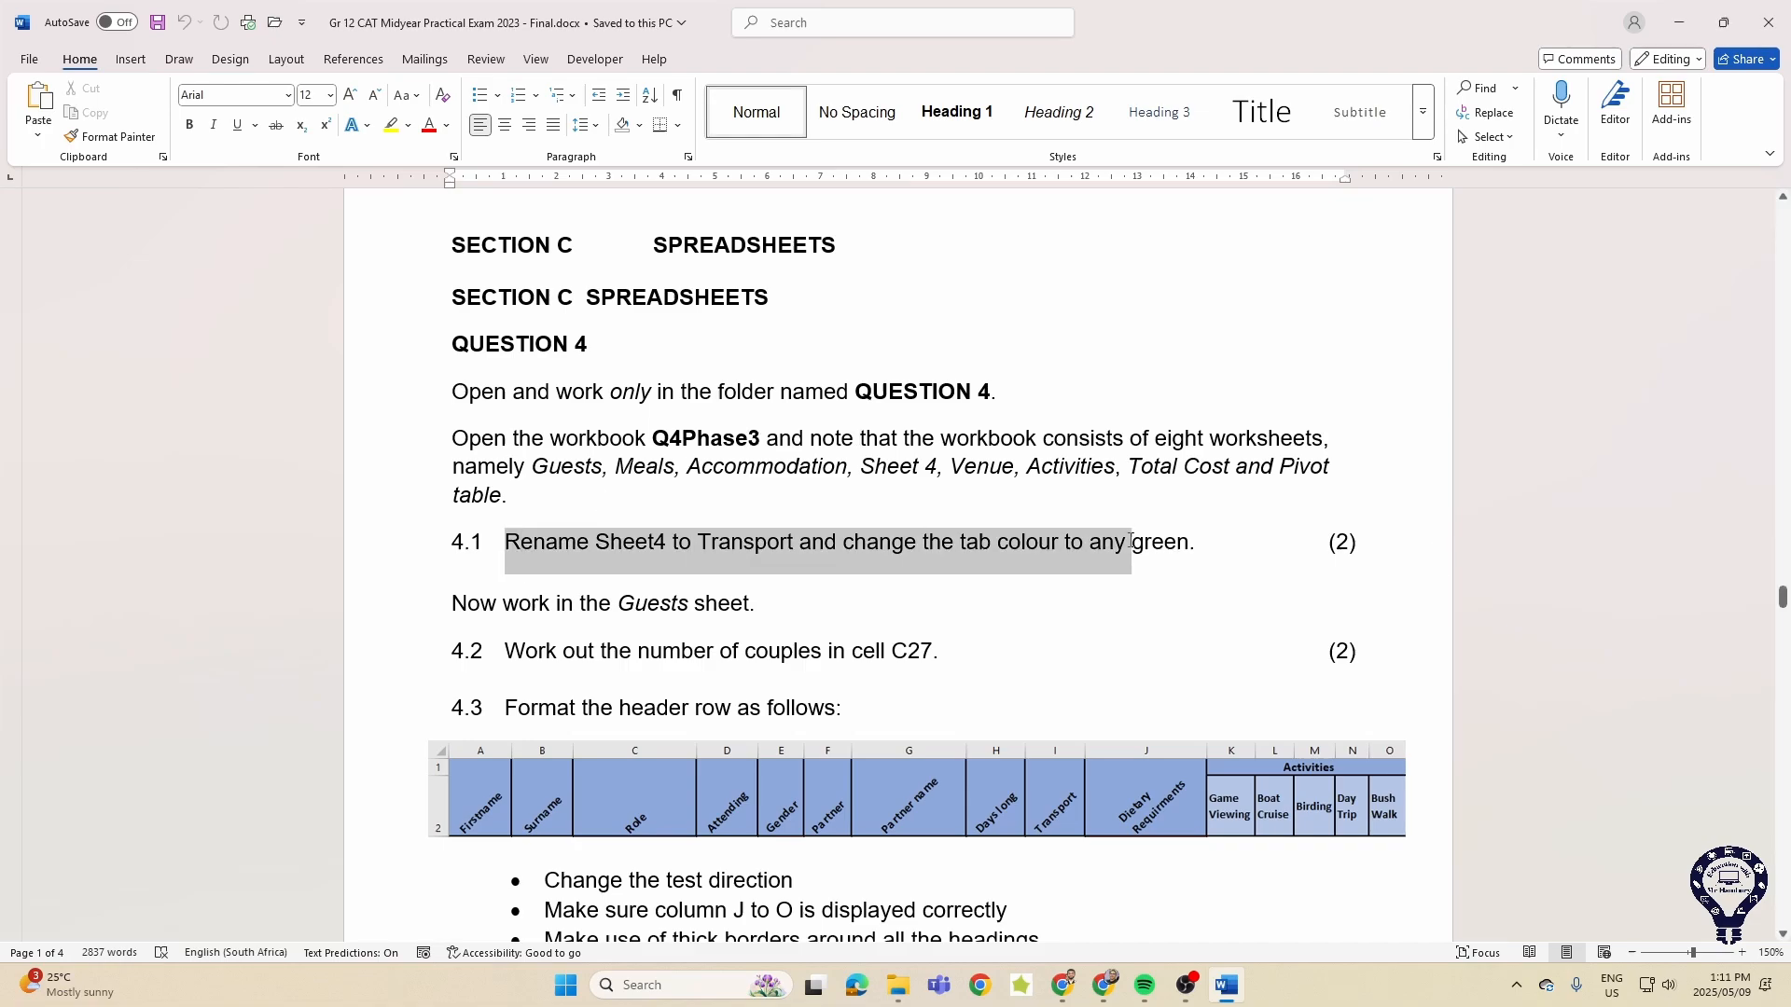
pyautogui.scroll(-3)
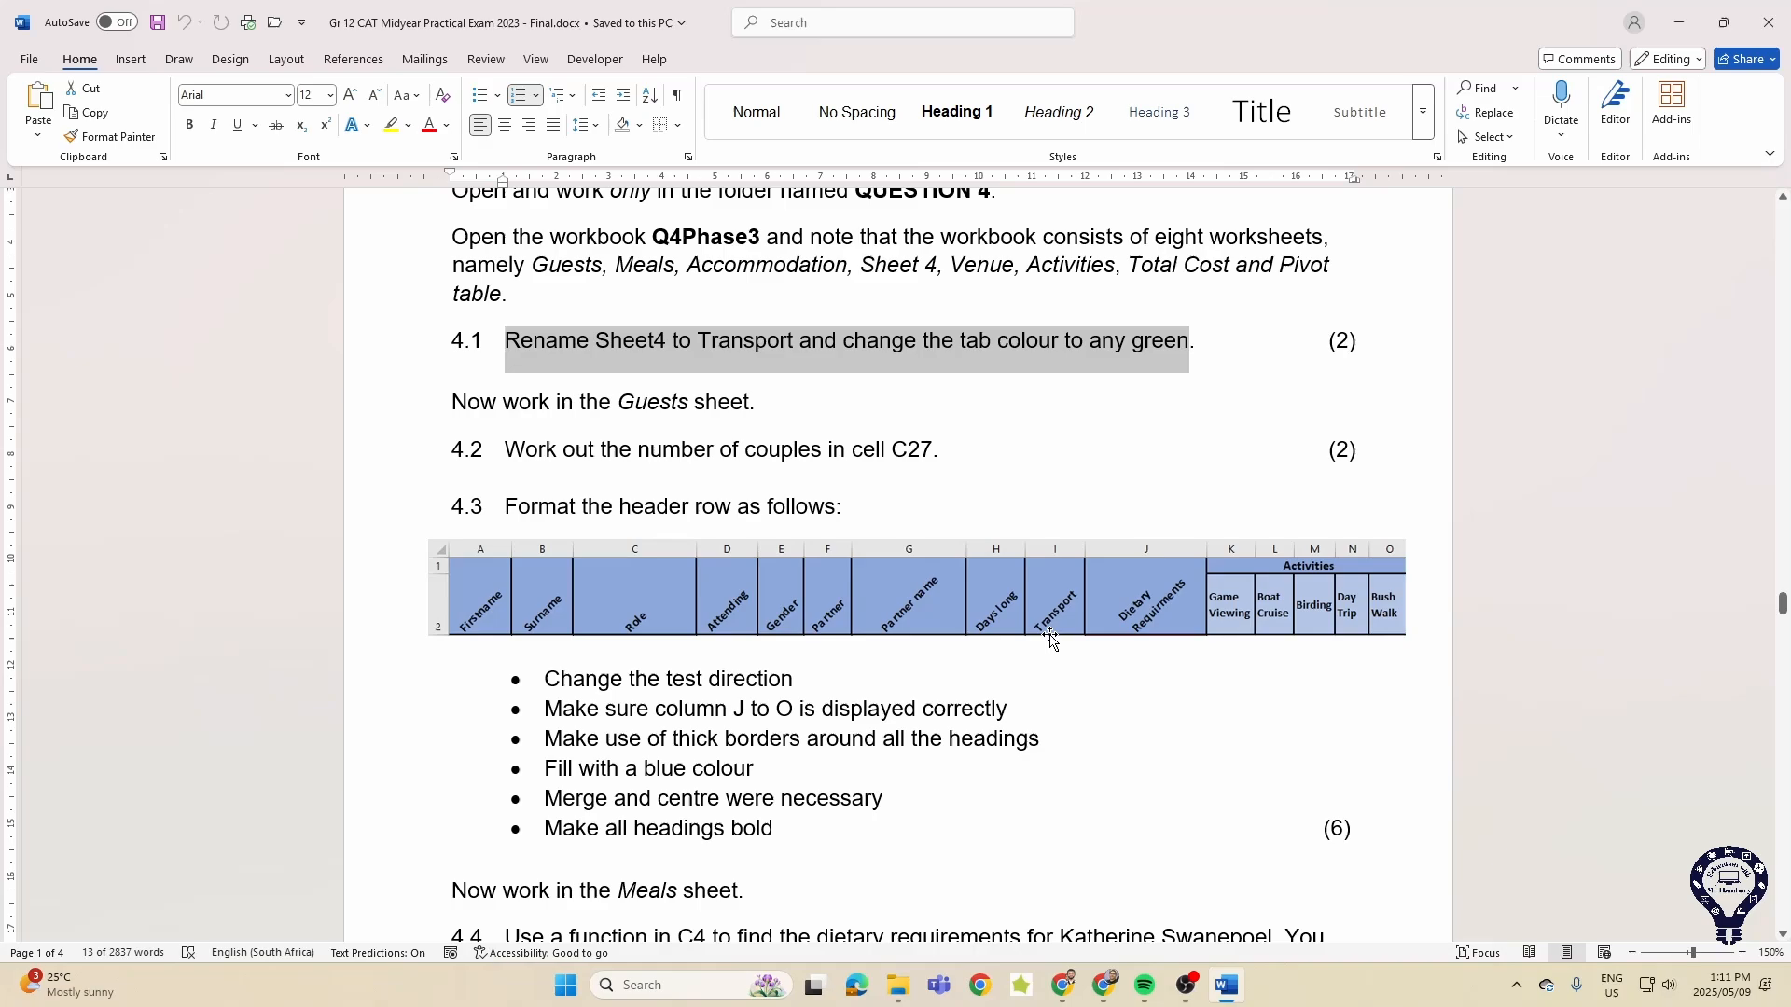
pyautogui.scroll(-3)
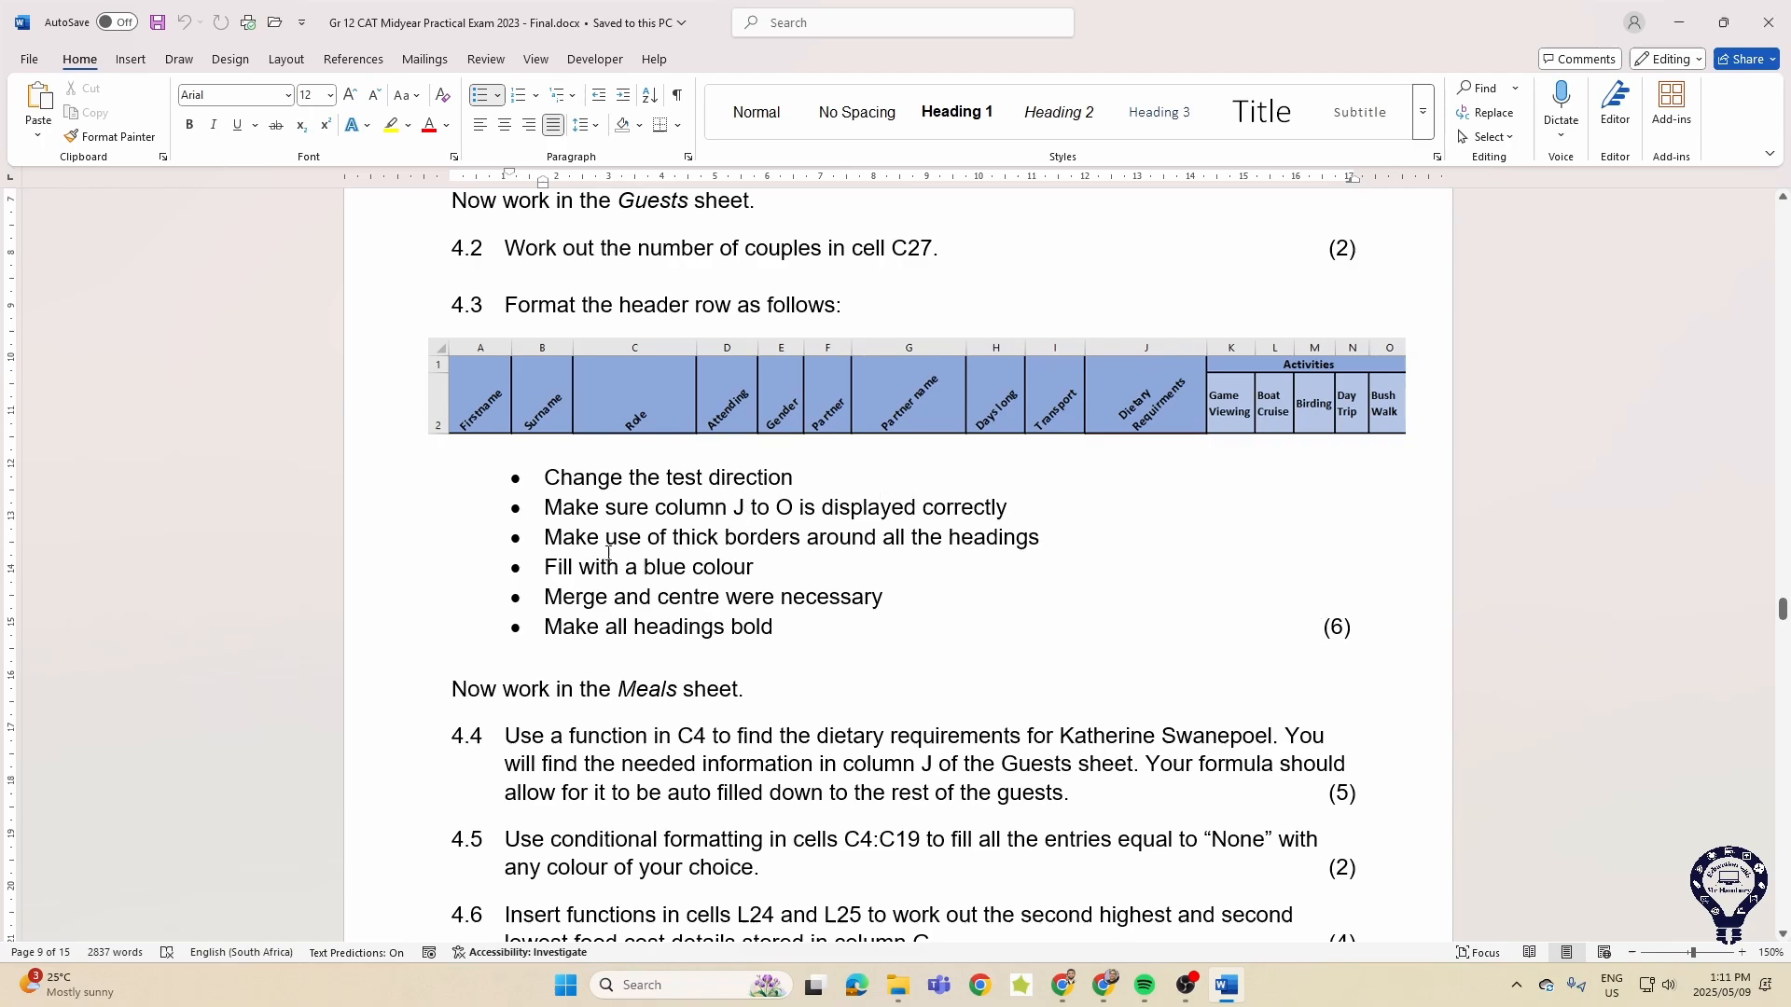
pyautogui.moveTo(1034, 636)
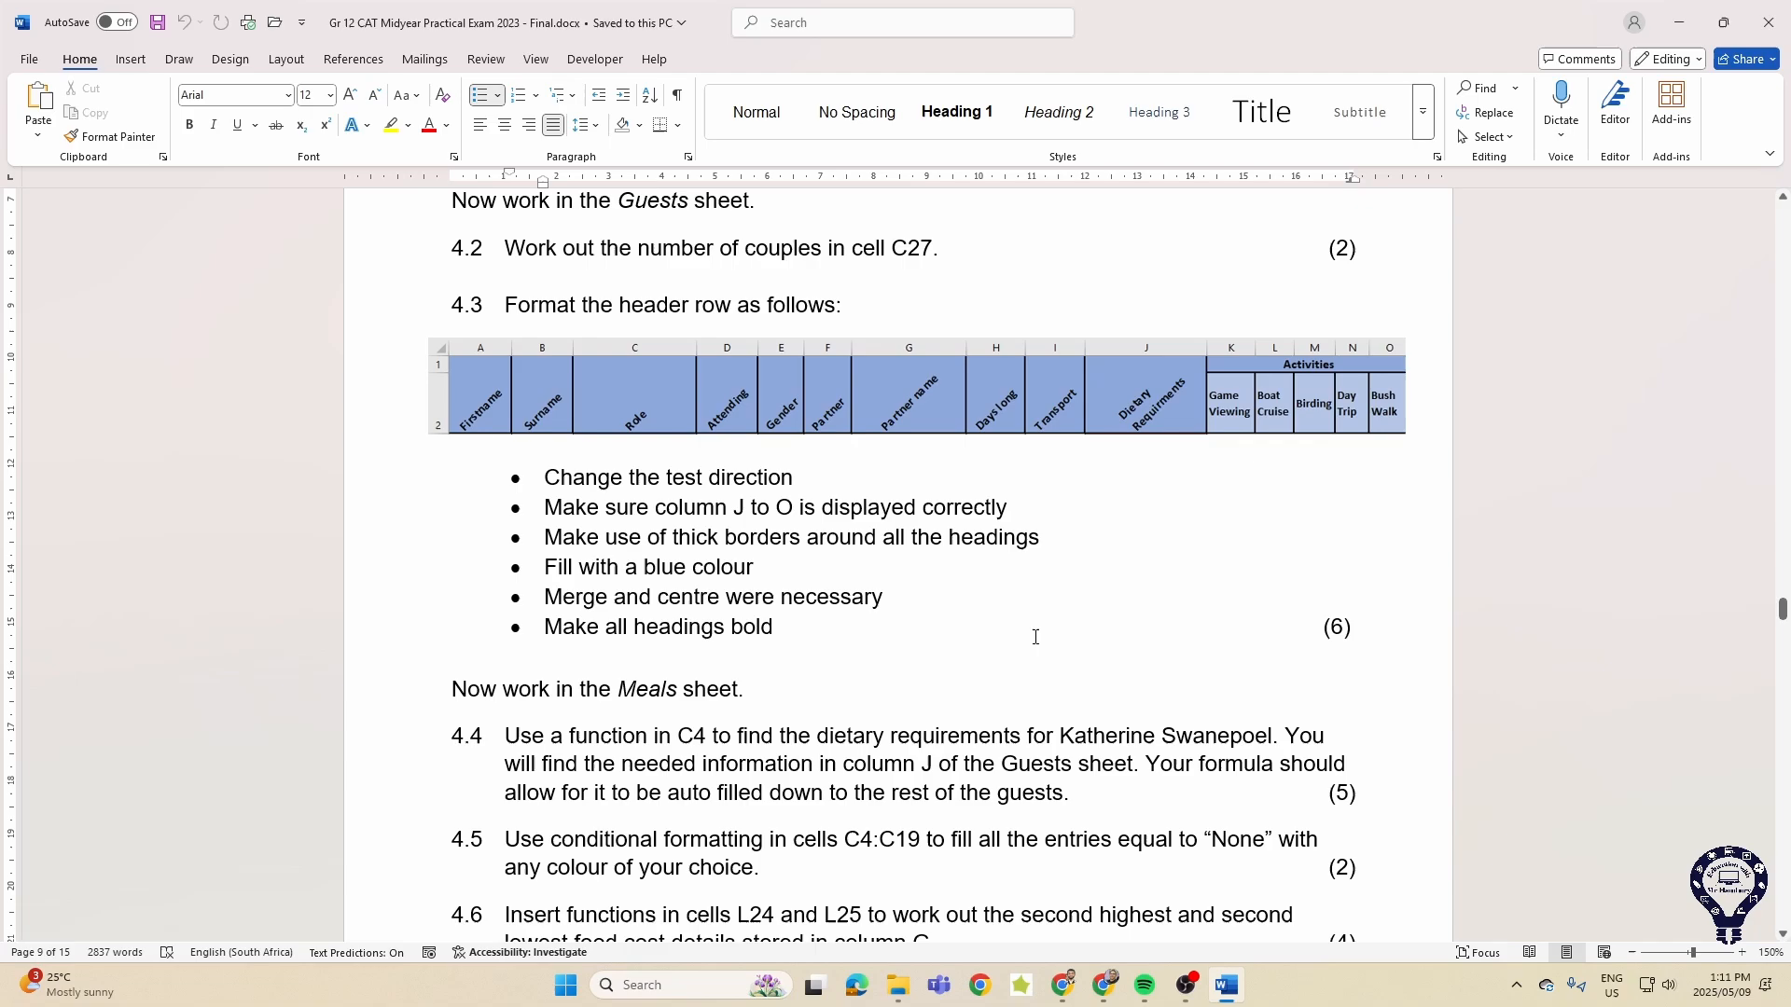
pyautogui.scroll(-3)
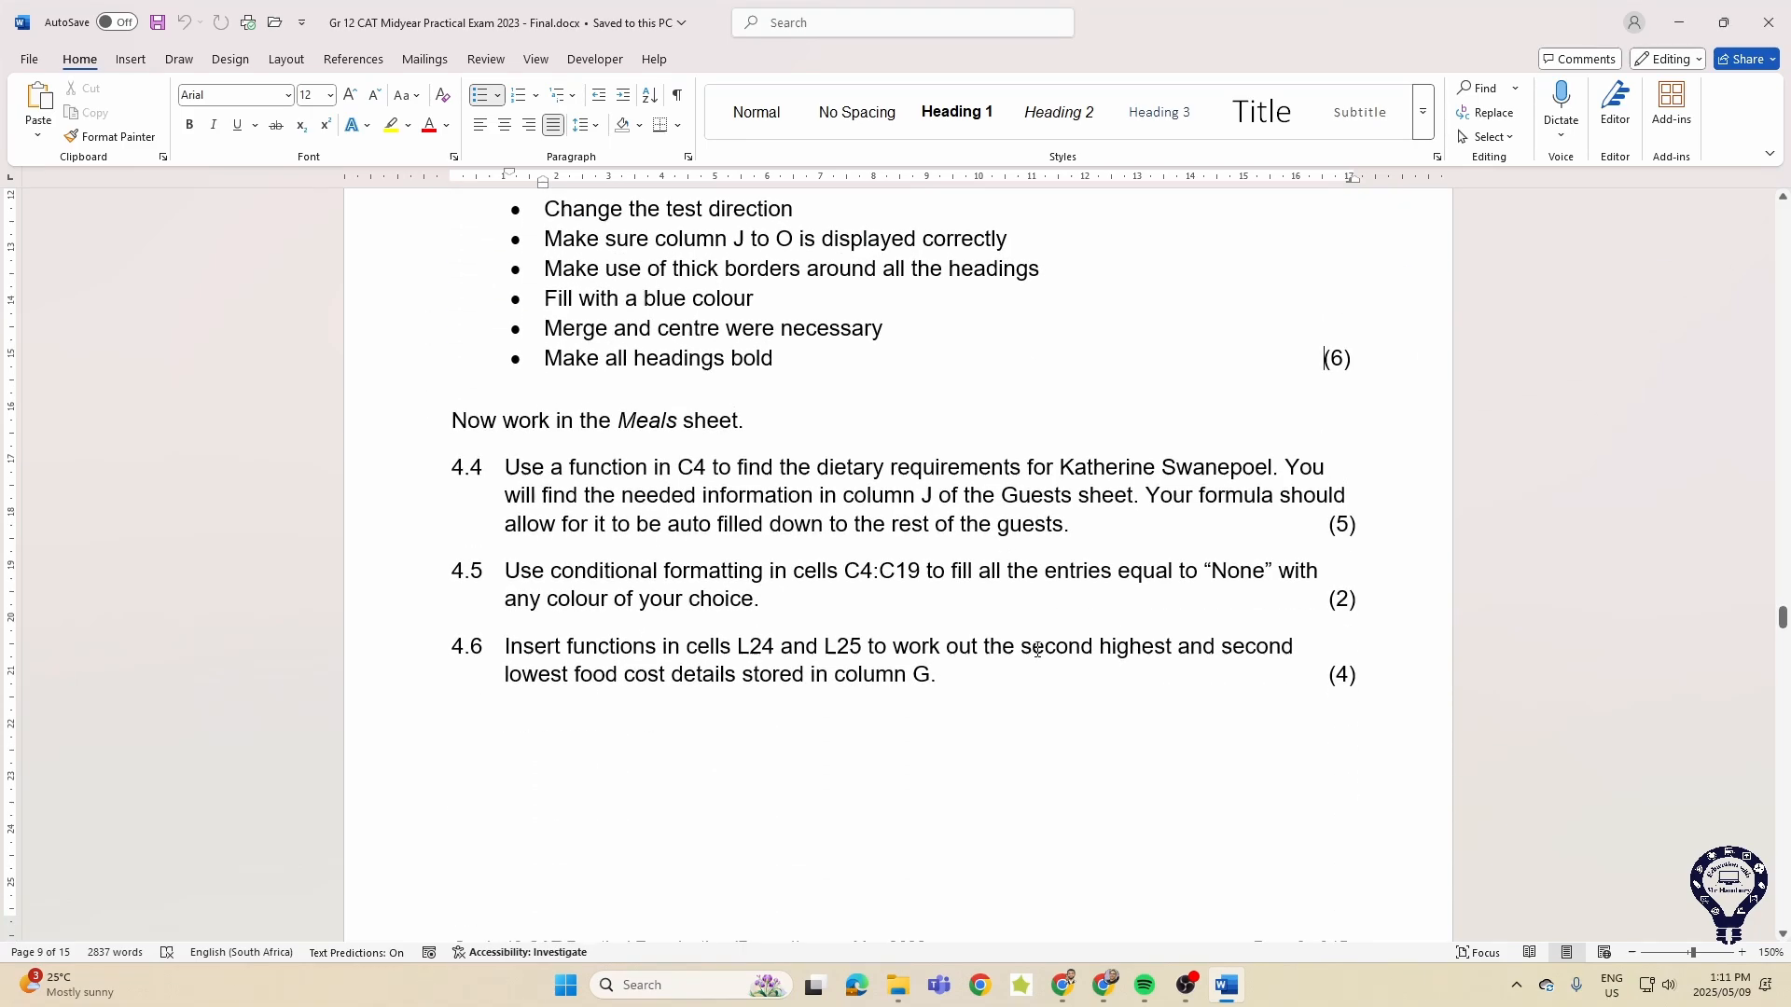
pyautogui.scroll(-3)
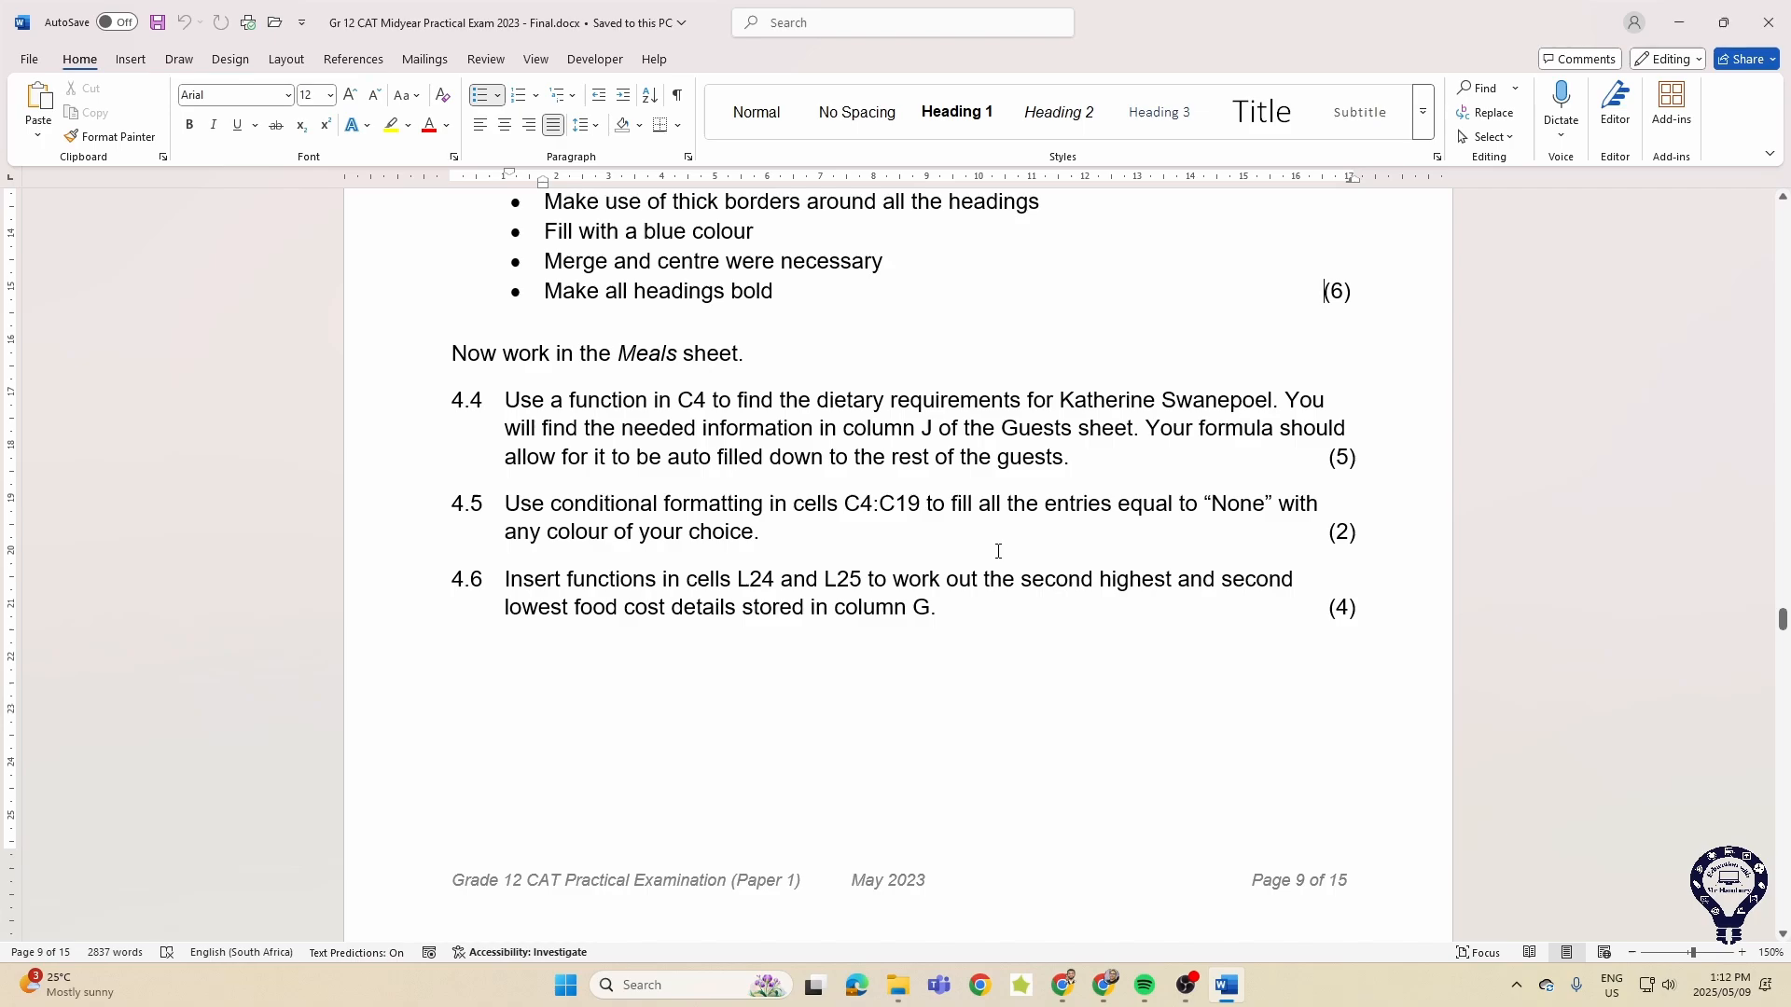
pyautogui.moveTo(506, 504); pyautogui.dragTo(842, 504)
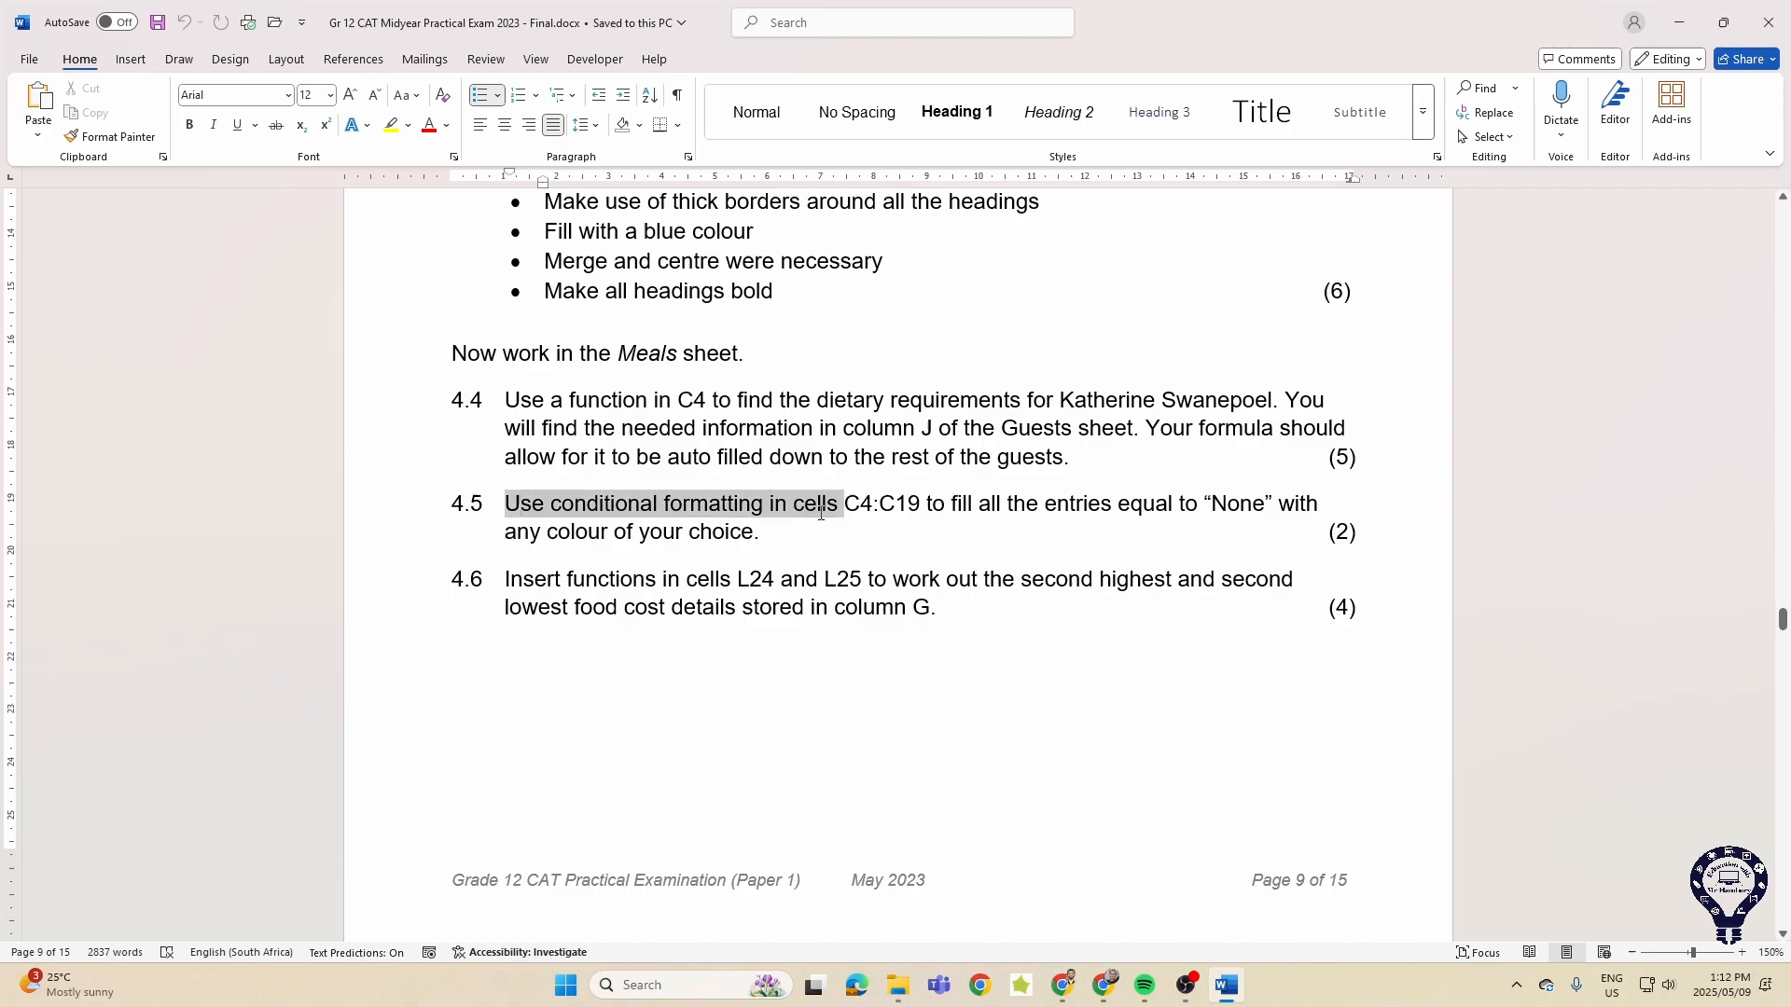
pyautogui.scroll(-3)
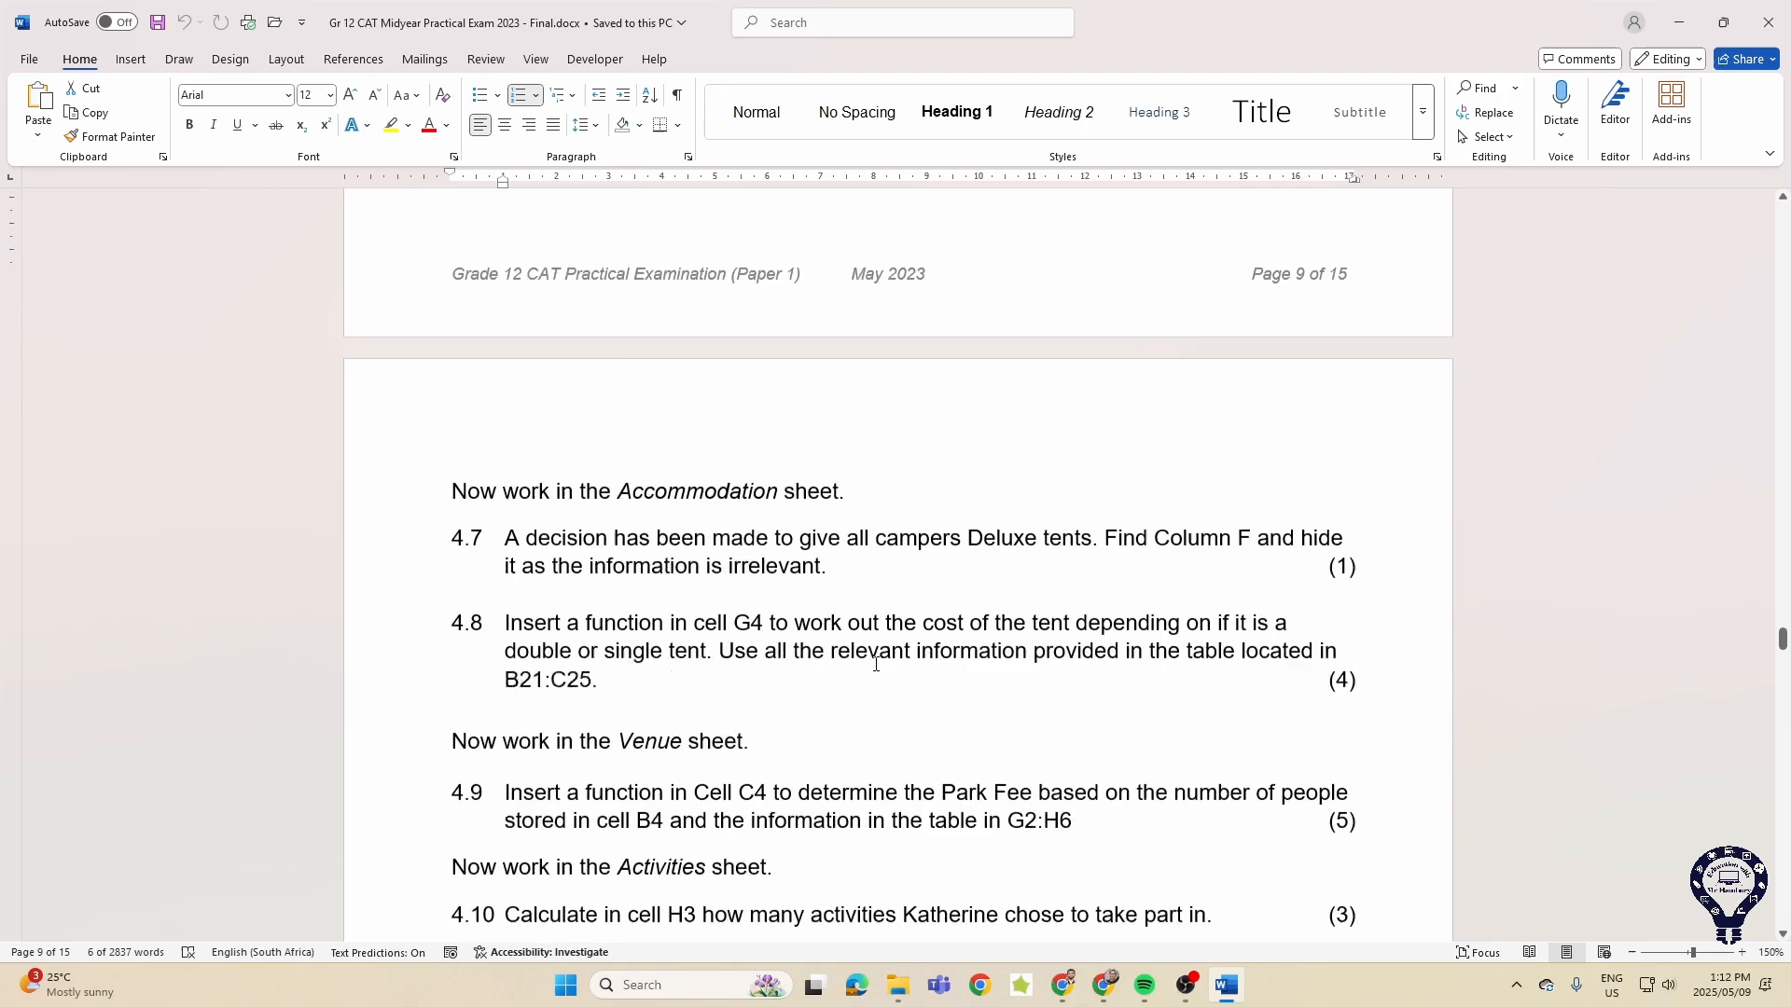
pyautogui.scroll(-3)
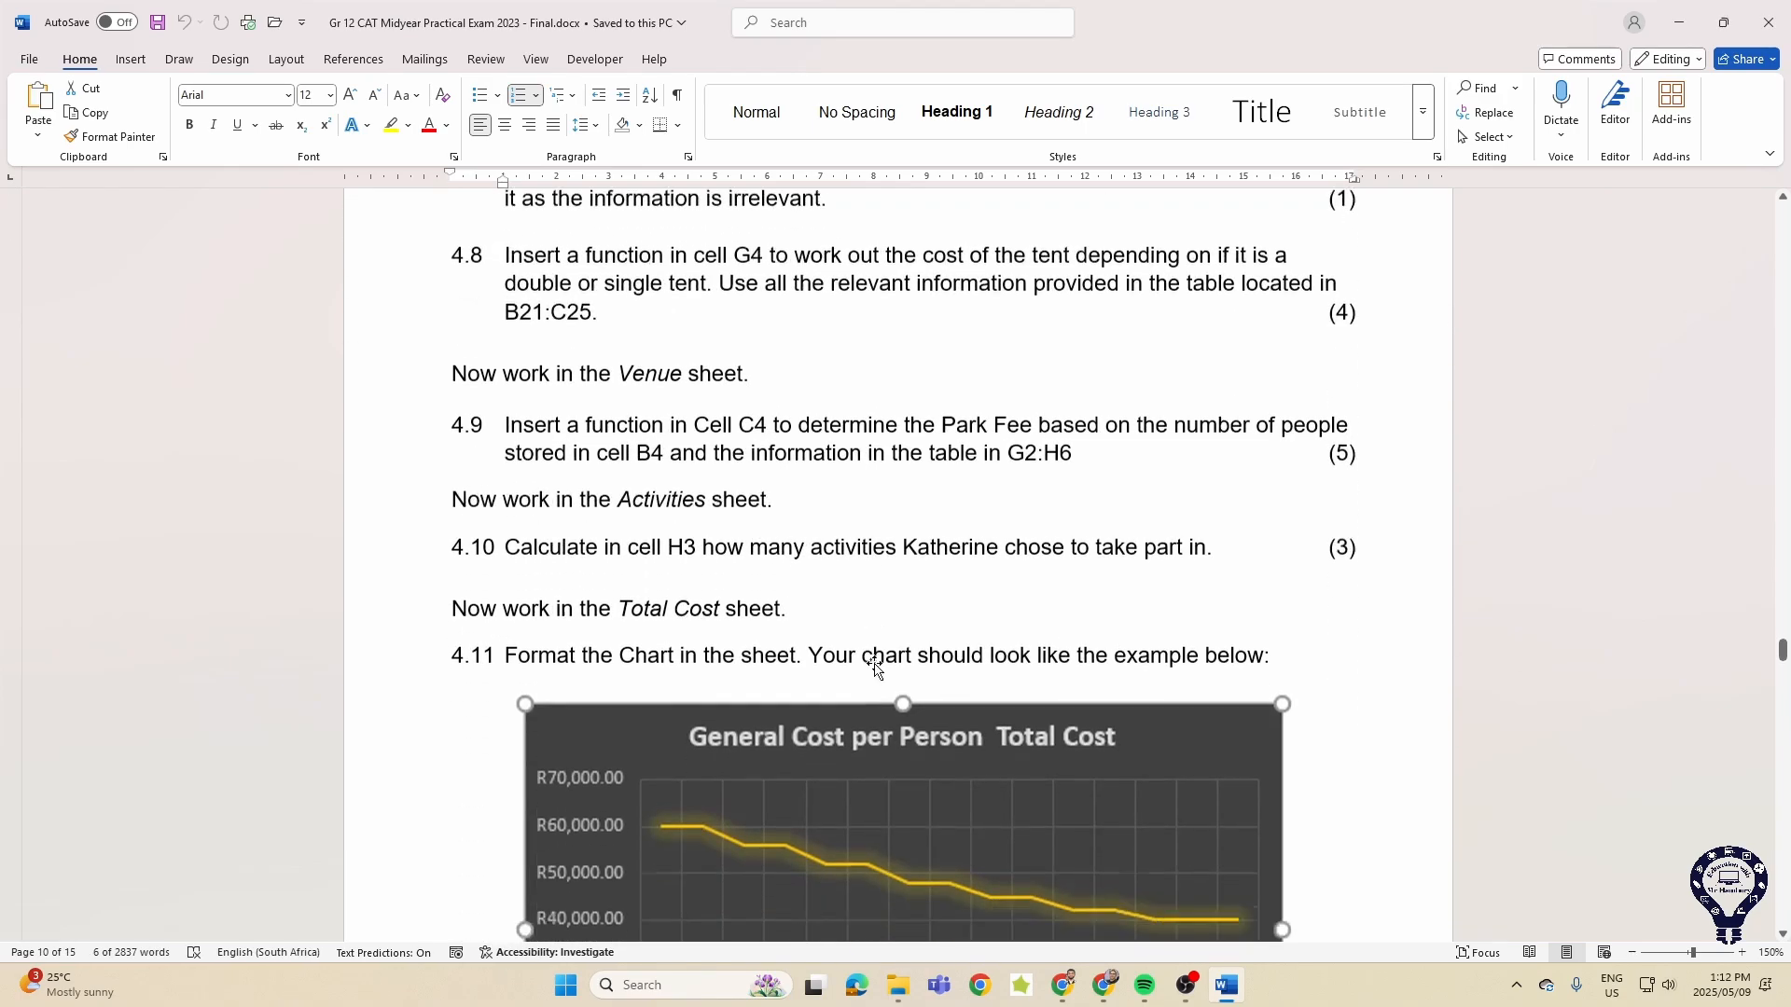
pyautogui.scroll(-3)
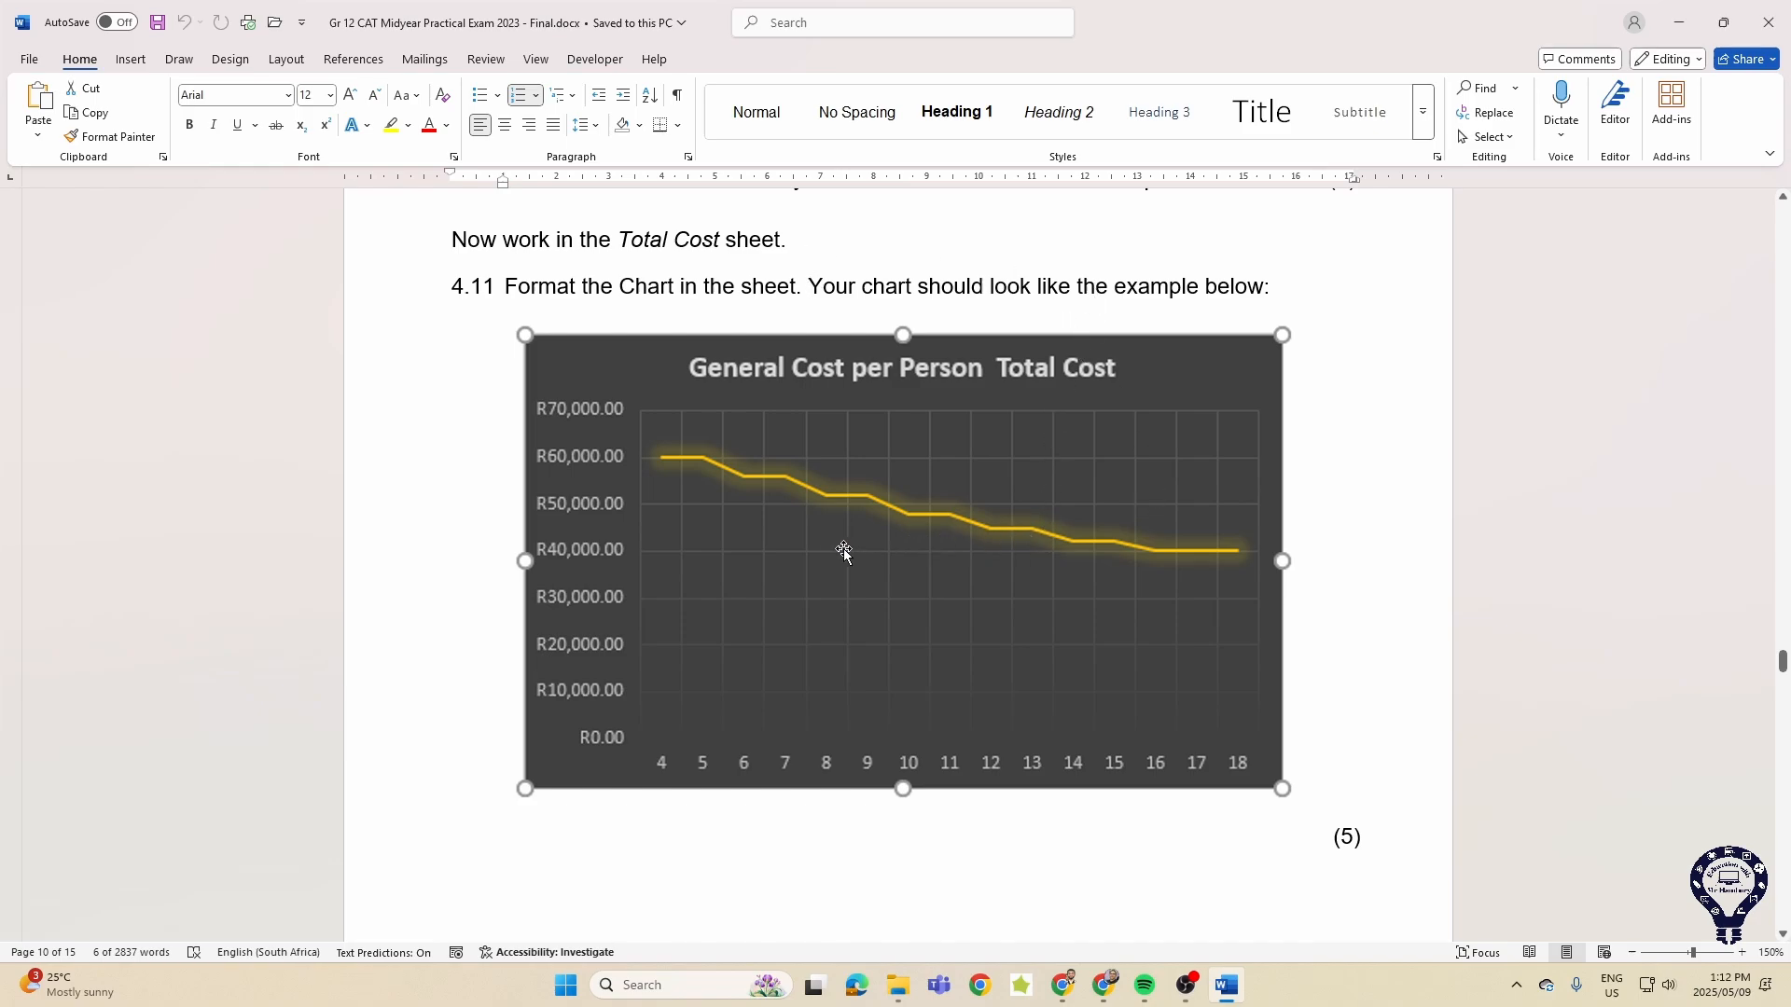
pyautogui.moveTo(1362, 846)
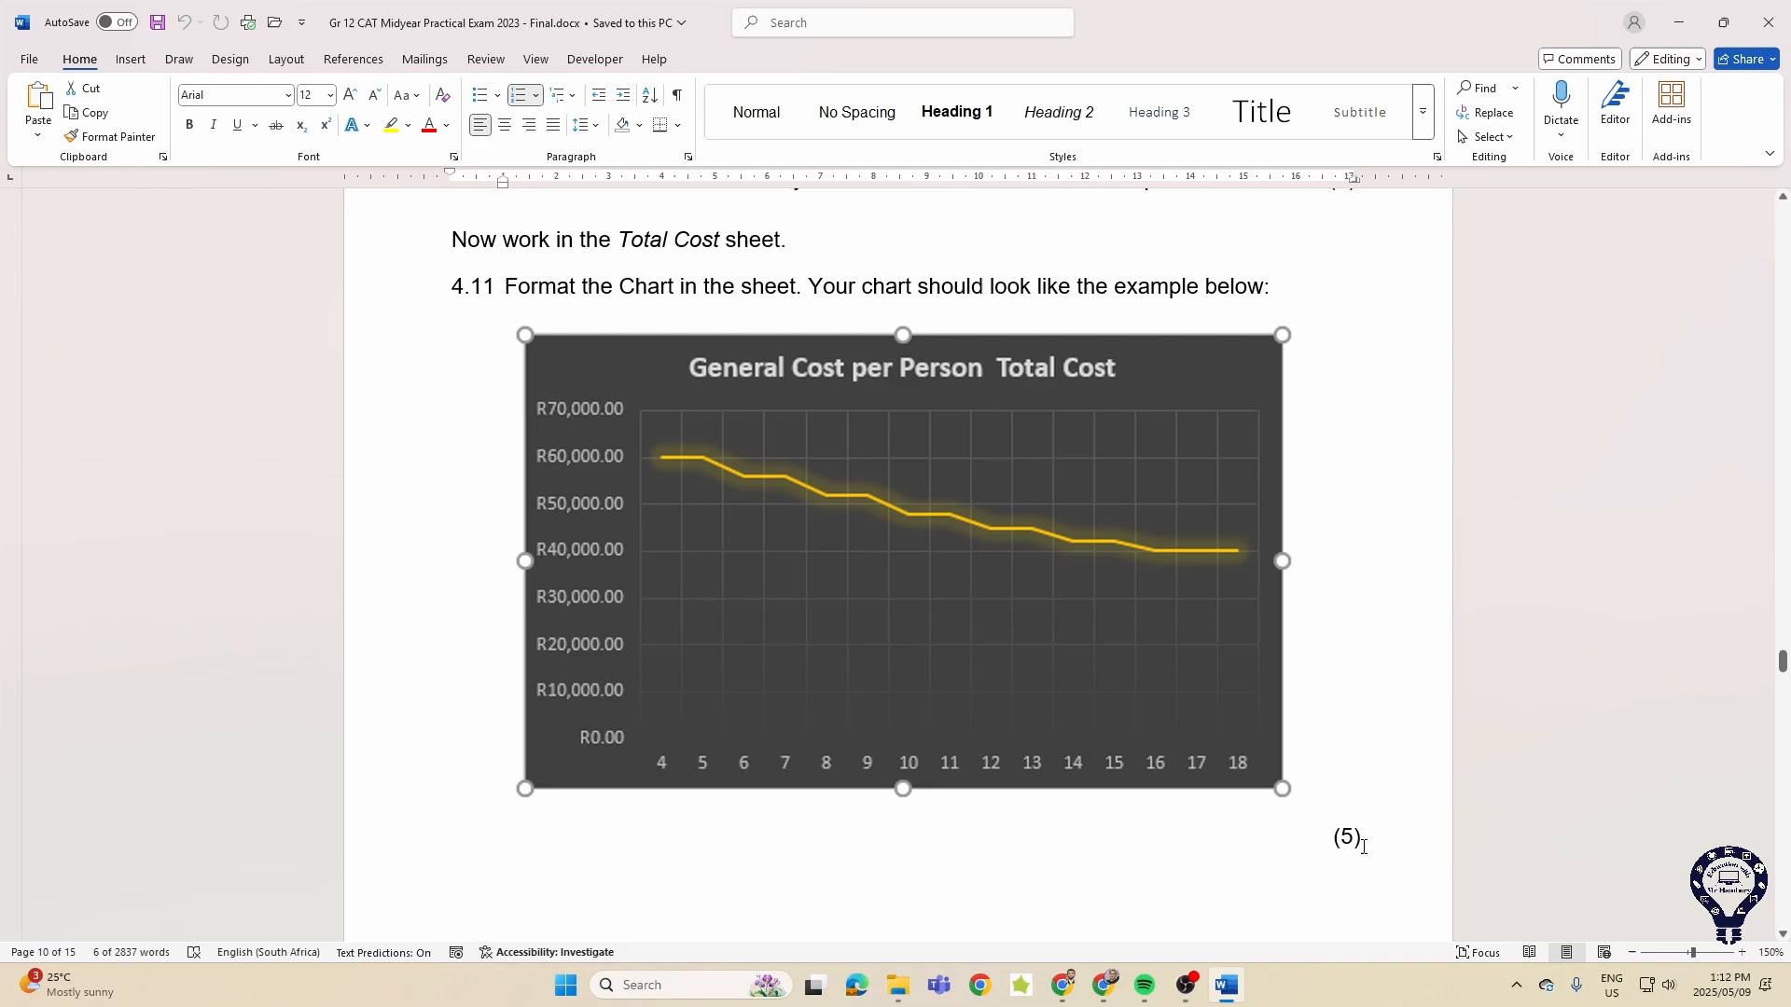
pyautogui.scroll(-3)
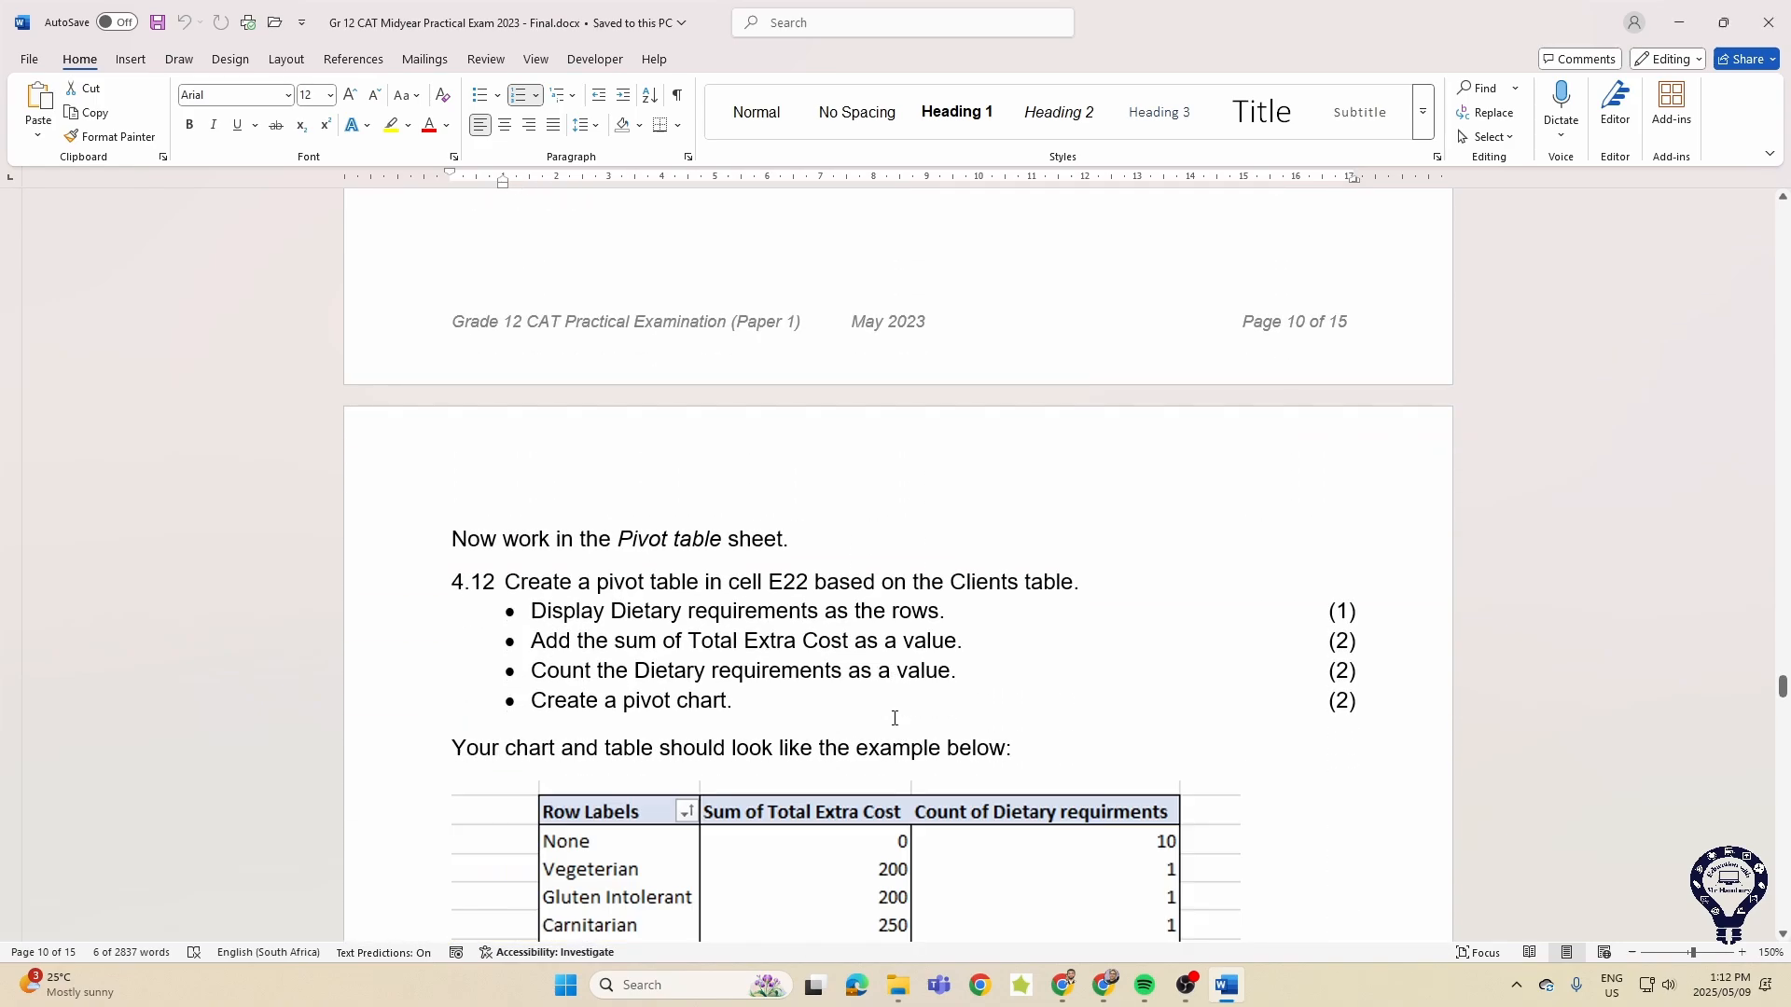
pyautogui.scroll(-3)
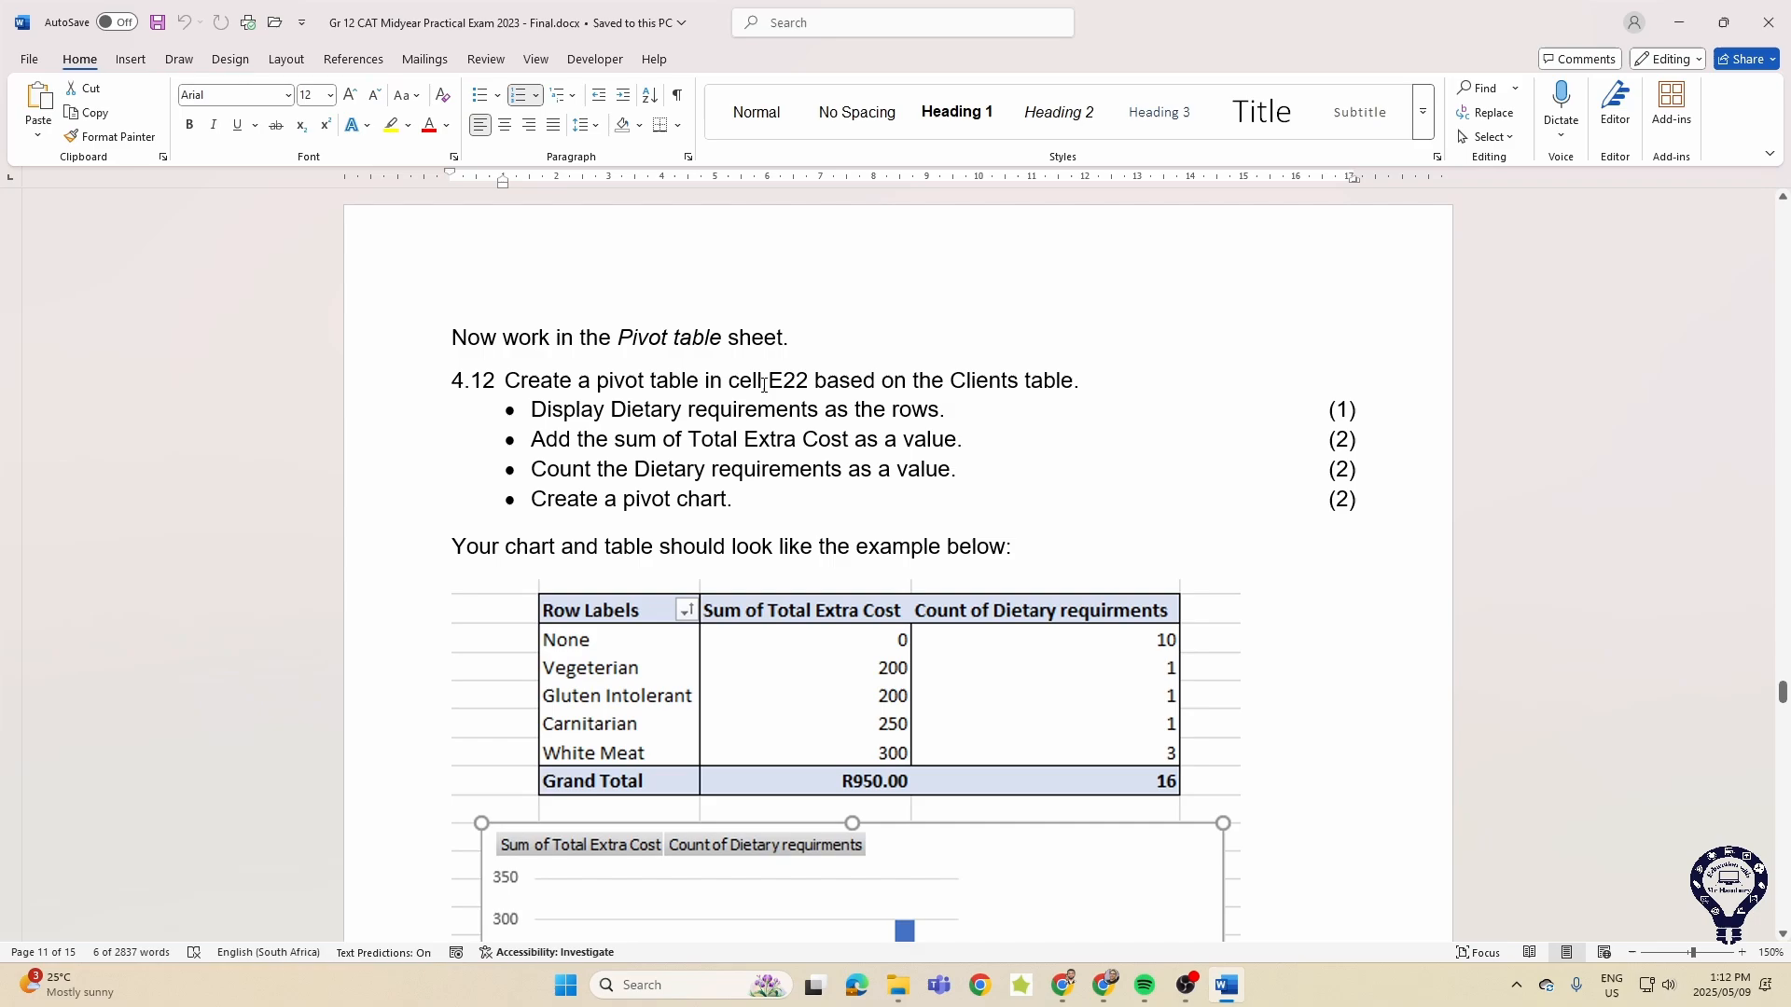
pyautogui.scroll(-3)
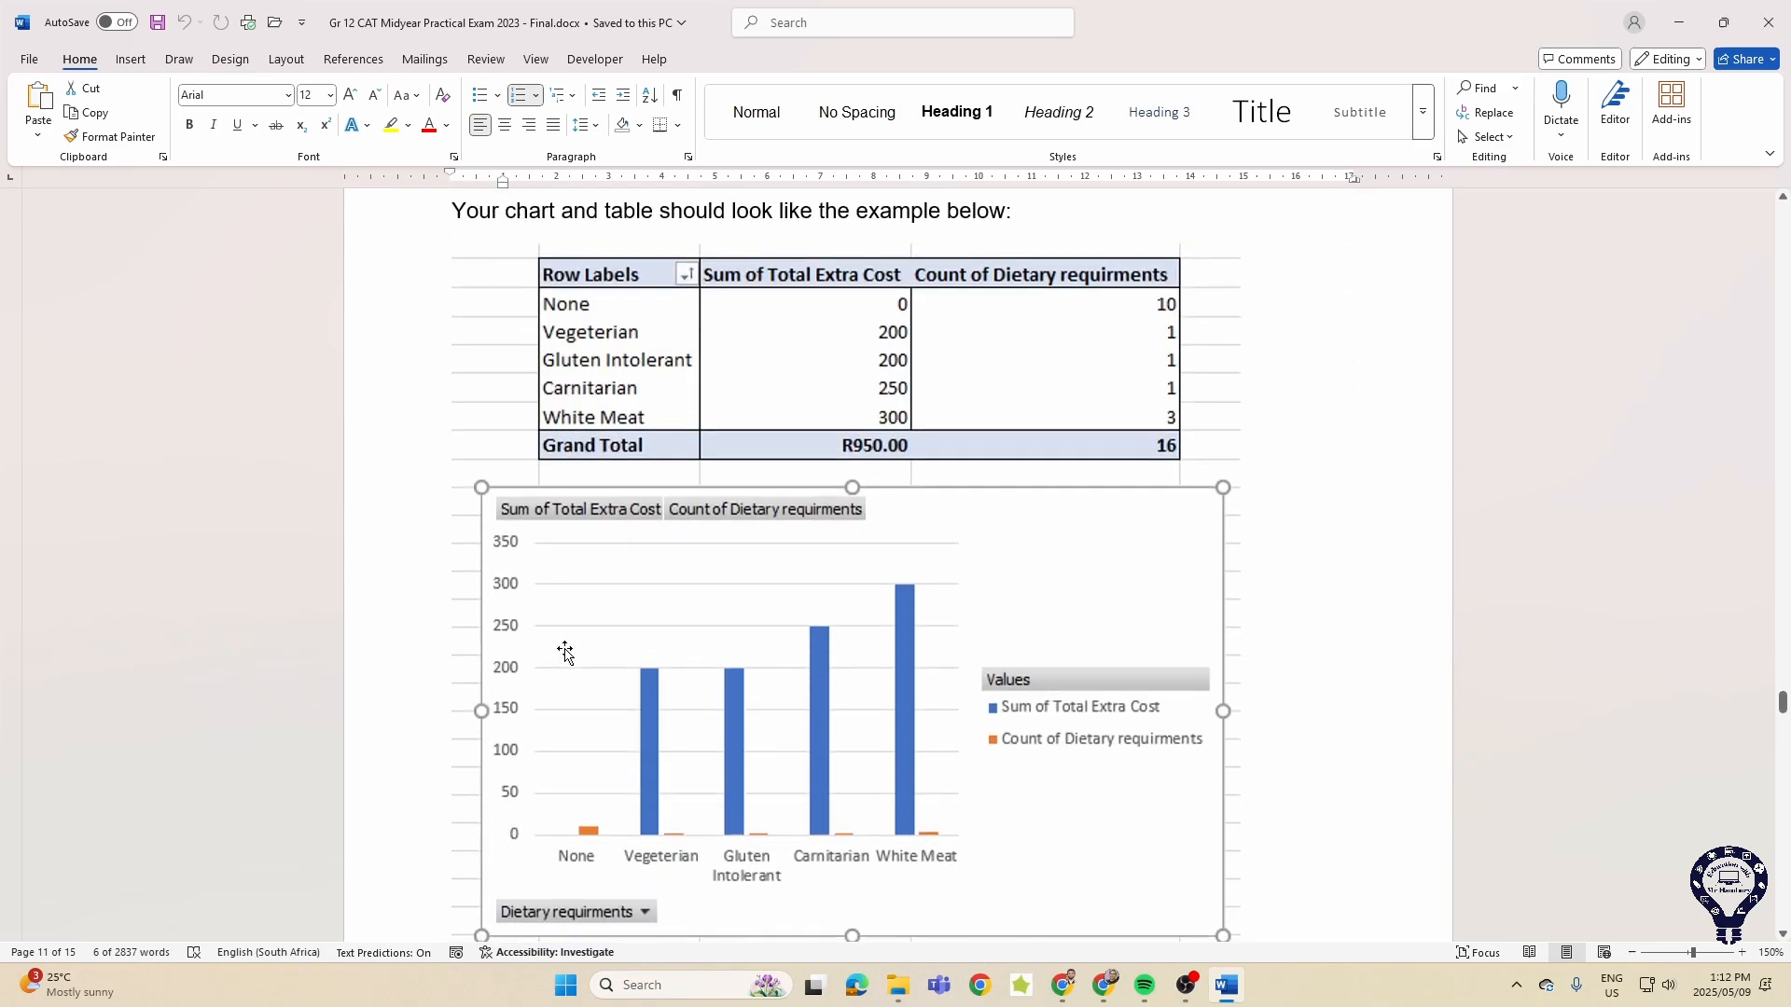
pyautogui.moveTo(638, 532)
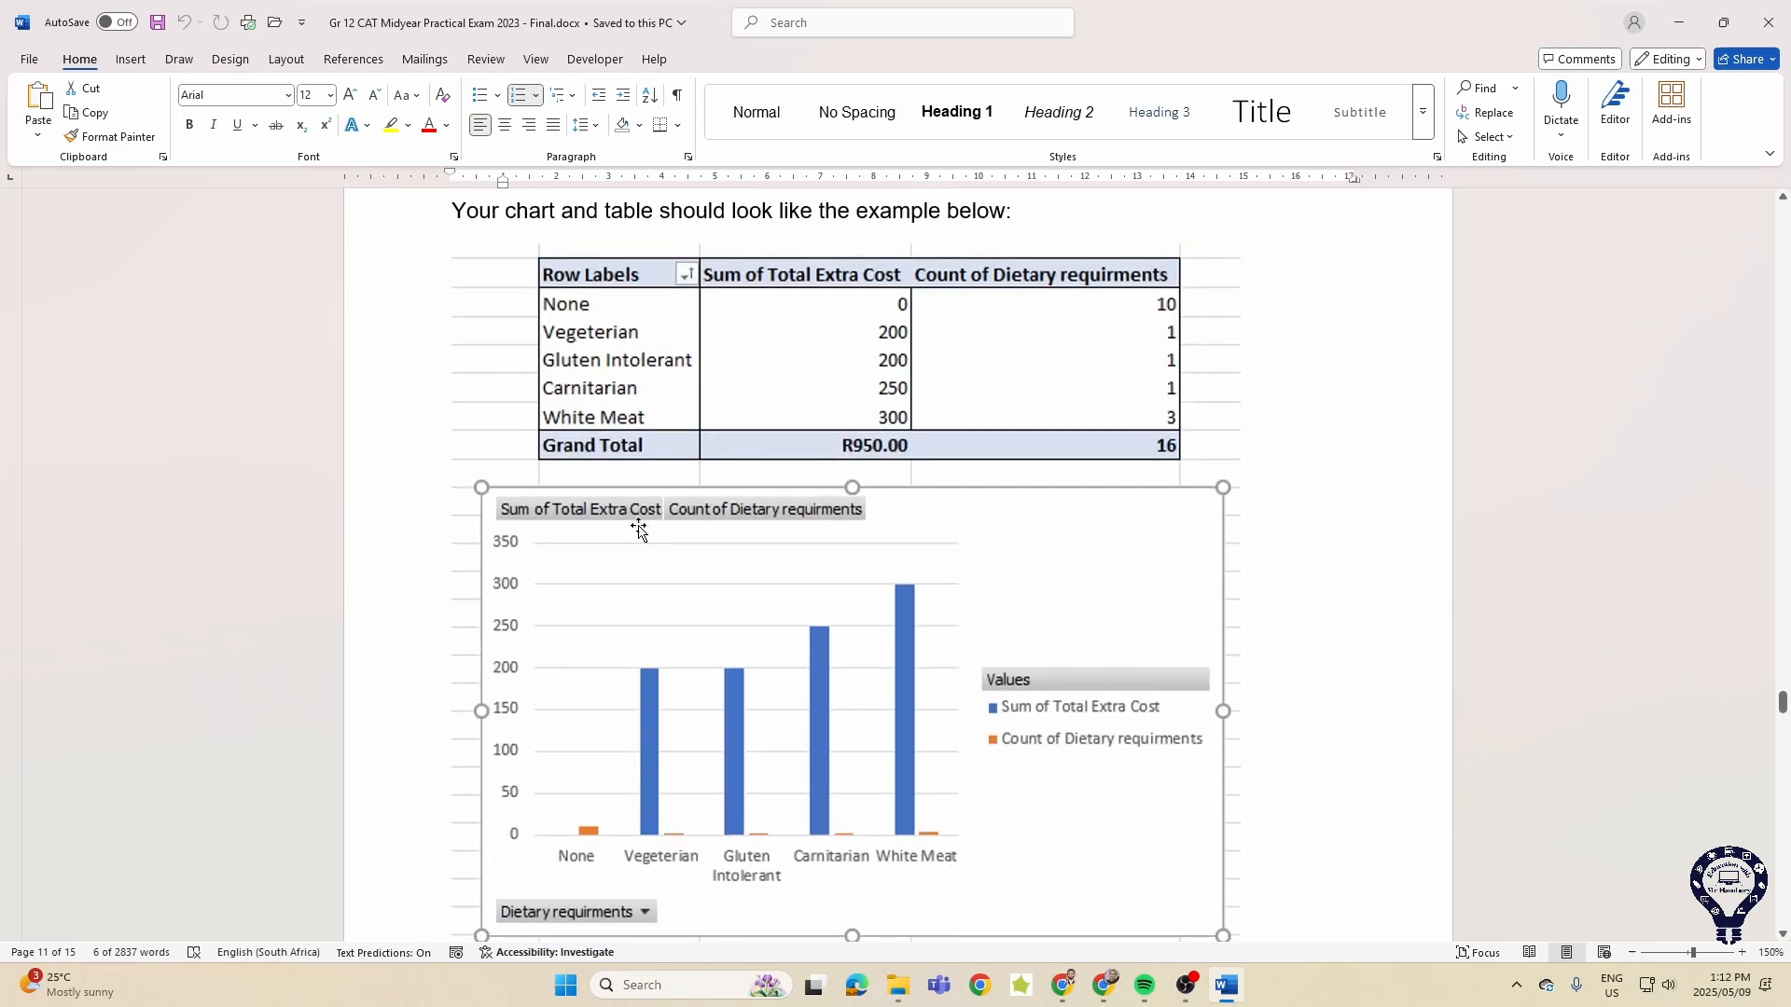
pyautogui.scroll(-3)
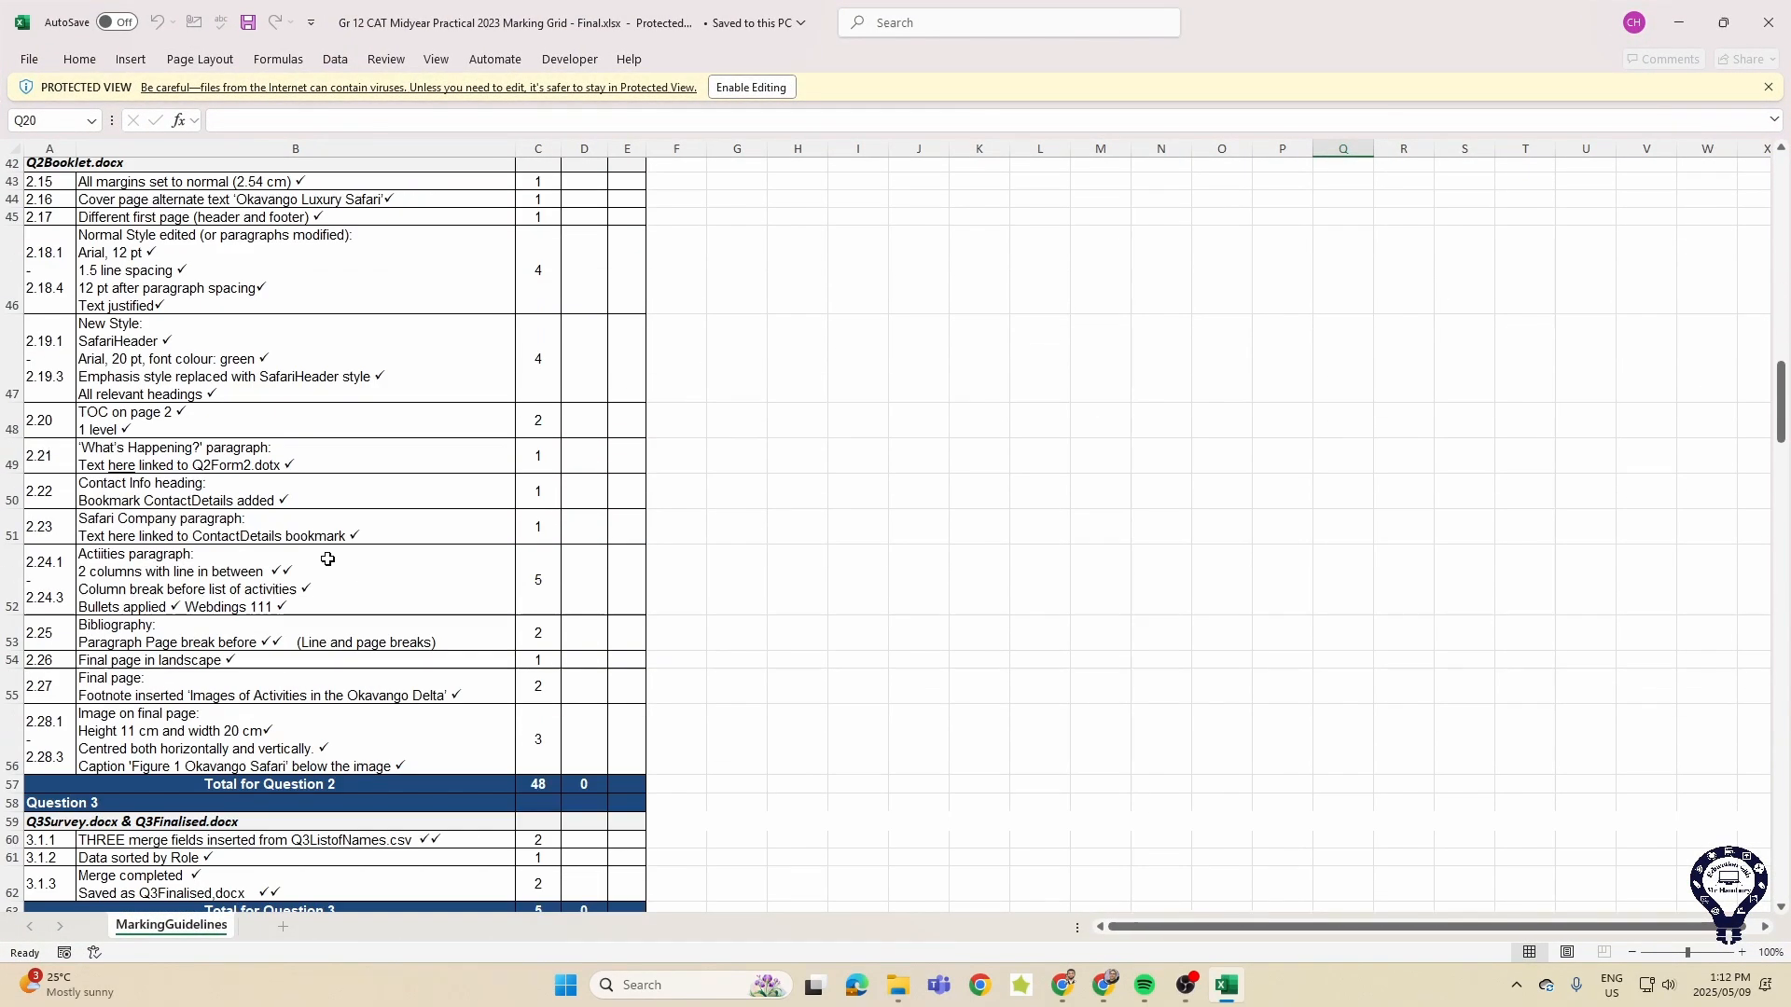
# - Zoom into the marking grid and scroll through the Accommodation, Venue, Activities and Pivot Table rows
pyautogui.click(1741, 953)
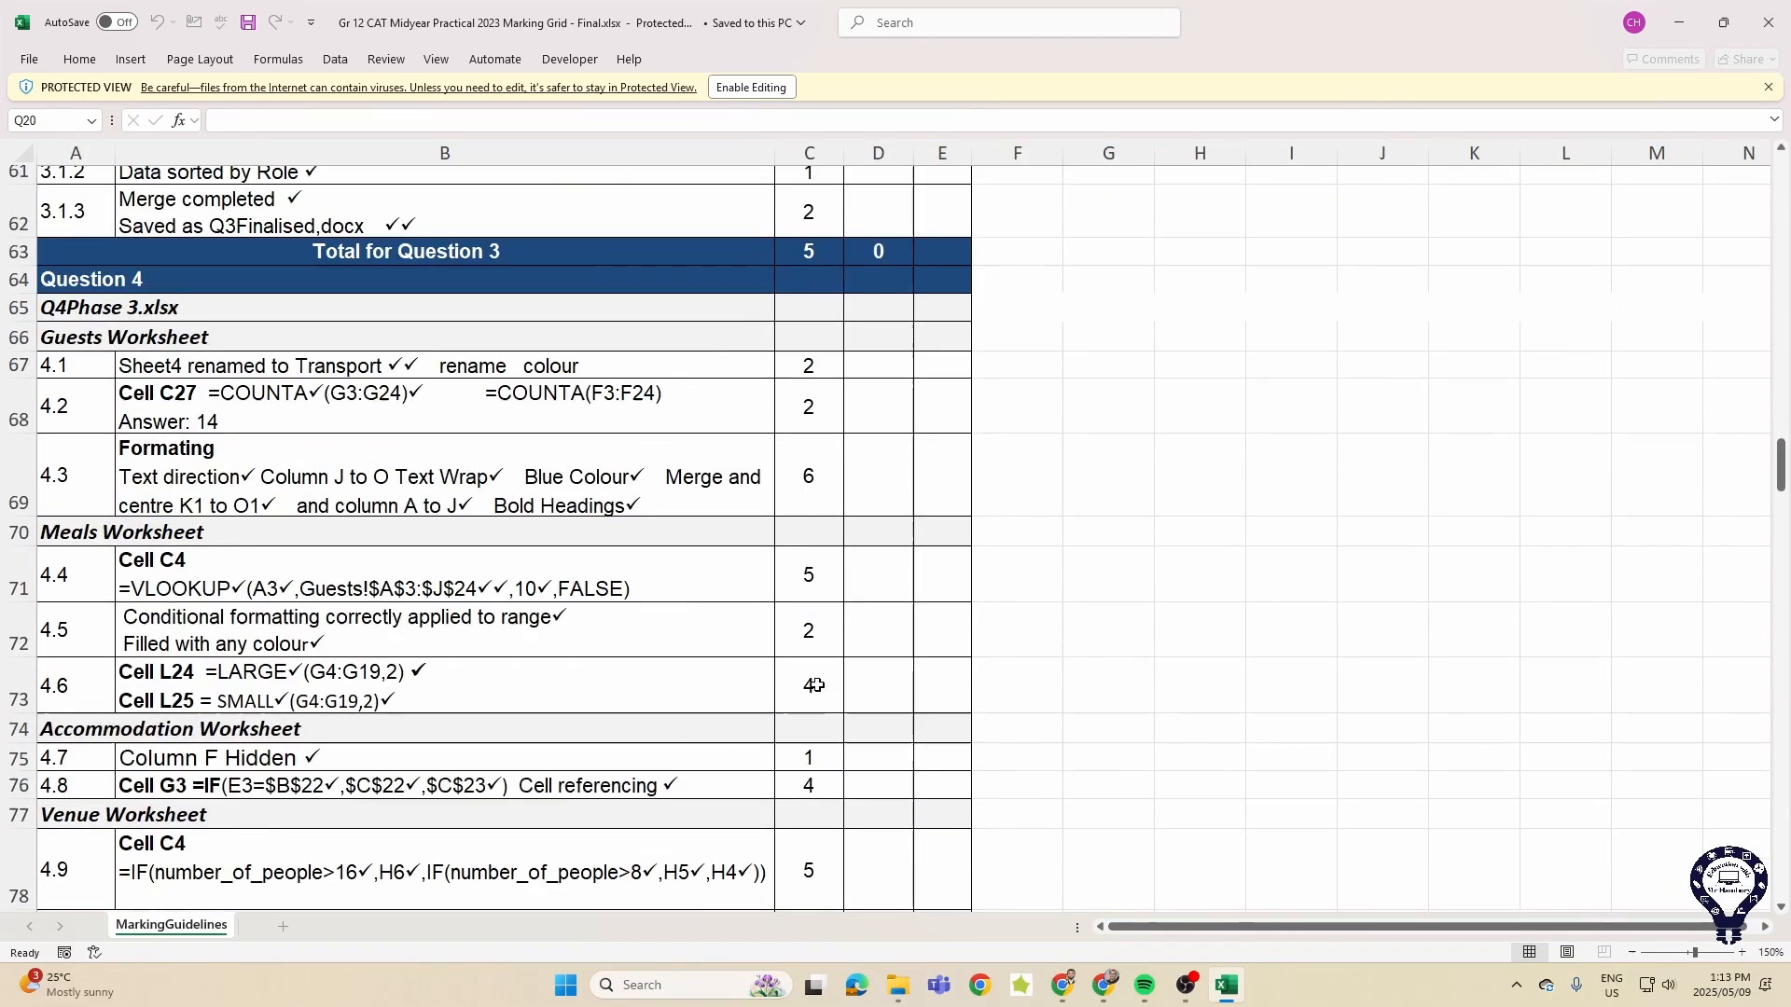
pyautogui.scroll(-3)
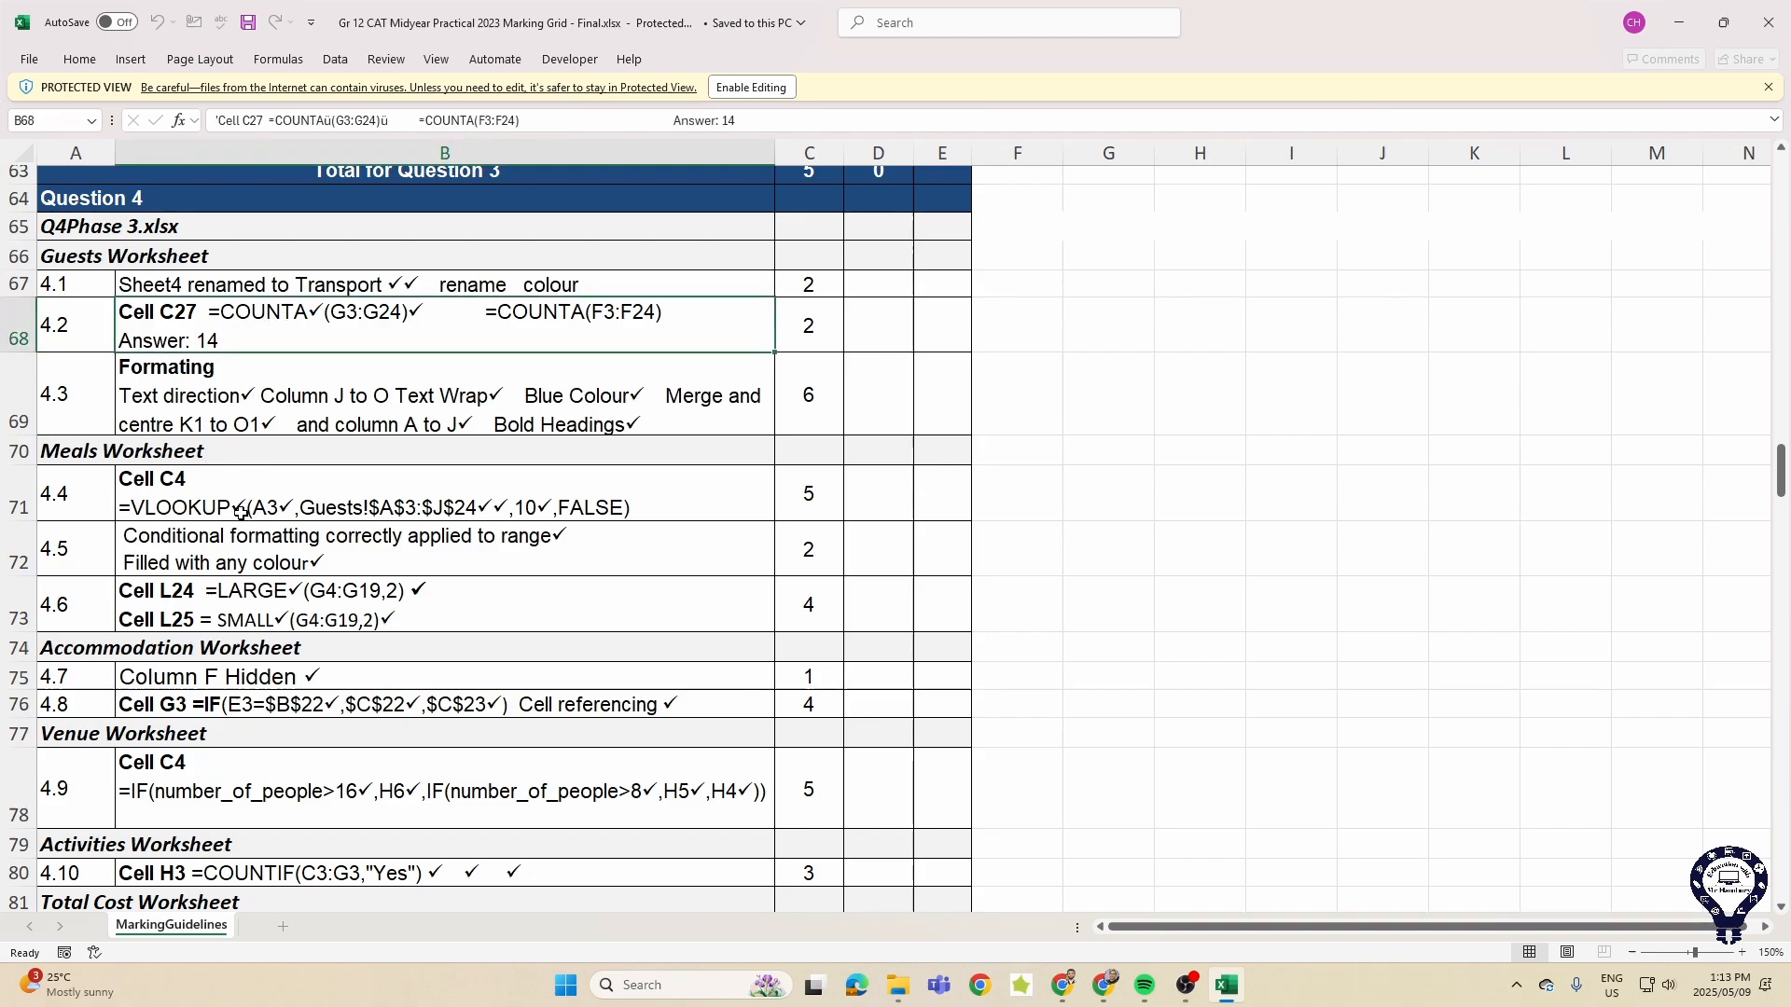
pyautogui.scroll(-3)
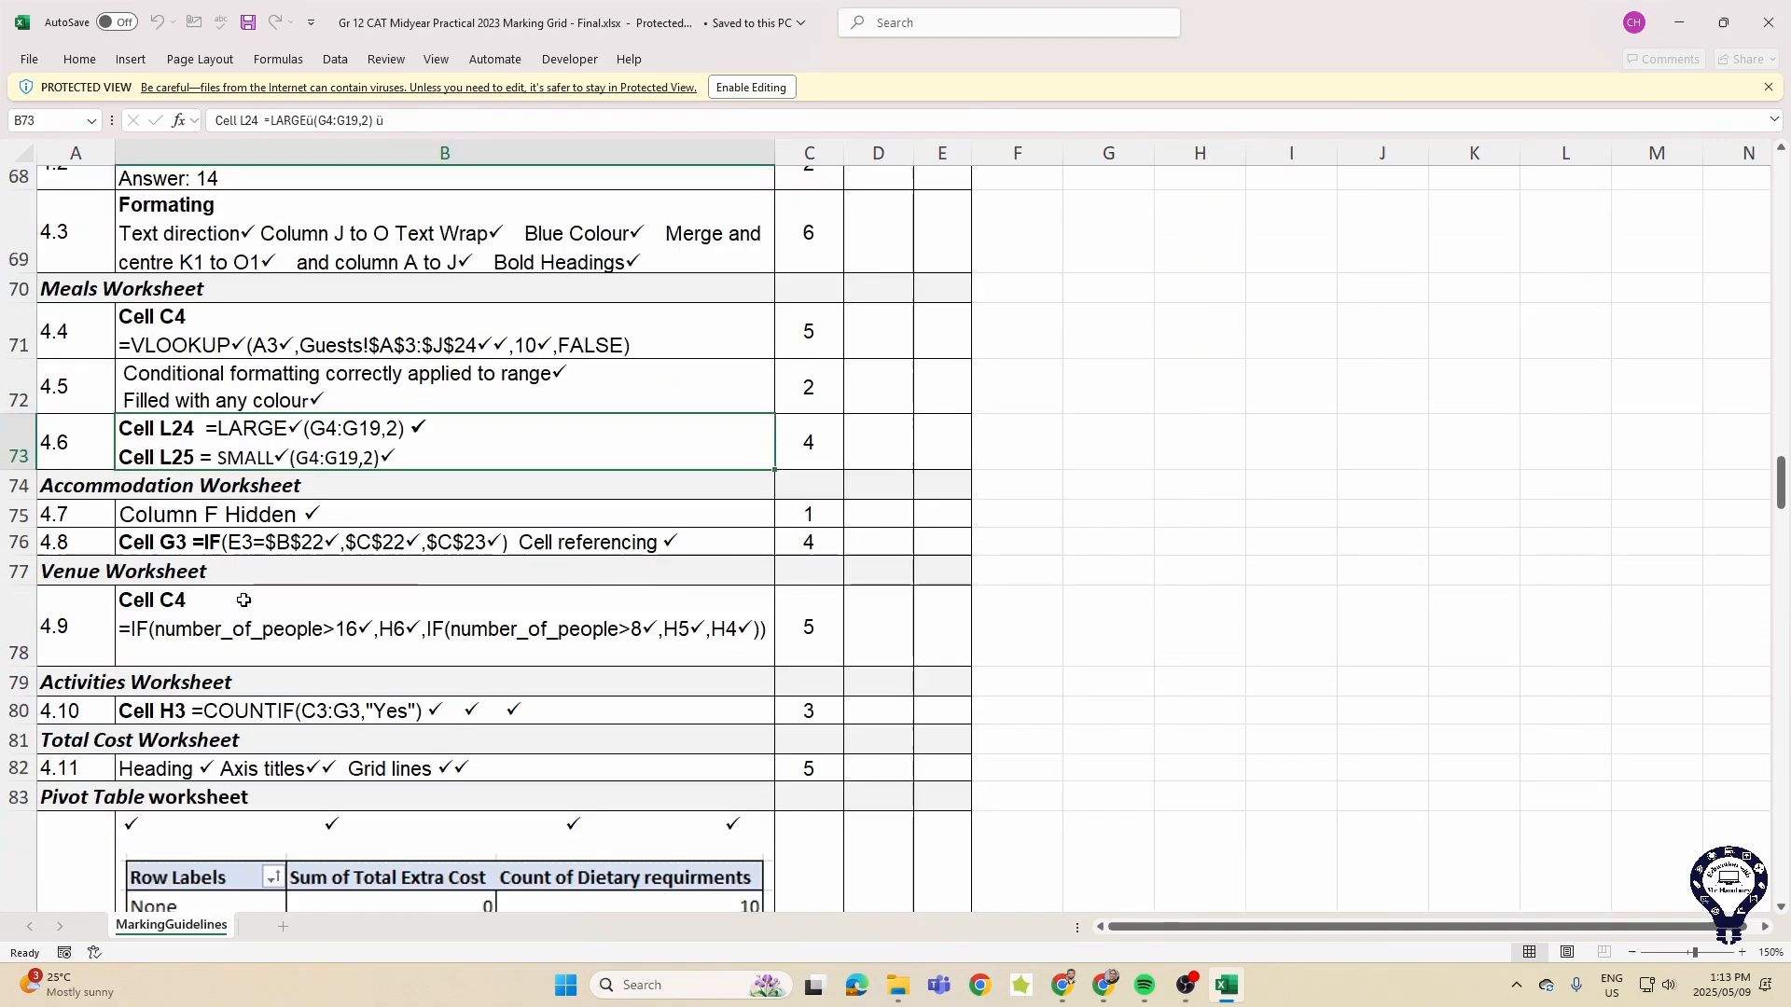
pyautogui.click(444, 541)
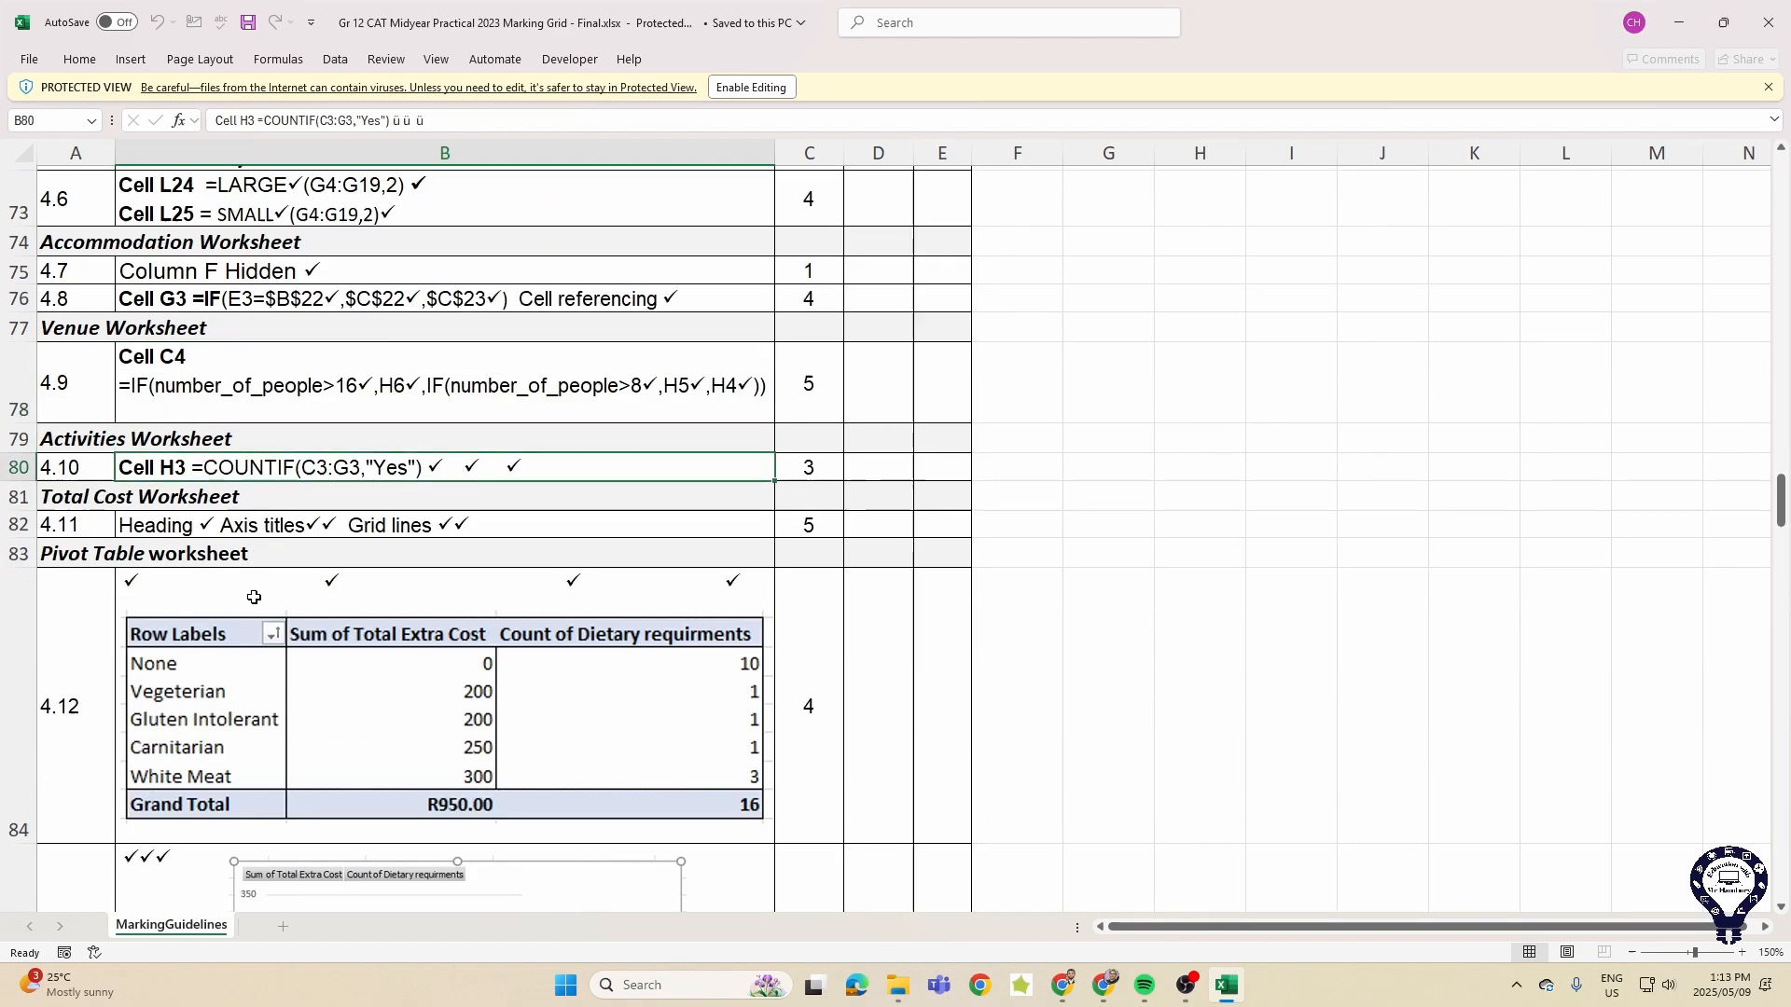
pyautogui.scroll(-3)
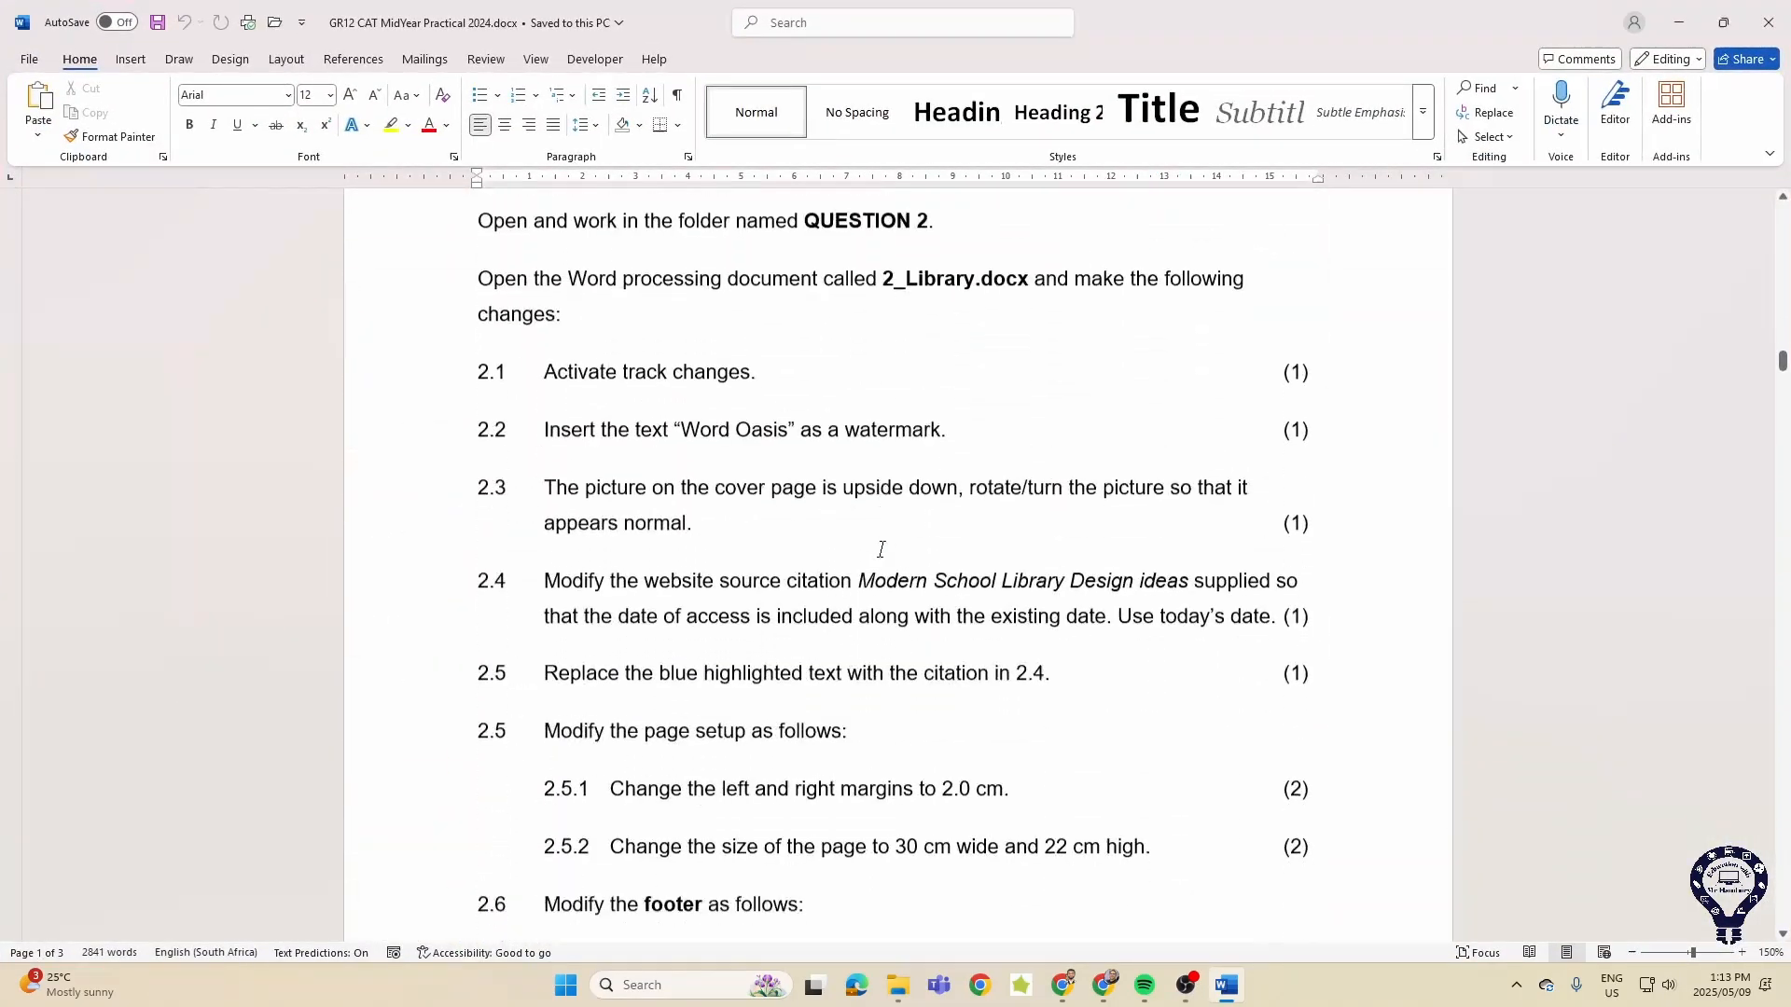
# - Scroll through Questions 2 and 3 of the 2024 midyear practical paper
pyautogui.scroll(-3)
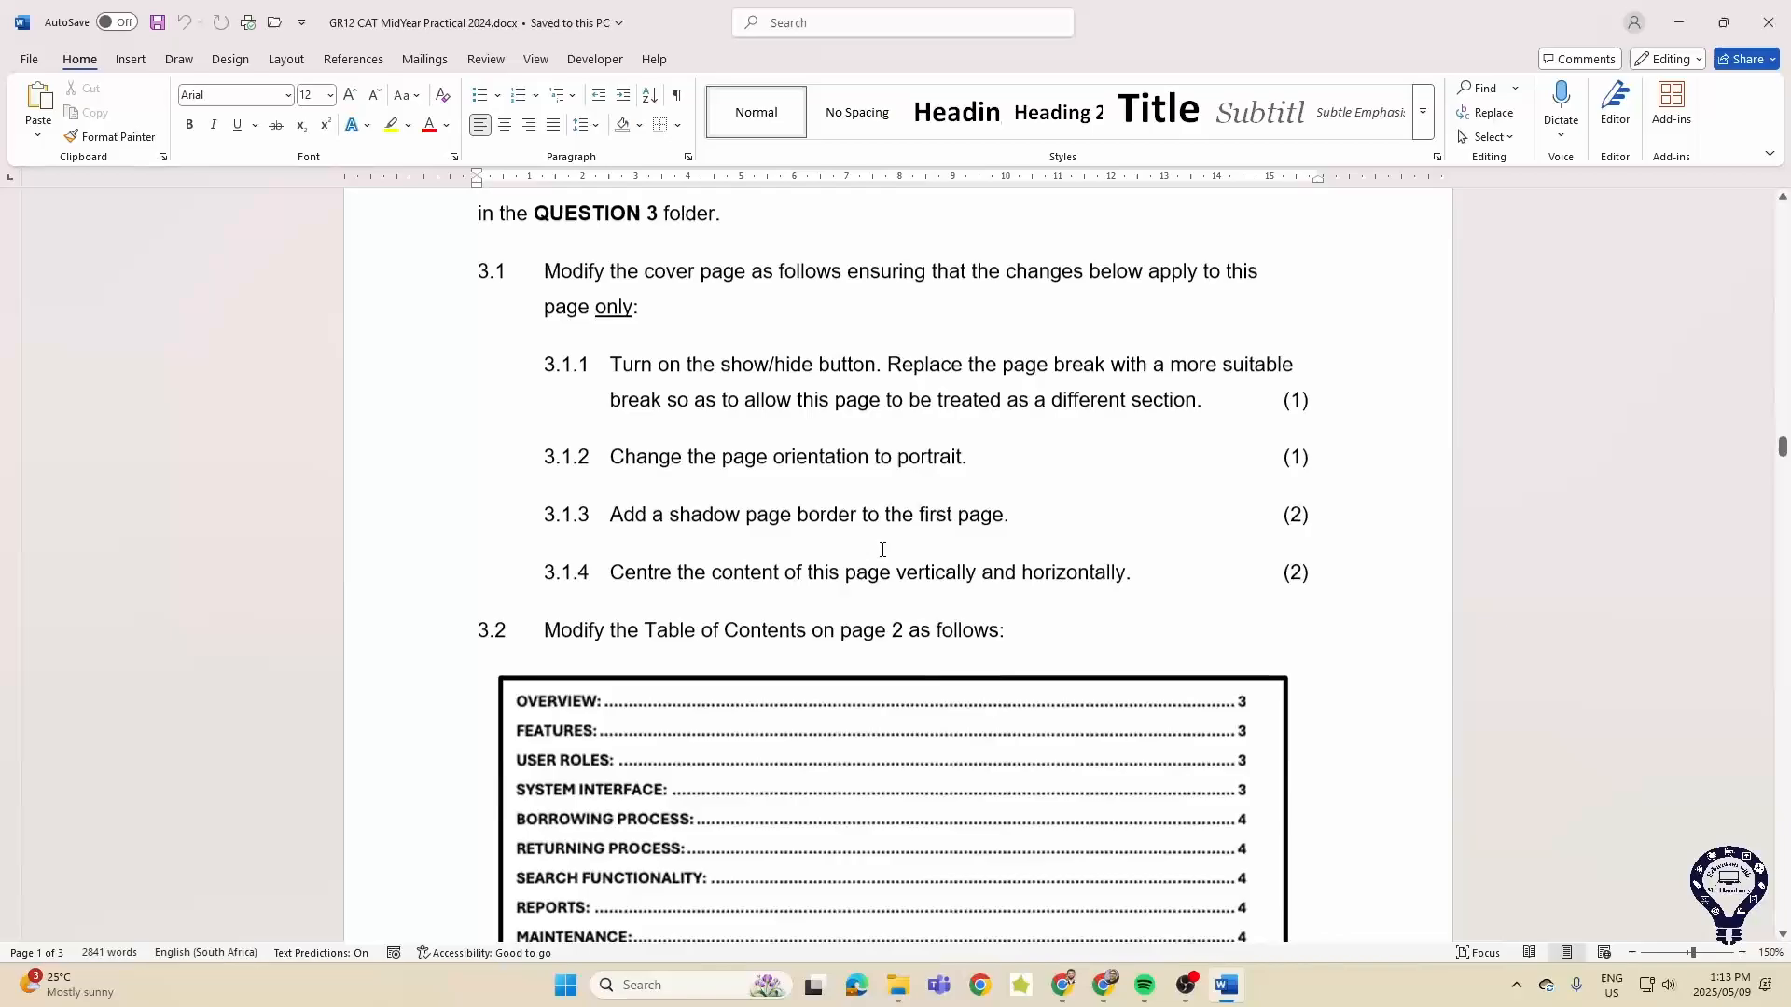
pyautogui.scroll(-3)
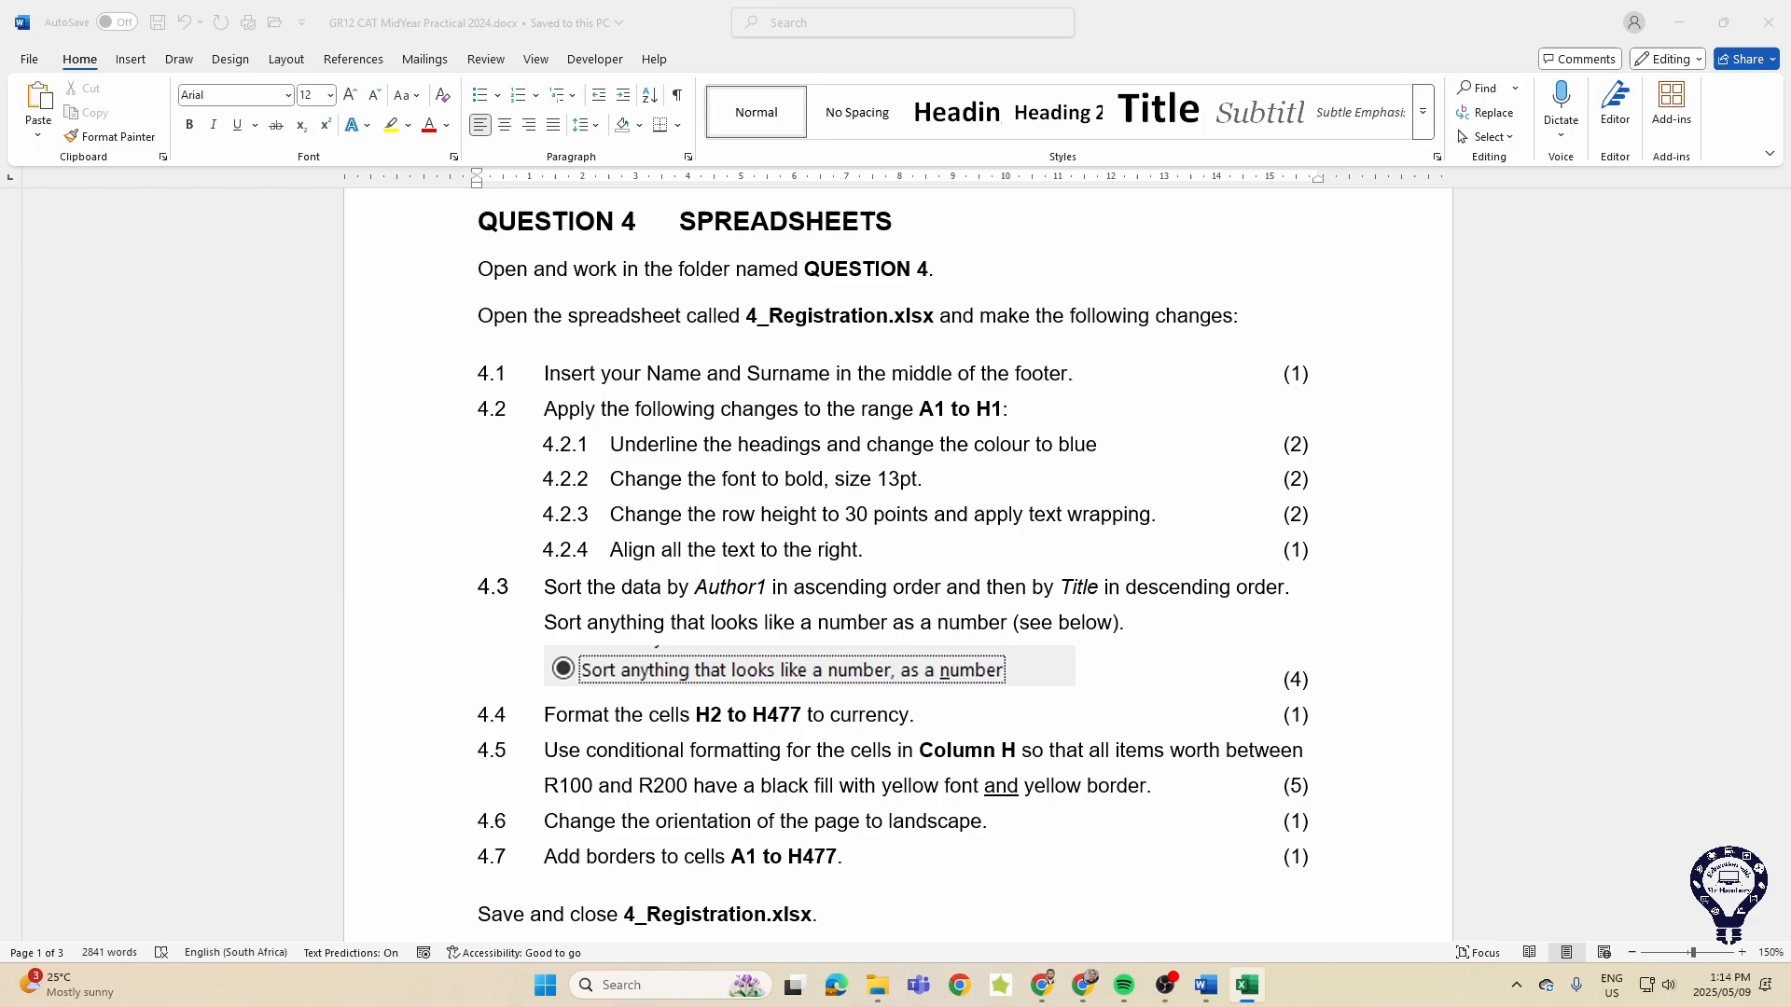
pyautogui.moveTo(901, 485)
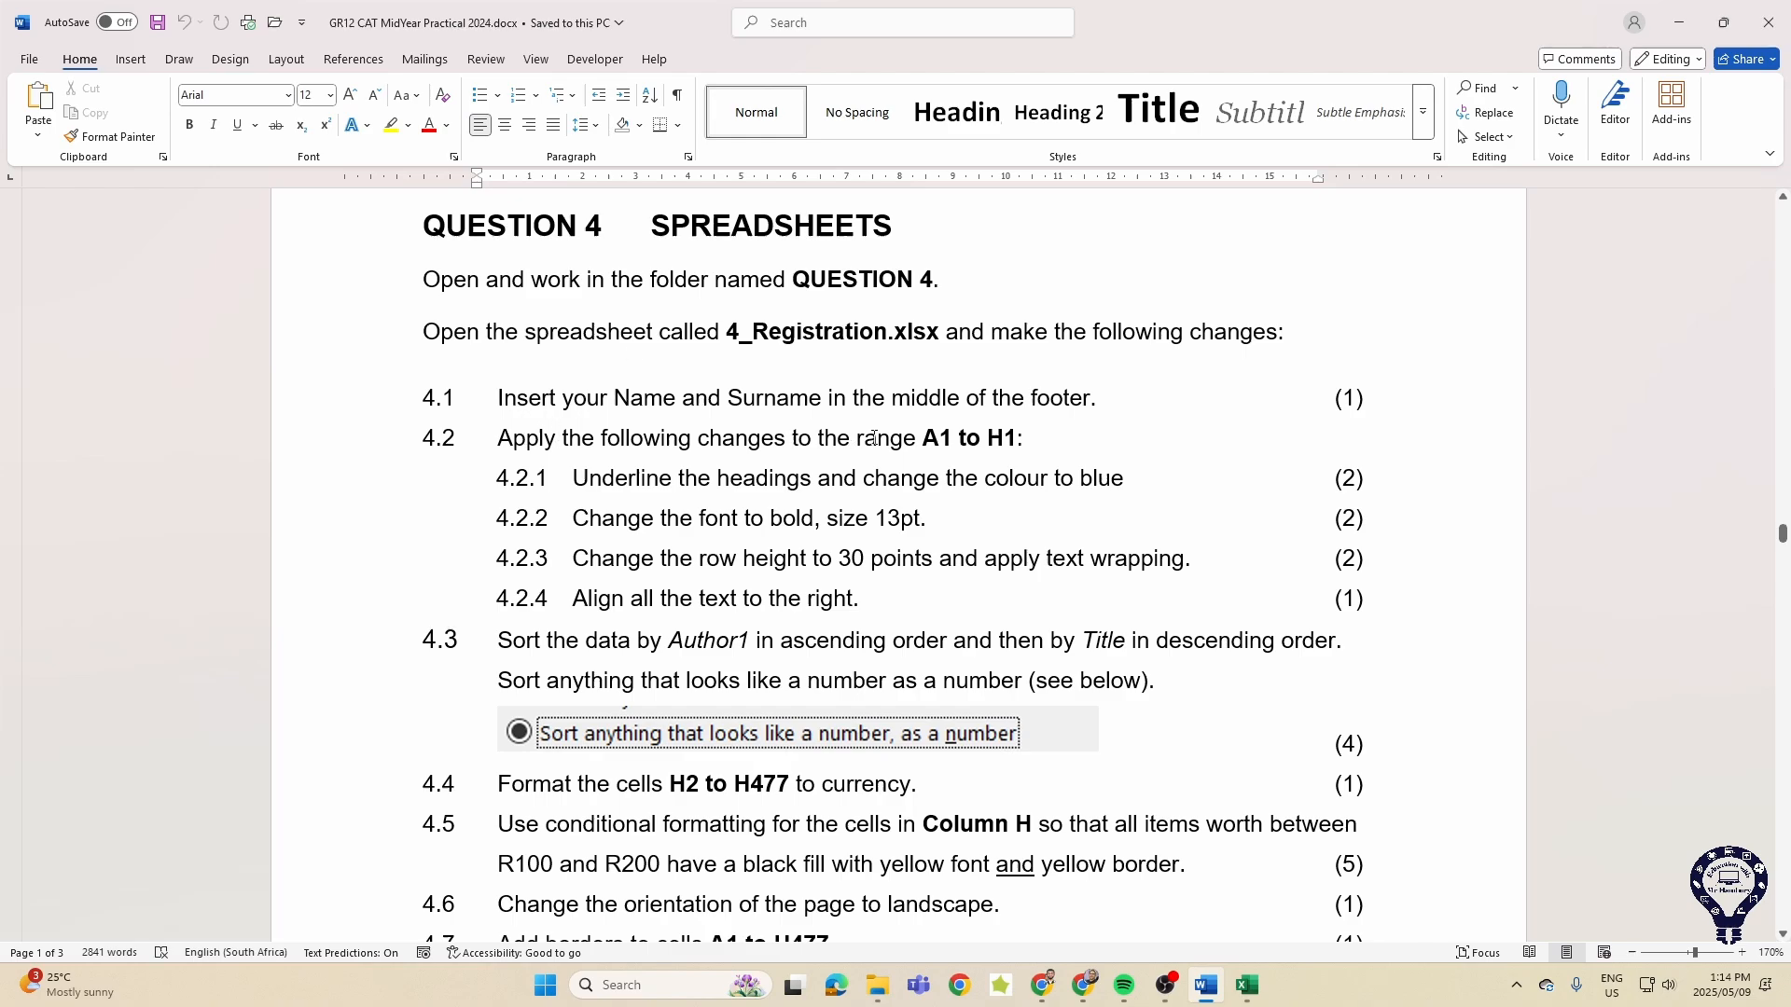
pyautogui.moveTo(659, 466)
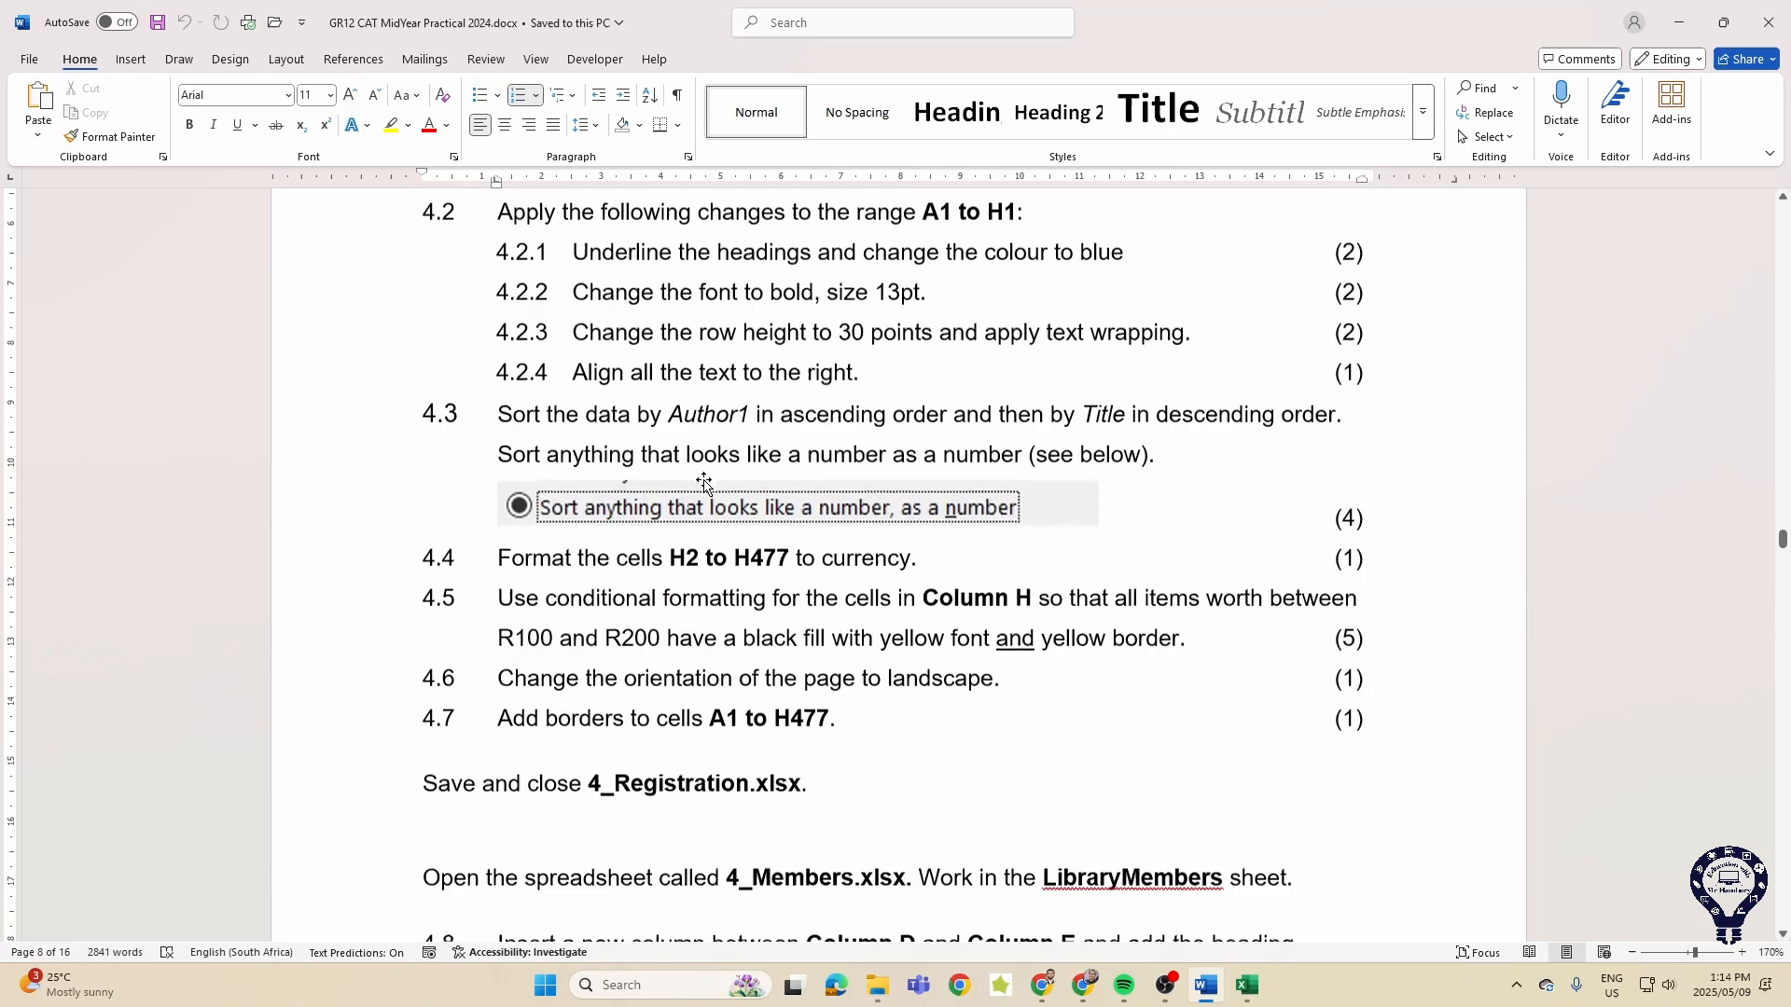
# - Highlight the sort-by-Author1 phrase, clear it and scroll on through Question 4
pyautogui.moveTo(636, 414); pyautogui.dragTo(950, 414)
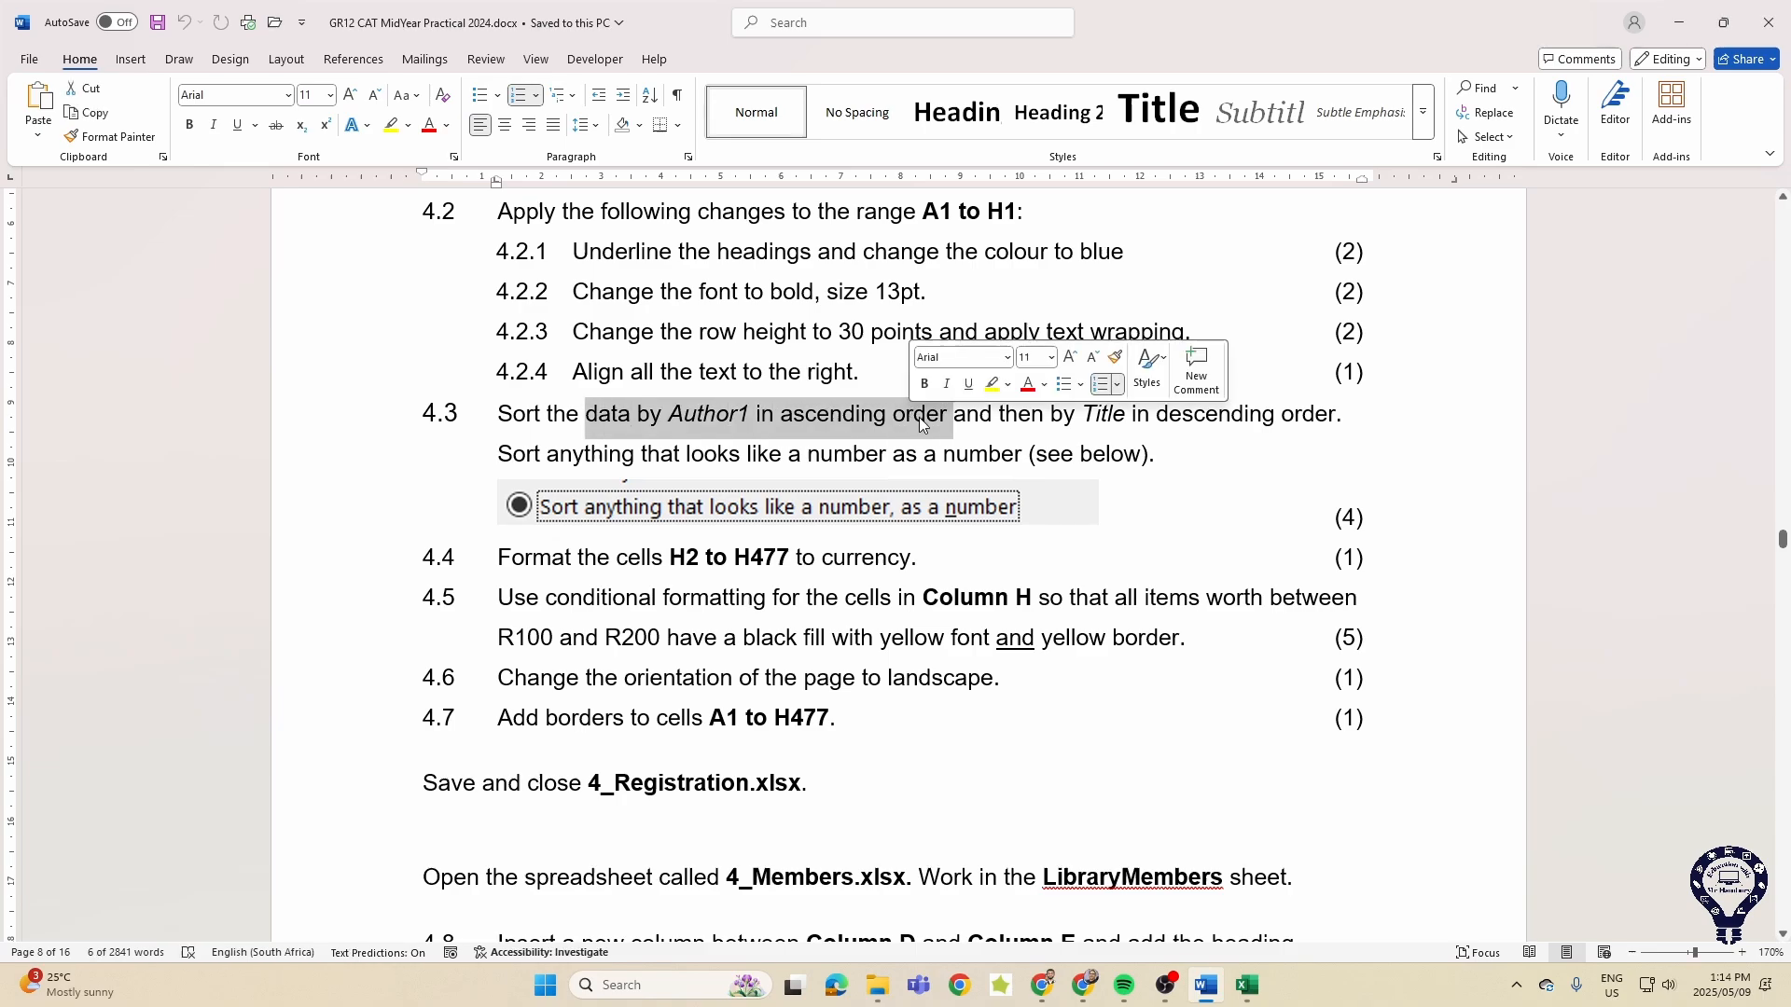
pyautogui.click(1045, 414)
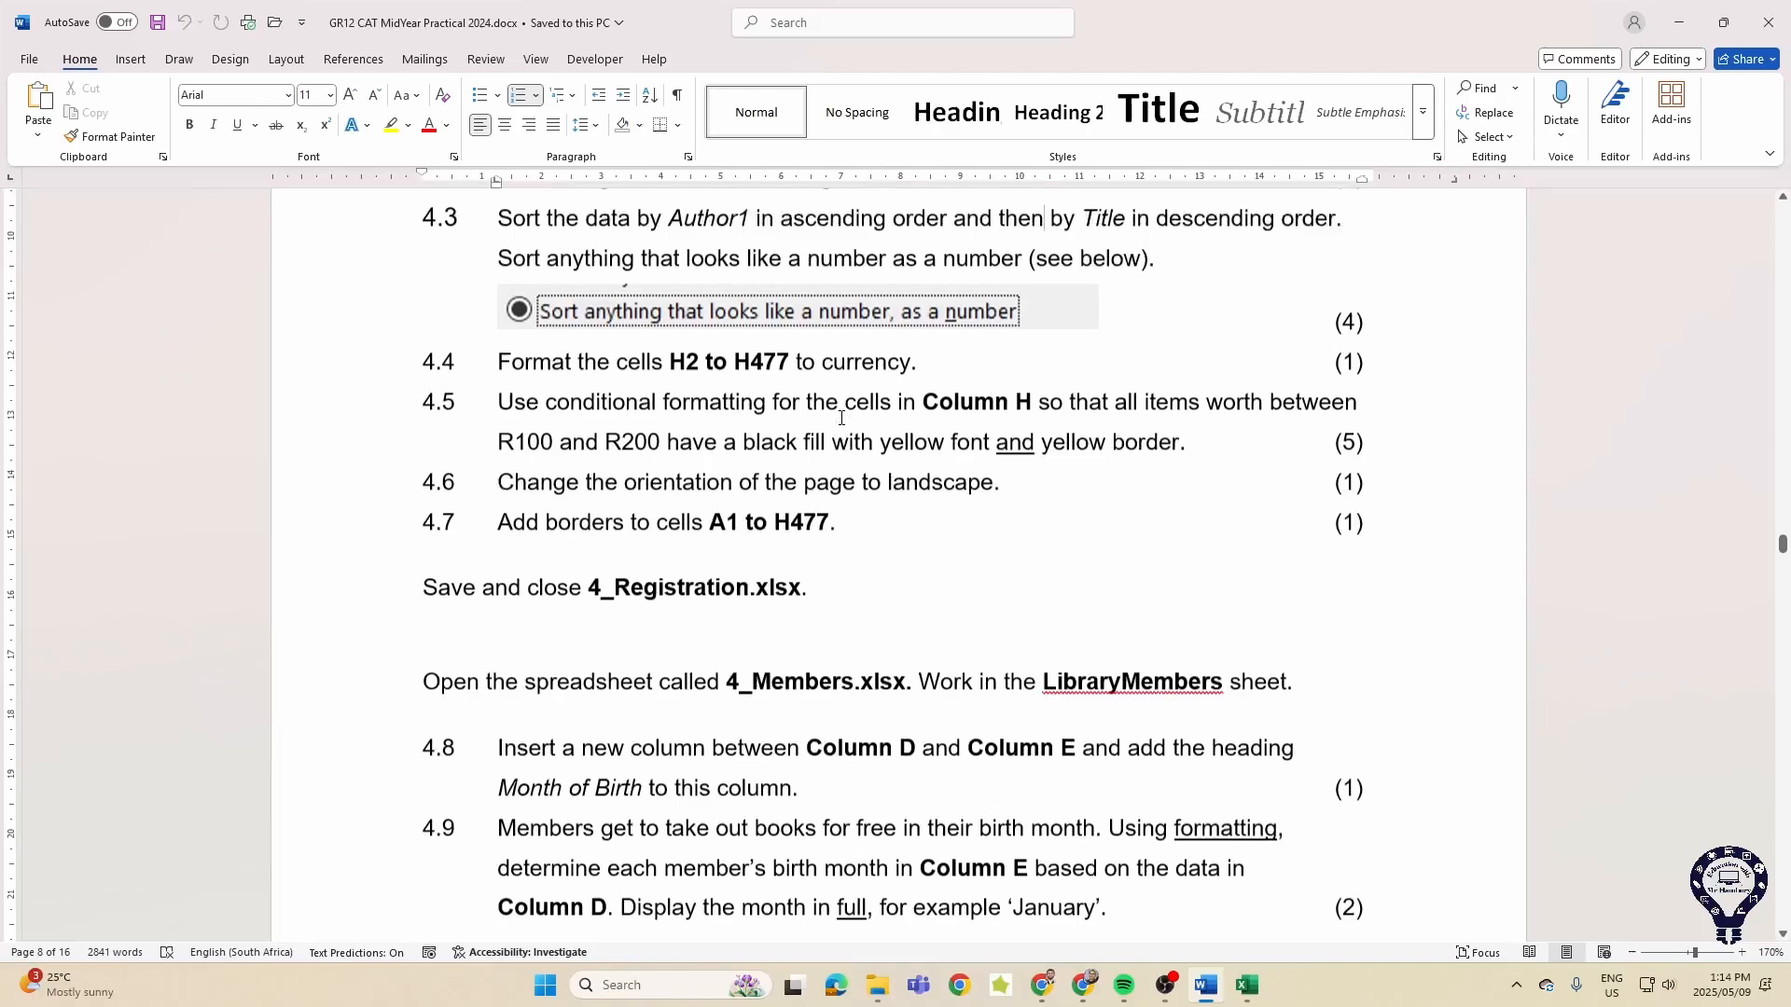
pyautogui.scroll(-3)
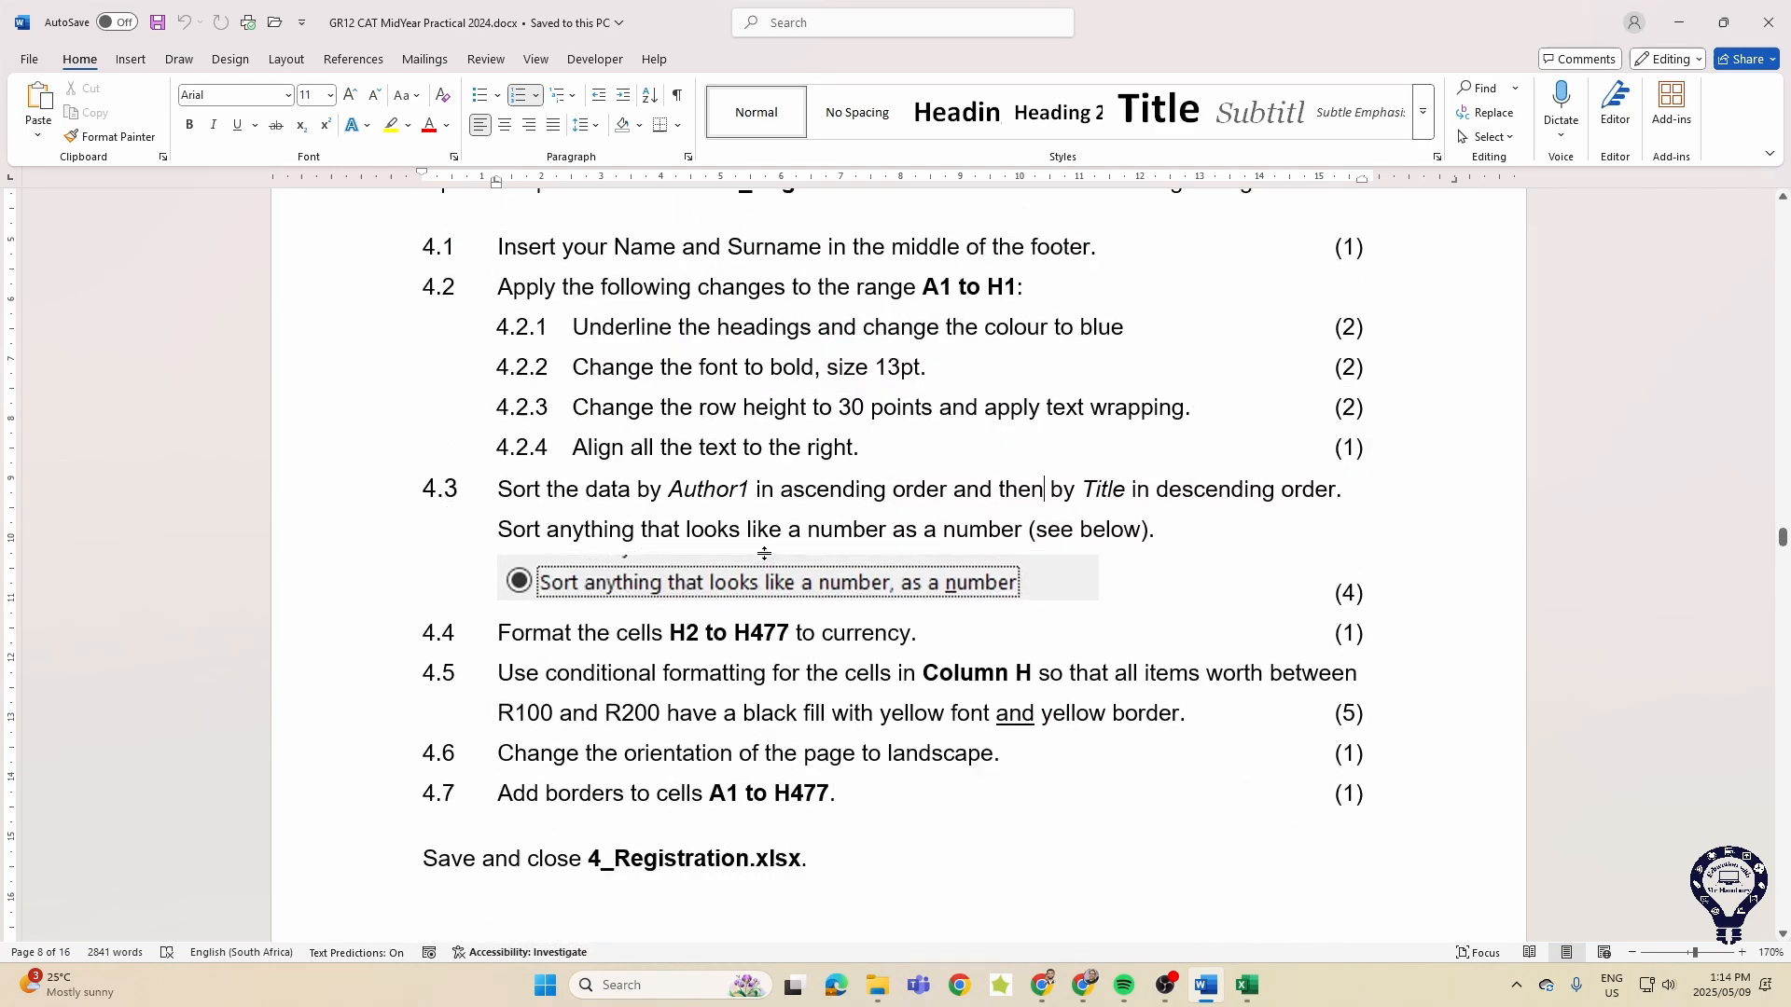
pyautogui.scroll(-3)
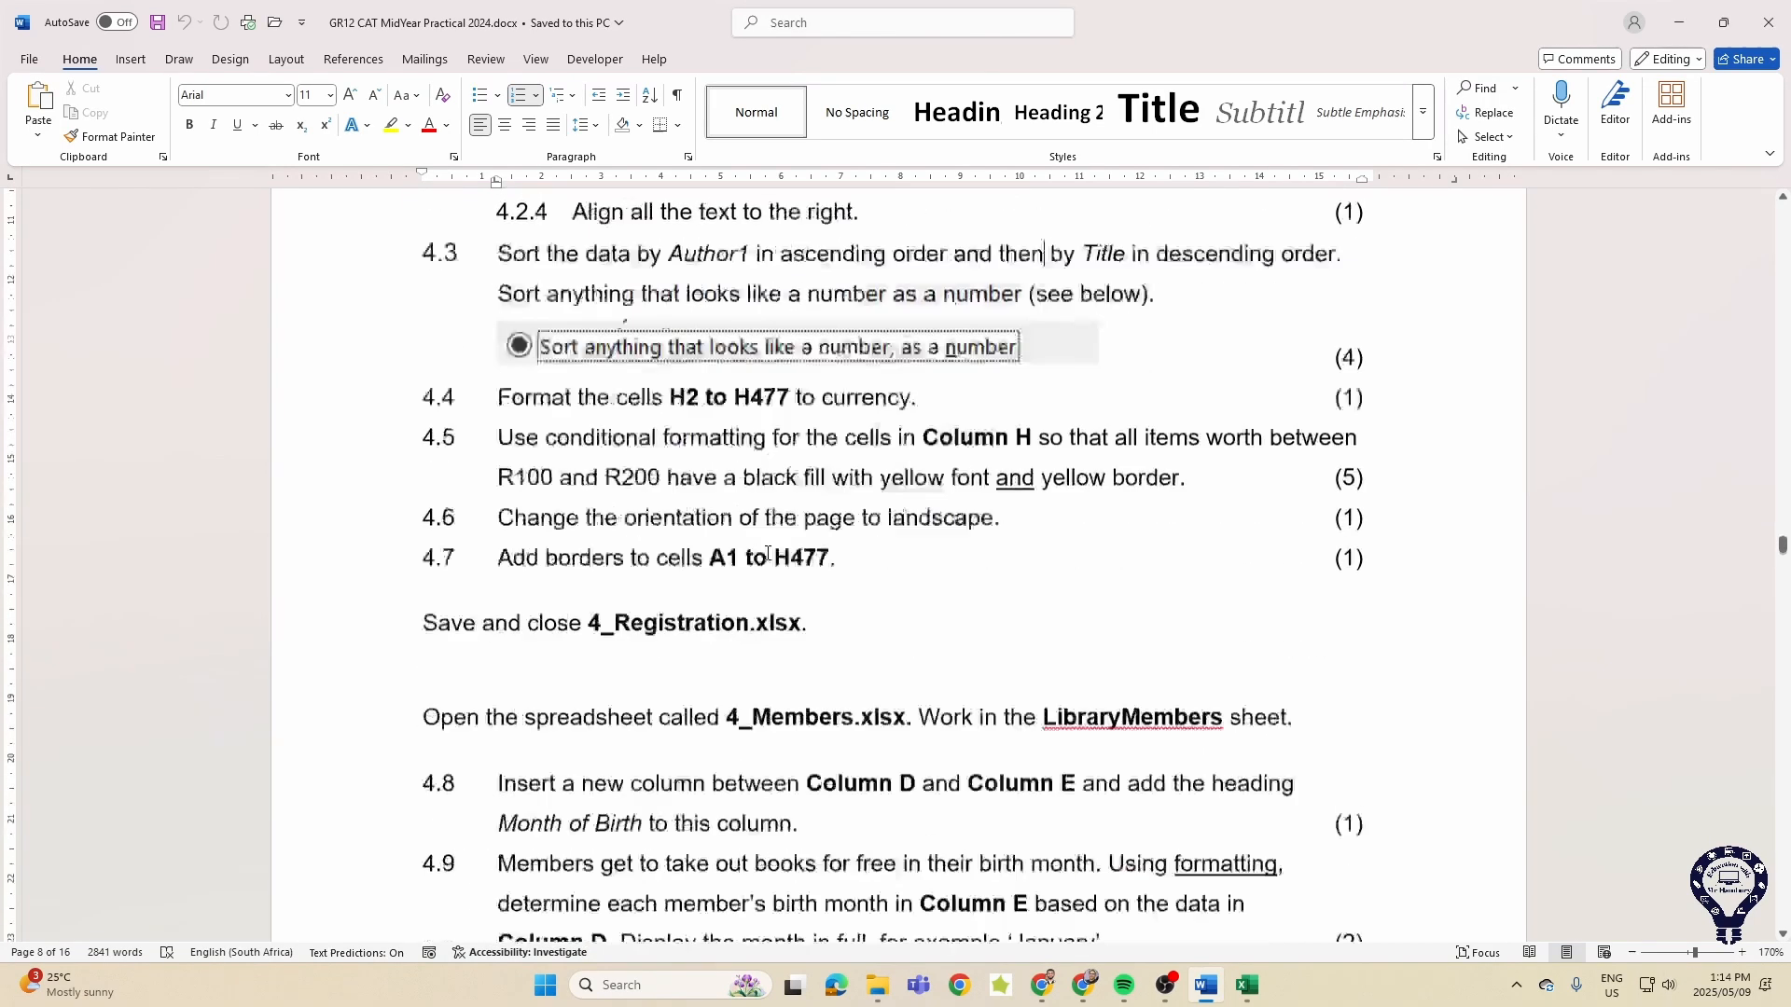
pyautogui.scroll(-3)
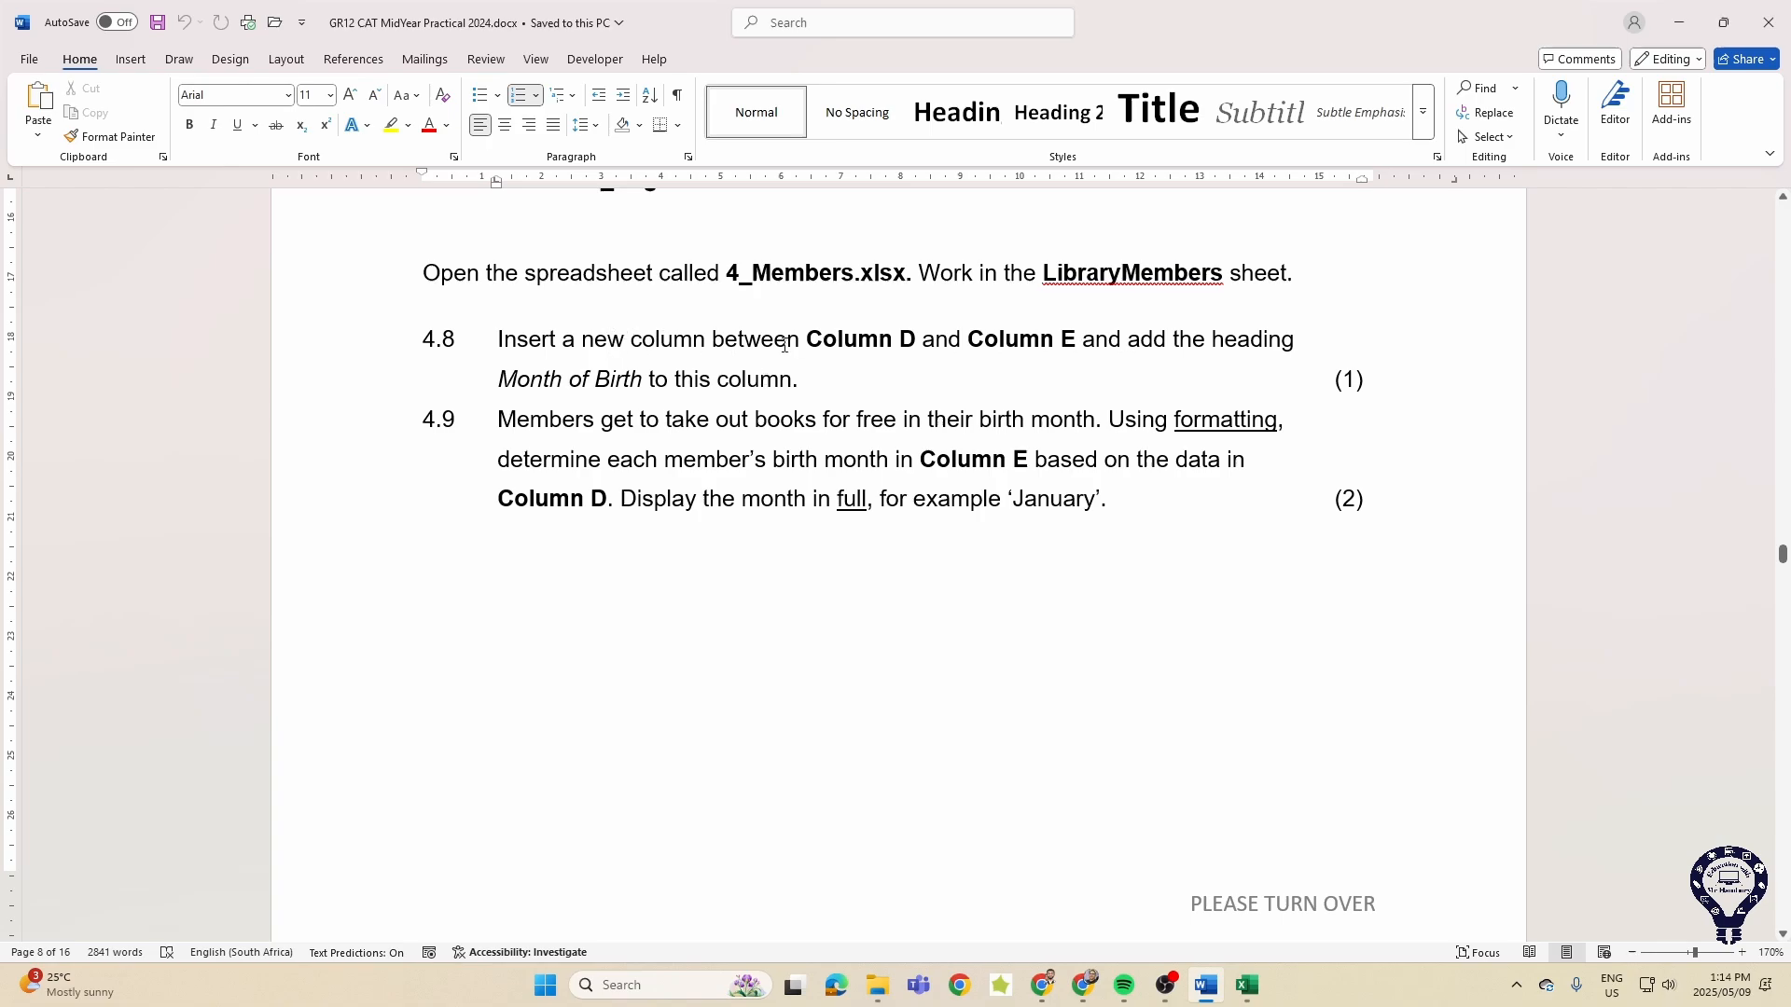
pyautogui.moveTo(623, 382)
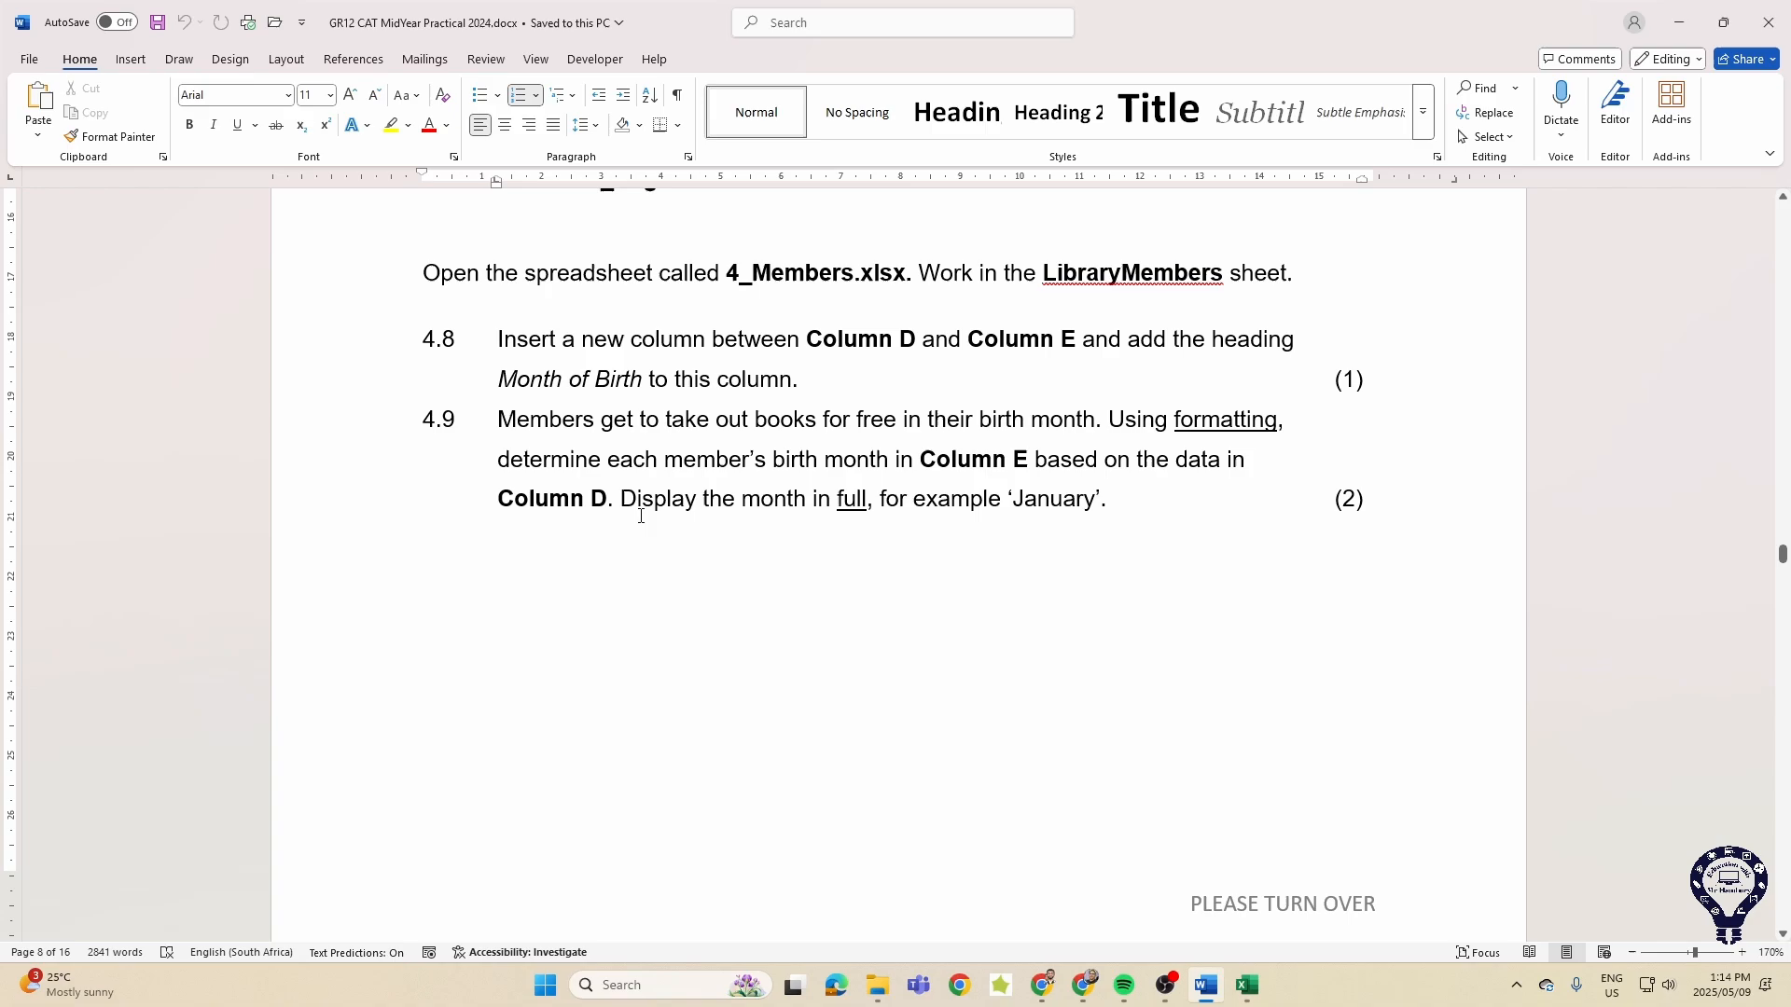
# - Highlight the show-the-month-in-full instruction, clear it and scroll to the ID code task 4.10
pyautogui.scroll(-3)
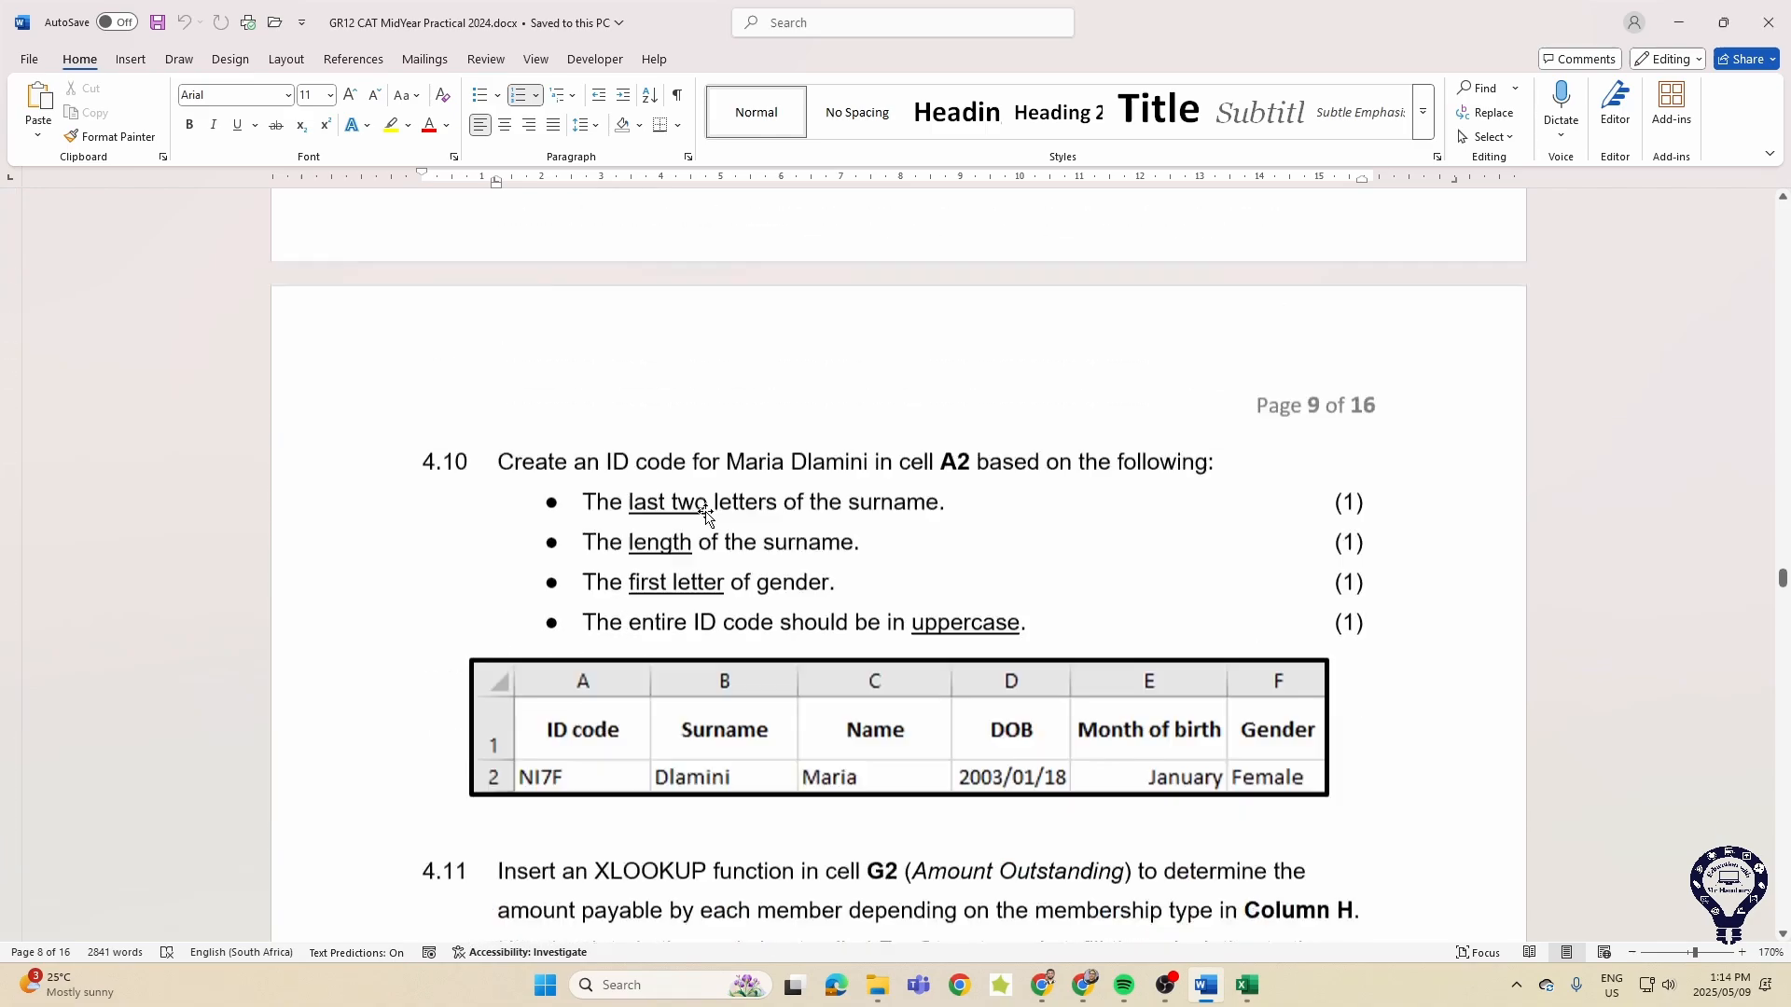
pyautogui.scroll(-3)
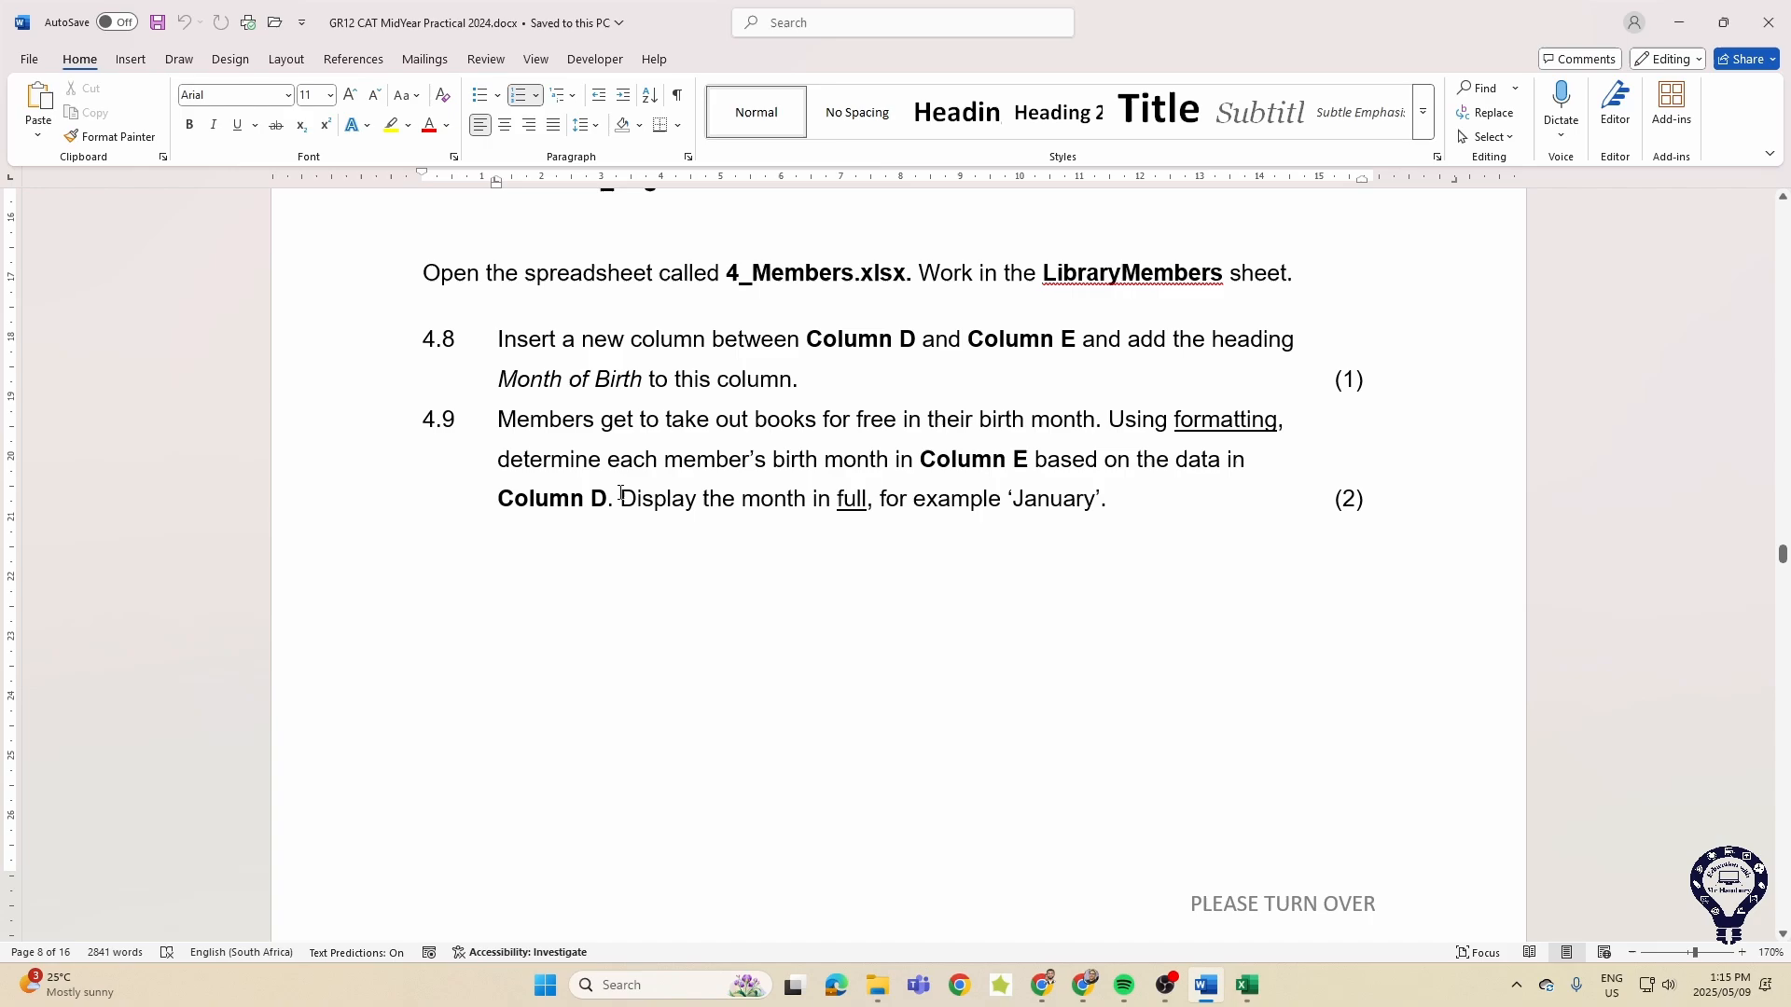
pyautogui.moveTo(617, 496); pyautogui.dragTo(1102, 498)
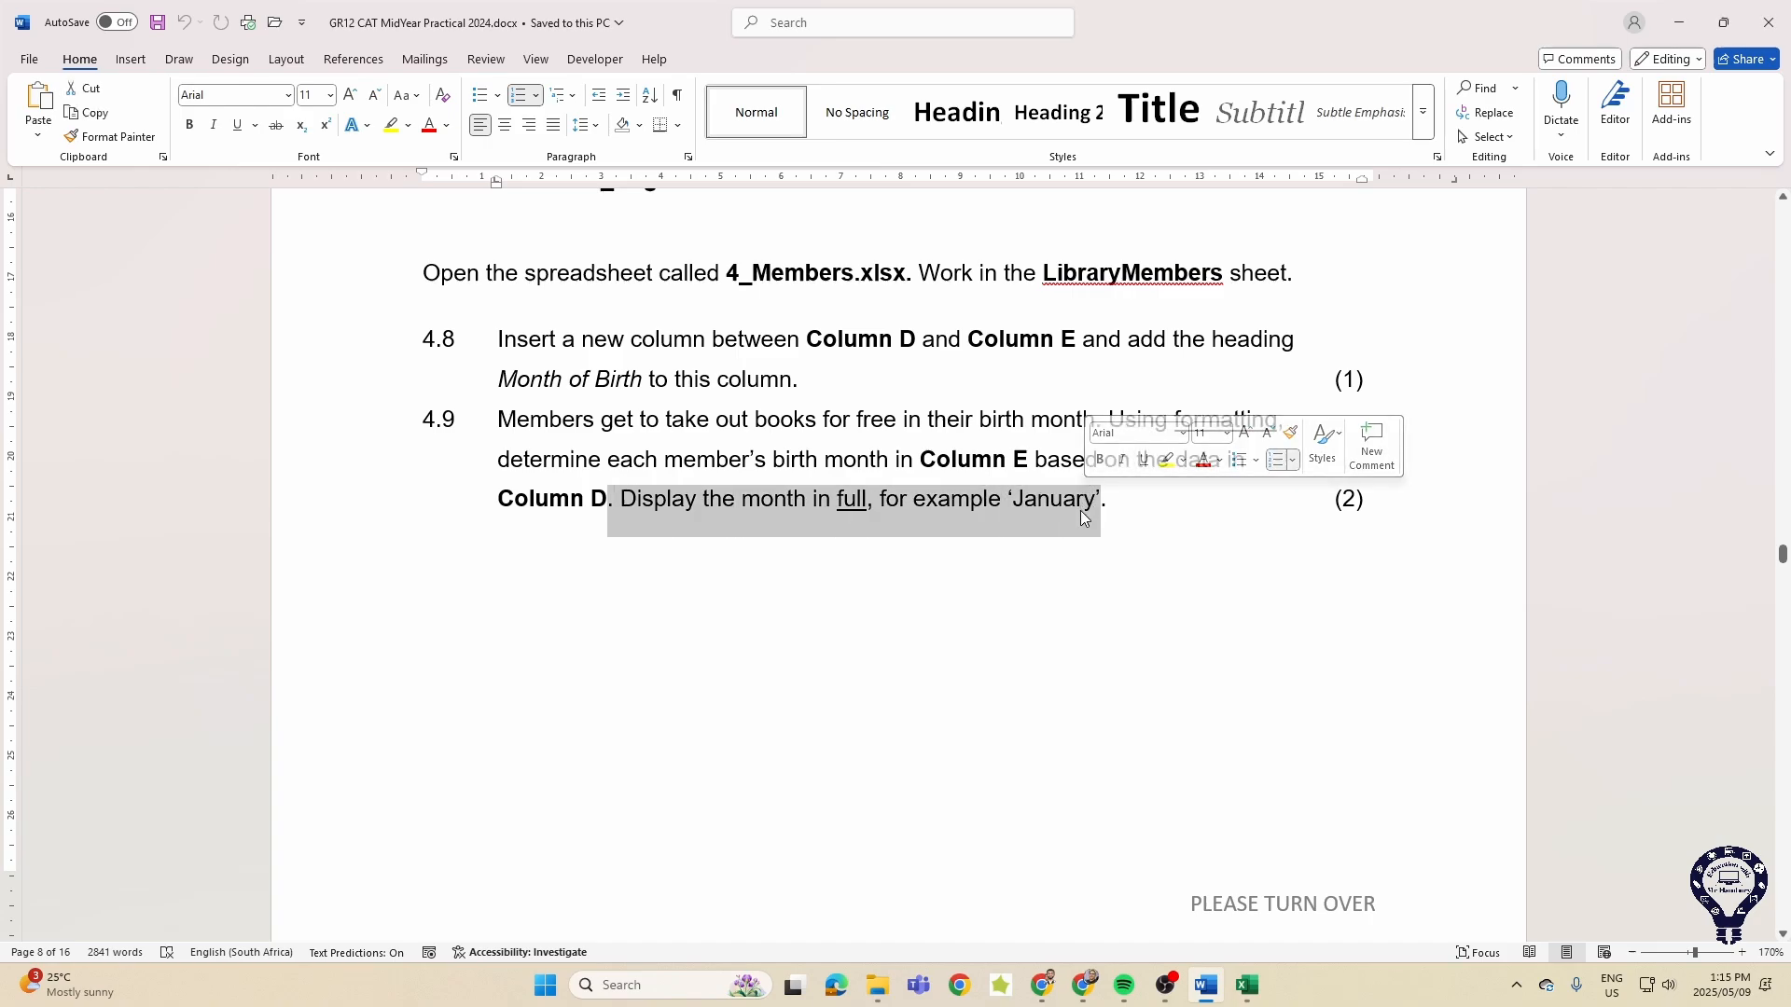
pyautogui.click(1043, 507)
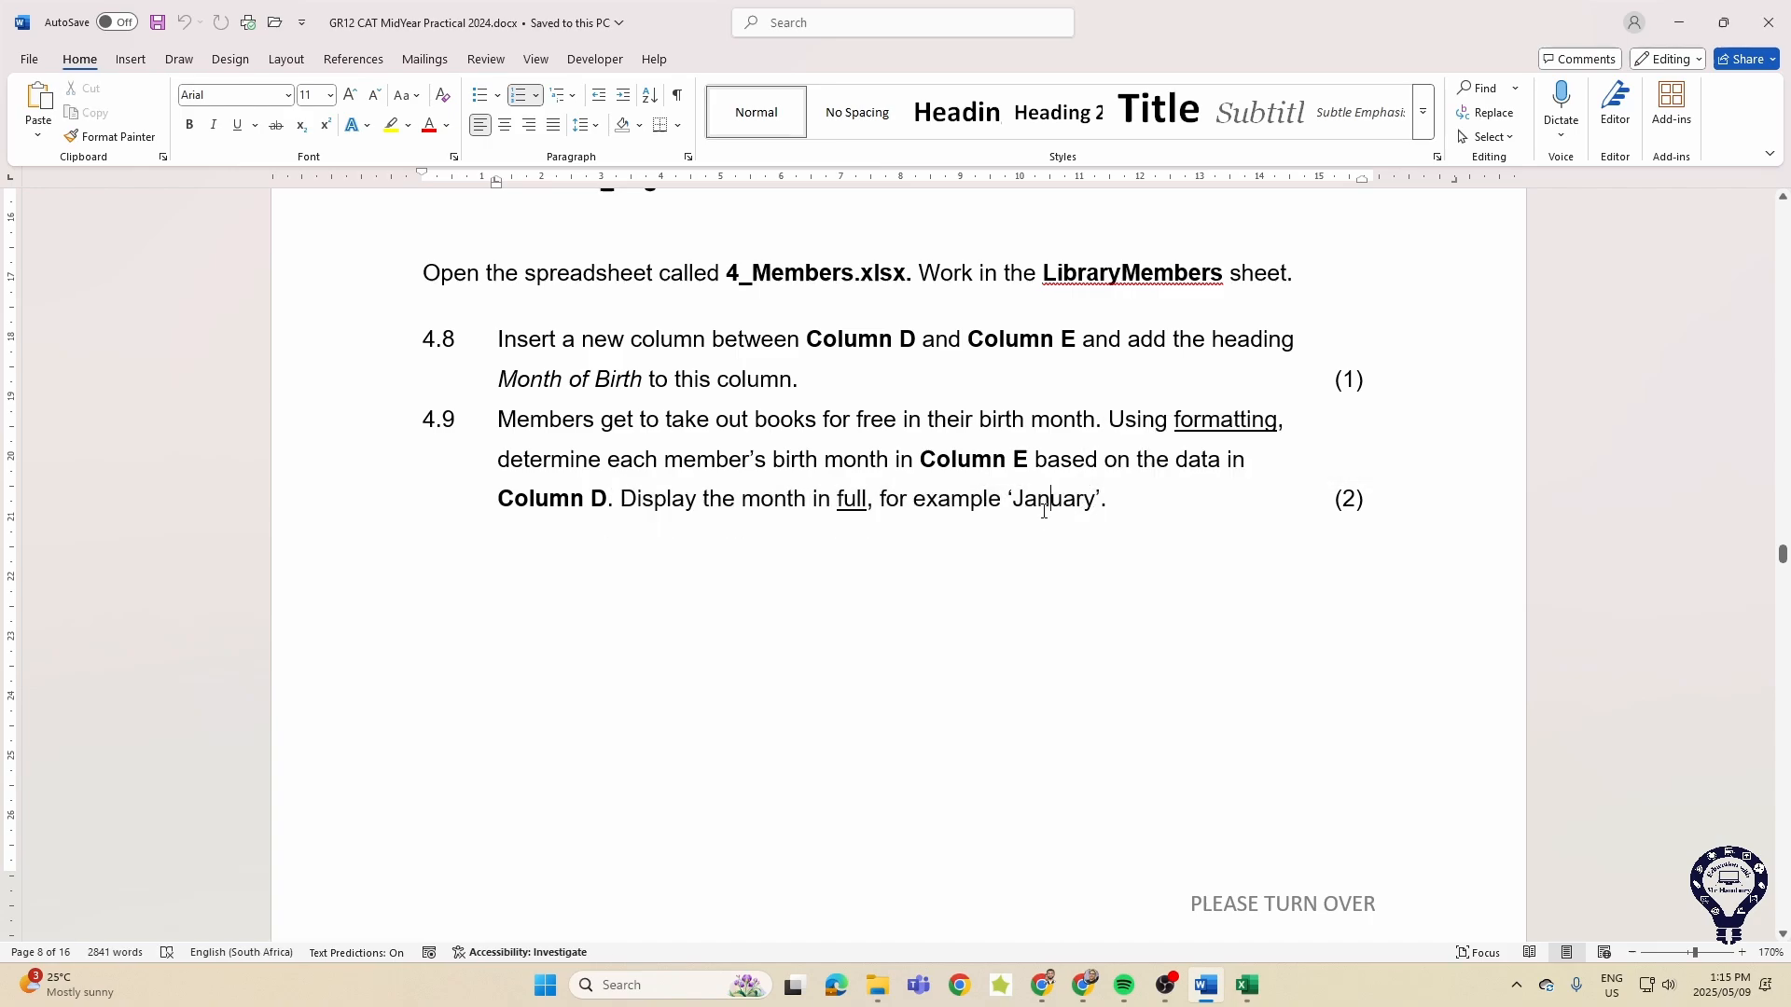
pyautogui.scroll(-3)
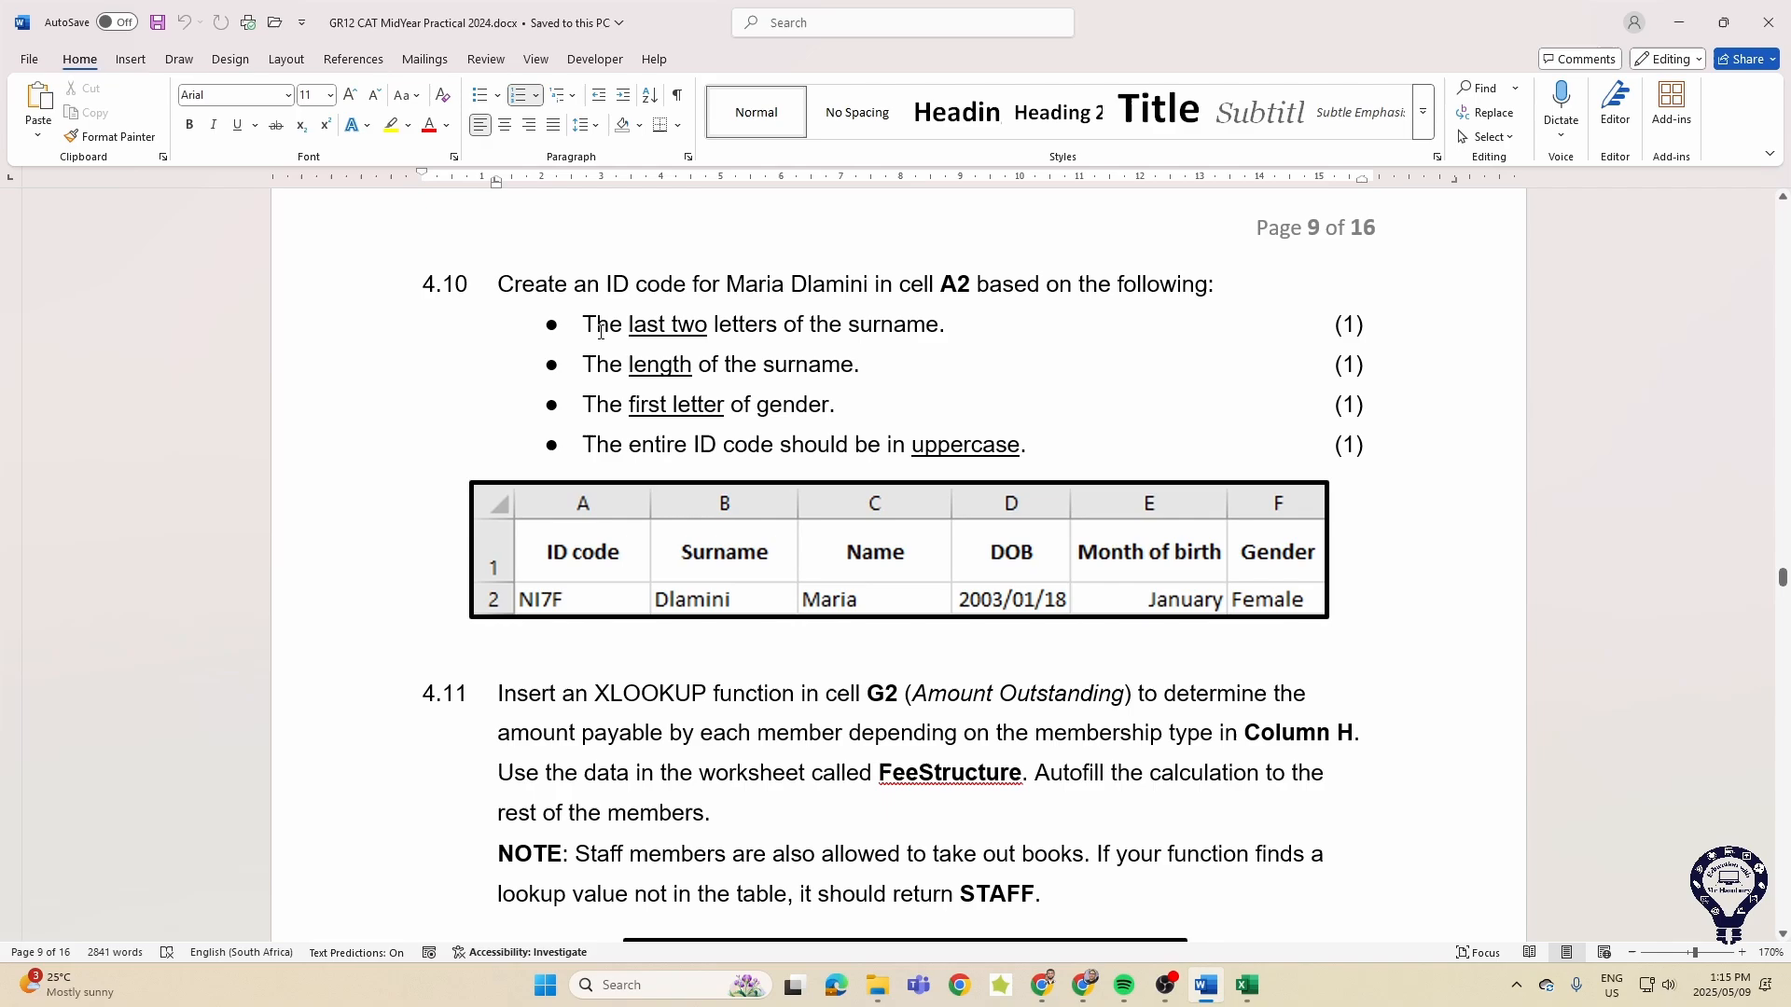
pyautogui.moveTo(582, 325); pyautogui.dragTo(709, 325)
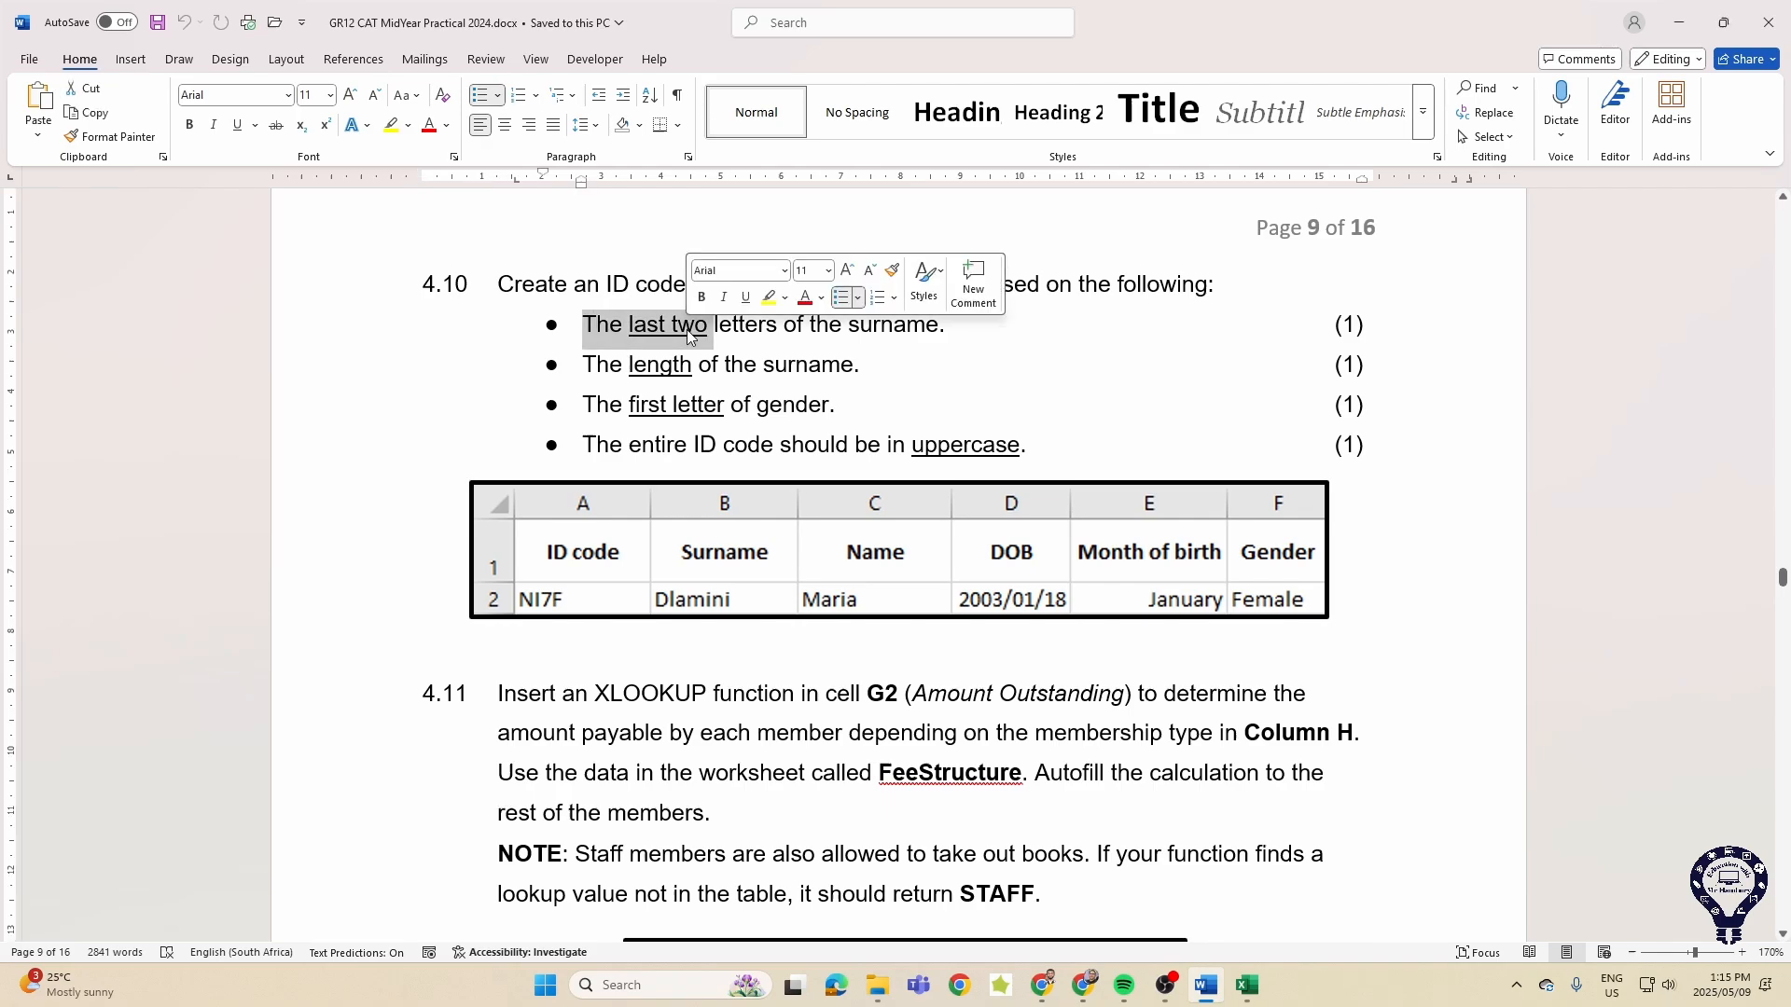
pyautogui.click(694, 351)
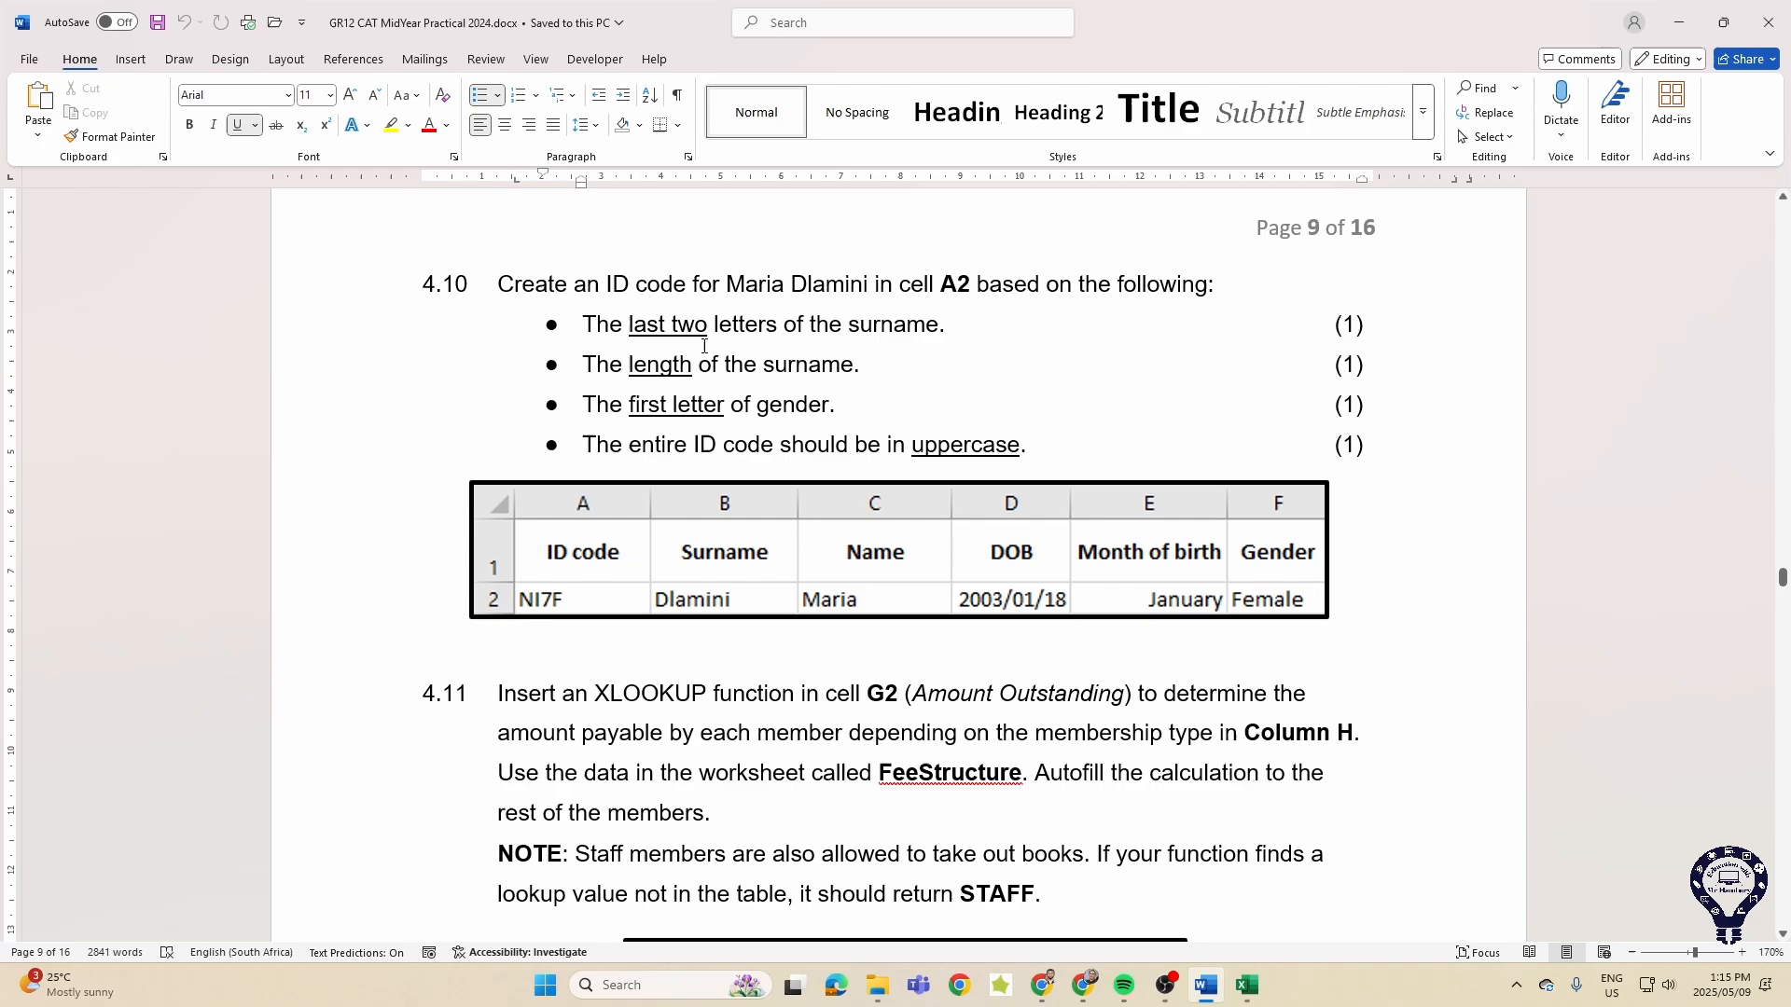
pyautogui.moveTo(694, 323)
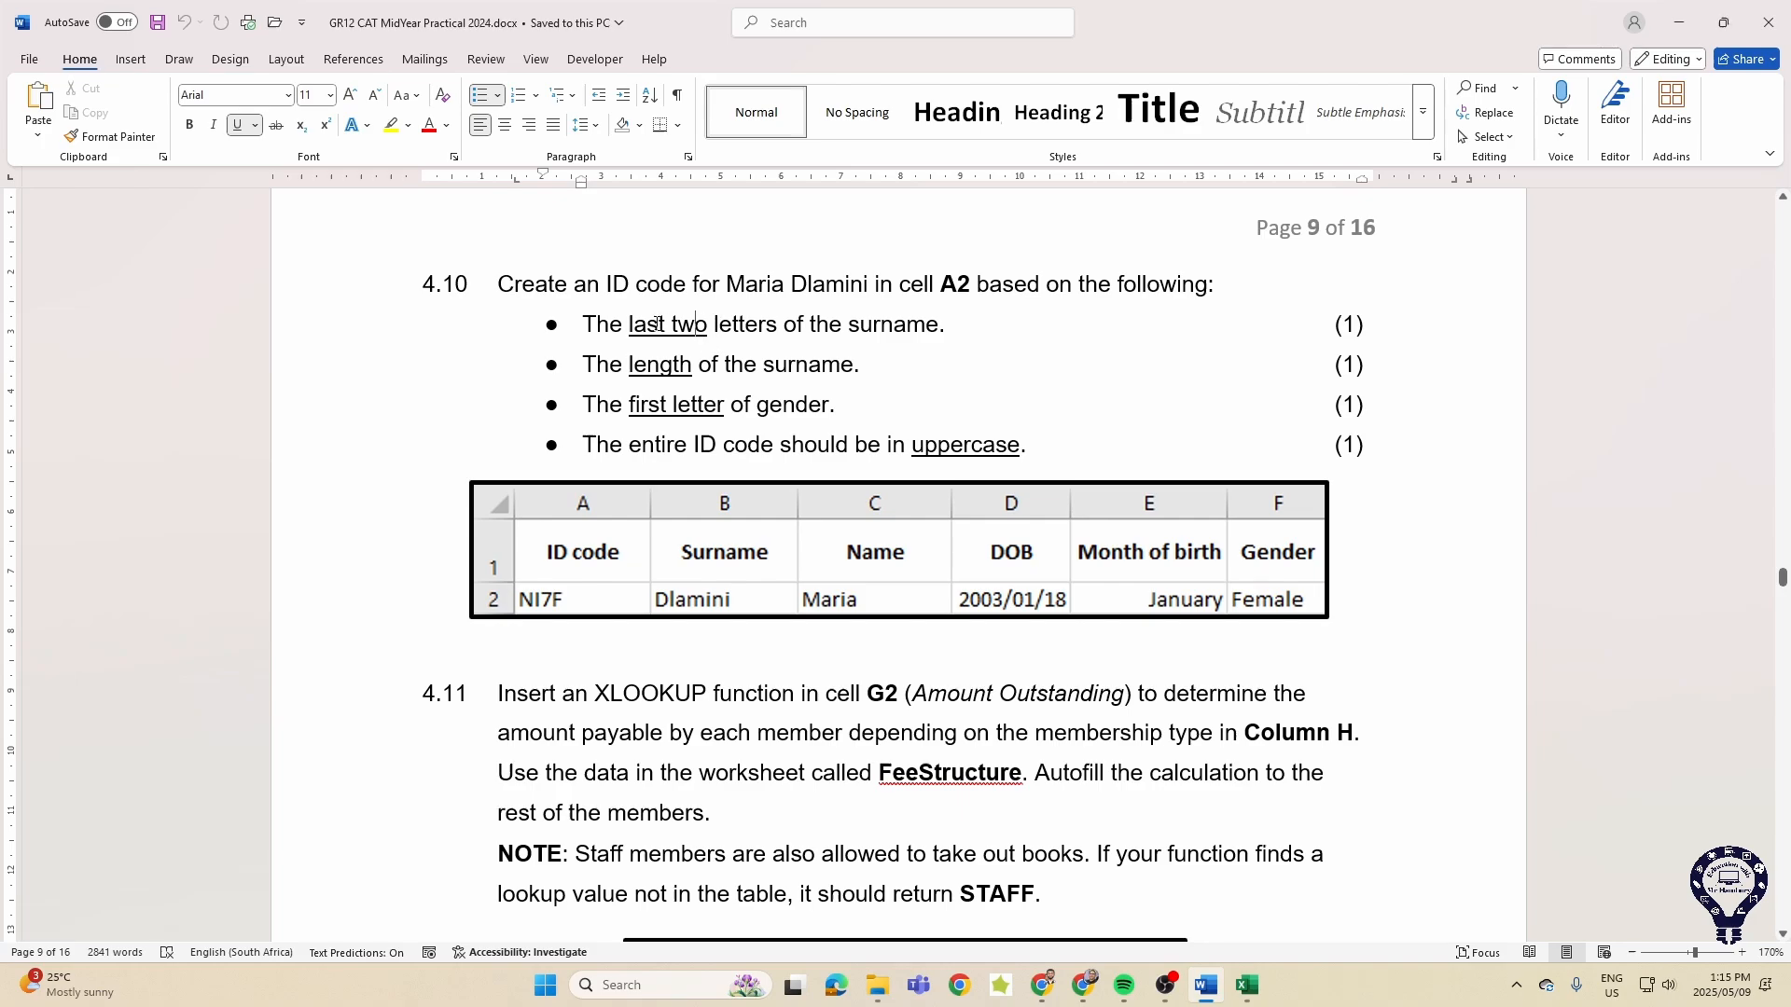
pyautogui.moveTo(782, 325)
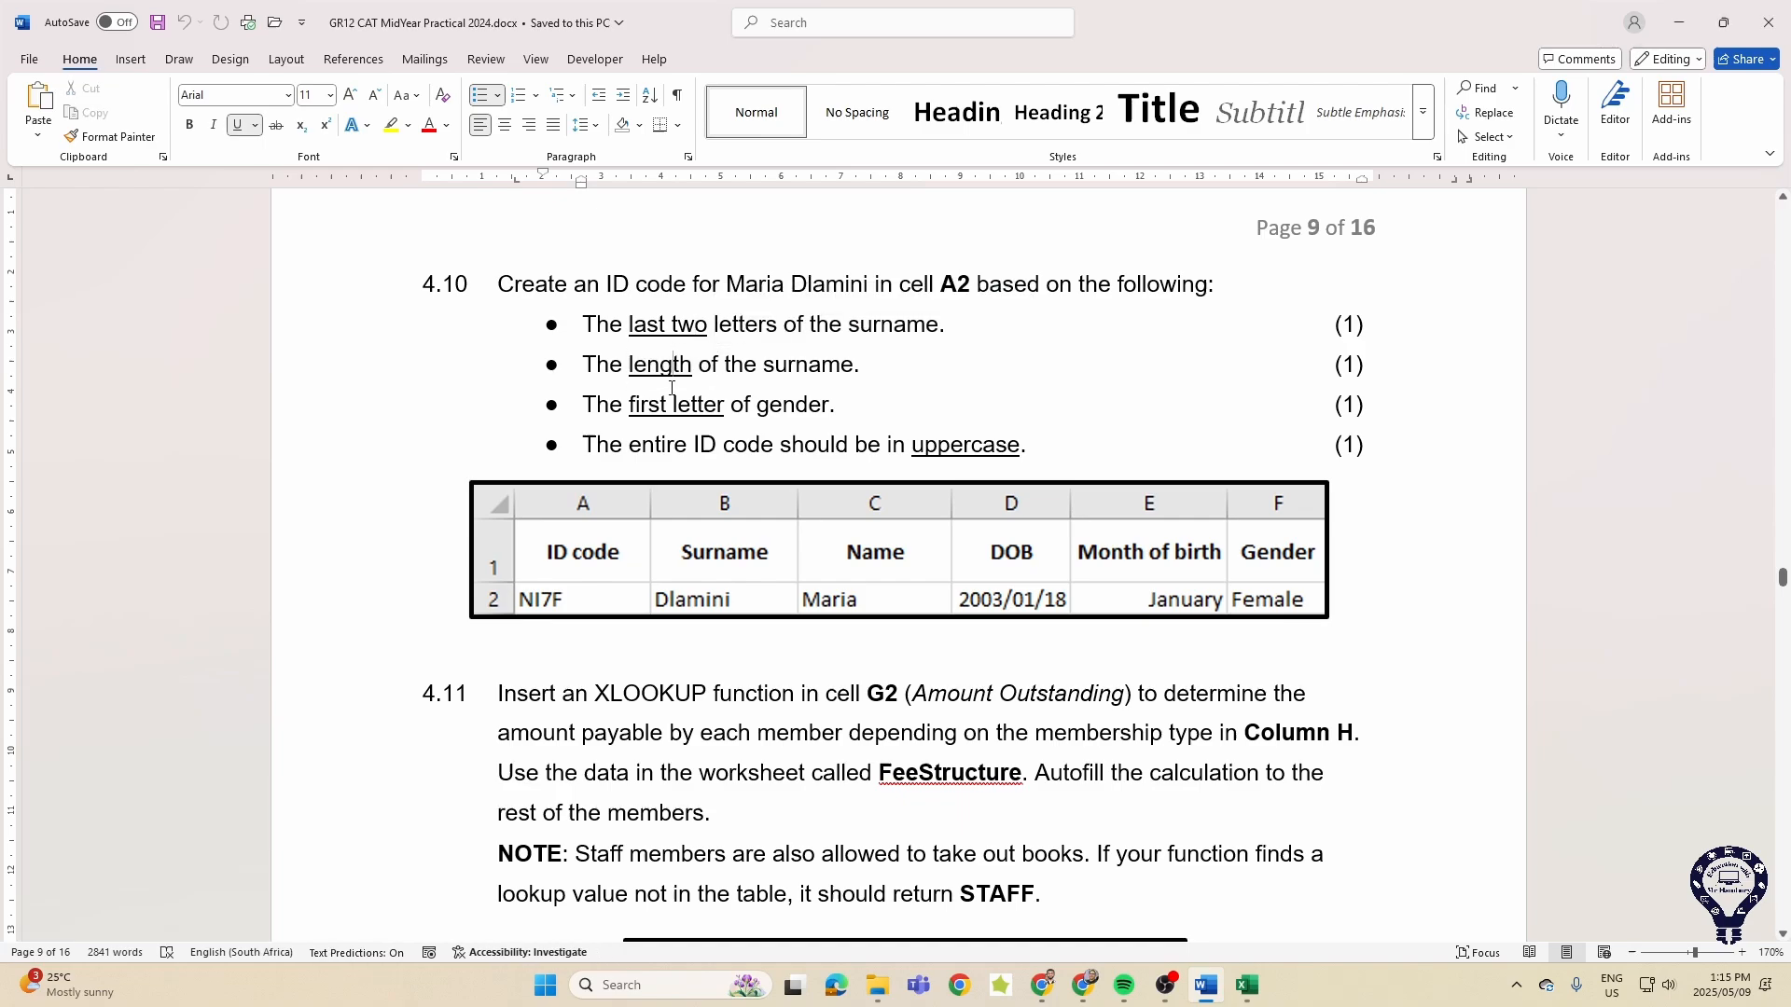
pyautogui.doubleClick(674, 405)
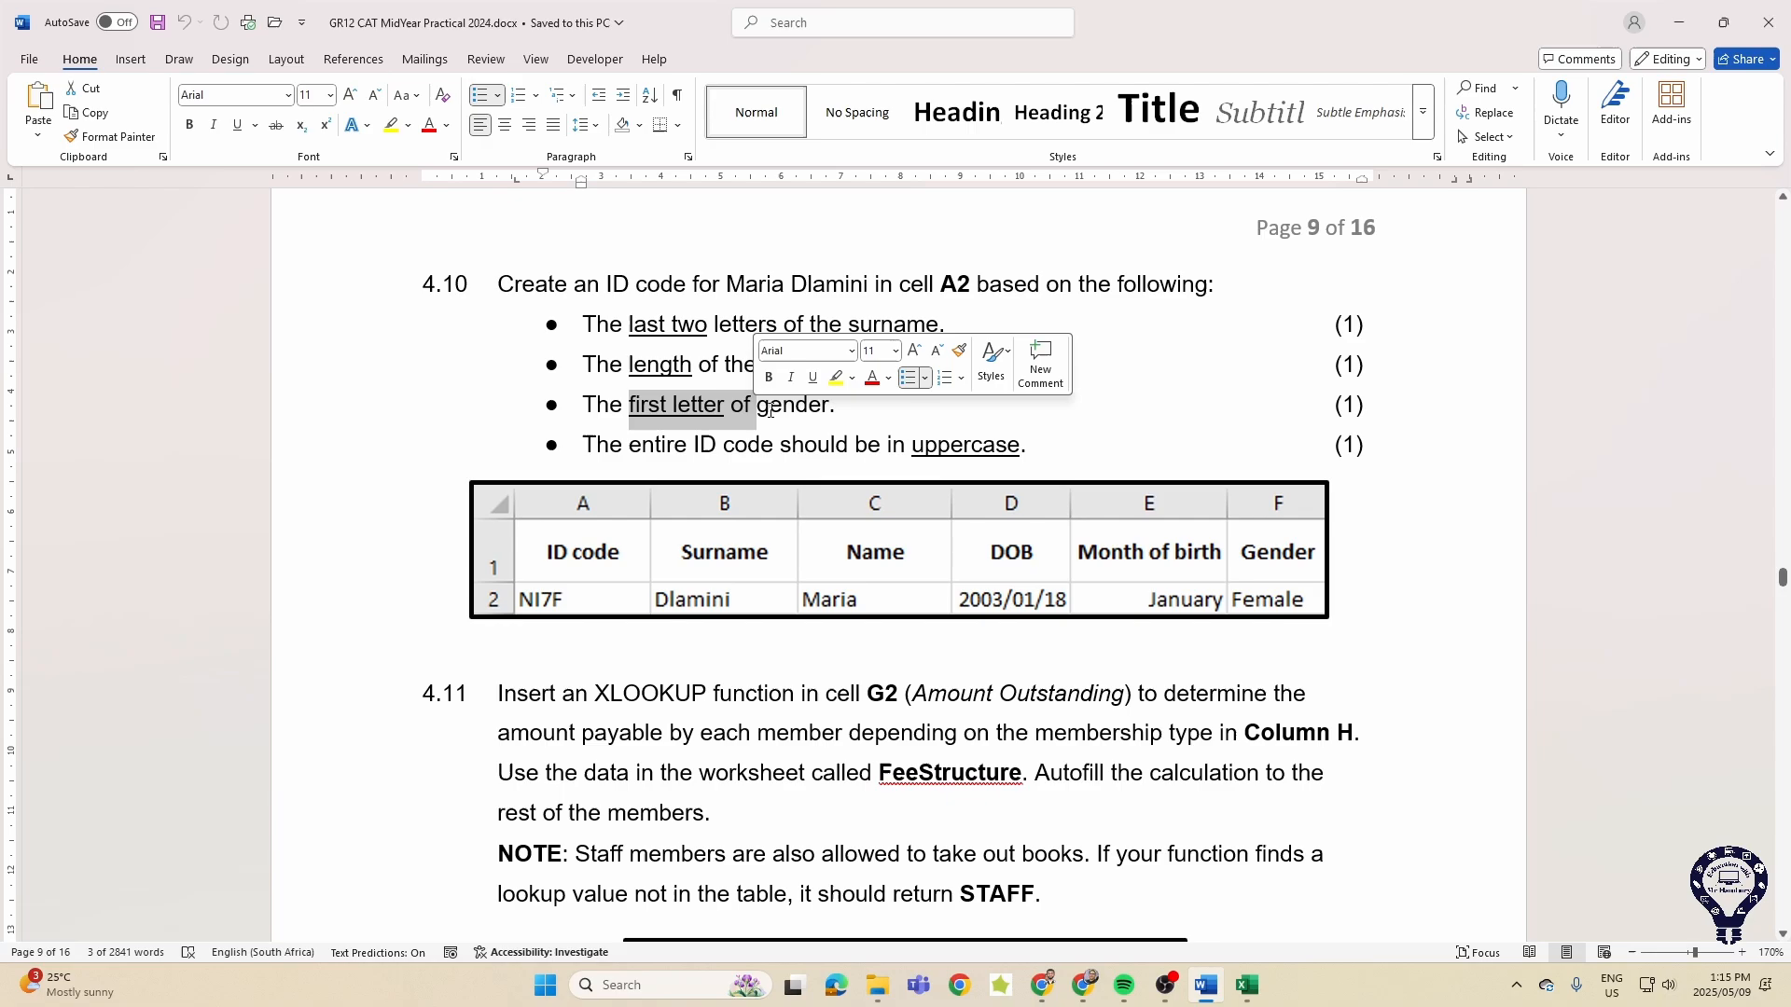
pyautogui.moveTo(756, 416)
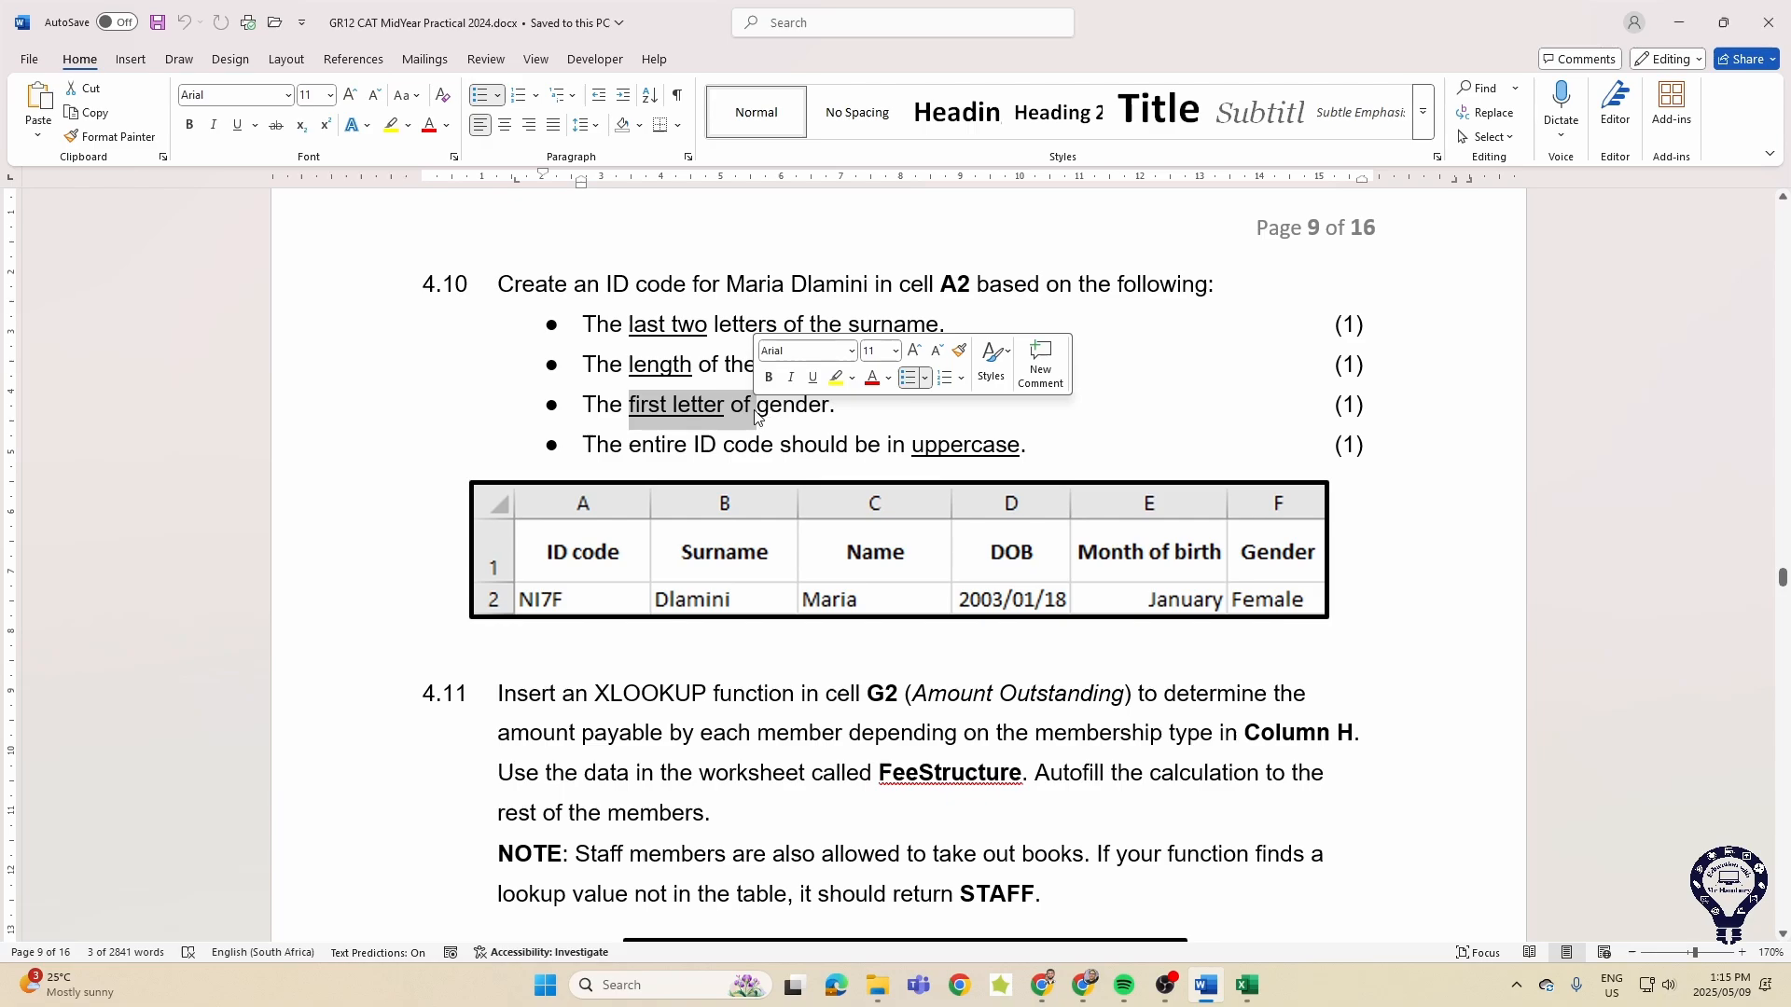
pyautogui.moveTo(929, 446)
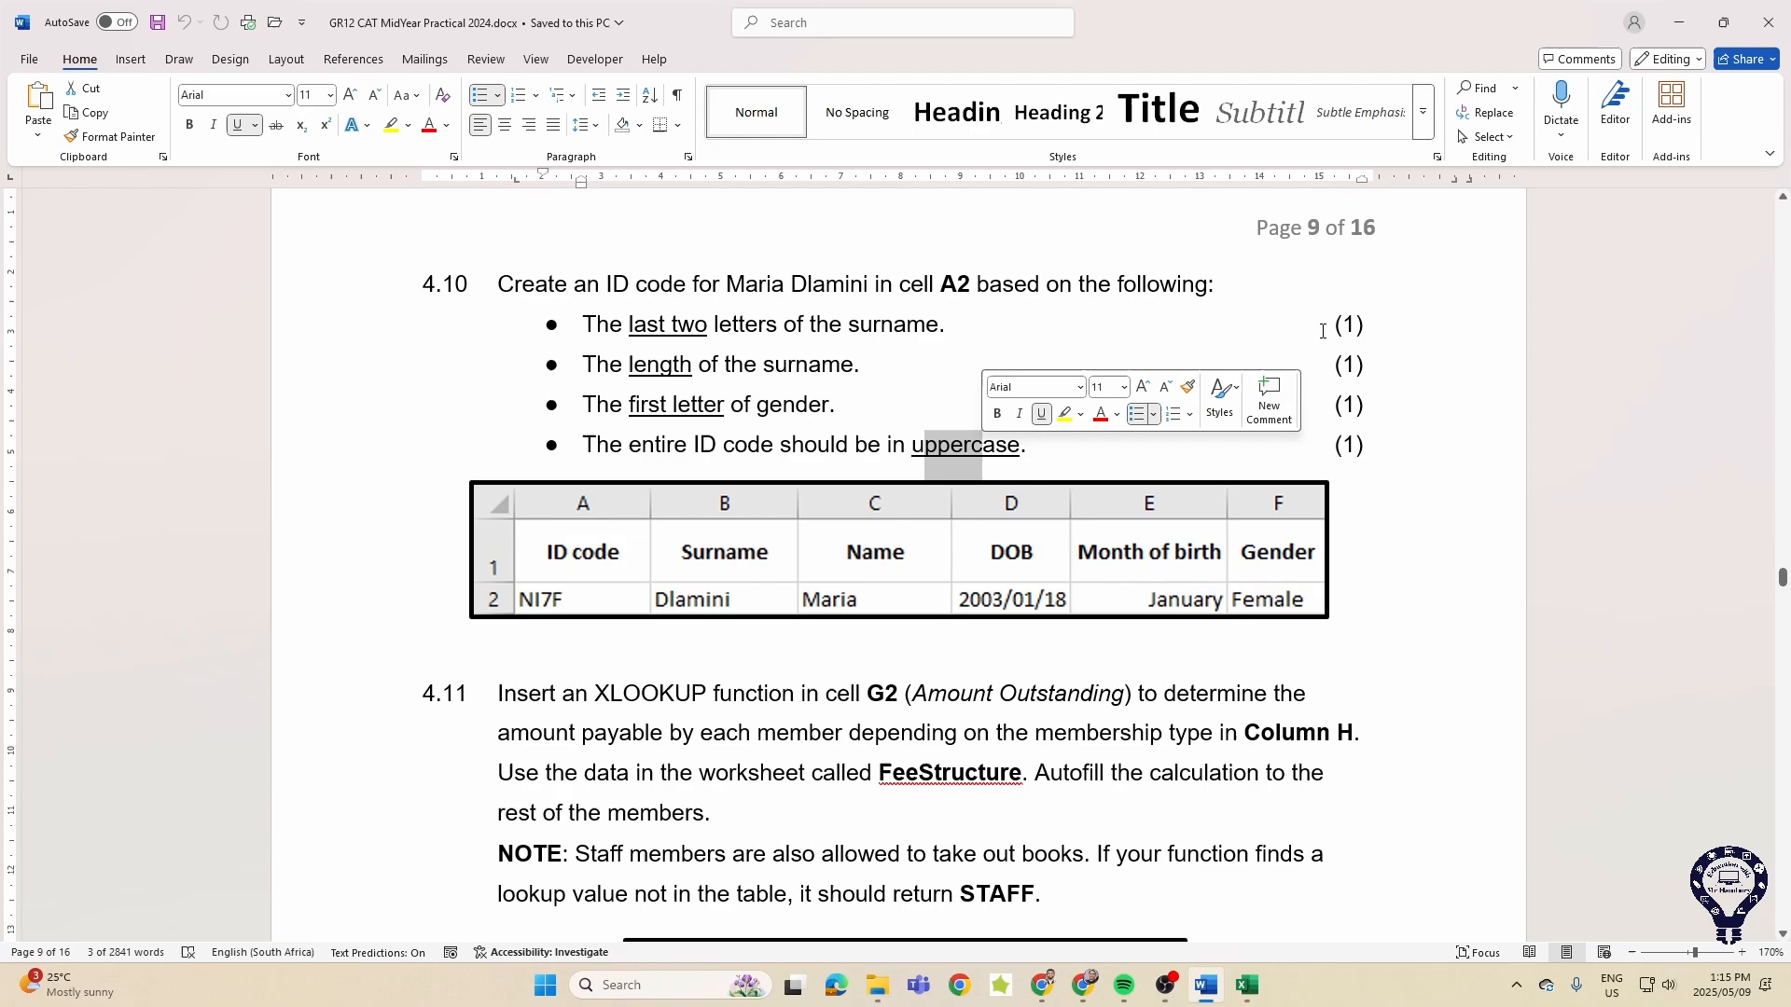
pyautogui.click(1132, 473)
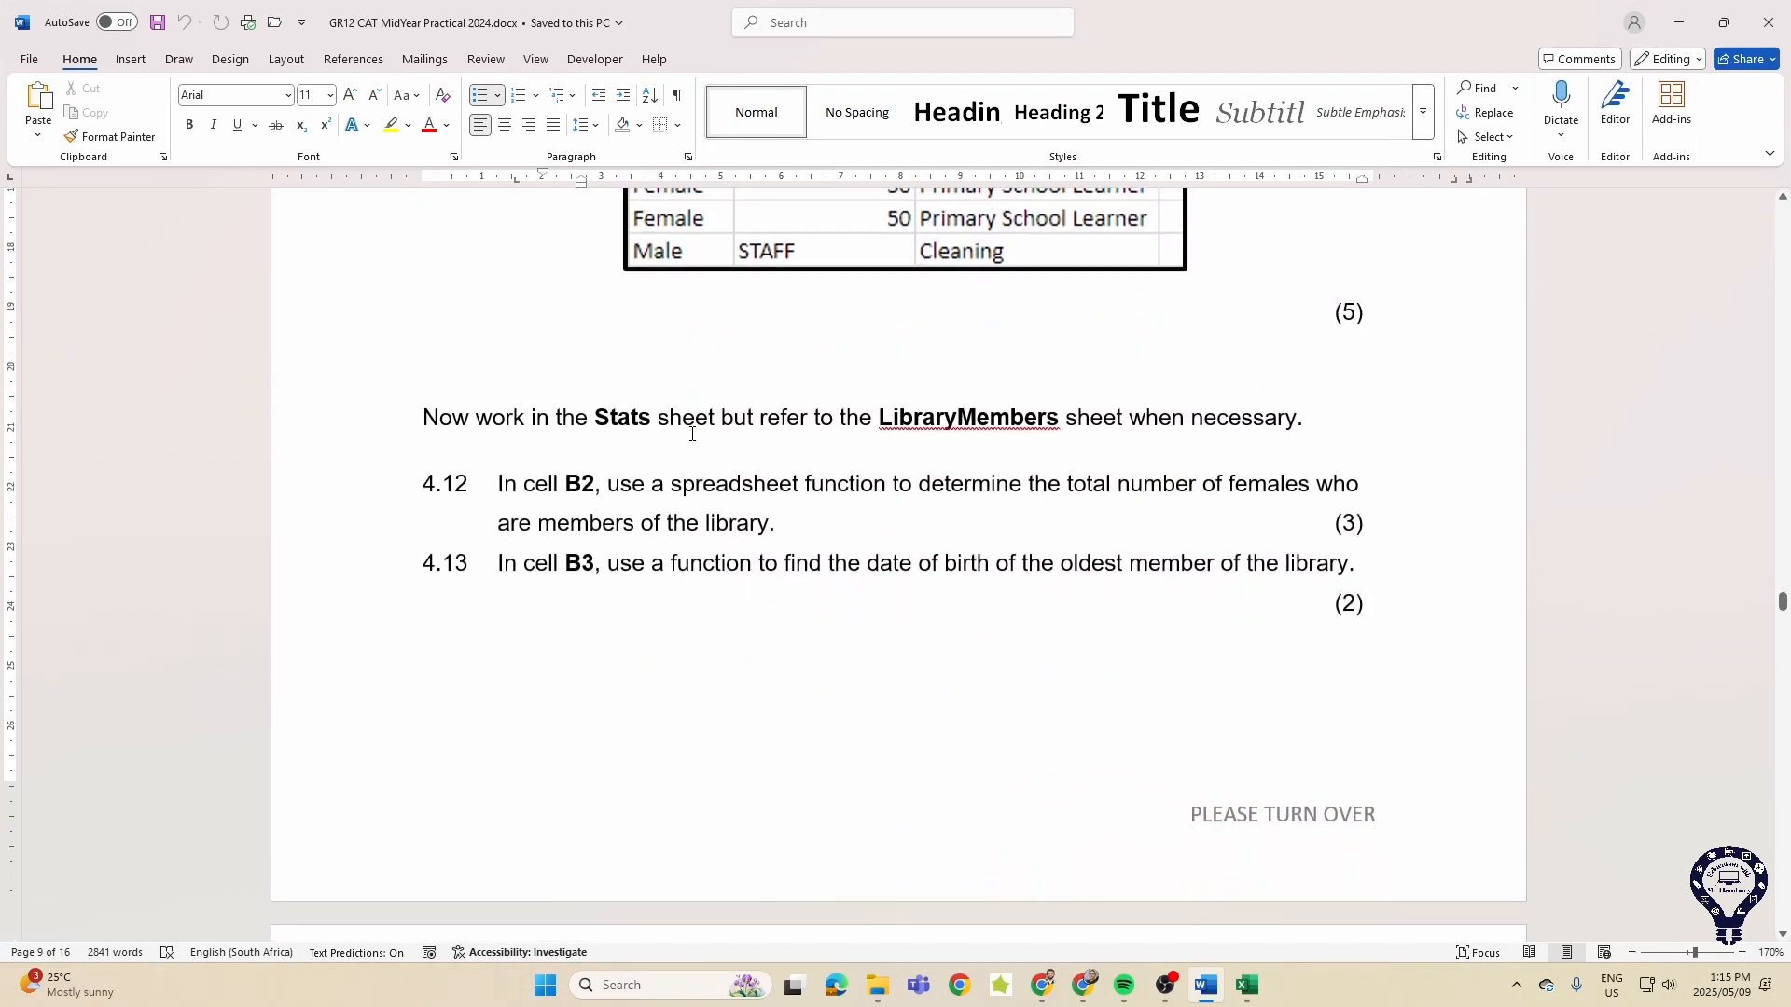
# - Scroll past 4.12–4.13 to the Sheet3 pivot table tasks, then back up slightly
pyautogui.scroll(-3)
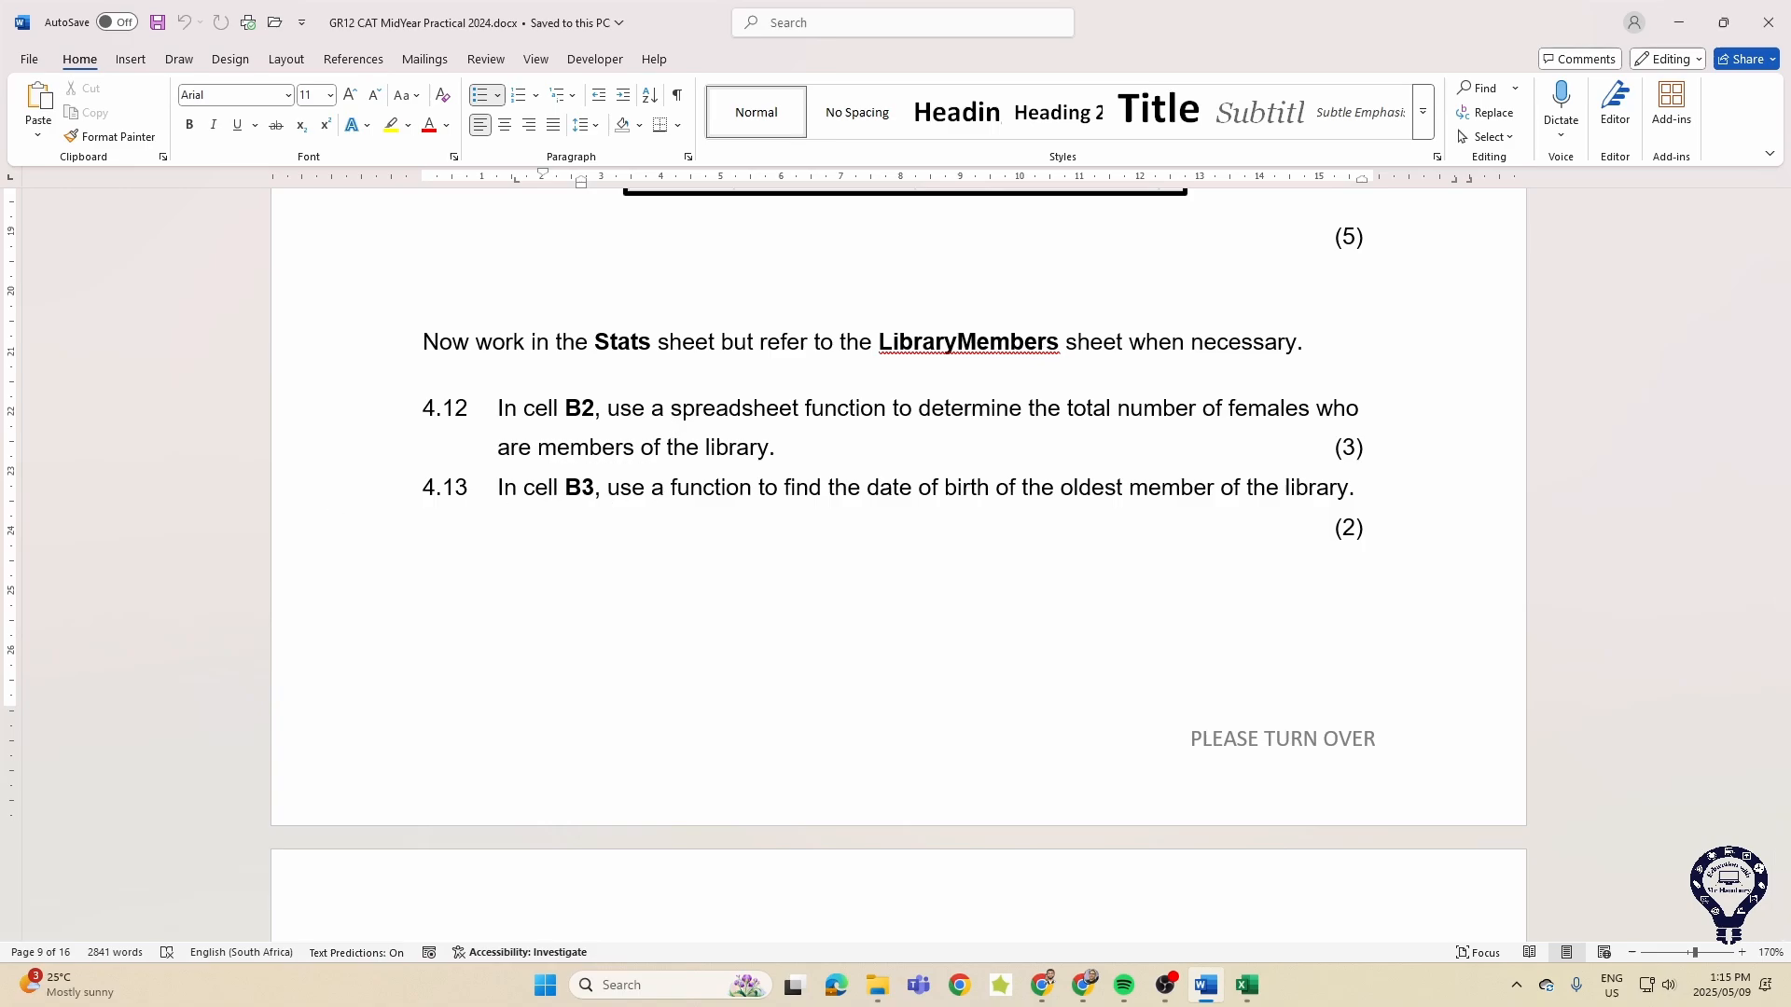
pyautogui.scroll(-3)
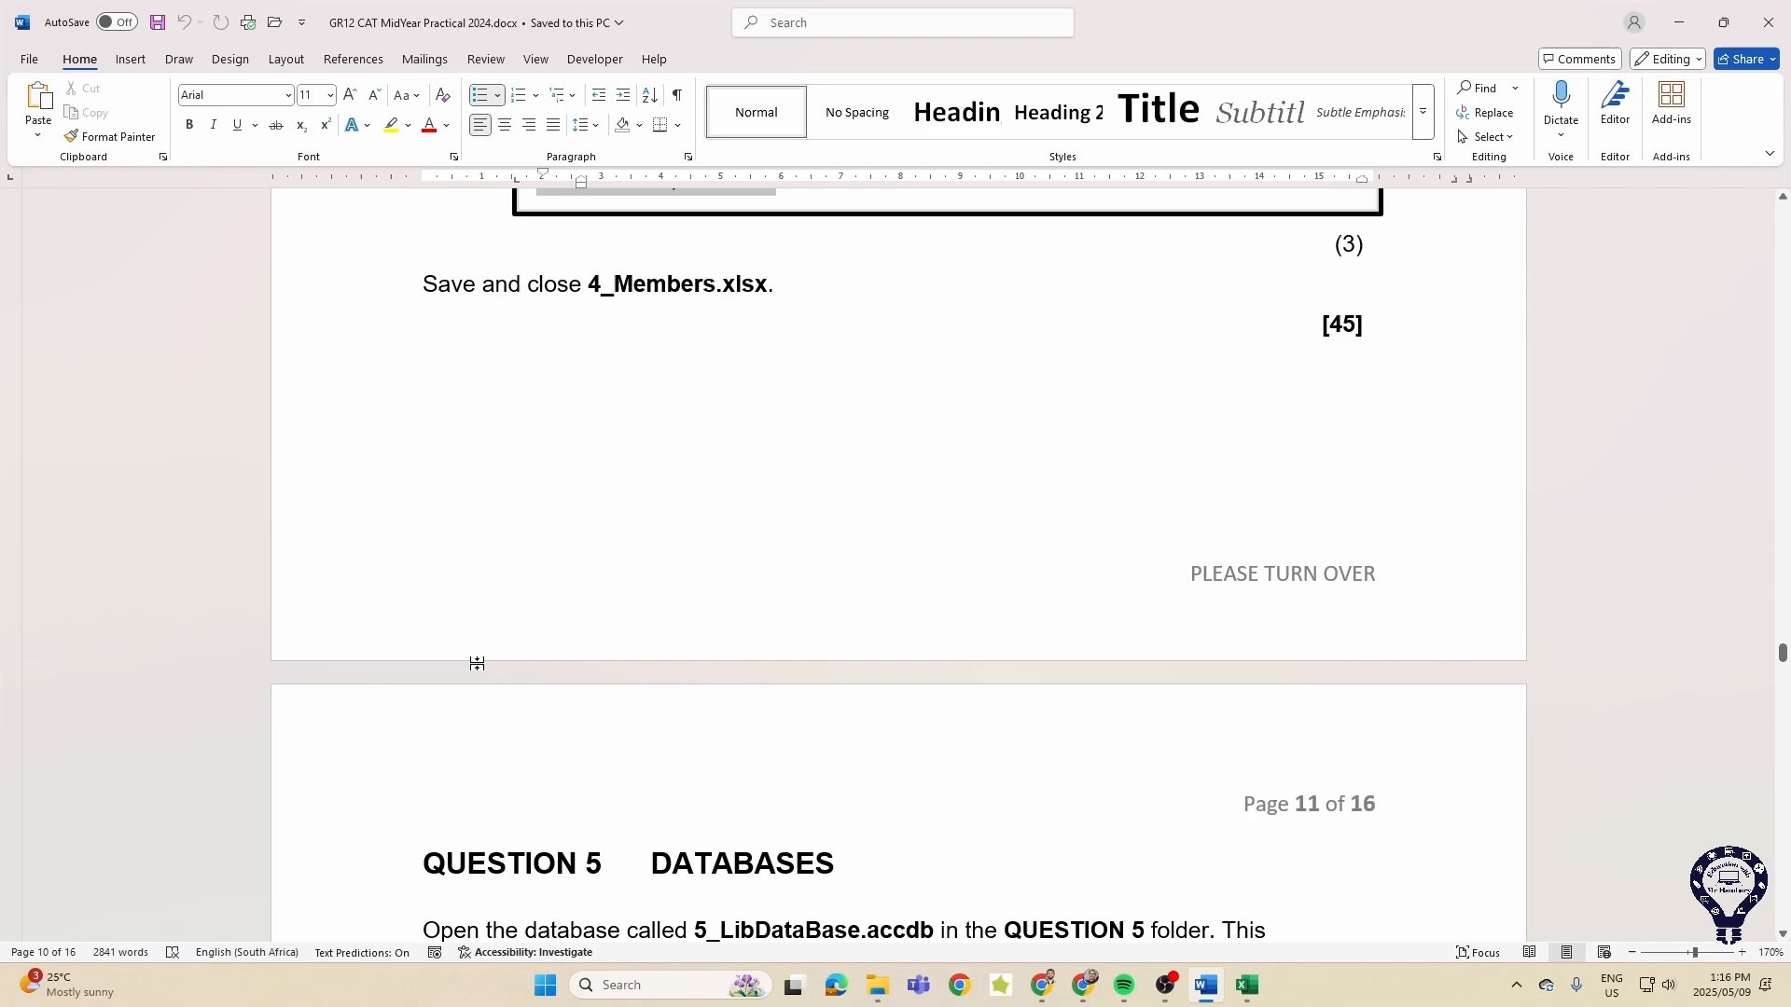
pyautogui.scroll(3)
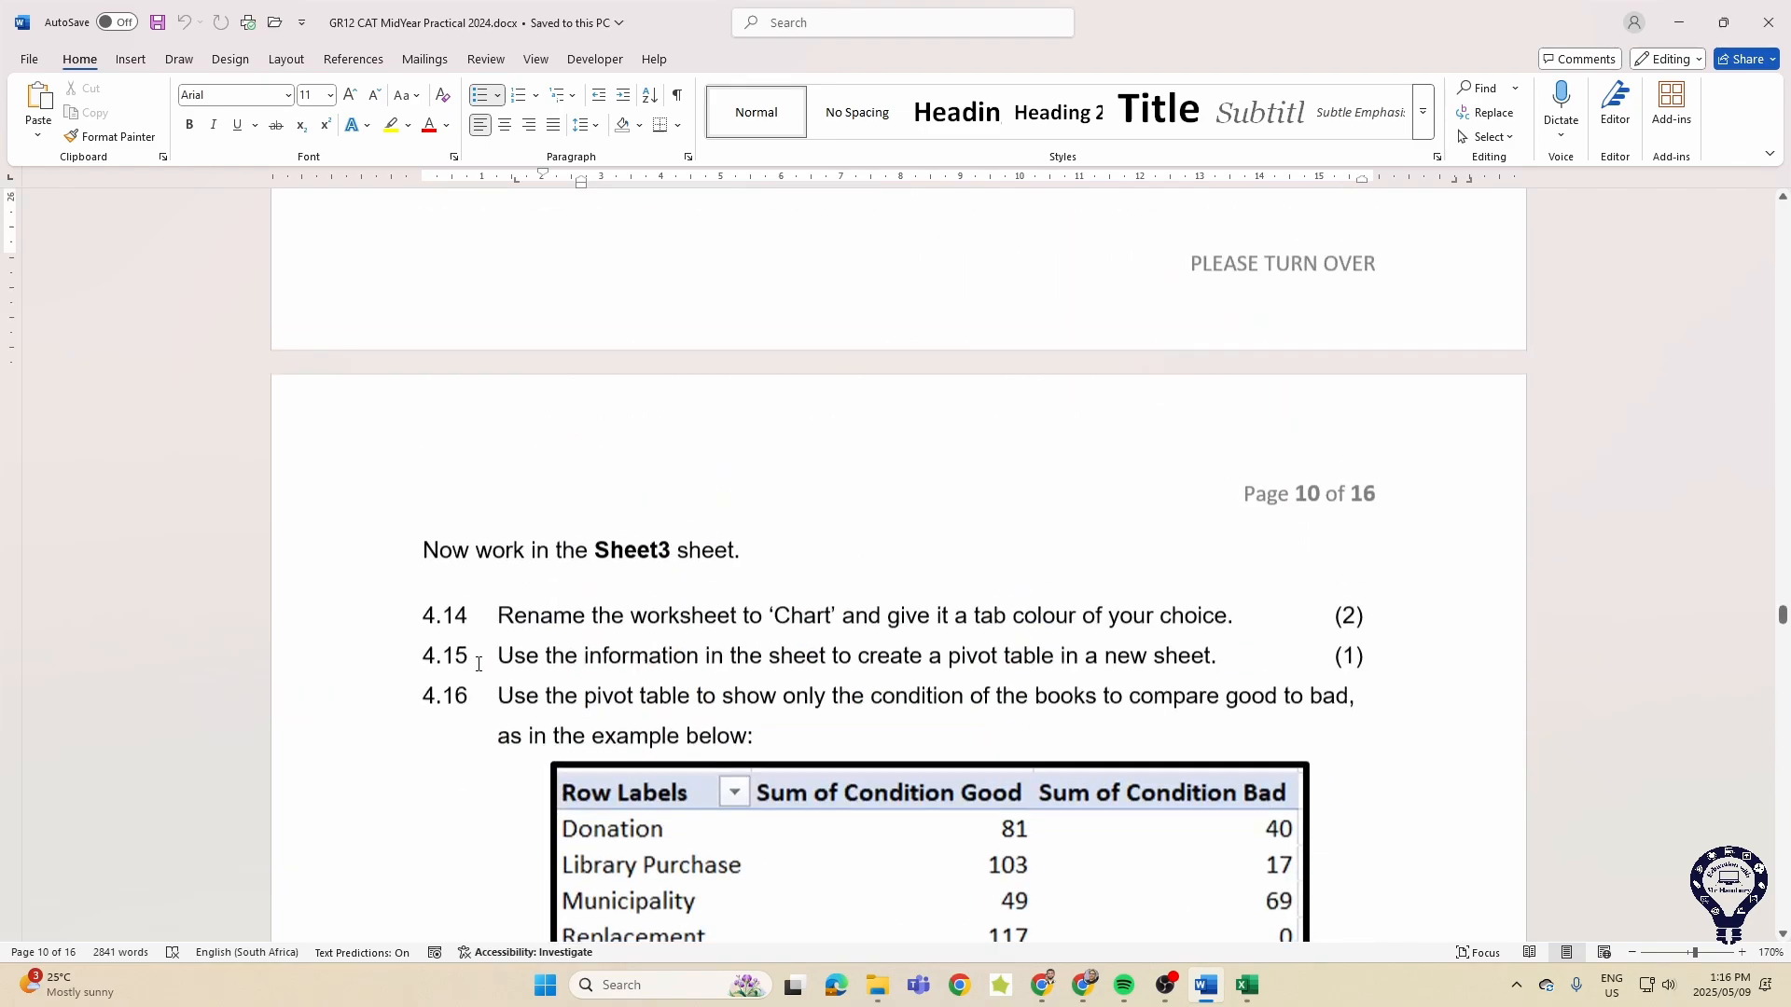
pyautogui.scroll(3)
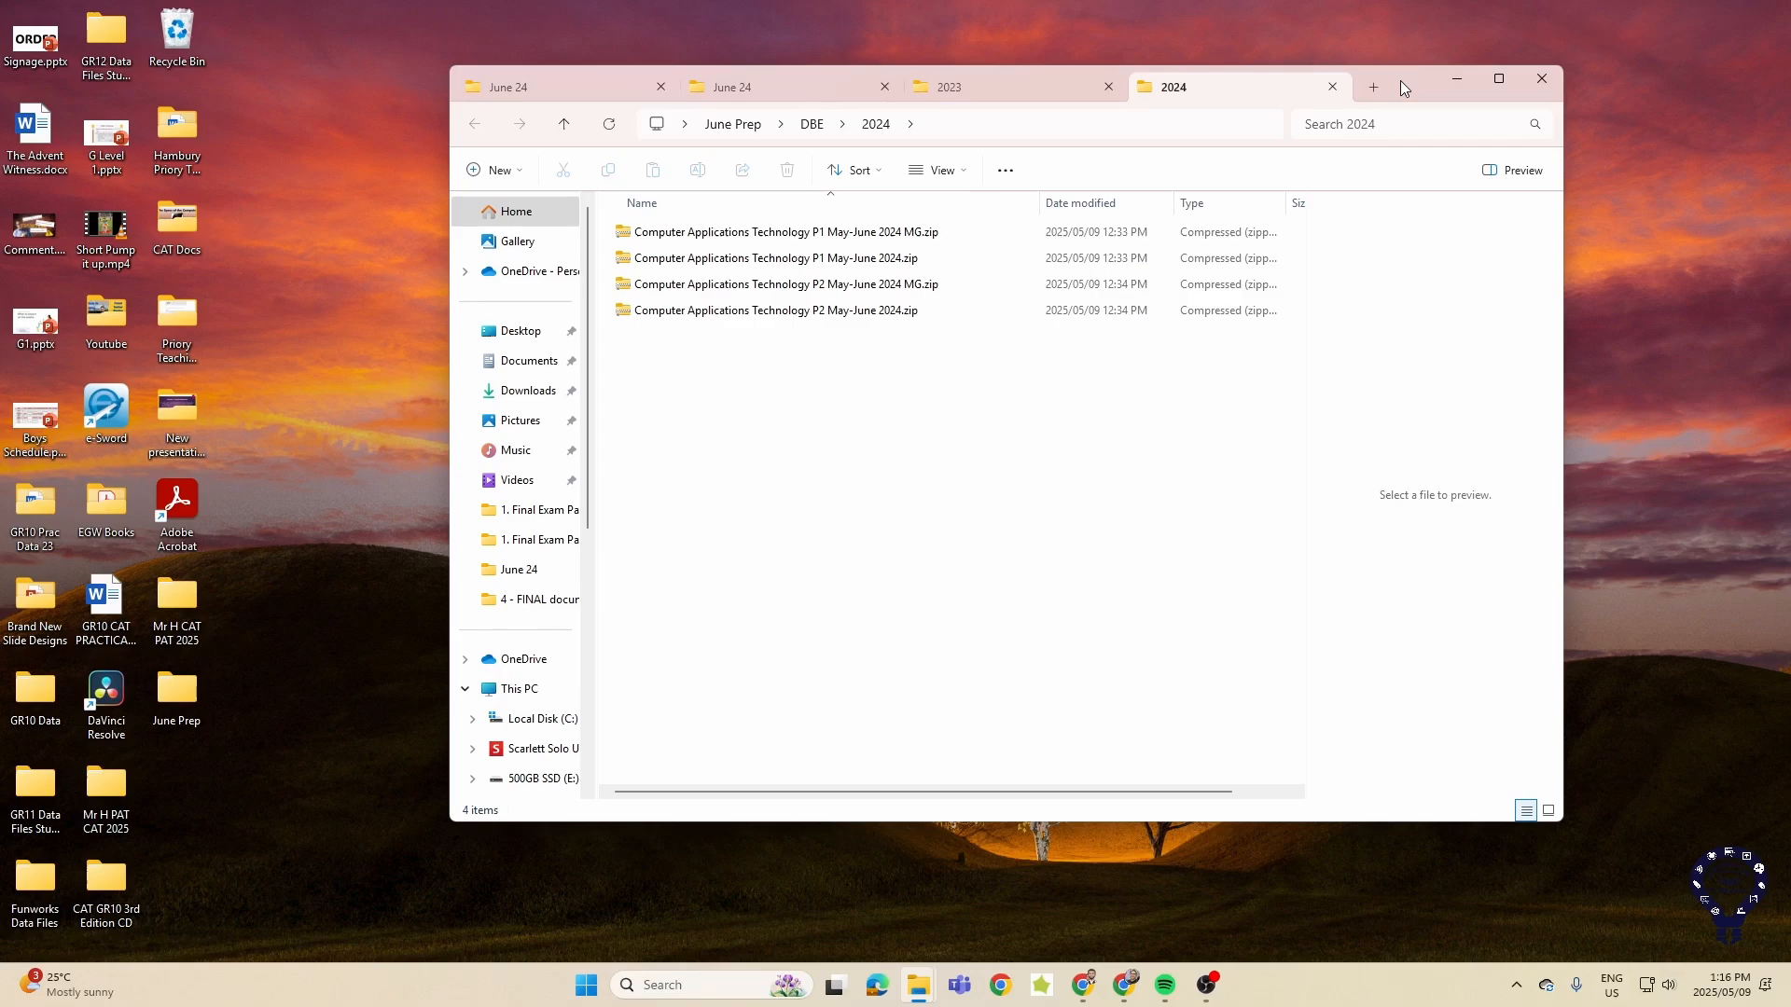
# - Maximize the File Explorer window showing the DBE 2024 zip files
pyautogui.click(1498, 79)
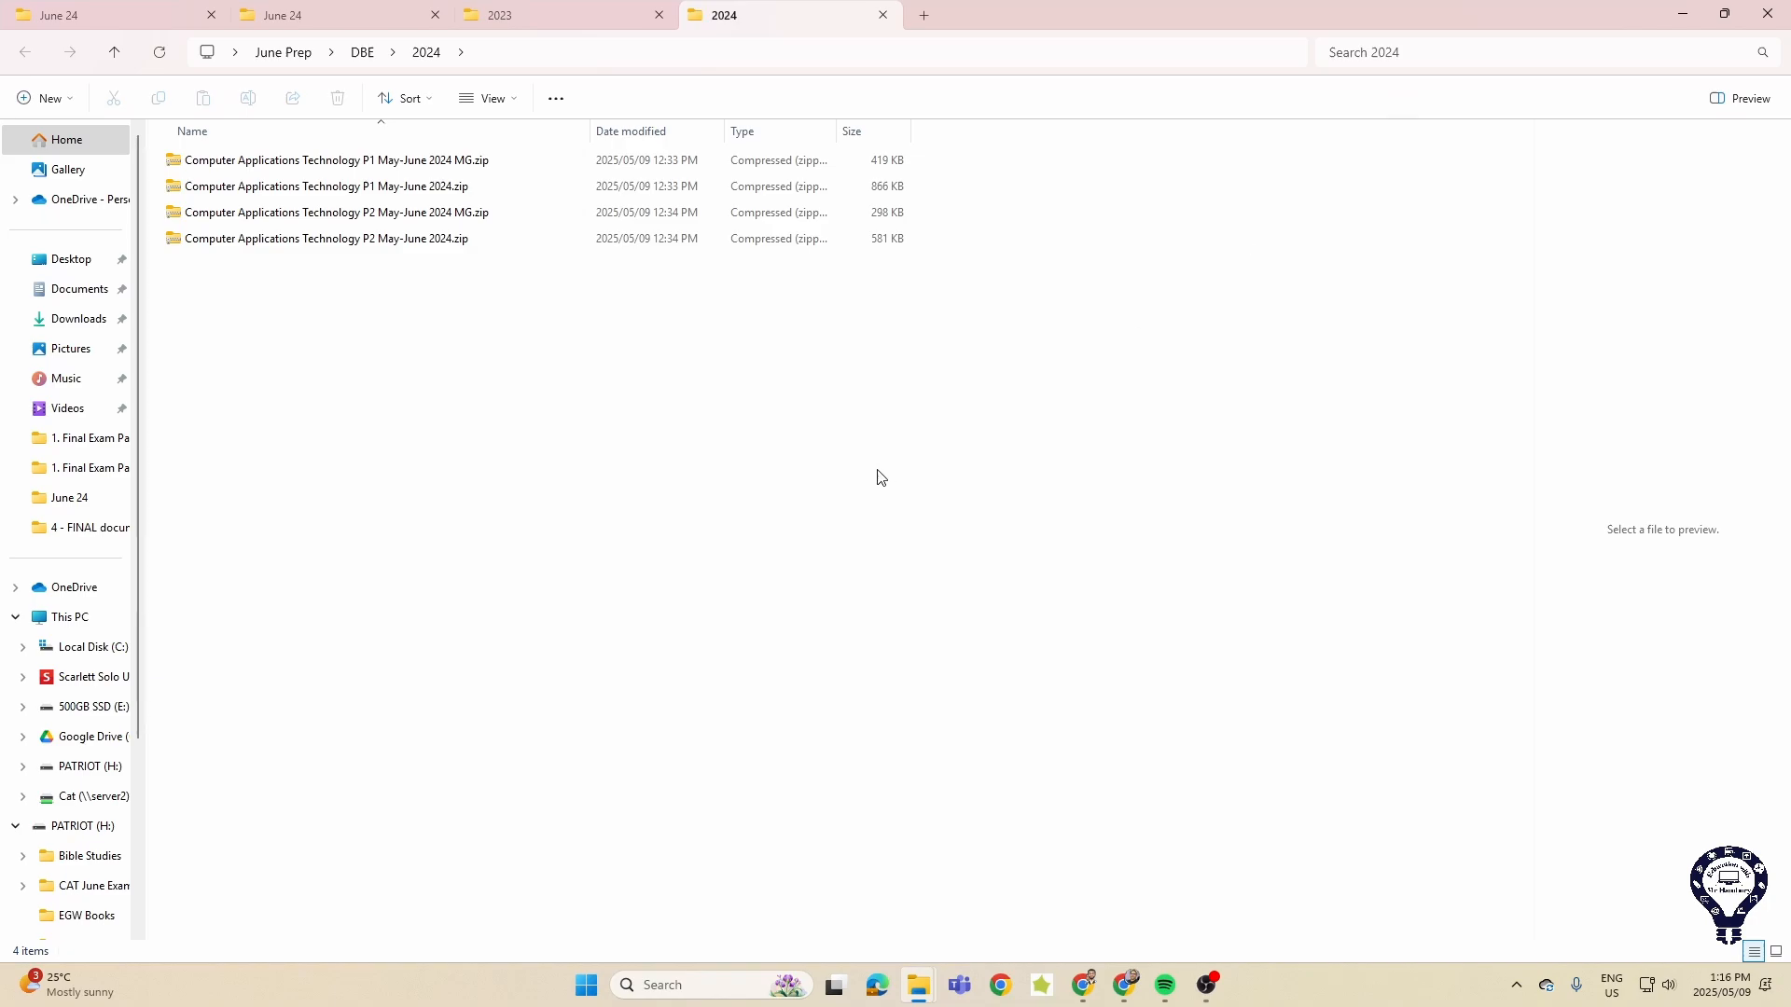
pyautogui.moveTo(549, 473)
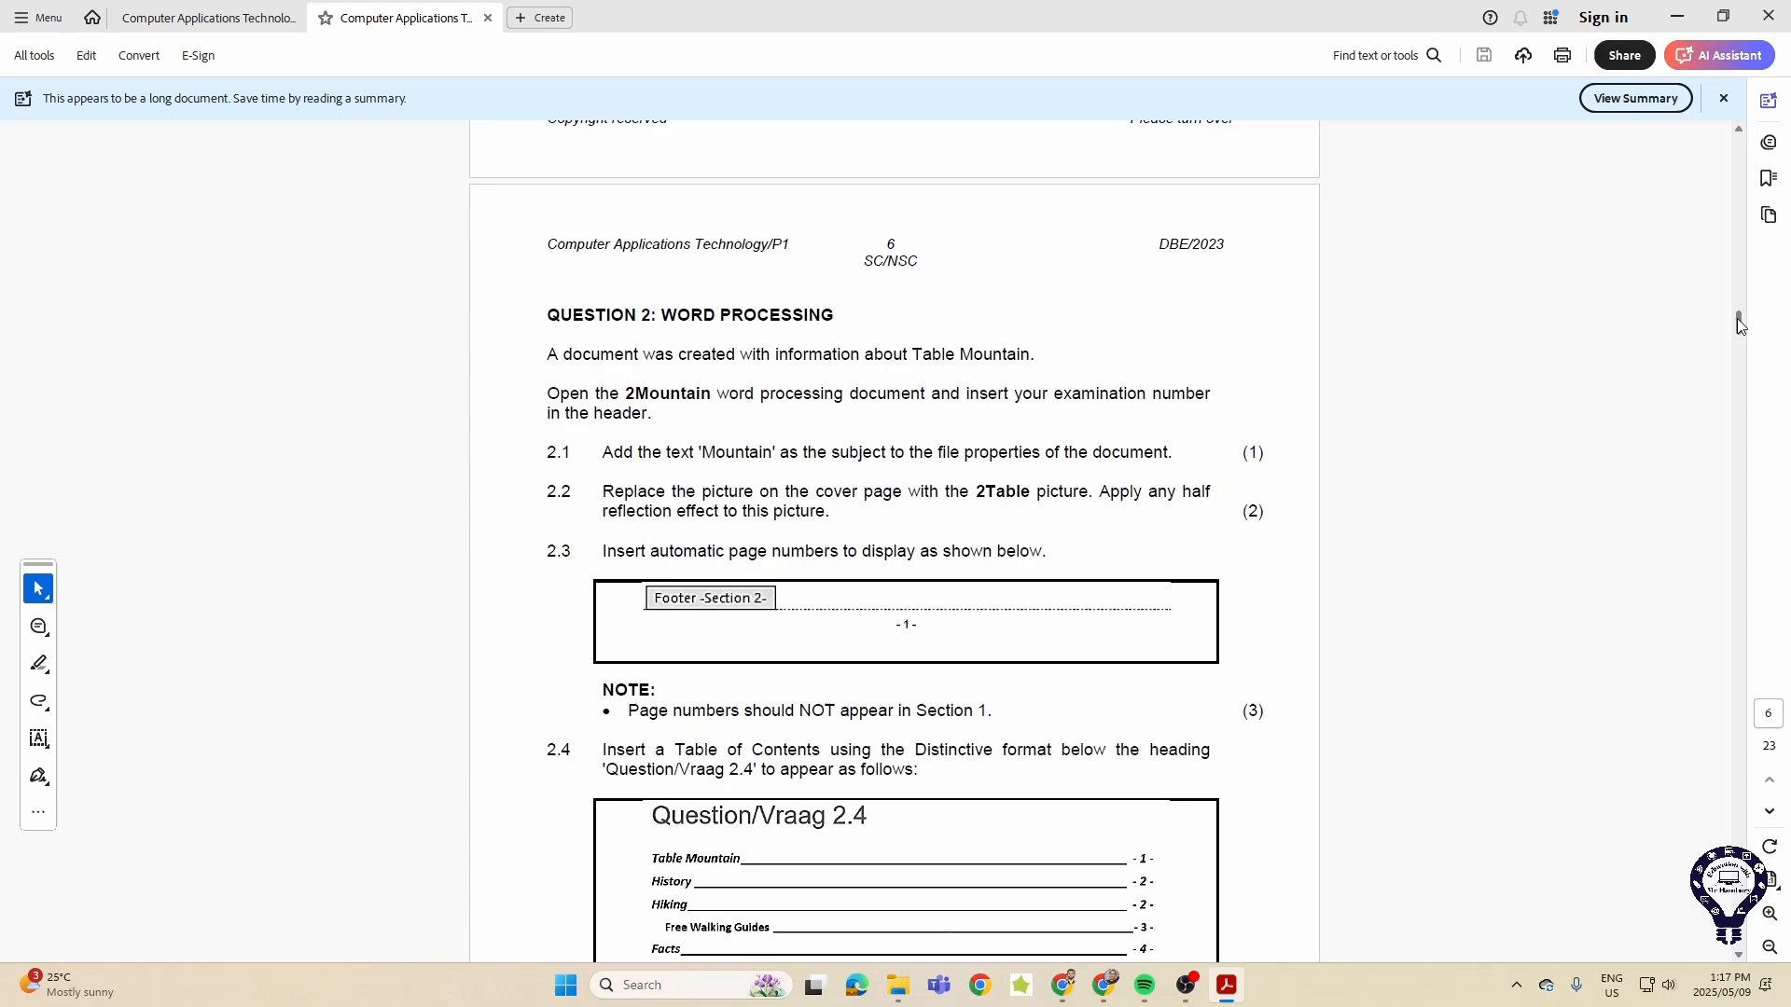
# - Scroll through the 3Marathon tasks, highlighting the Marathon Logo alt text wording along the way
pyautogui.scroll(-3)
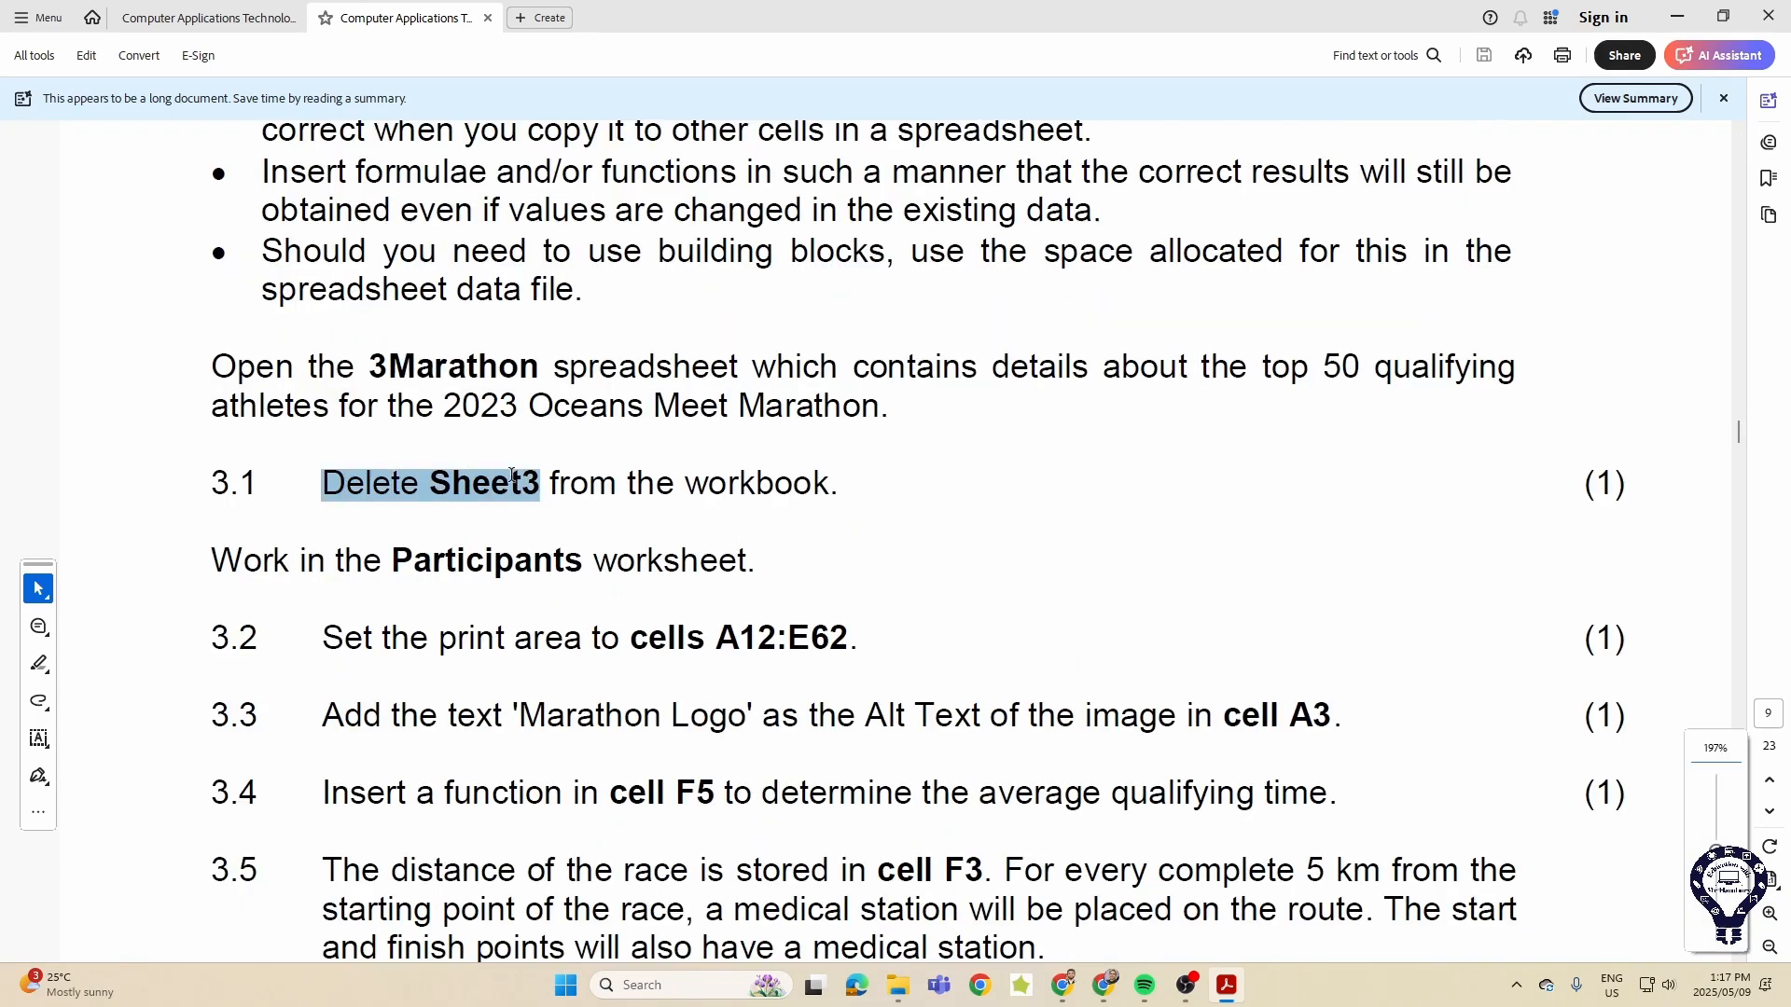
pyautogui.scroll(-3)
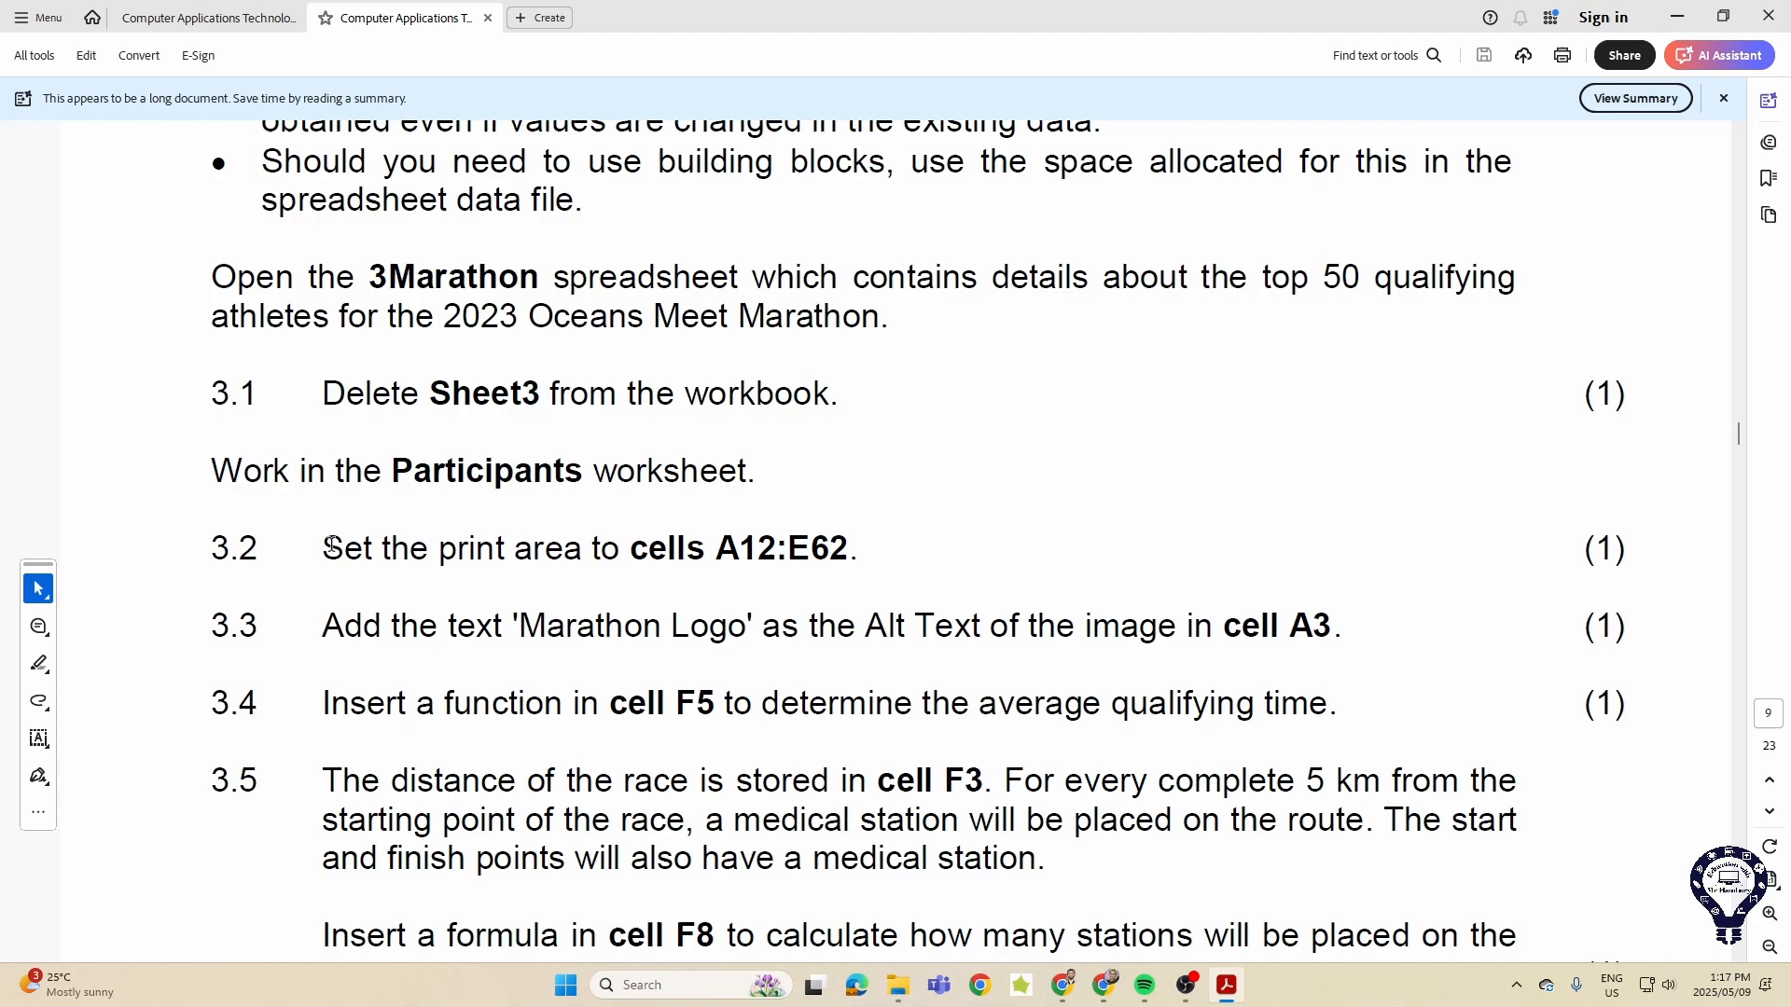
pyautogui.scroll(-3)
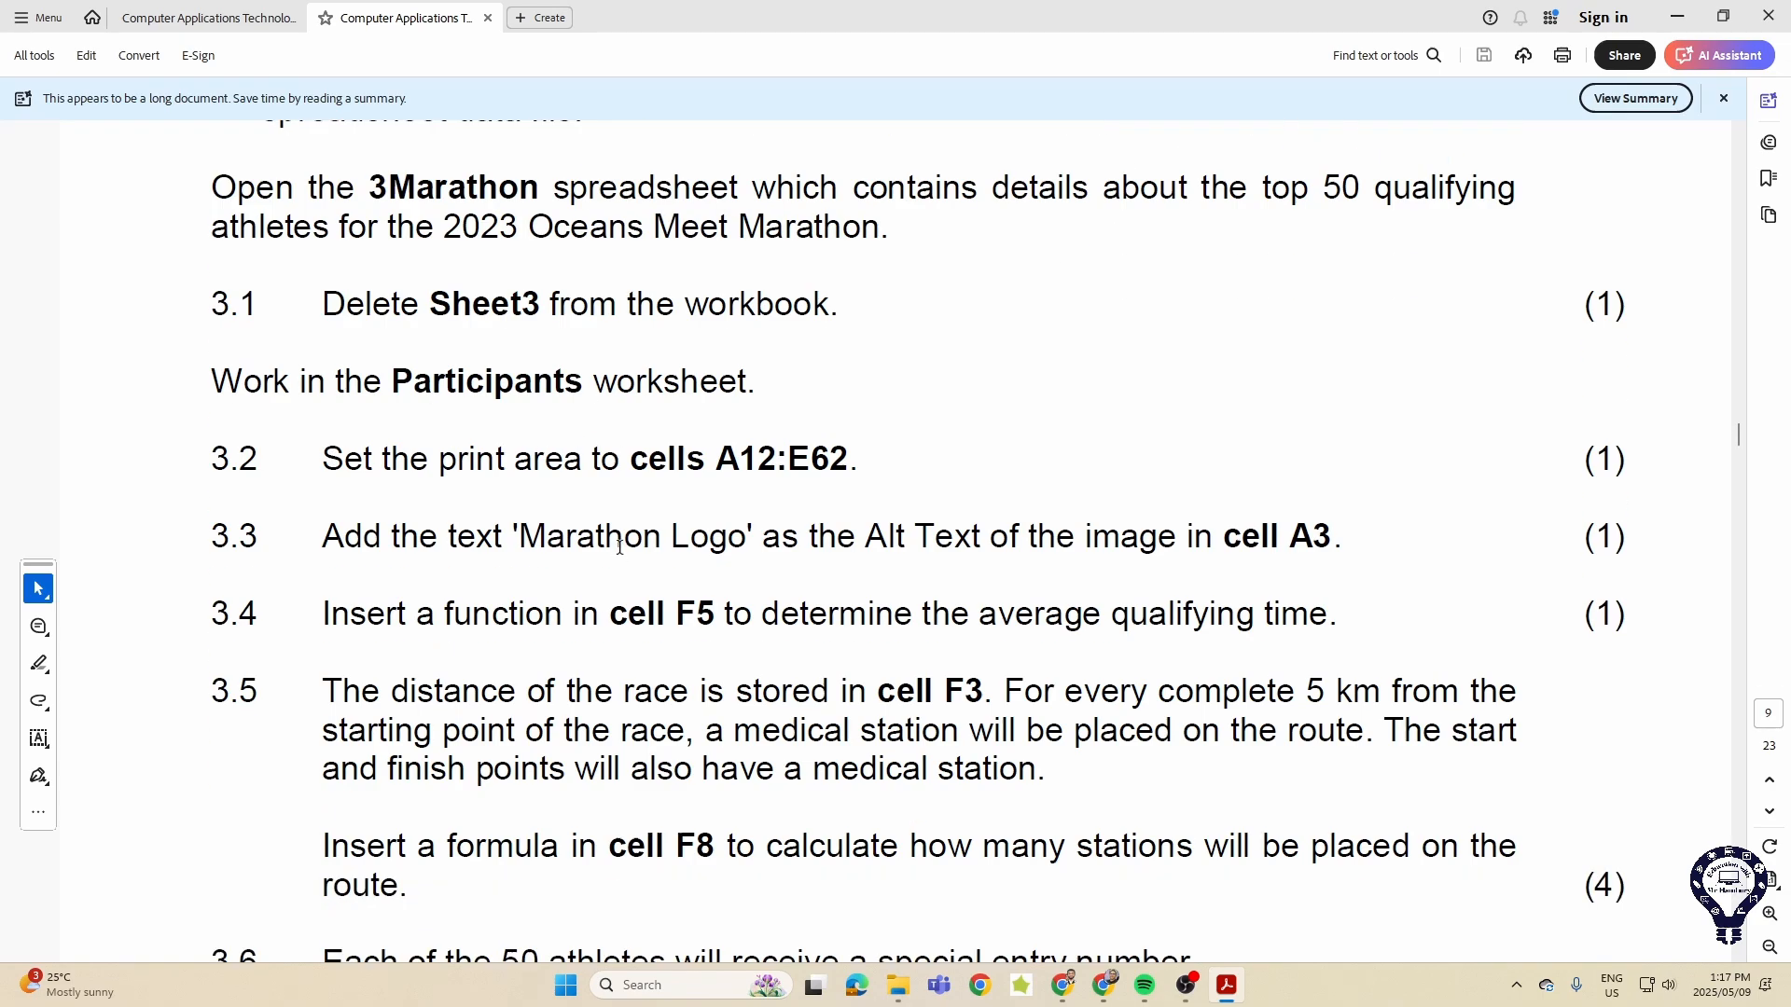
pyautogui.moveTo(520, 537); pyautogui.dragTo(800, 537)
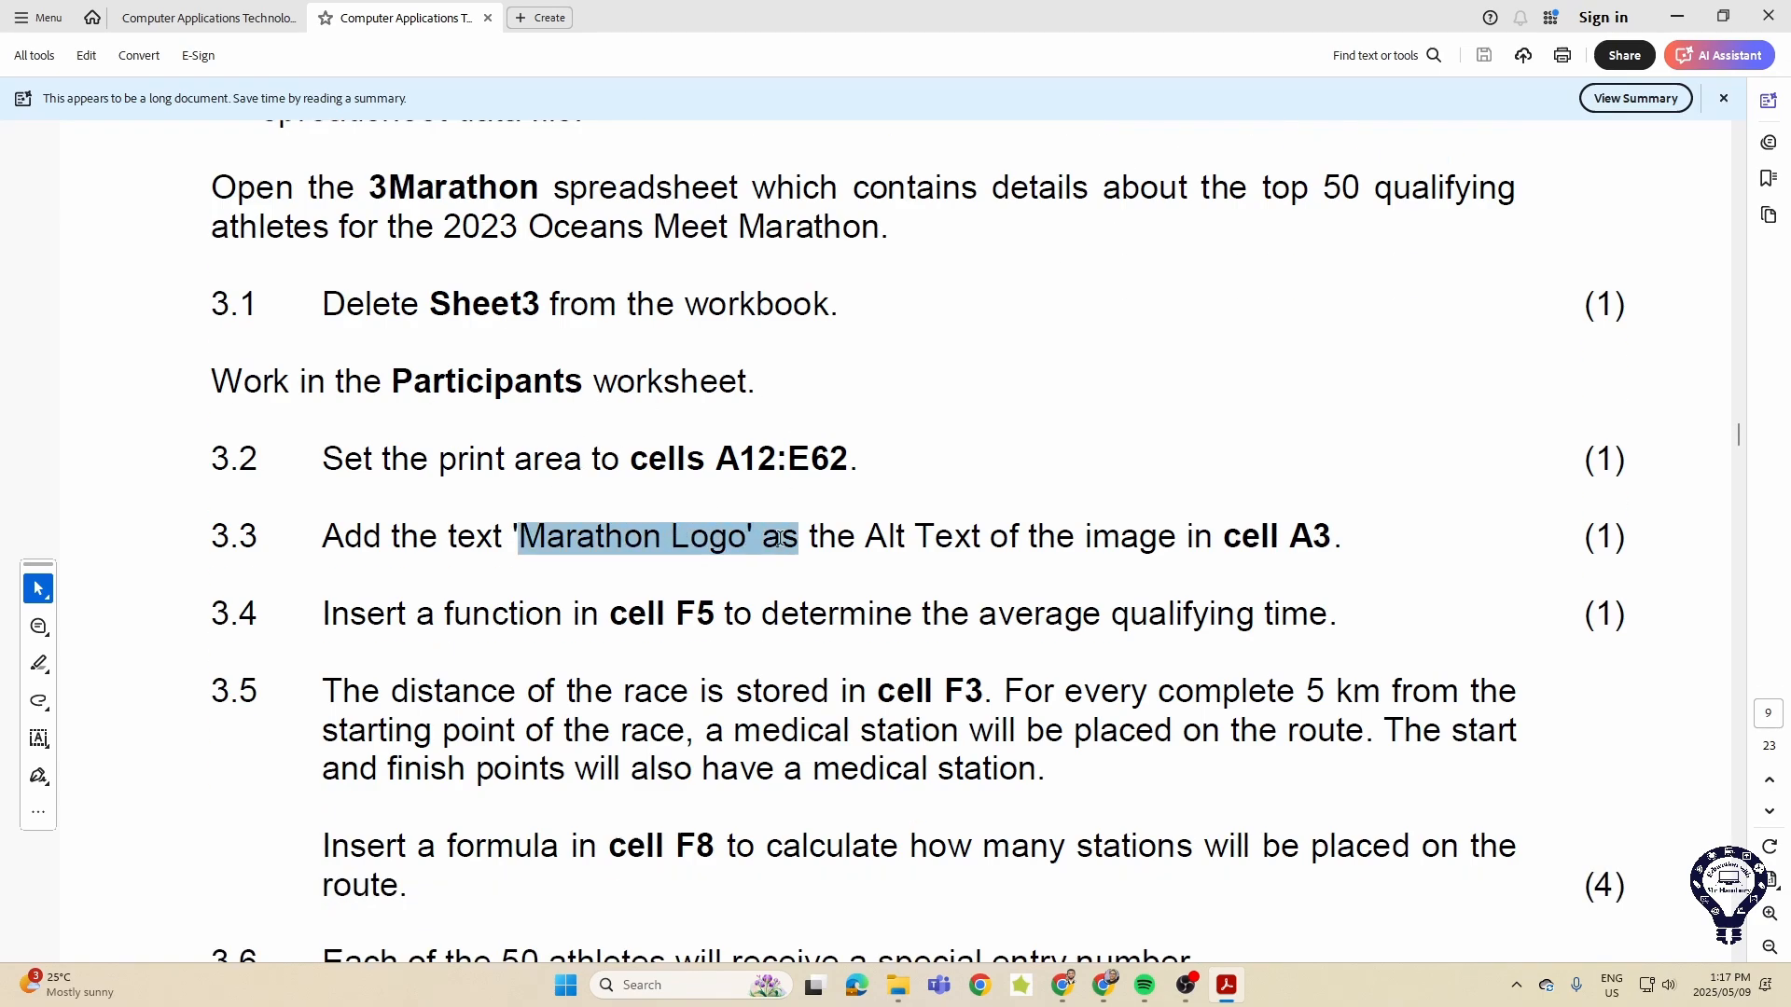
pyautogui.moveTo(801, 537); pyautogui.dragTo(903, 537)
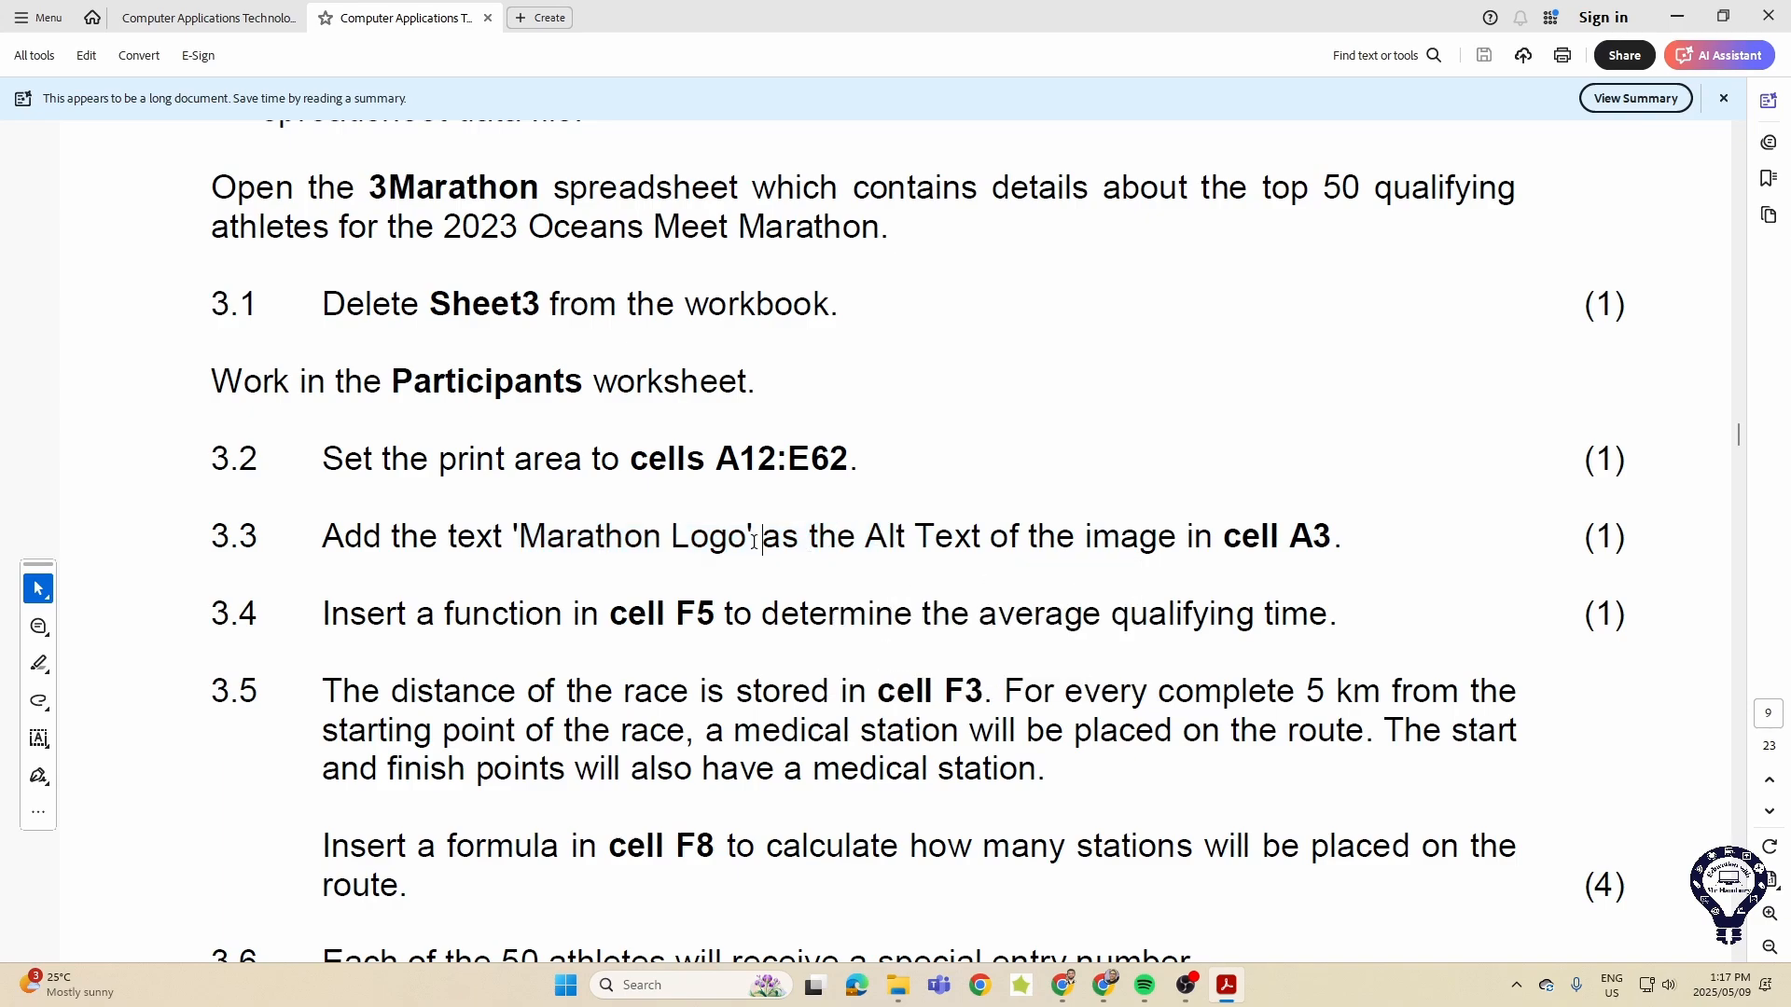
pyautogui.scroll(-3)
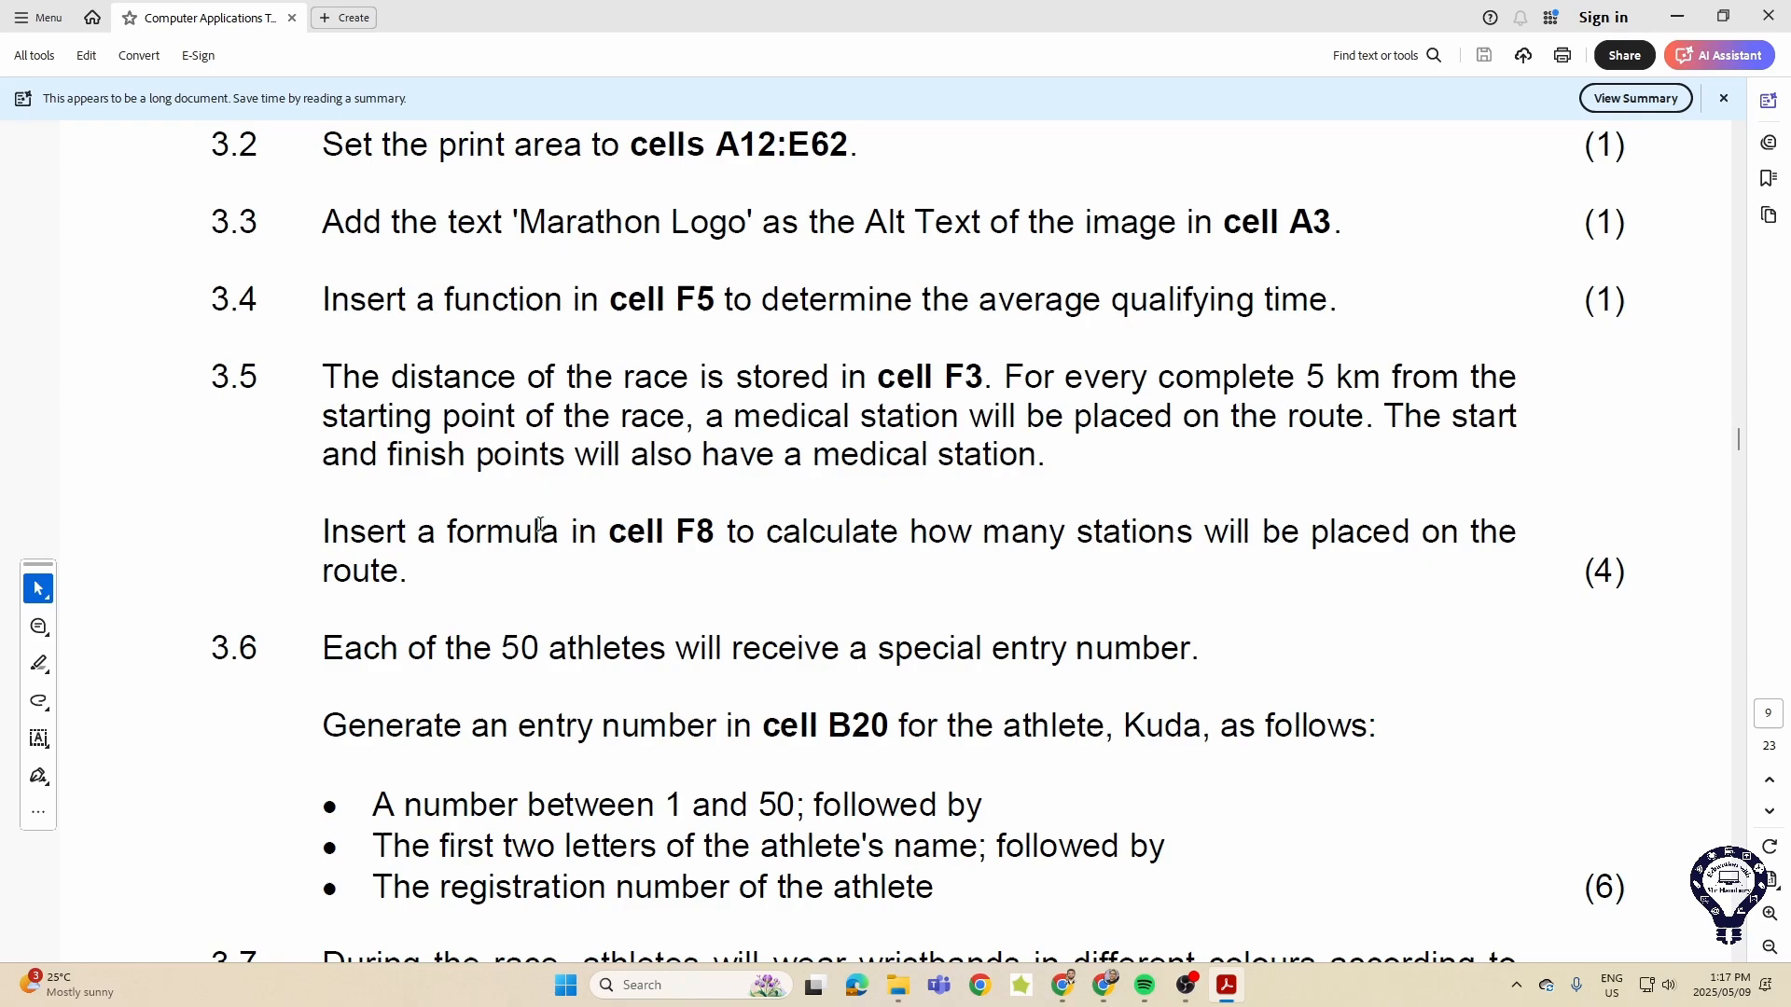
pyautogui.scroll(-3)
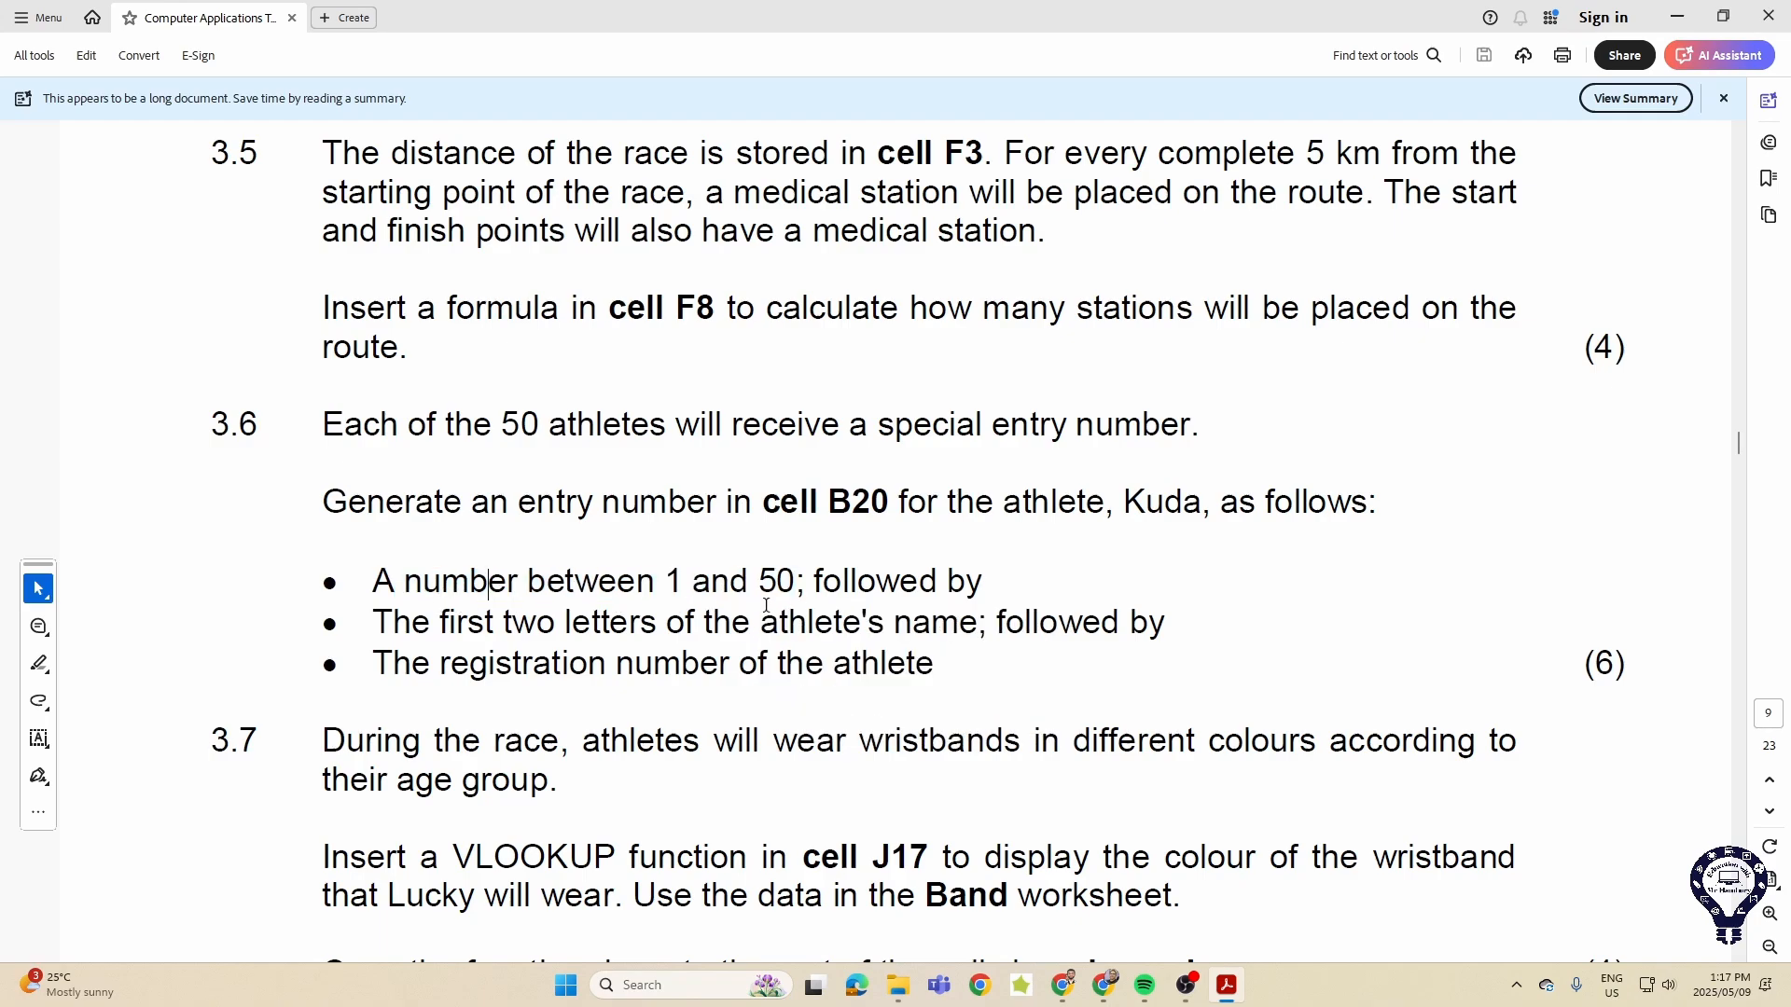
pyautogui.moveTo(811, 755)
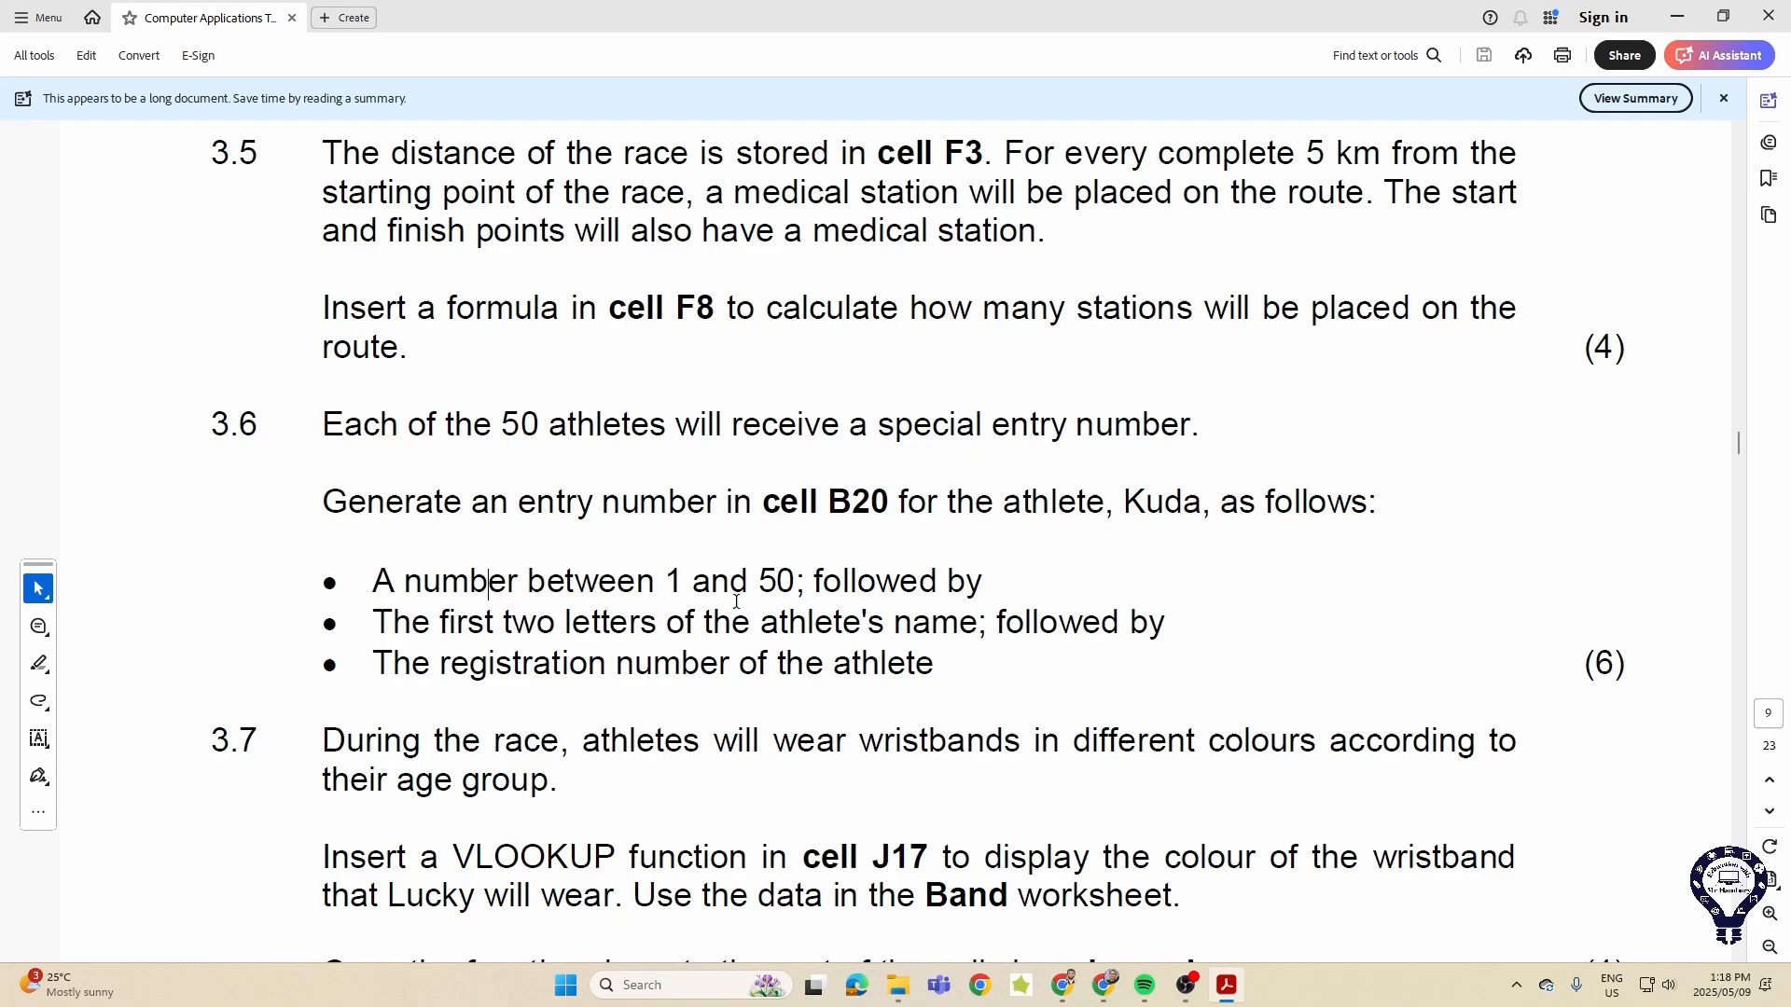
# - Highlight the copy-the-function-down-column-J instruction and scroll to the Question 4 heading
pyautogui.scroll(-3)
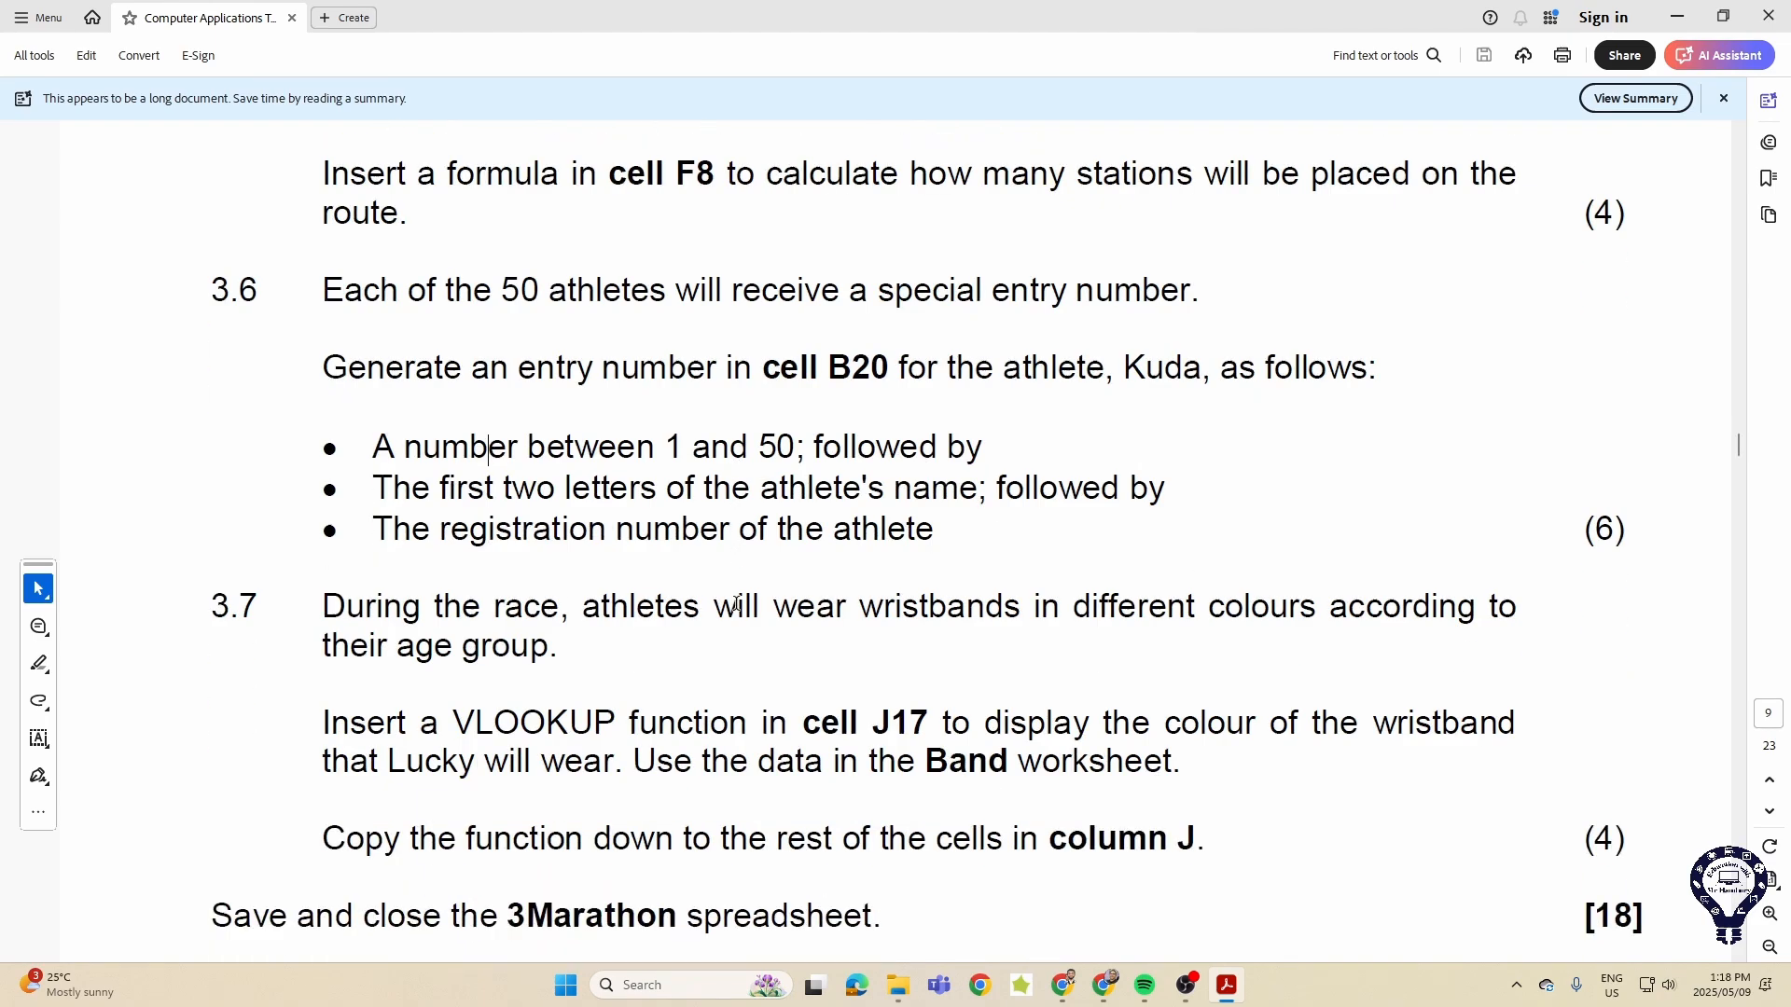
pyautogui.scroll(-3)
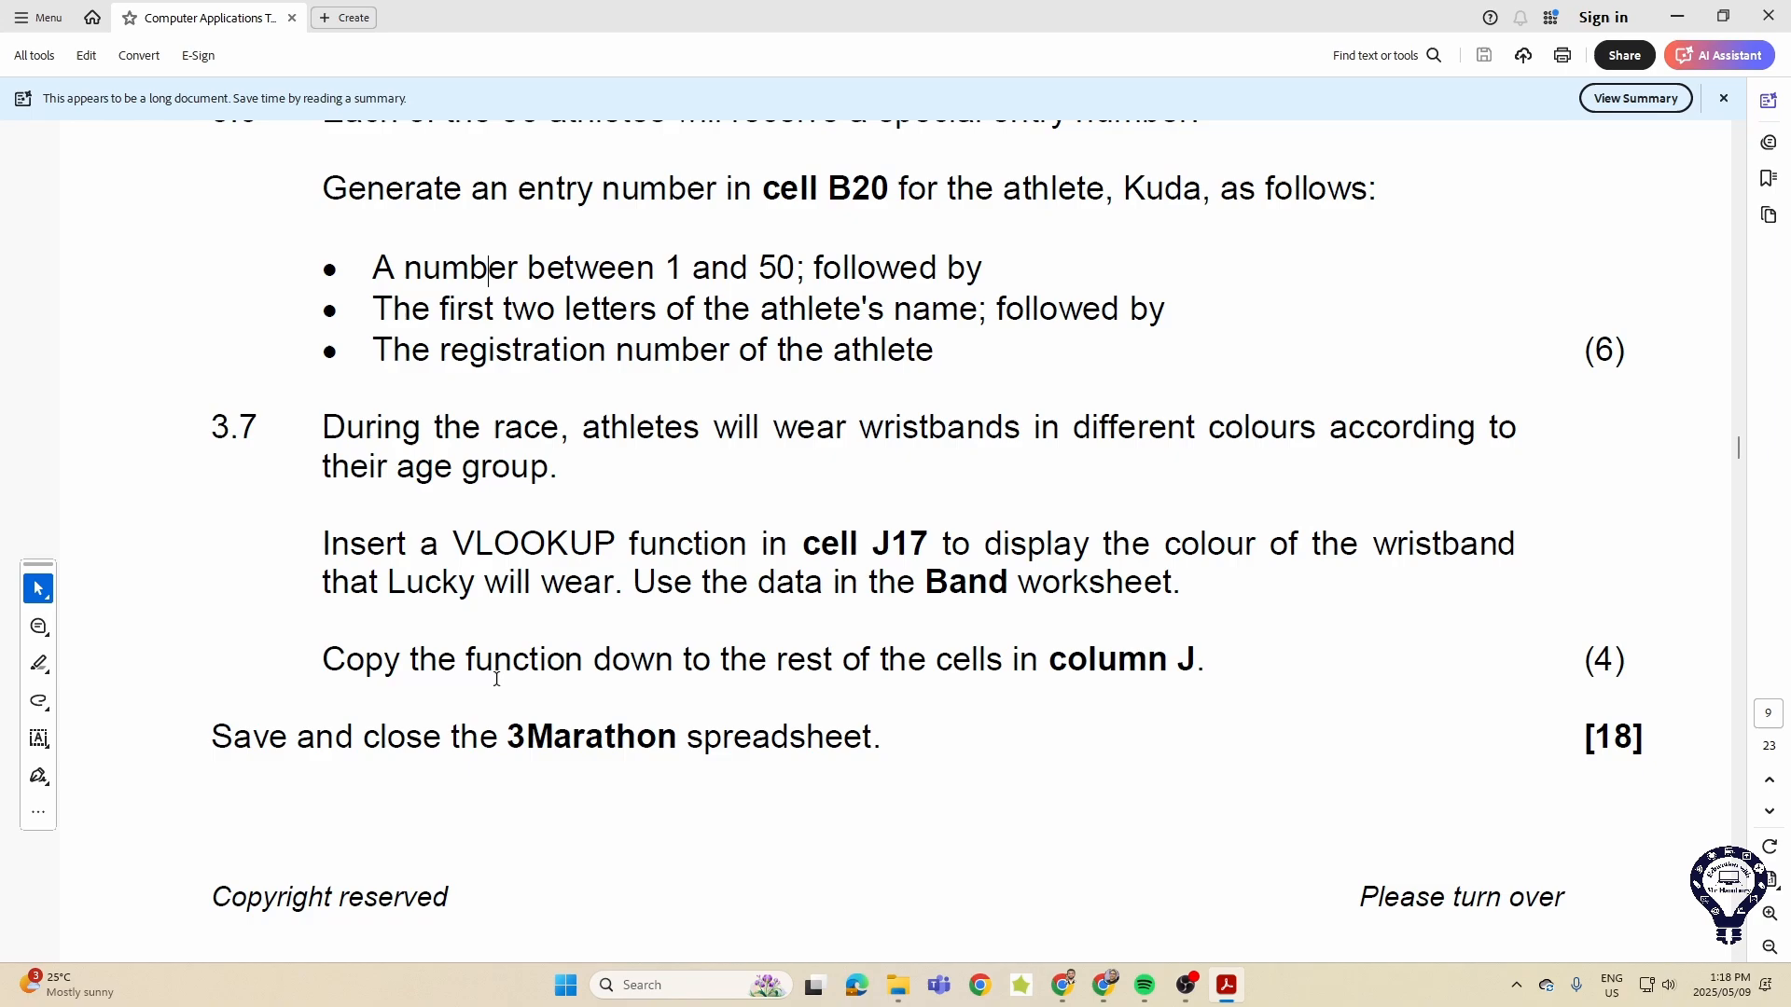
pyautogui.moveTo(409, 658); pyautogui.dragTo(925, 658)
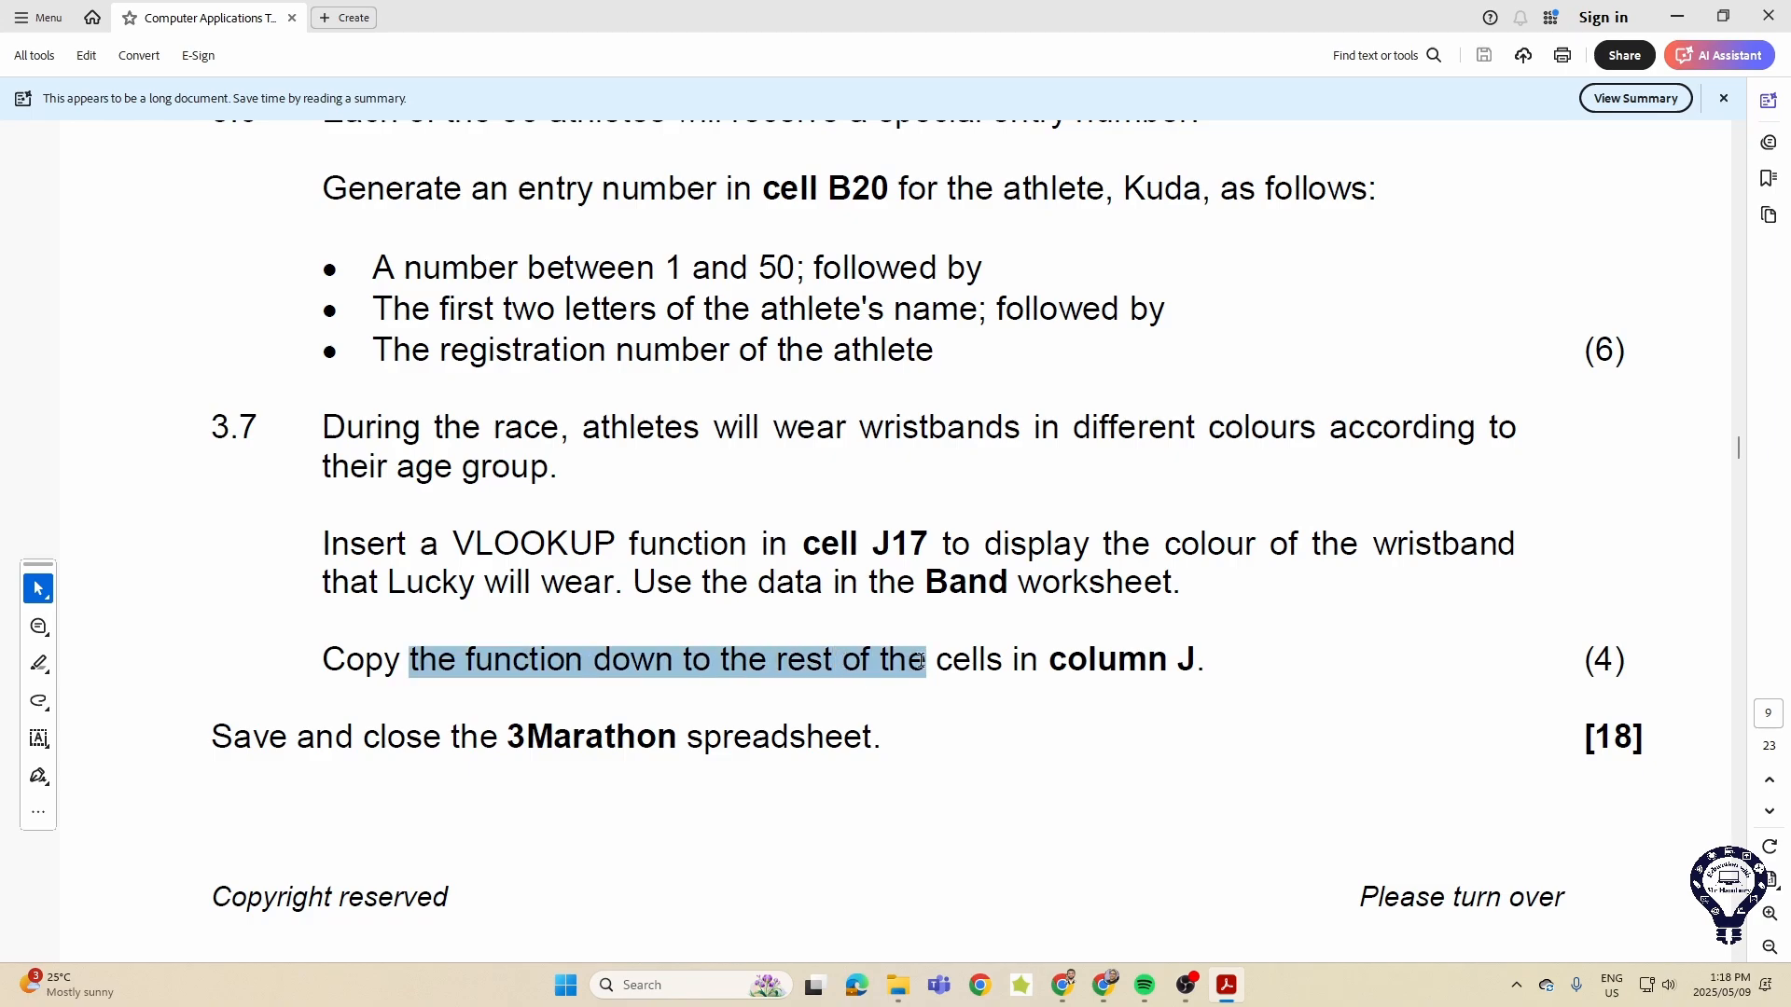
pyautogui.click(666, 658)
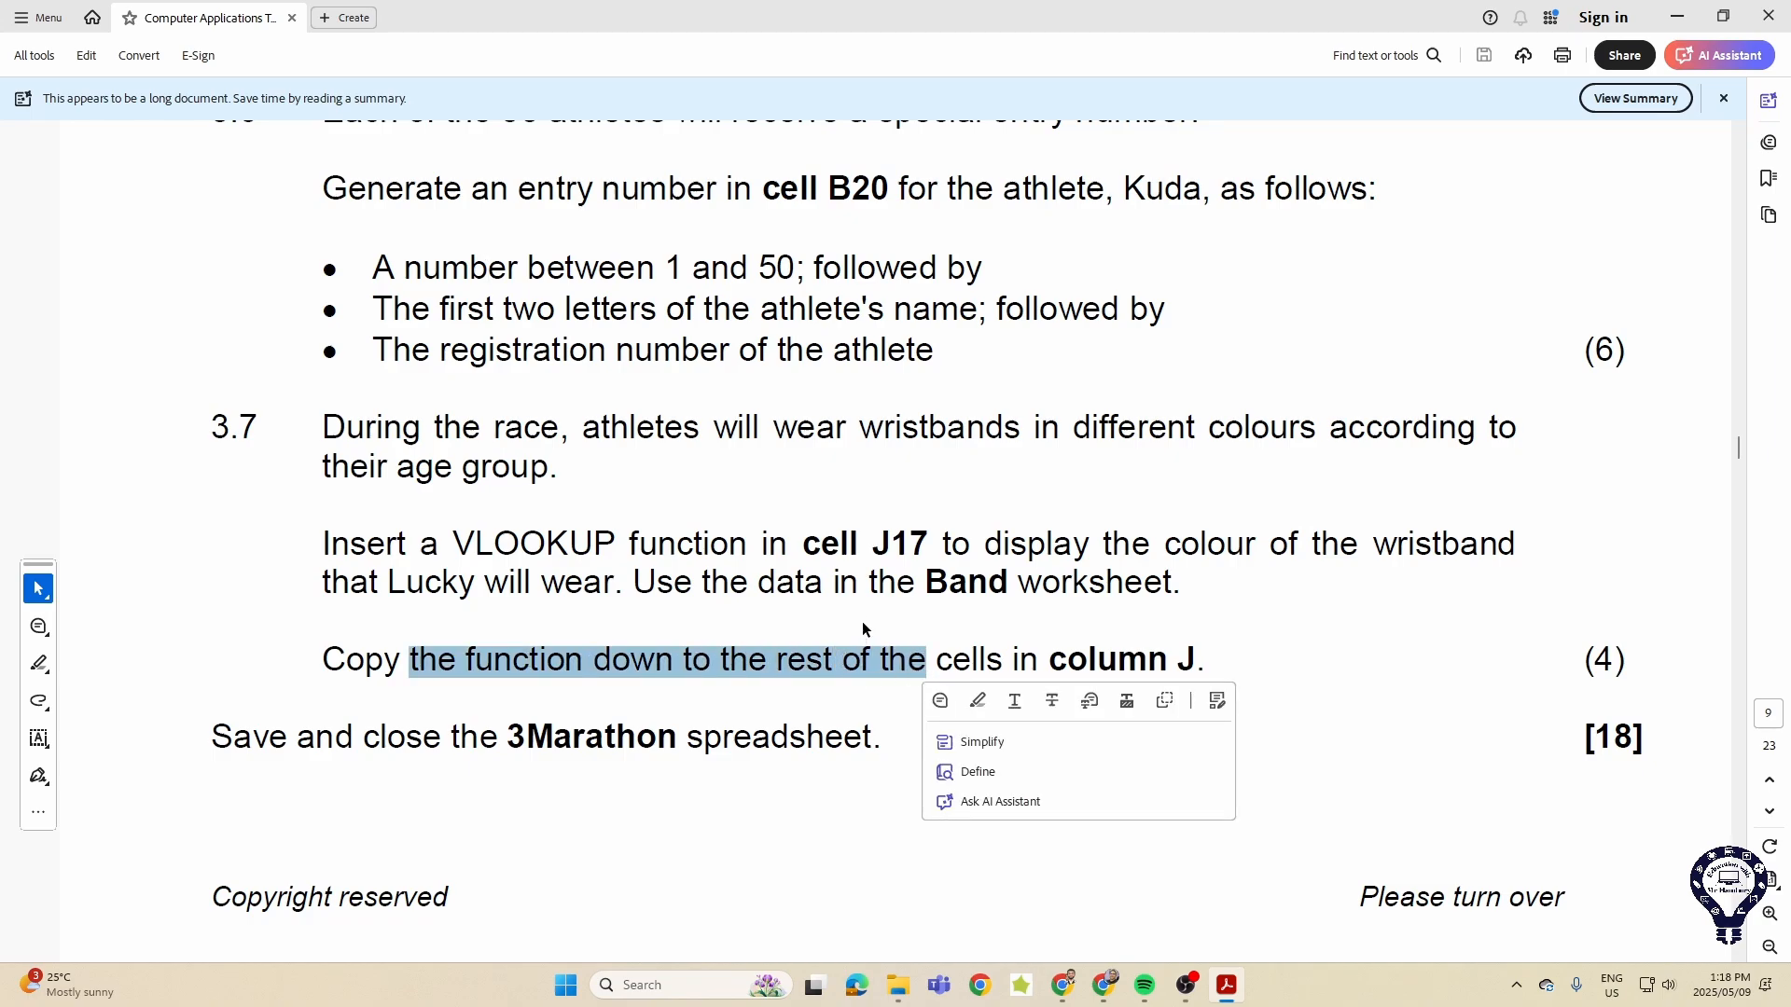
pyautogui.scroll(-3)
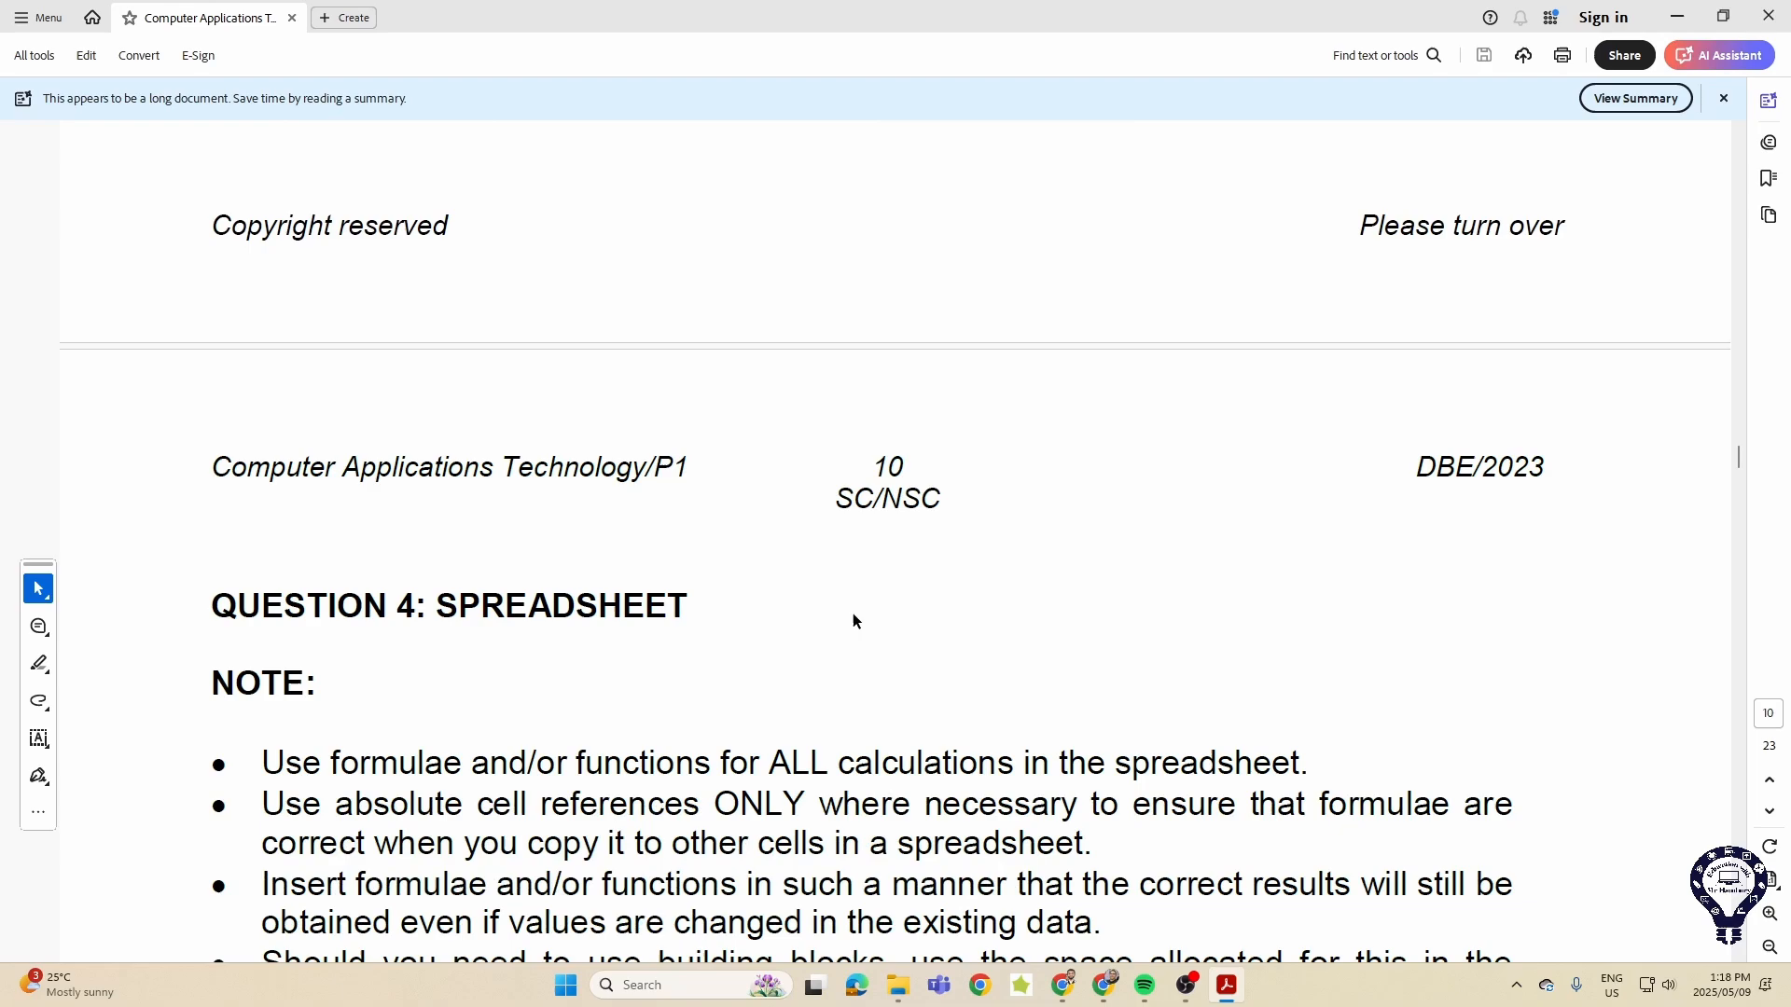
# - Scroll through the 4Accommodation tasks on page 10
pyautogui.scroll(-3)
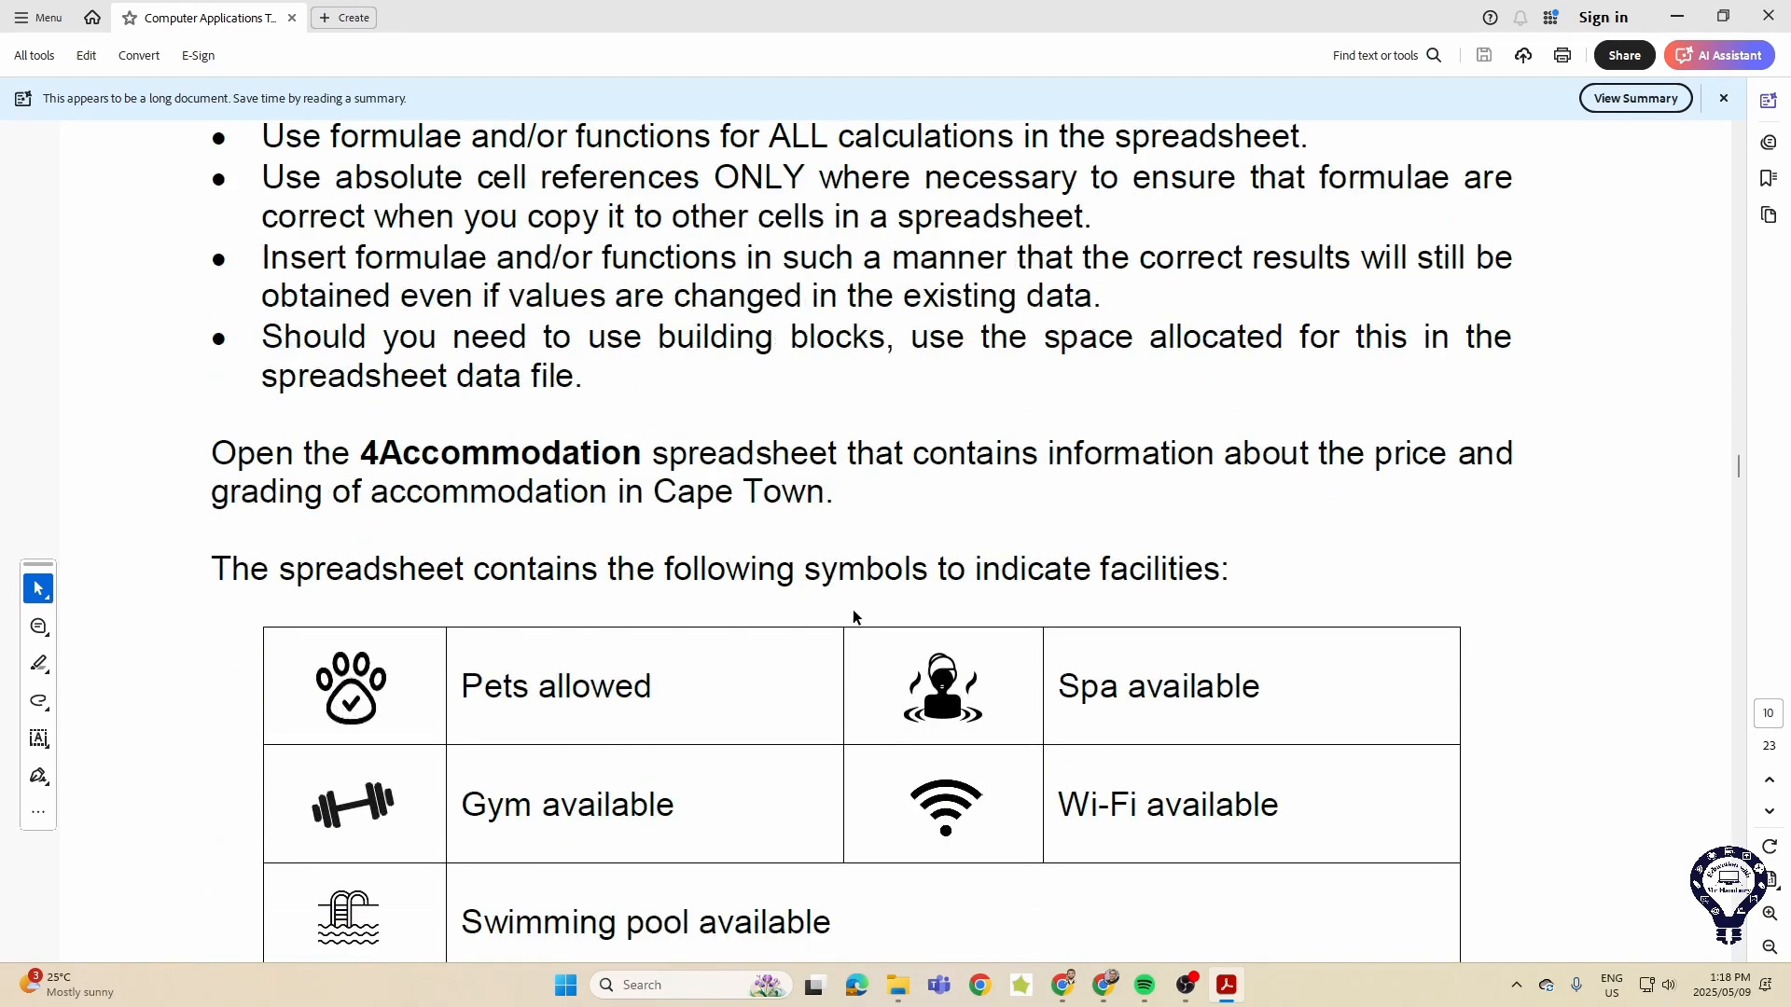
pyautogui.scroll(-3)
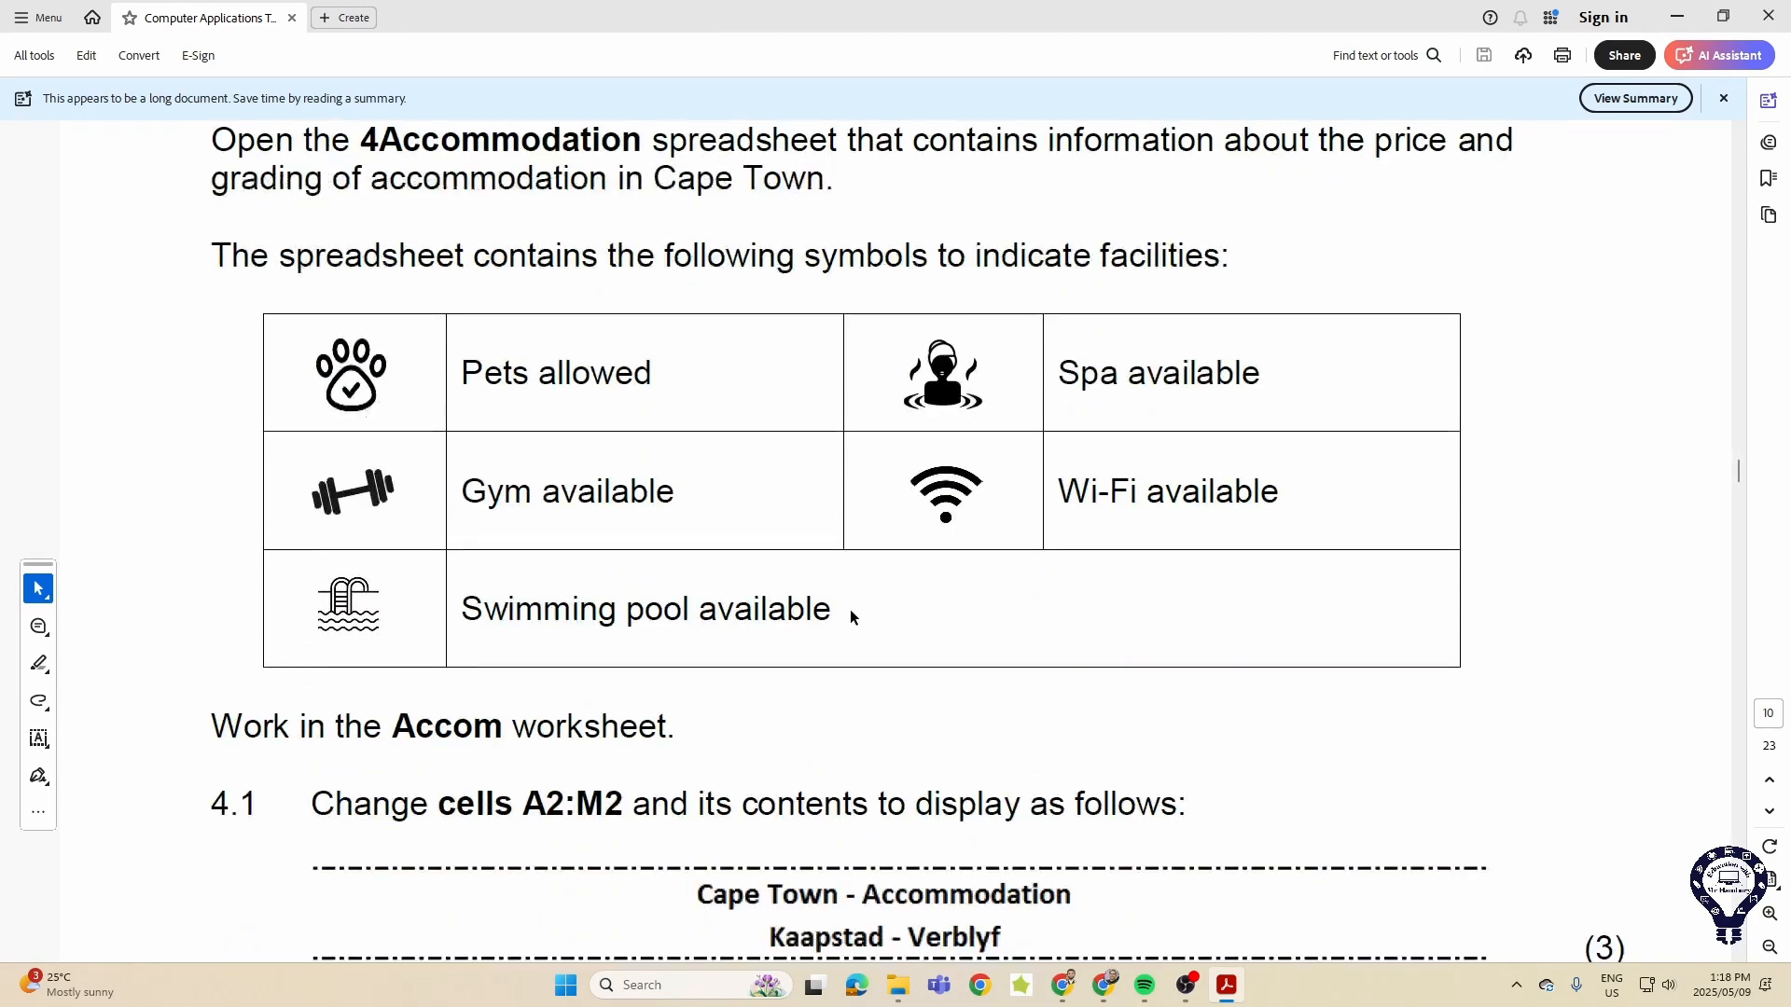
pyautogui.scroll(-3)
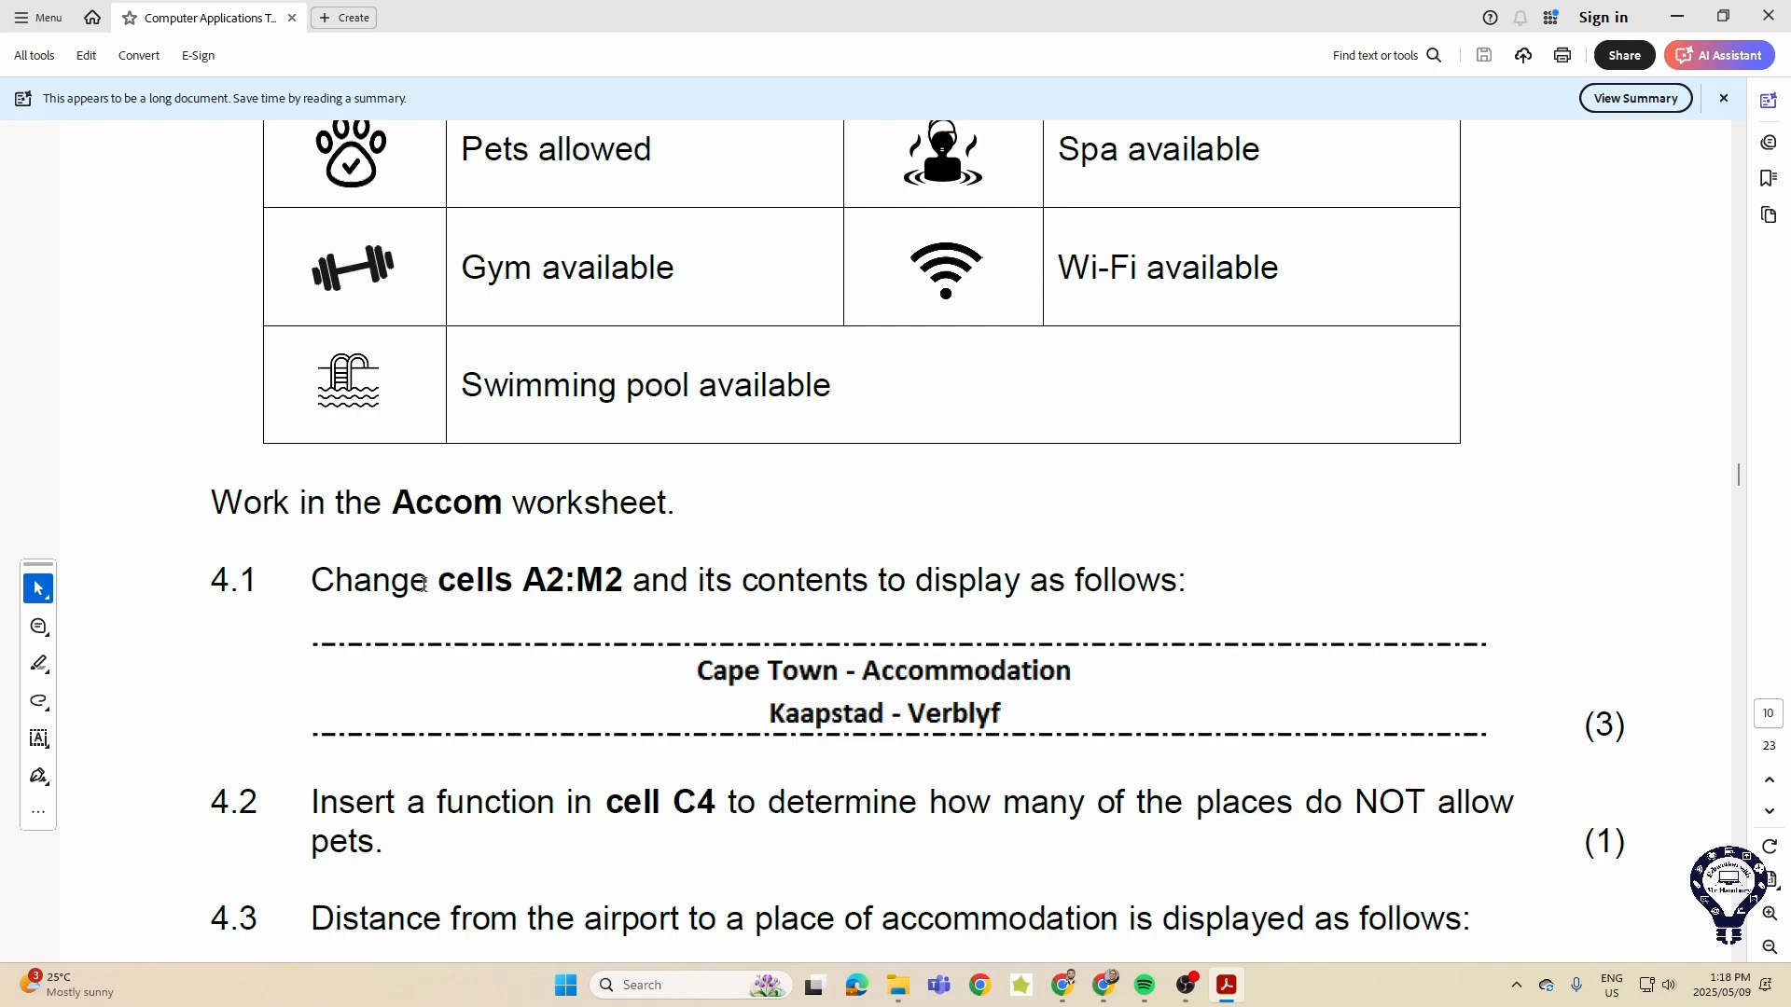
pyautogui.moveTo(957, 632)
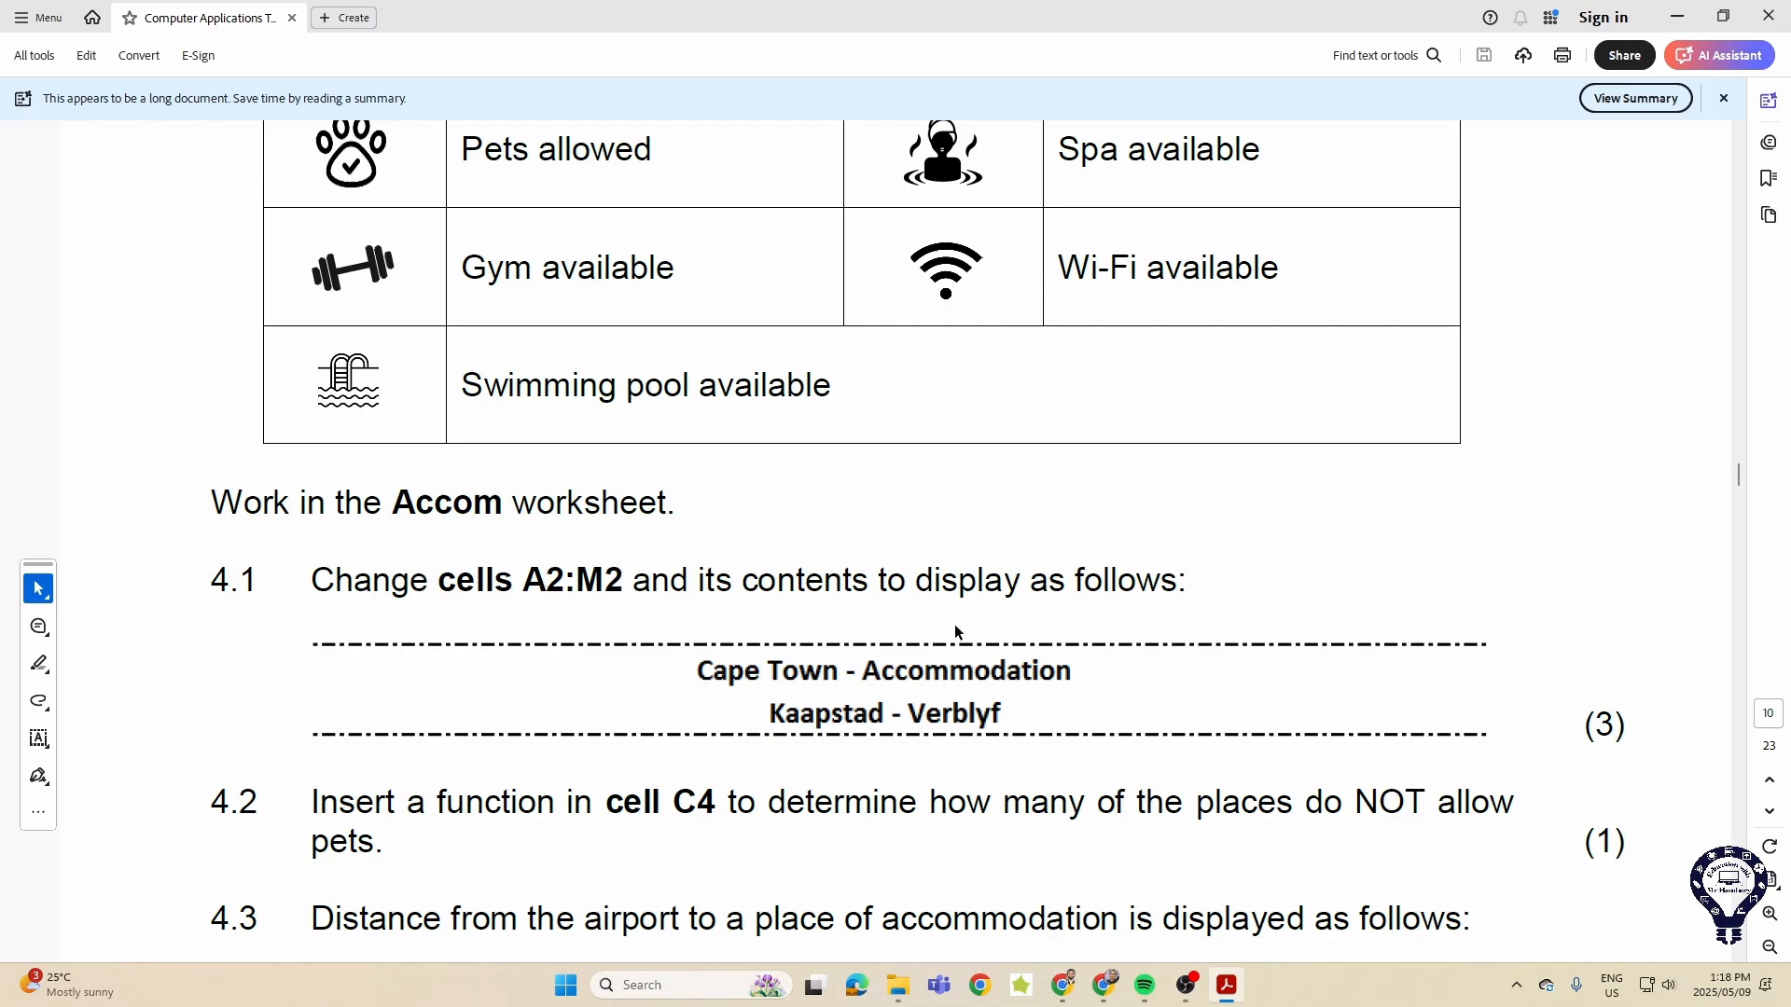
pyautogui.scroll(-3)
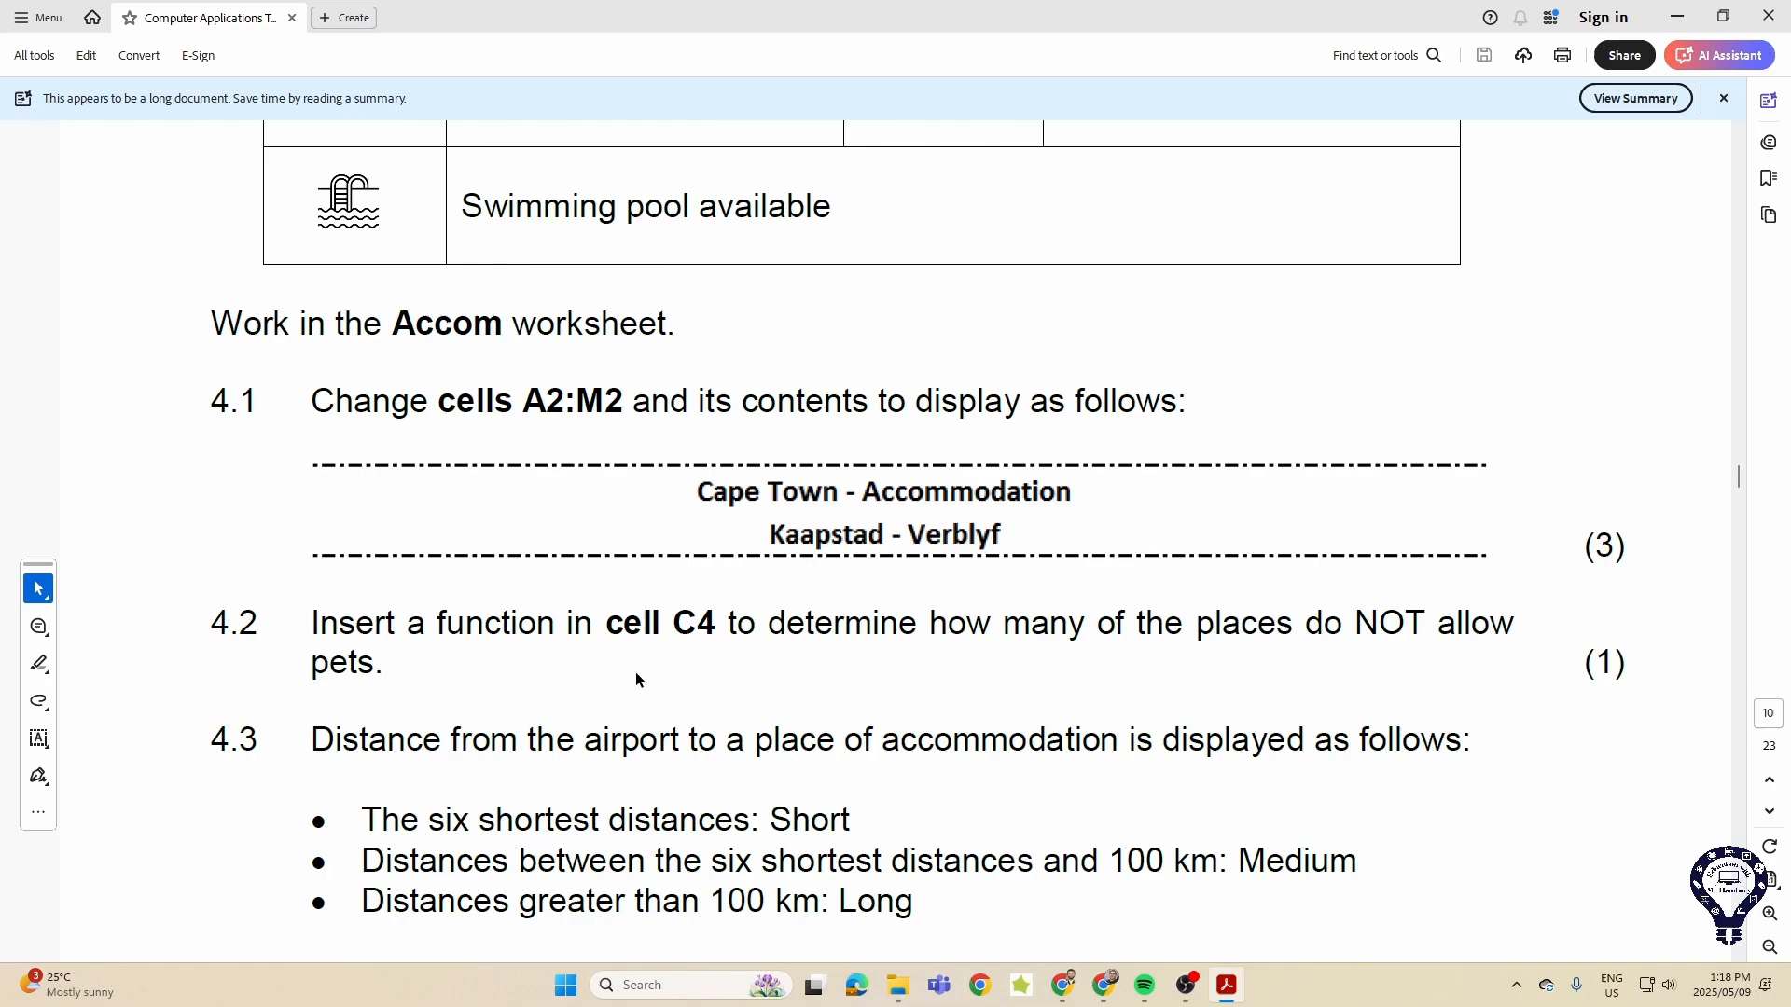
pyautogui.scroll(-3)
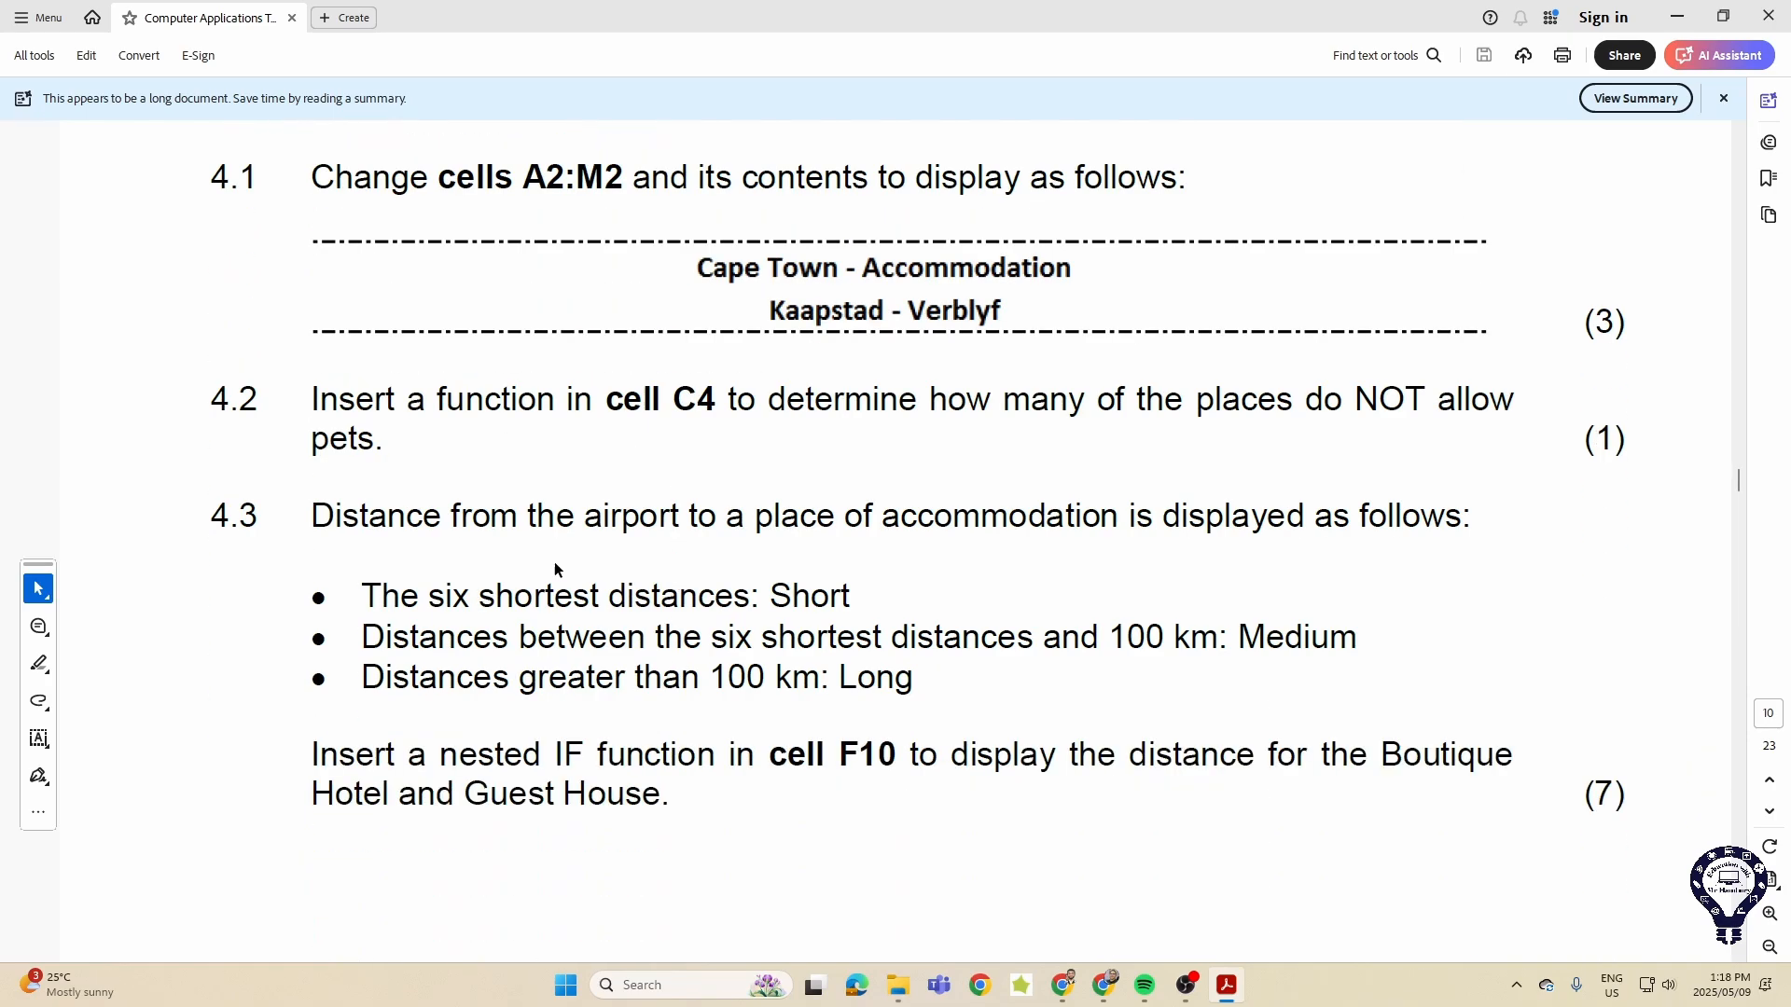
pyautogui.scroll(-3)
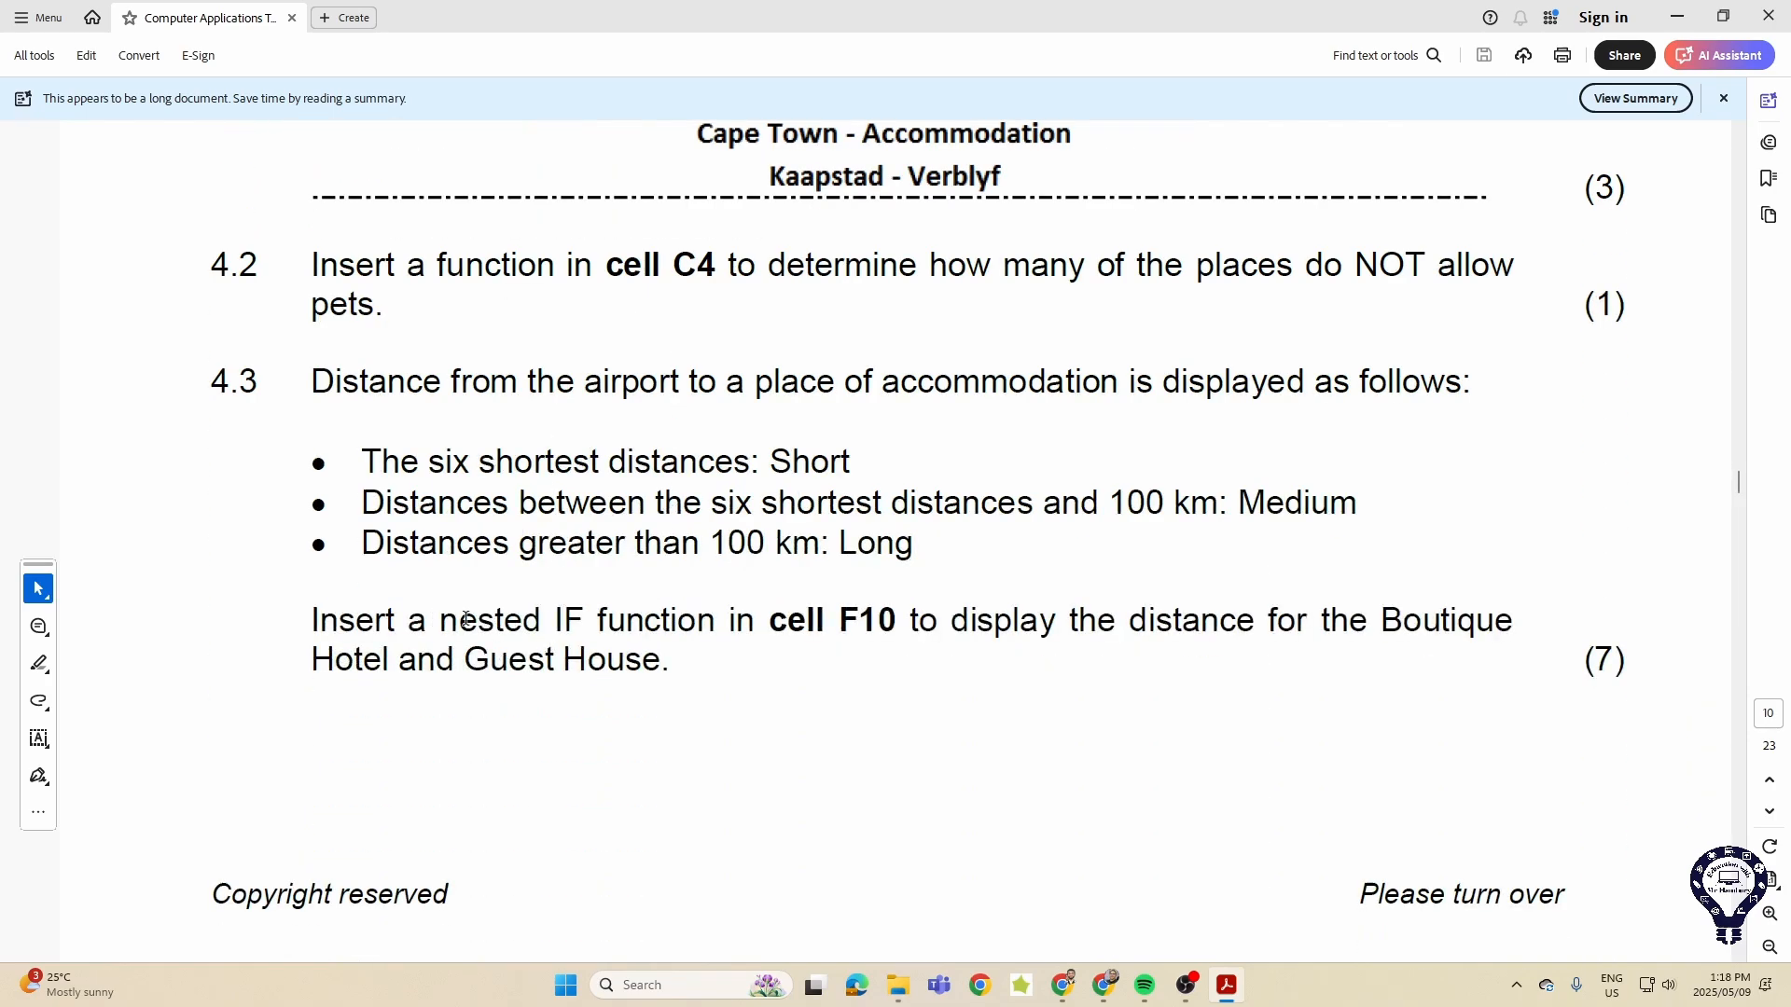
pyautogui.scroll(-3)
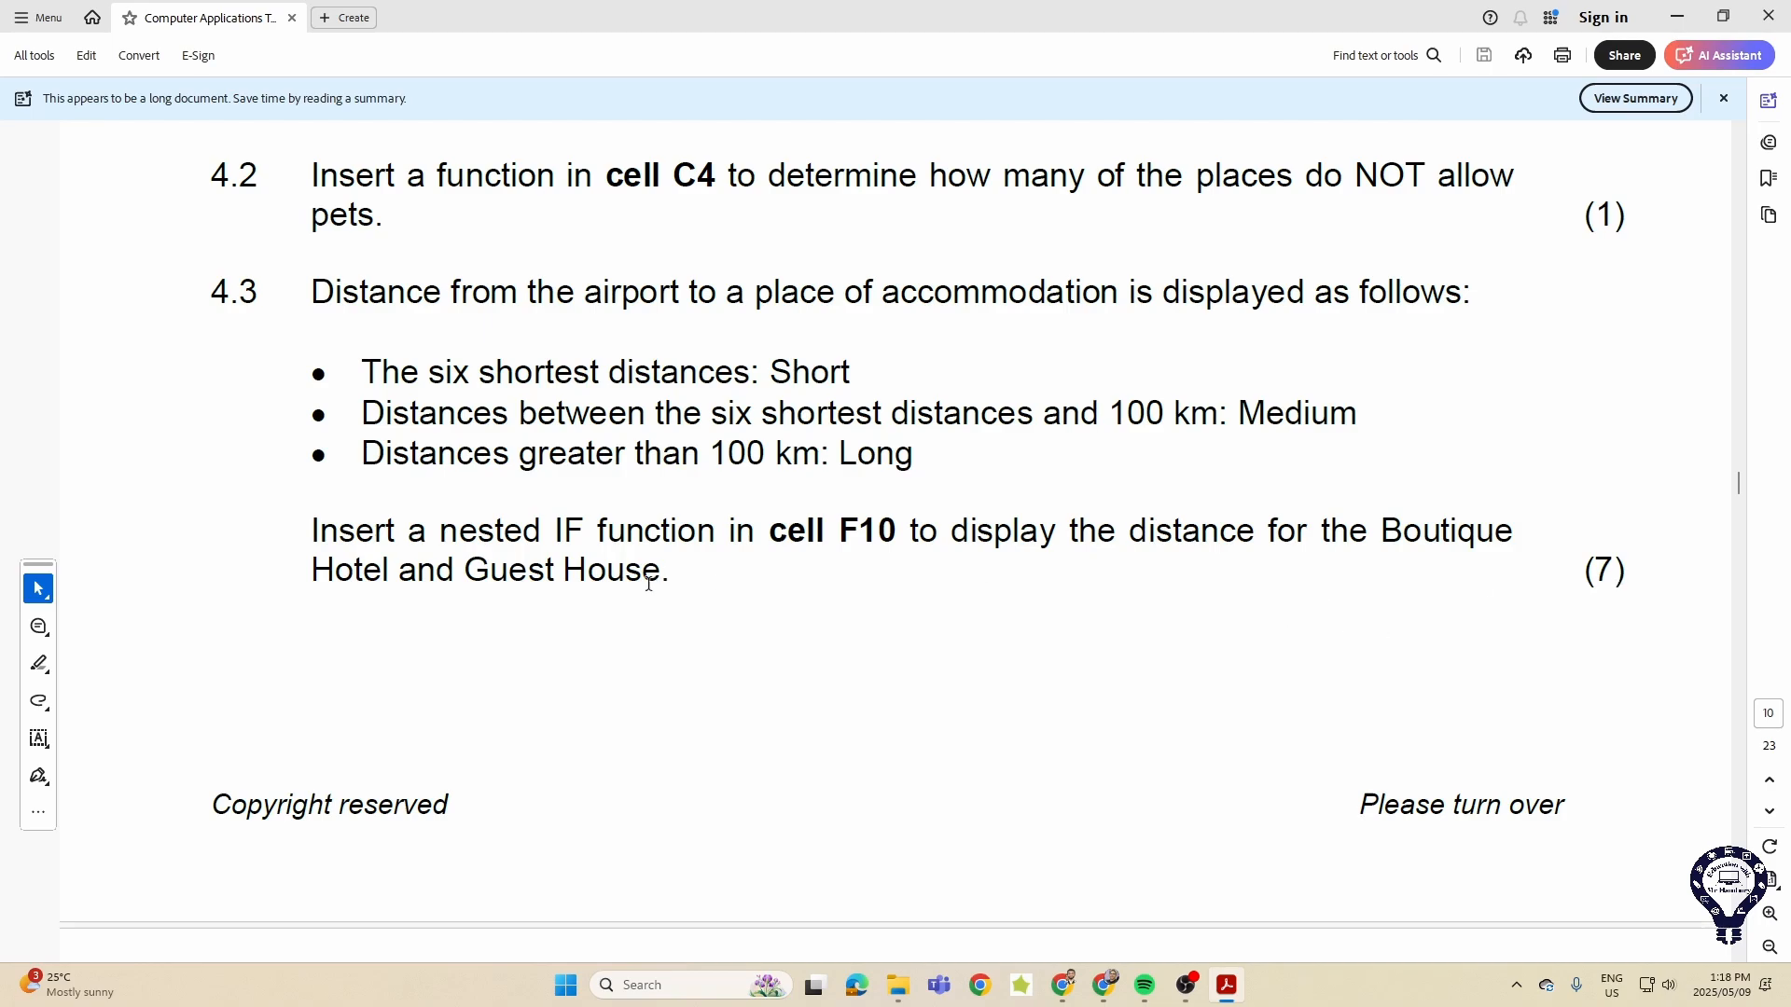
# - Scroll on to the 4.6 Total Reviews column chart, then minimize Acrobat
pyautogui.scroll(-3)
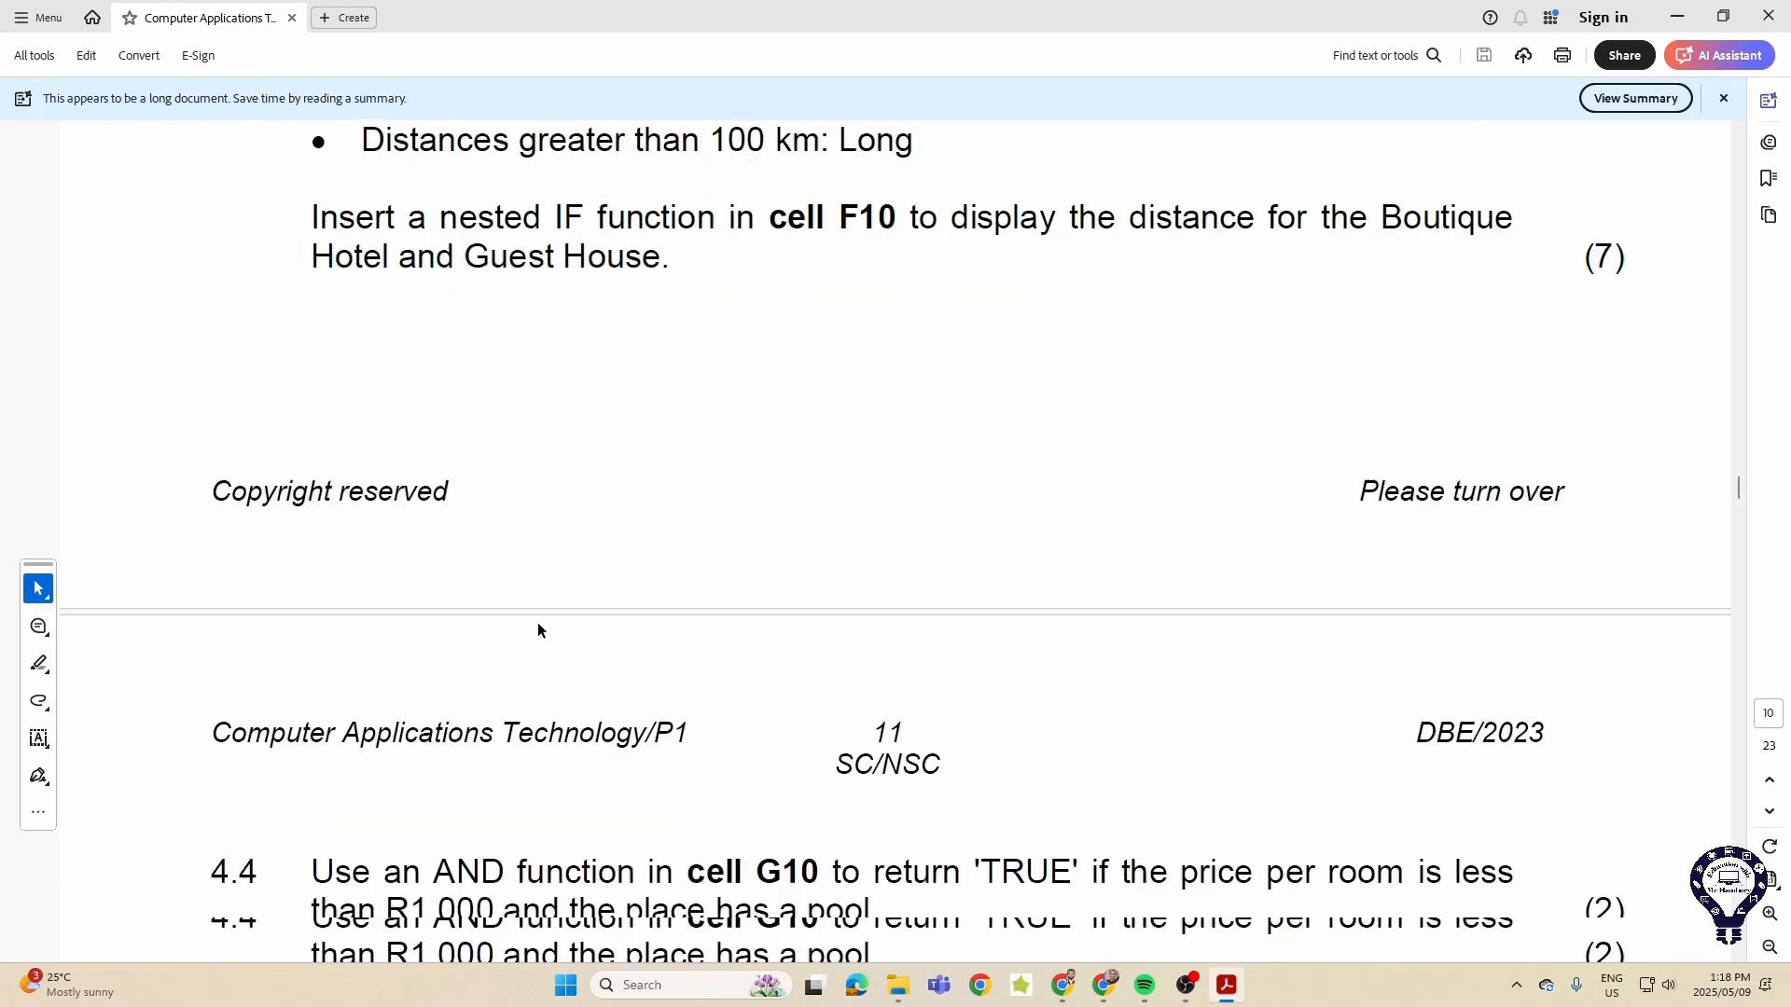
pyautogui.scroll(-3)
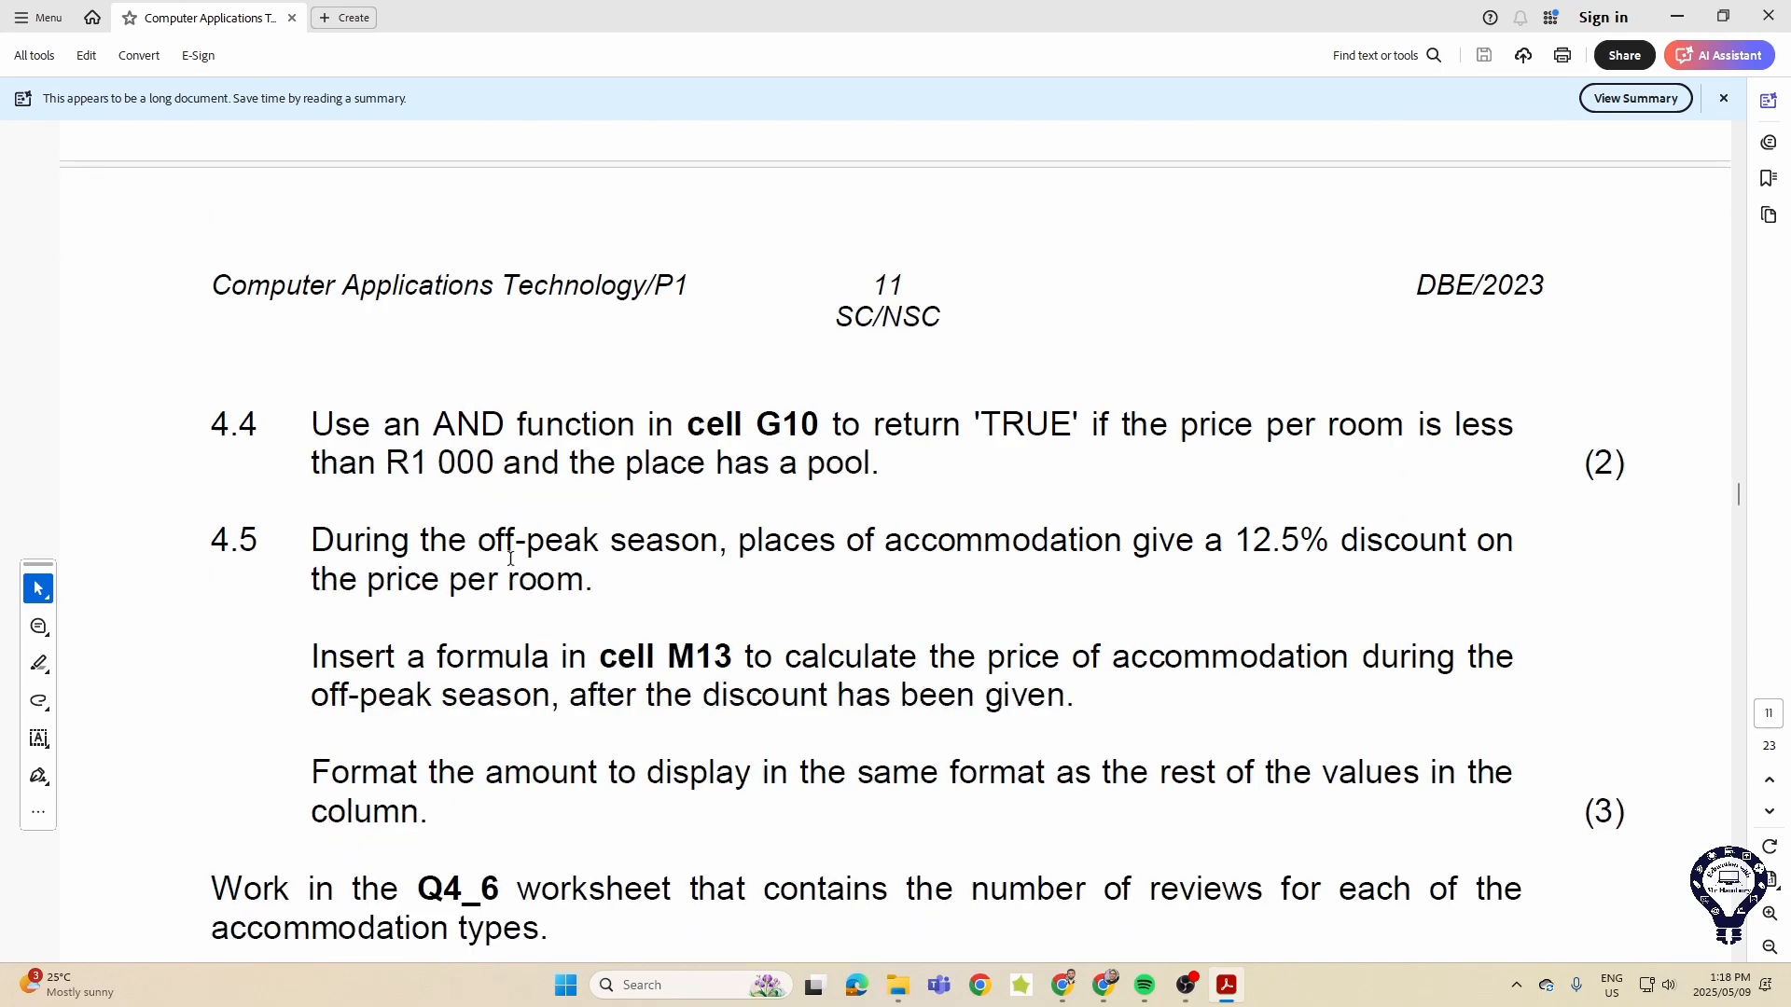
pyautogui.moveTo(1082, 532)
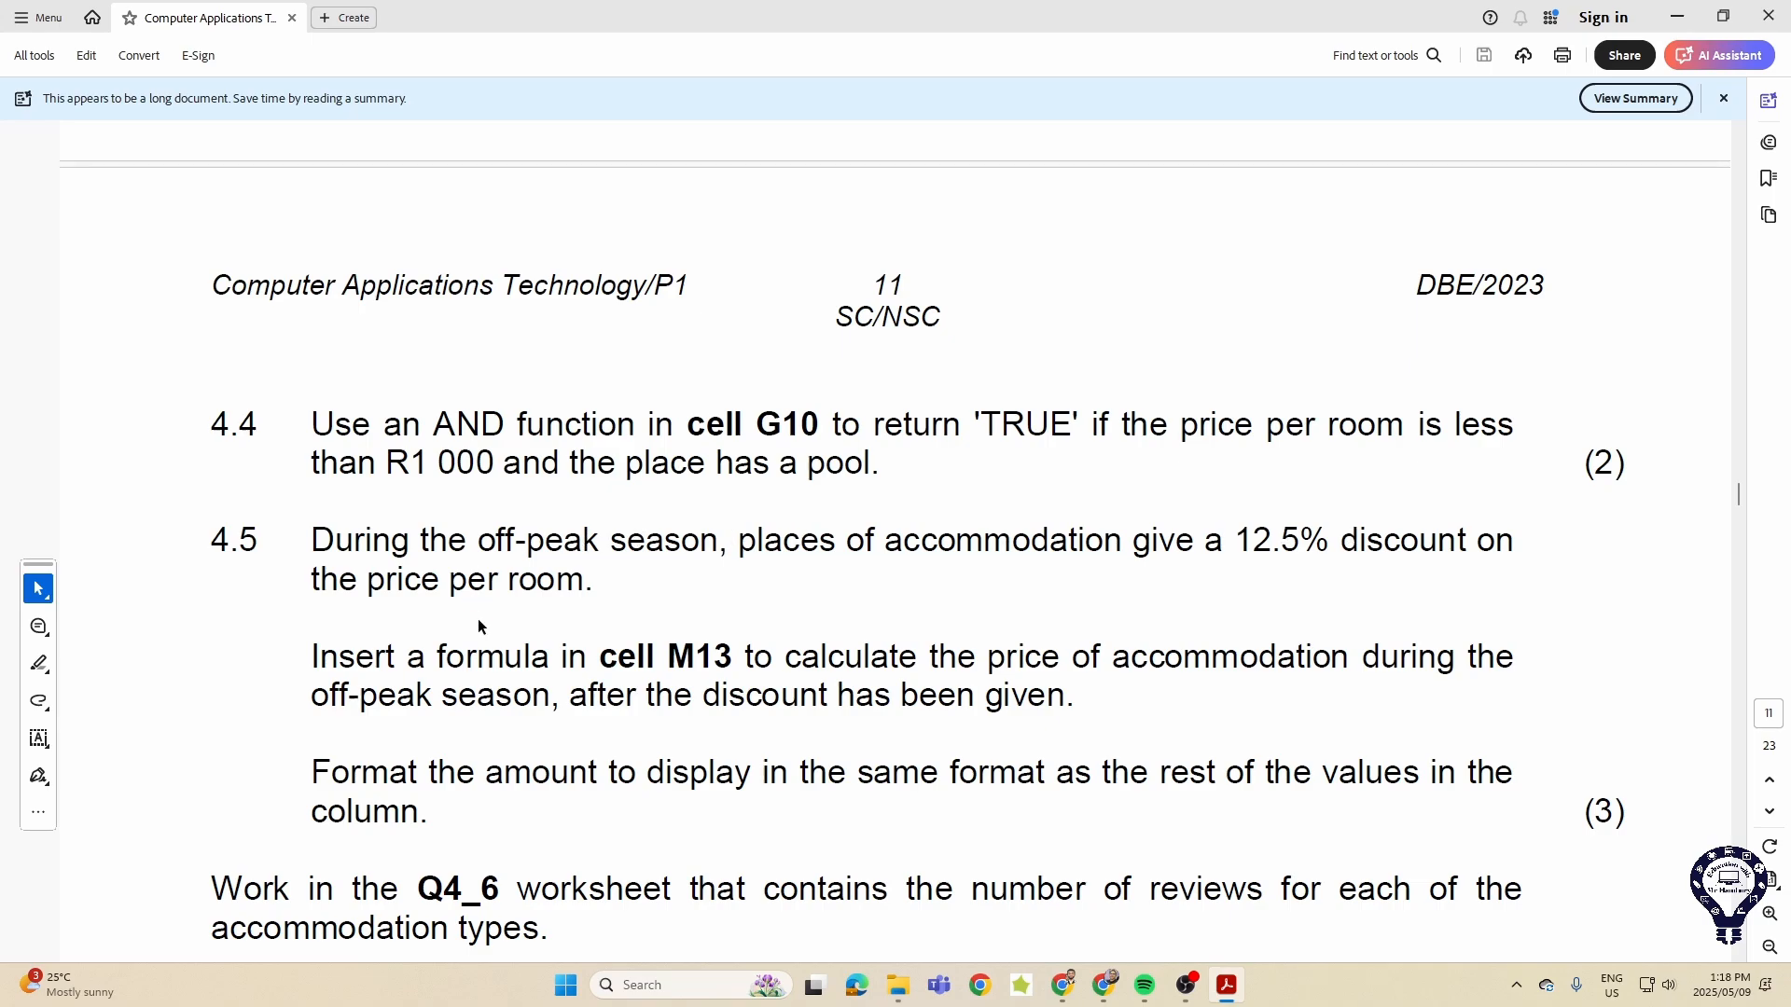
pyautogui.scroll(-3)
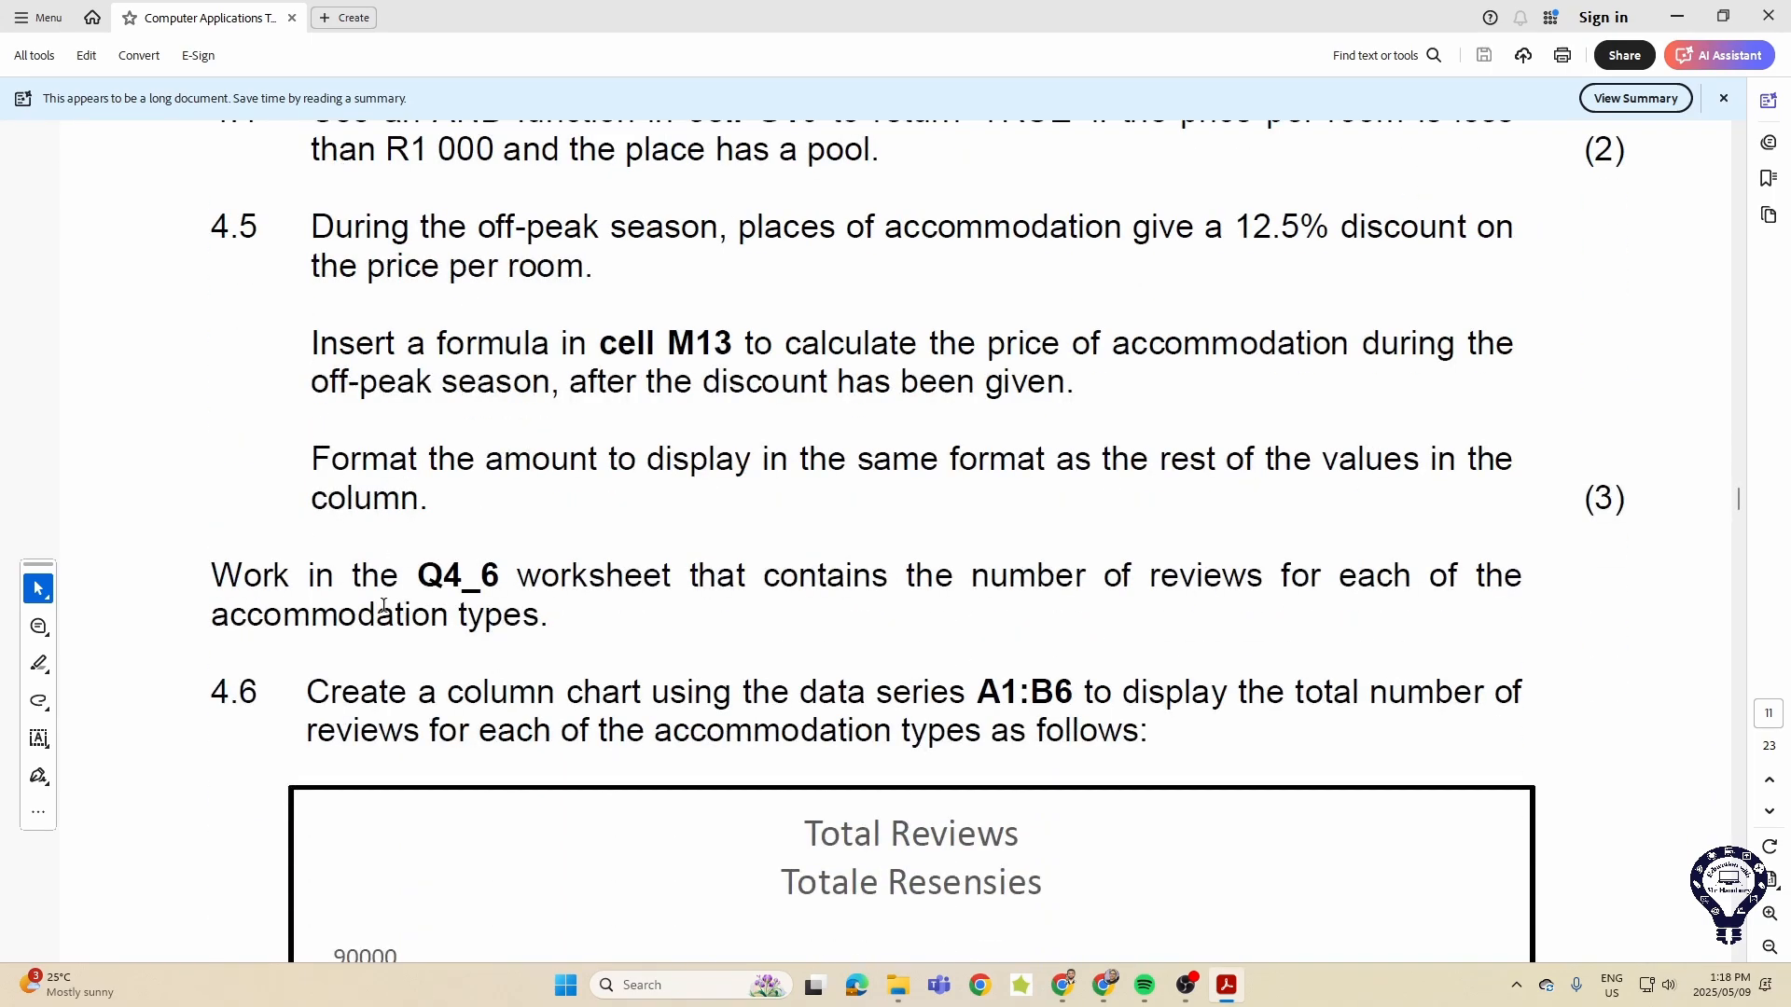
pyautogui.scroll(-3)
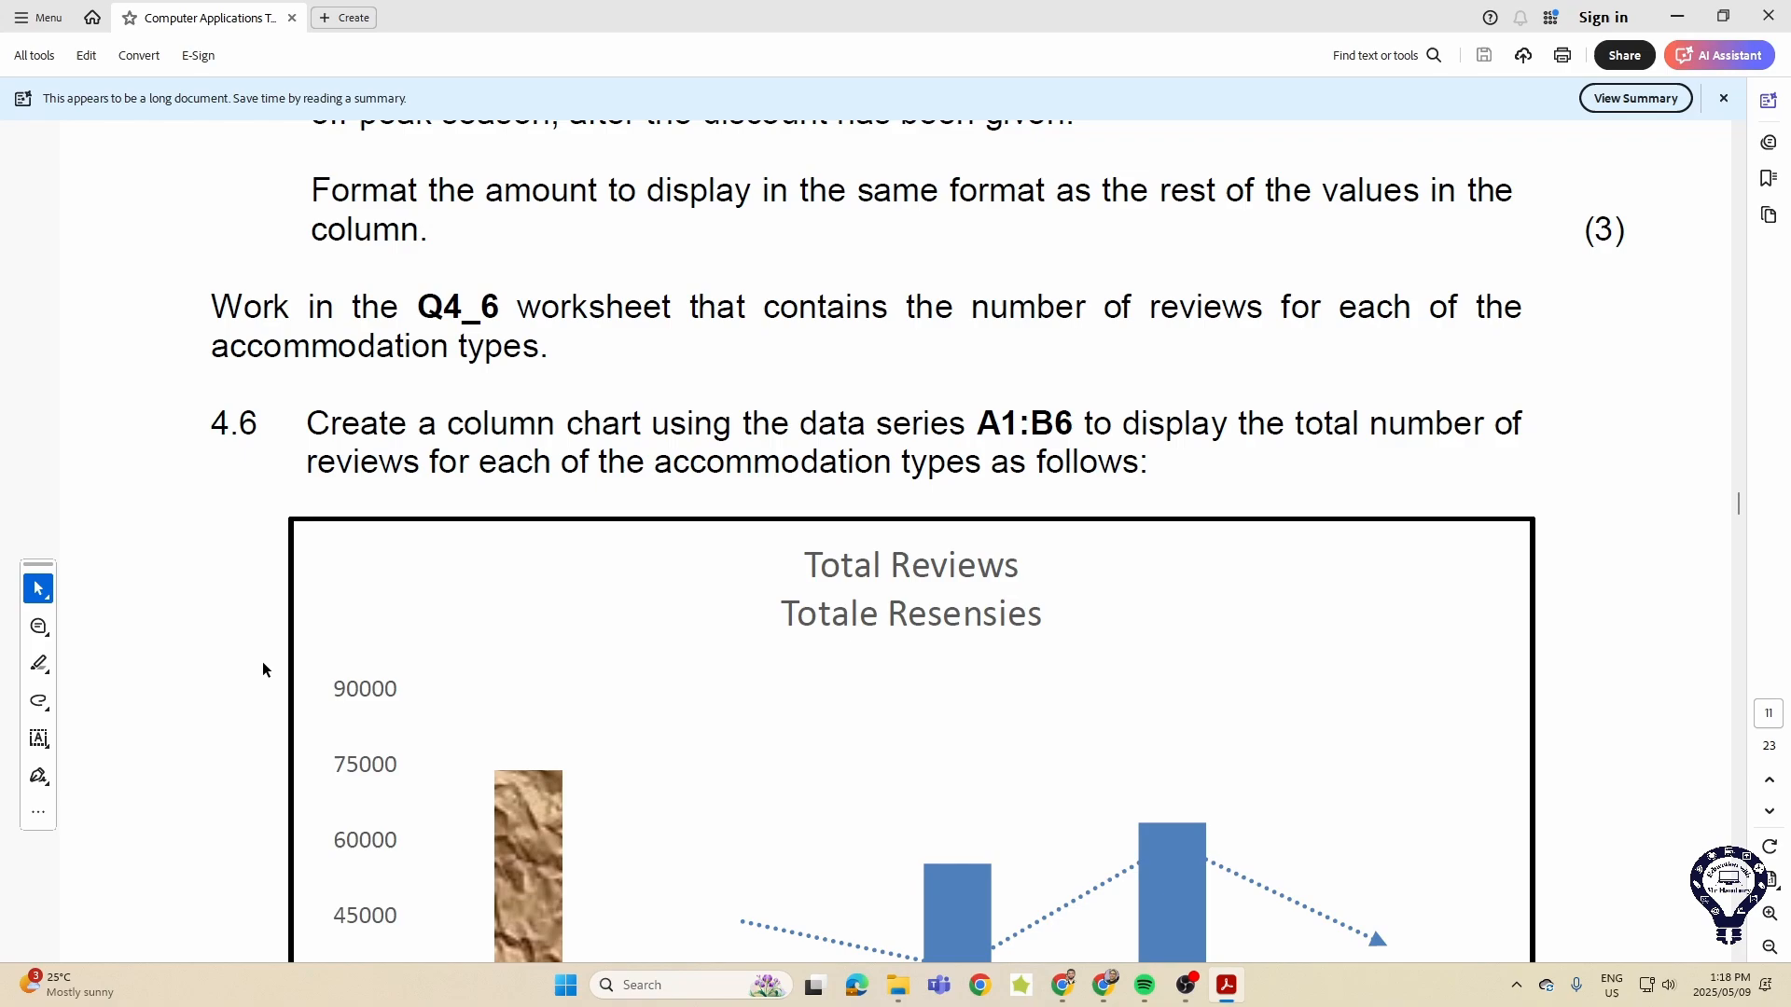
pyautogui.scroll(-3)
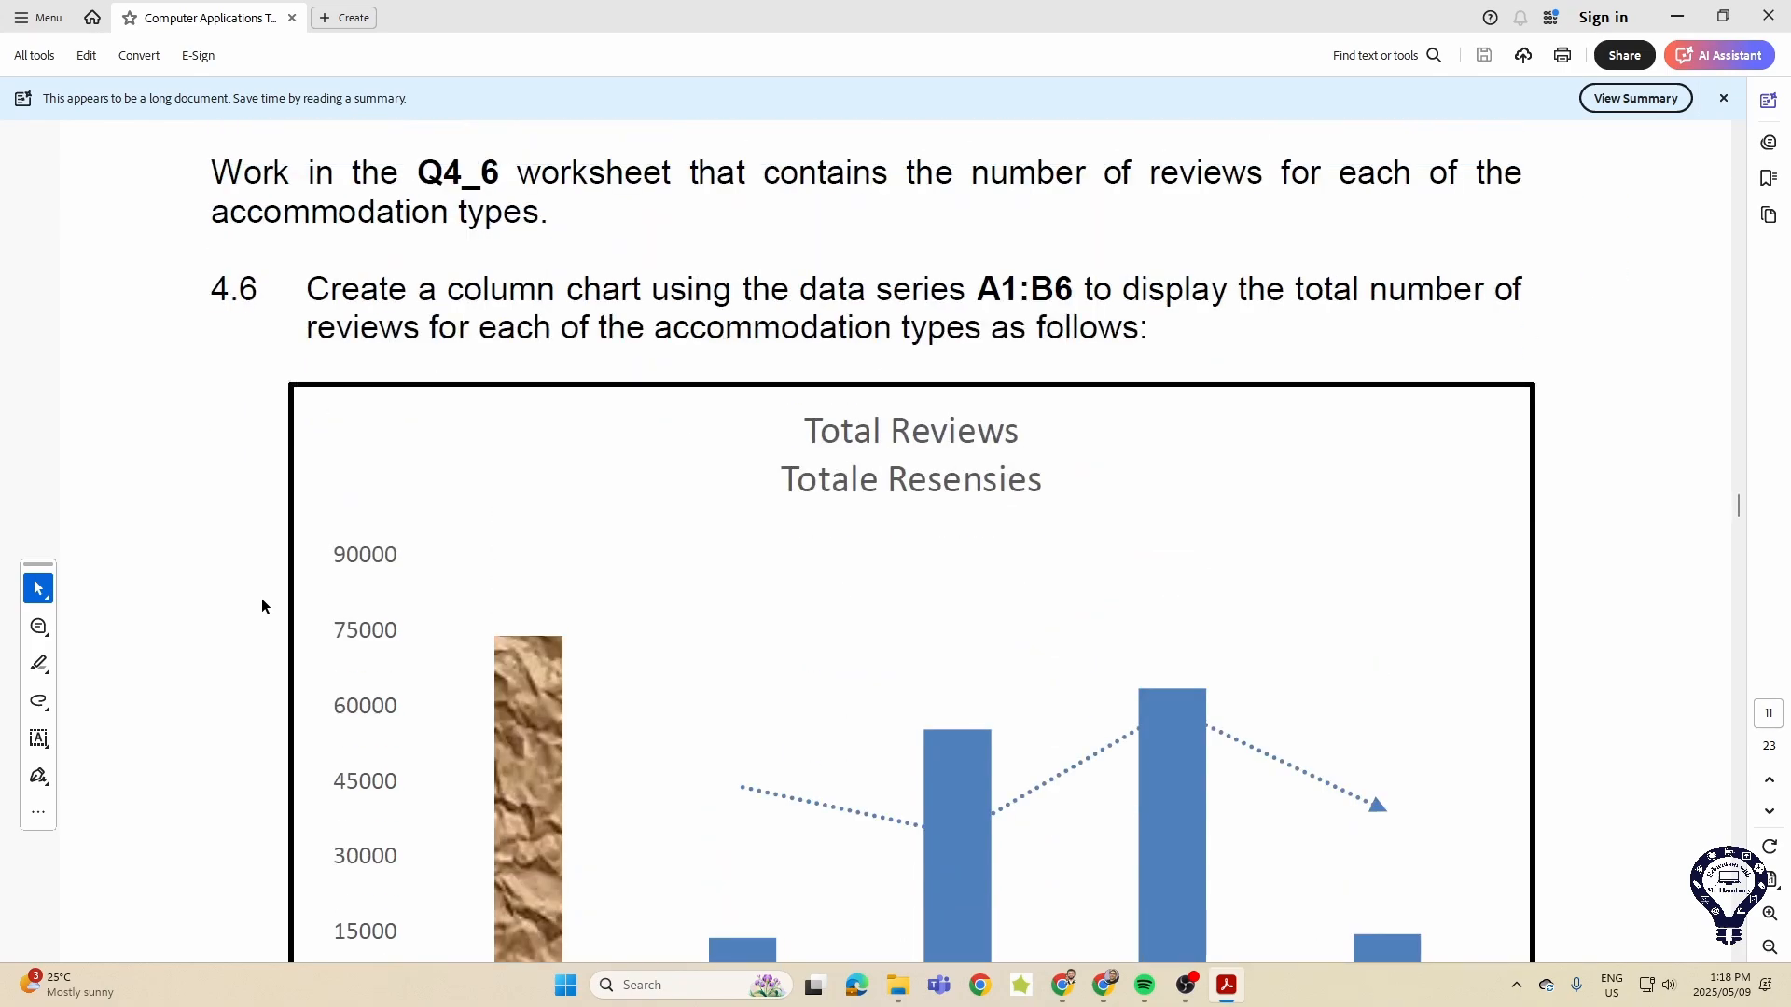
pyautogui.scroll(-3)
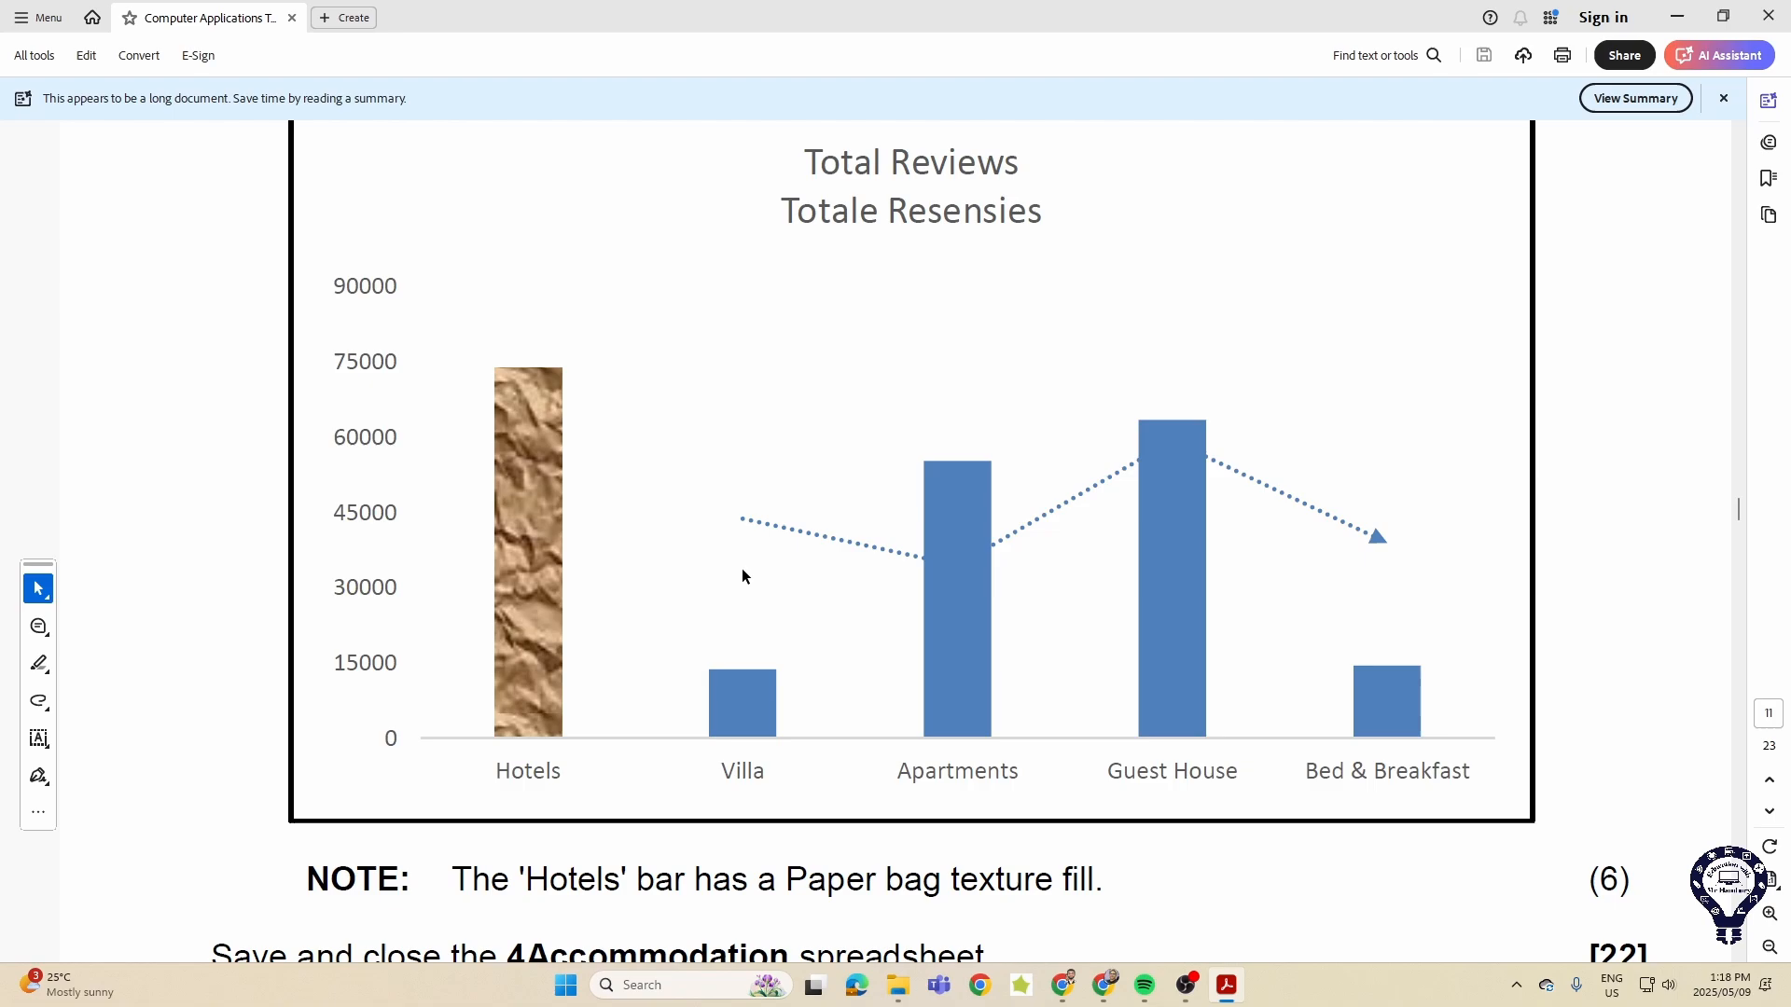
pyautogui.moveTo(1166, 640)
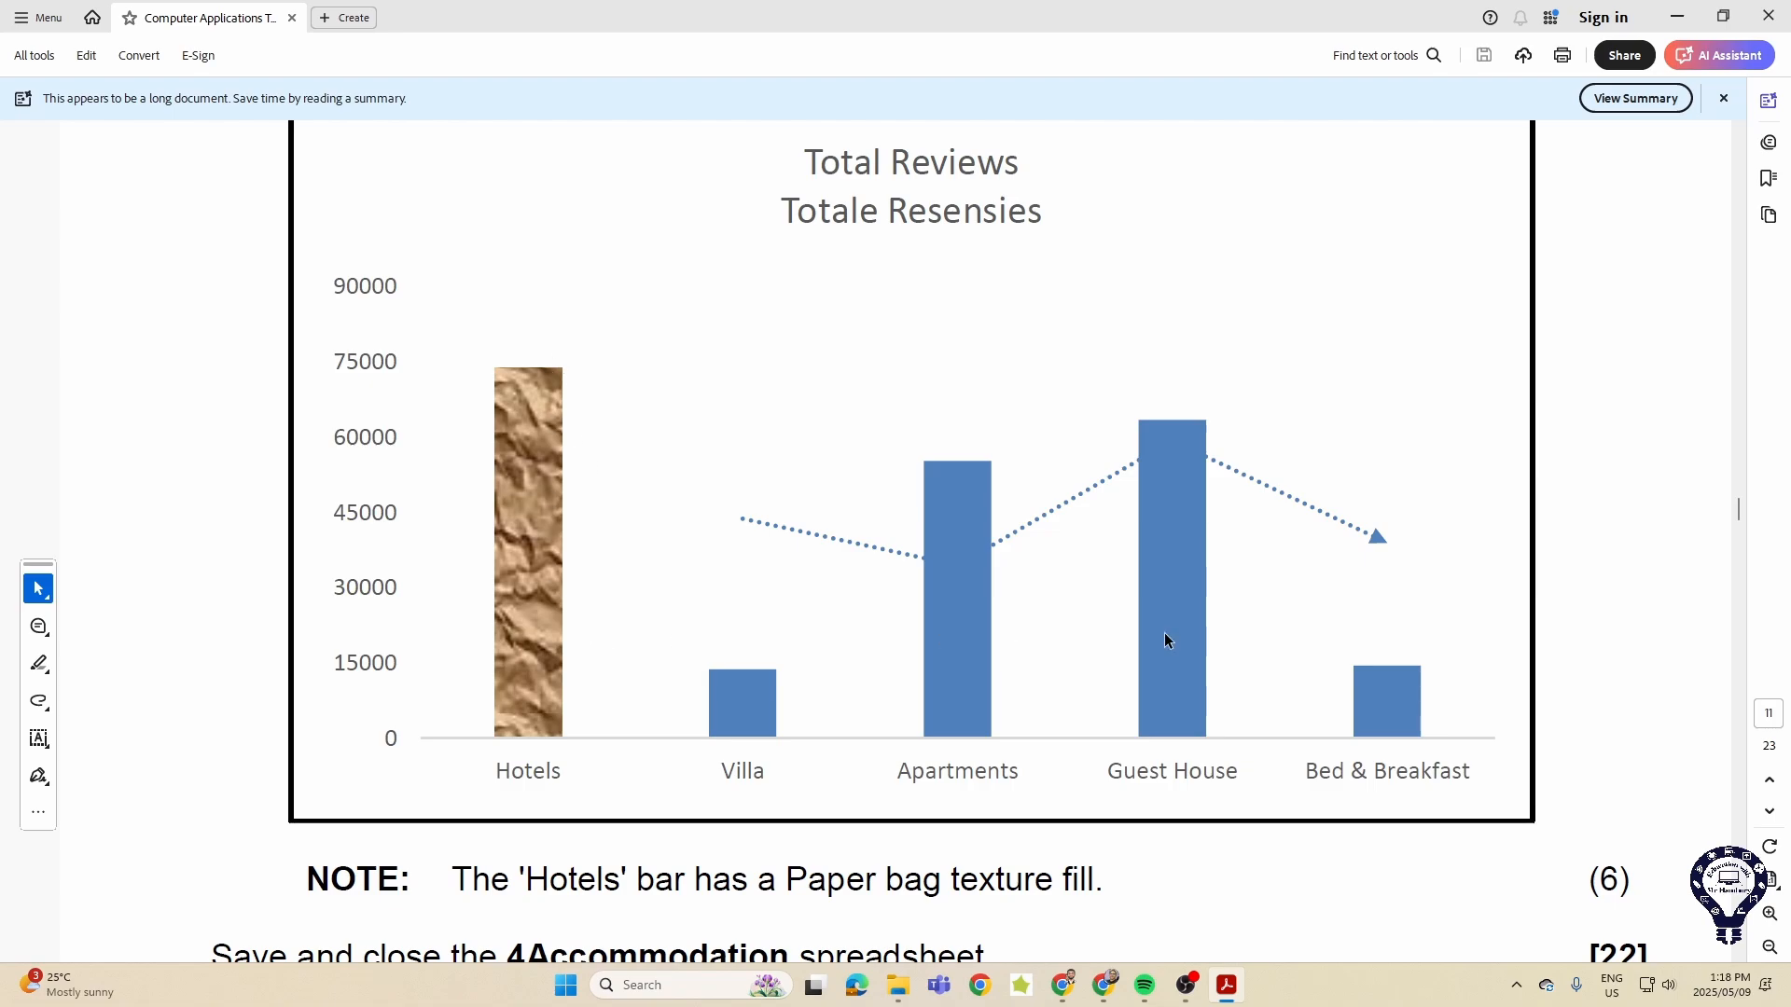
pyautogui.scroll(-3)
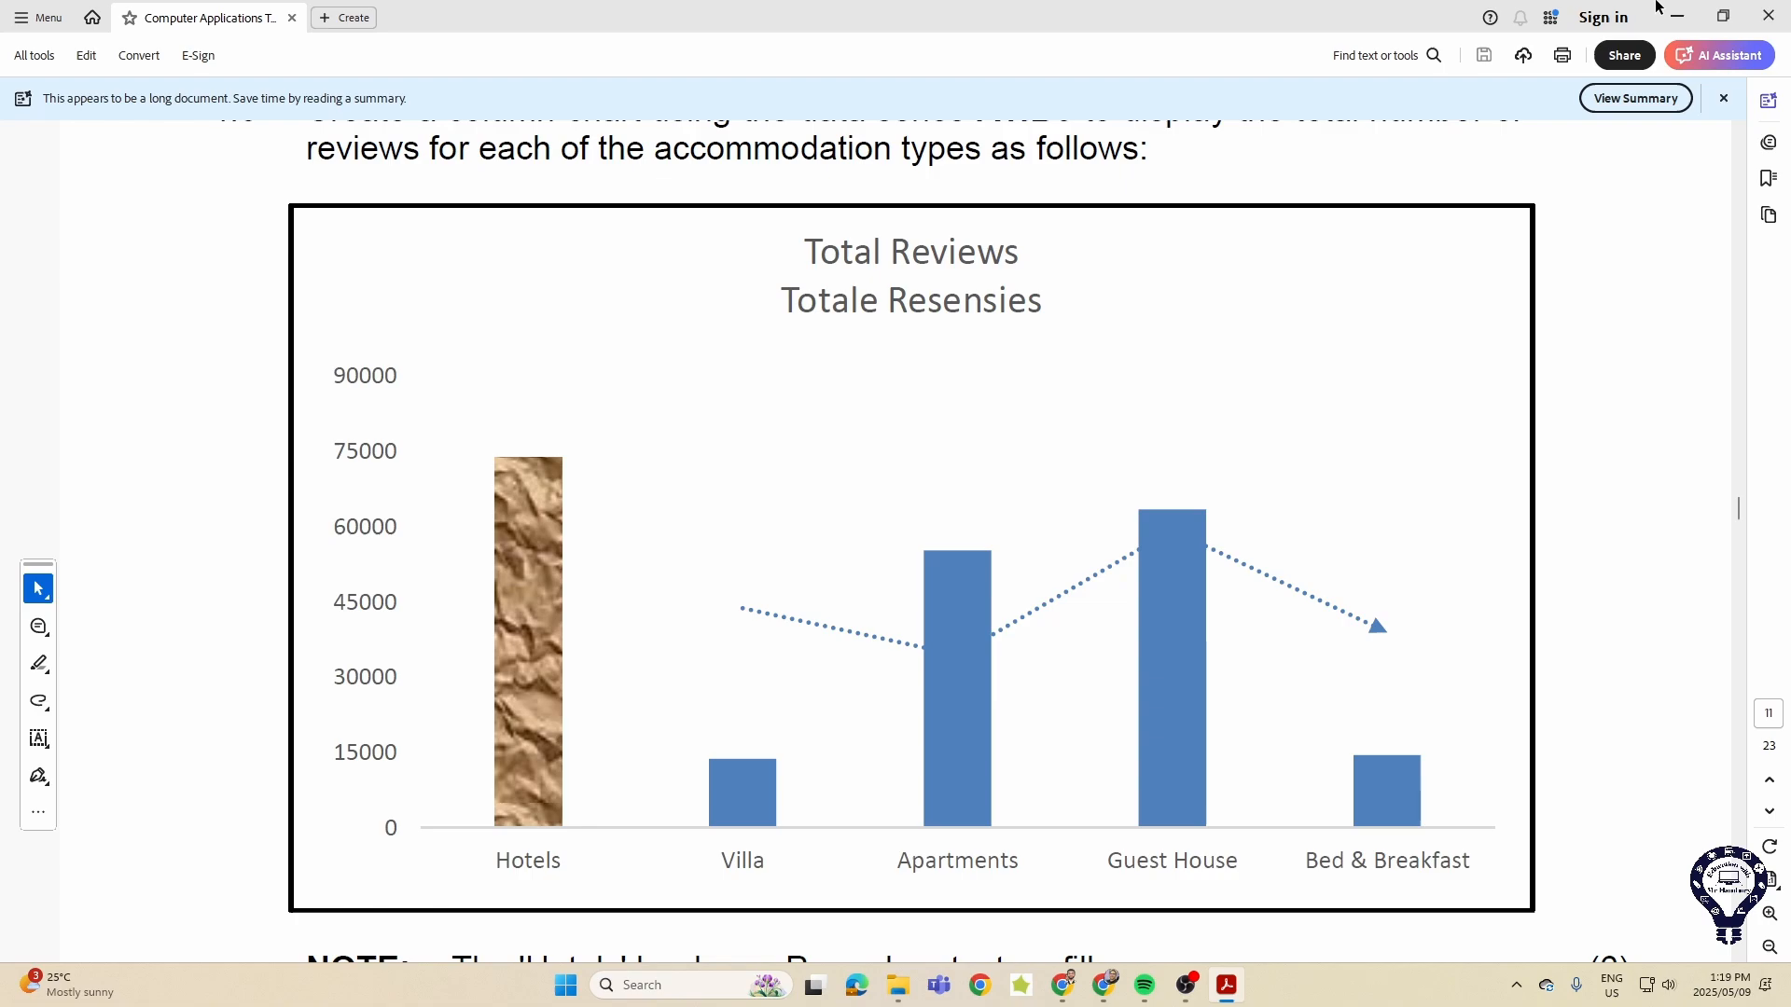
pyautogui.click(1675, 17)
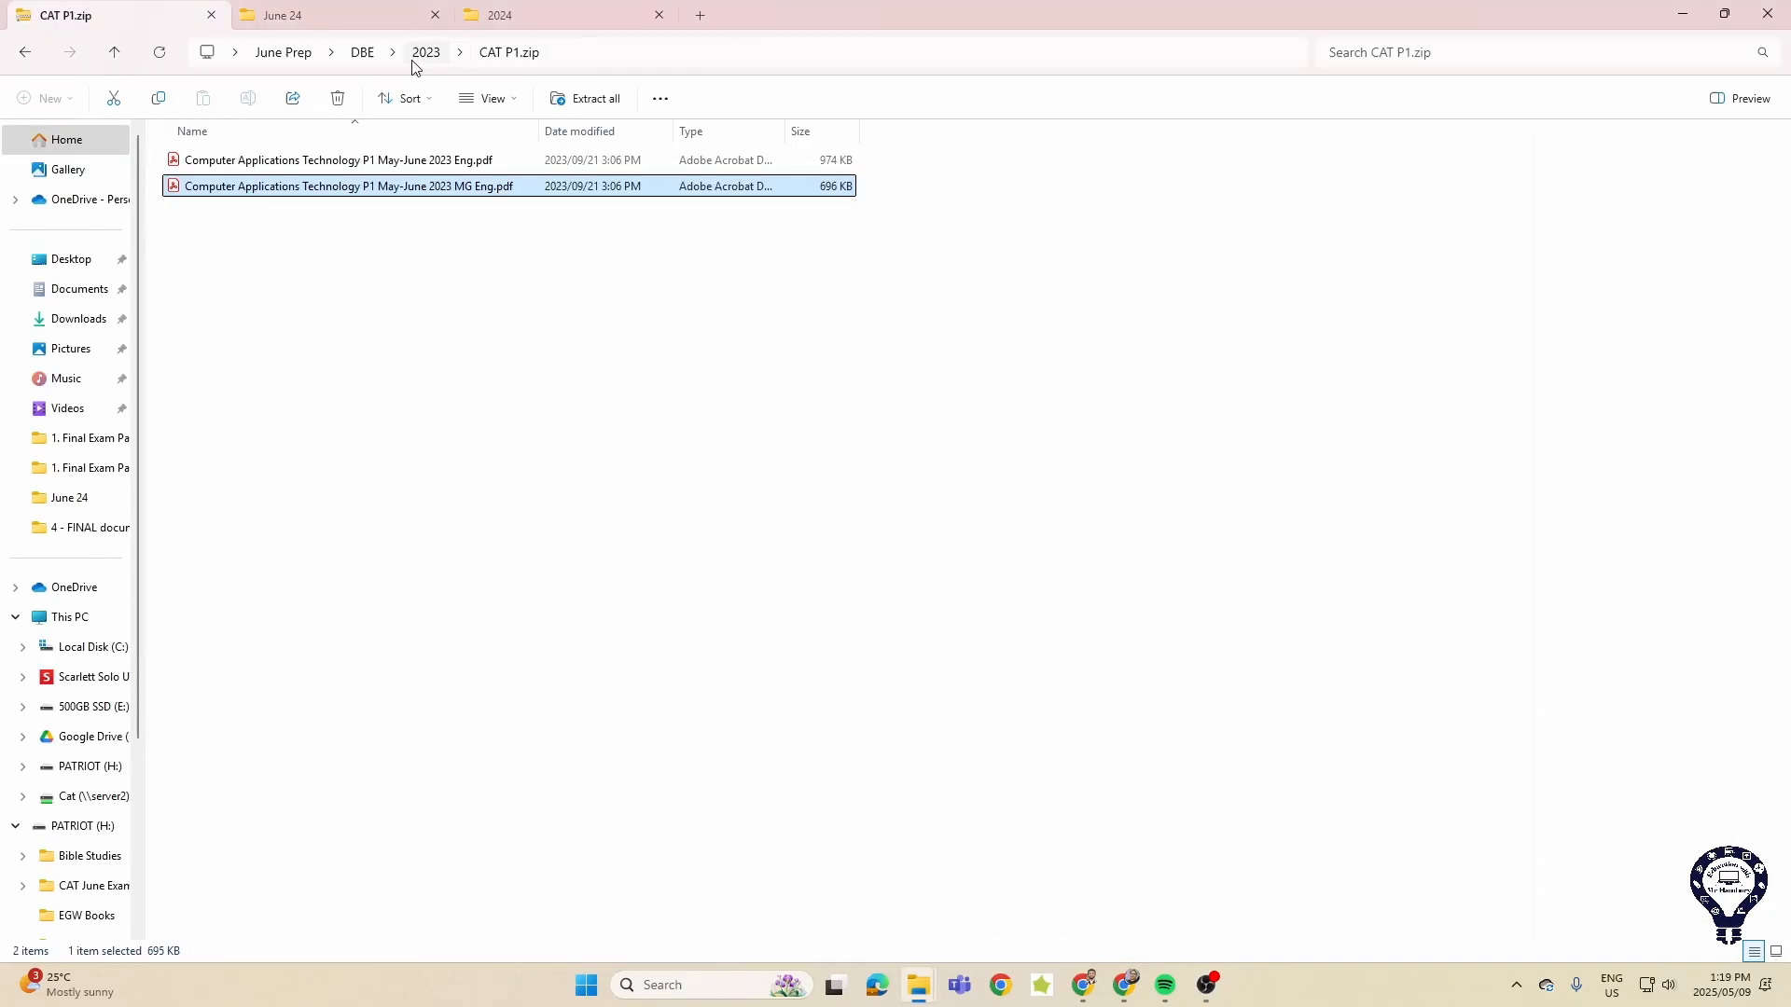
# - Open the CAT P1.zip archive and switch to the May/June 2024 question paper in Acrobat
pyautogui.click(425, 52)
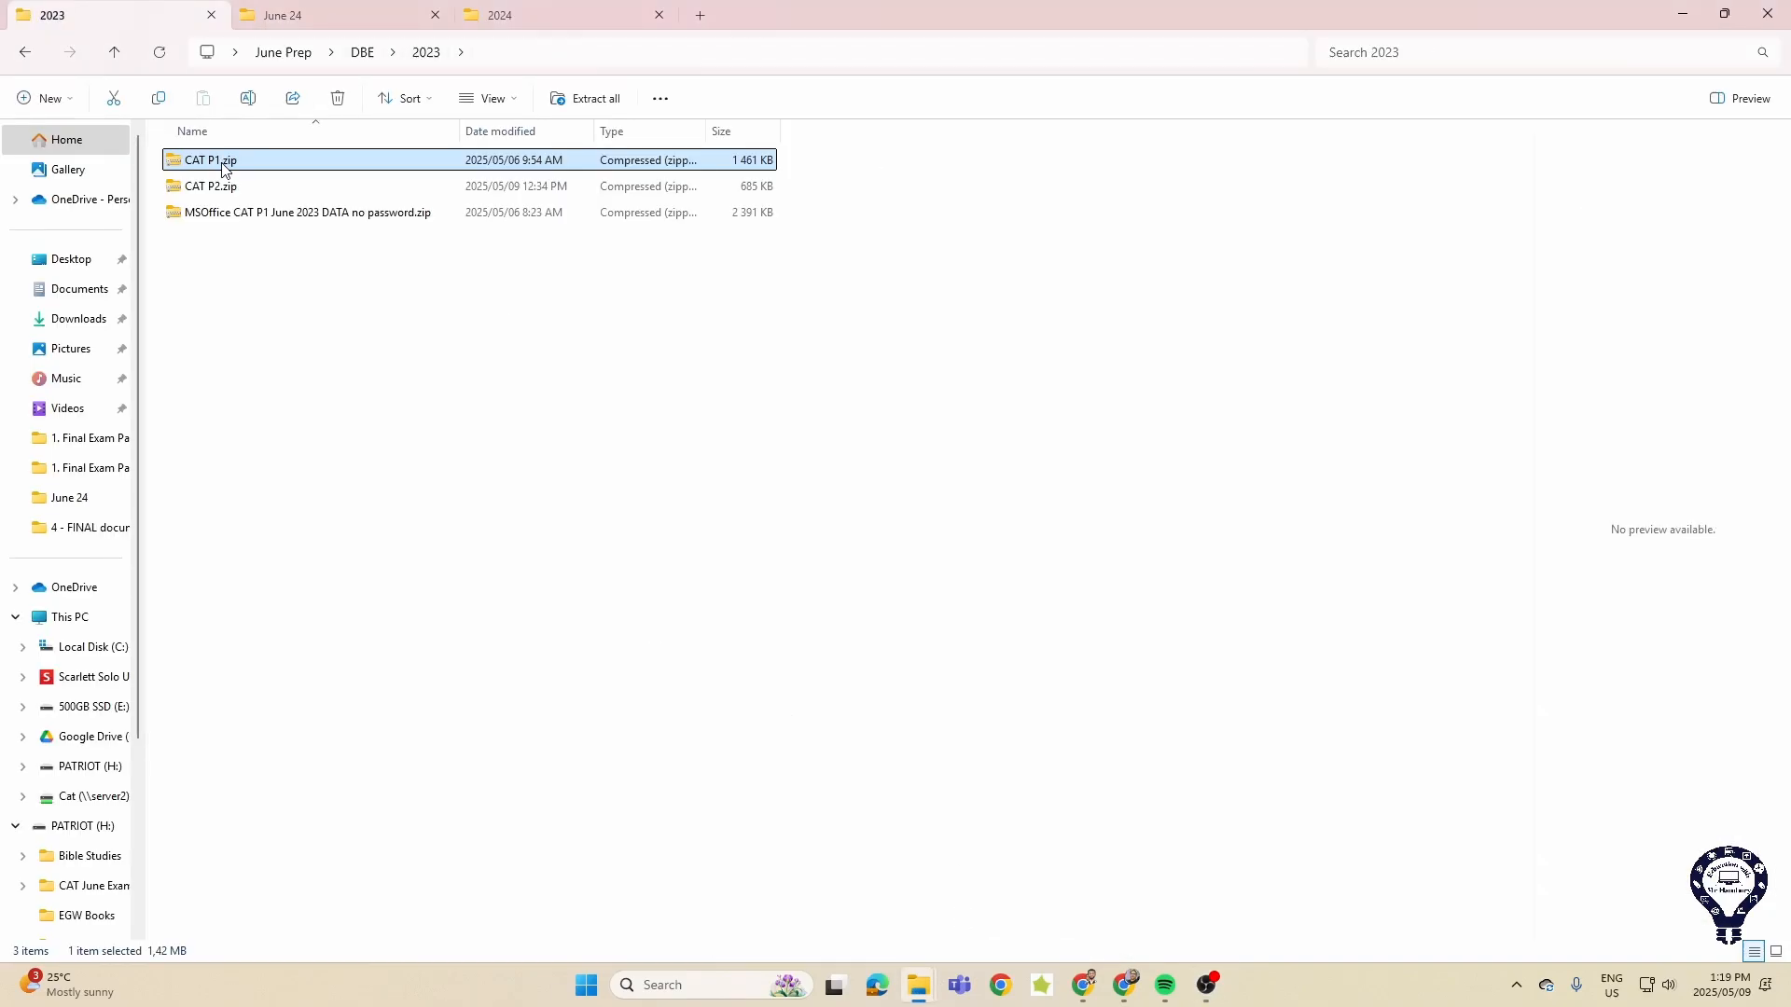
pyautogui.doubleClick(209, 161)
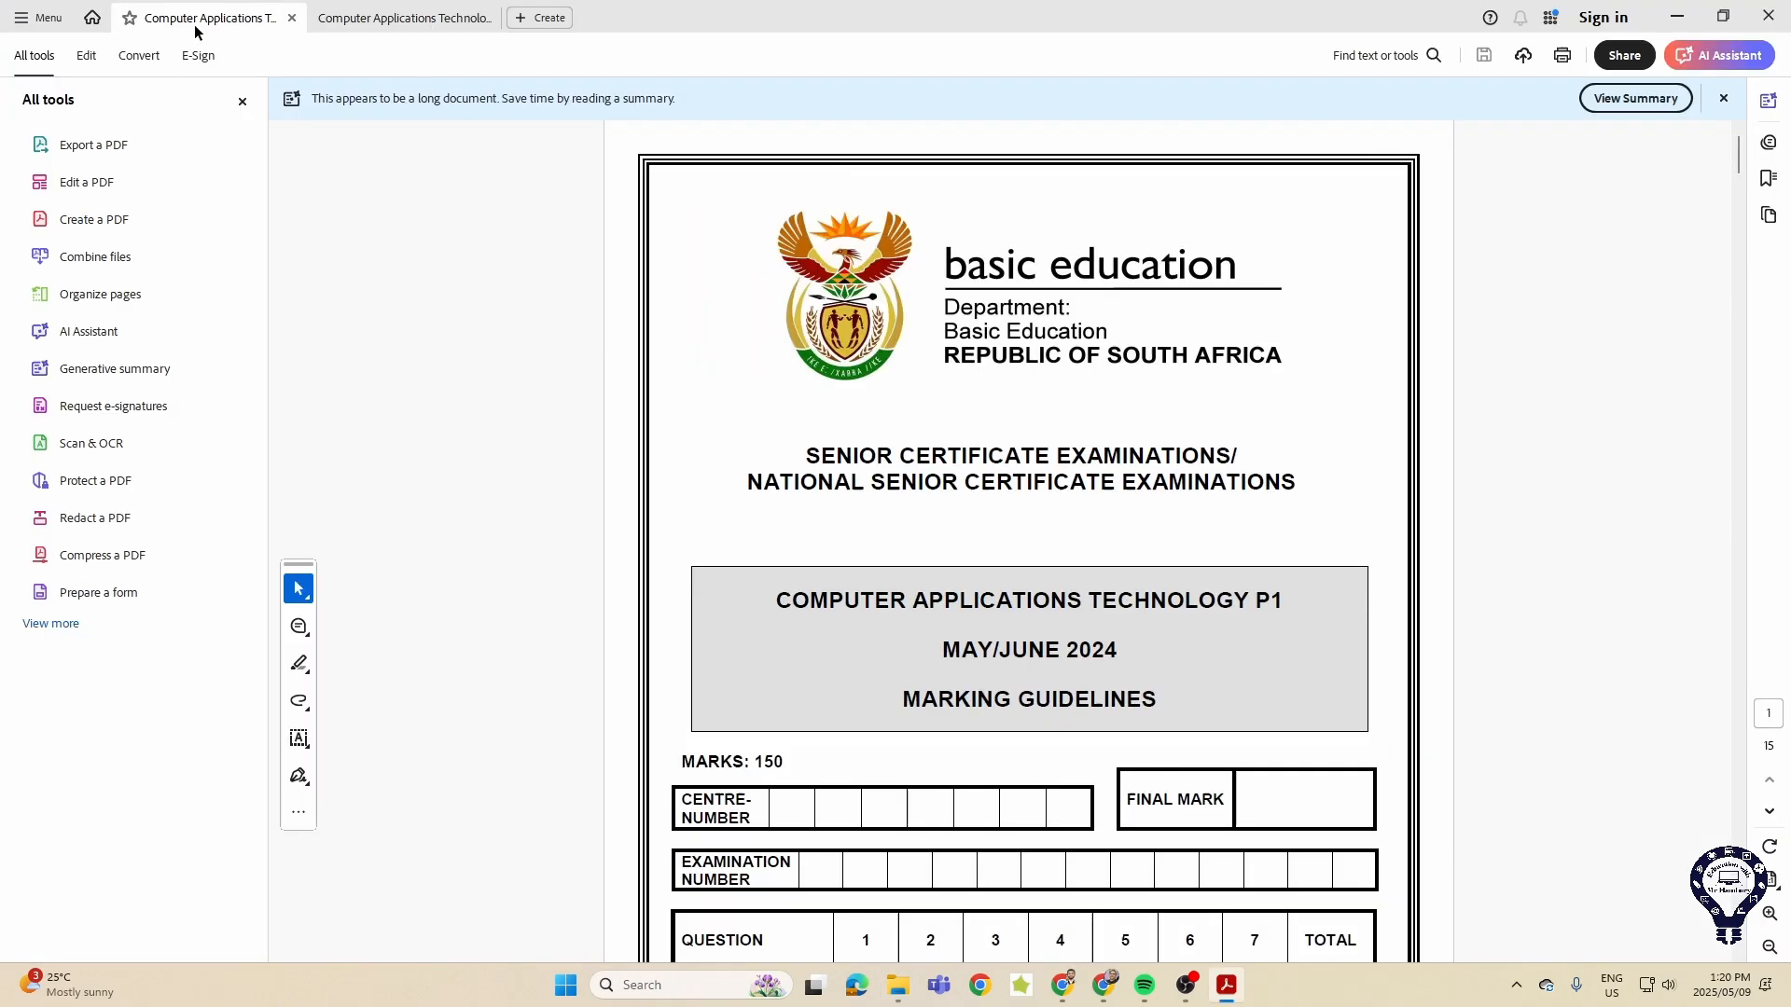
pyautogui.click(403, 17)
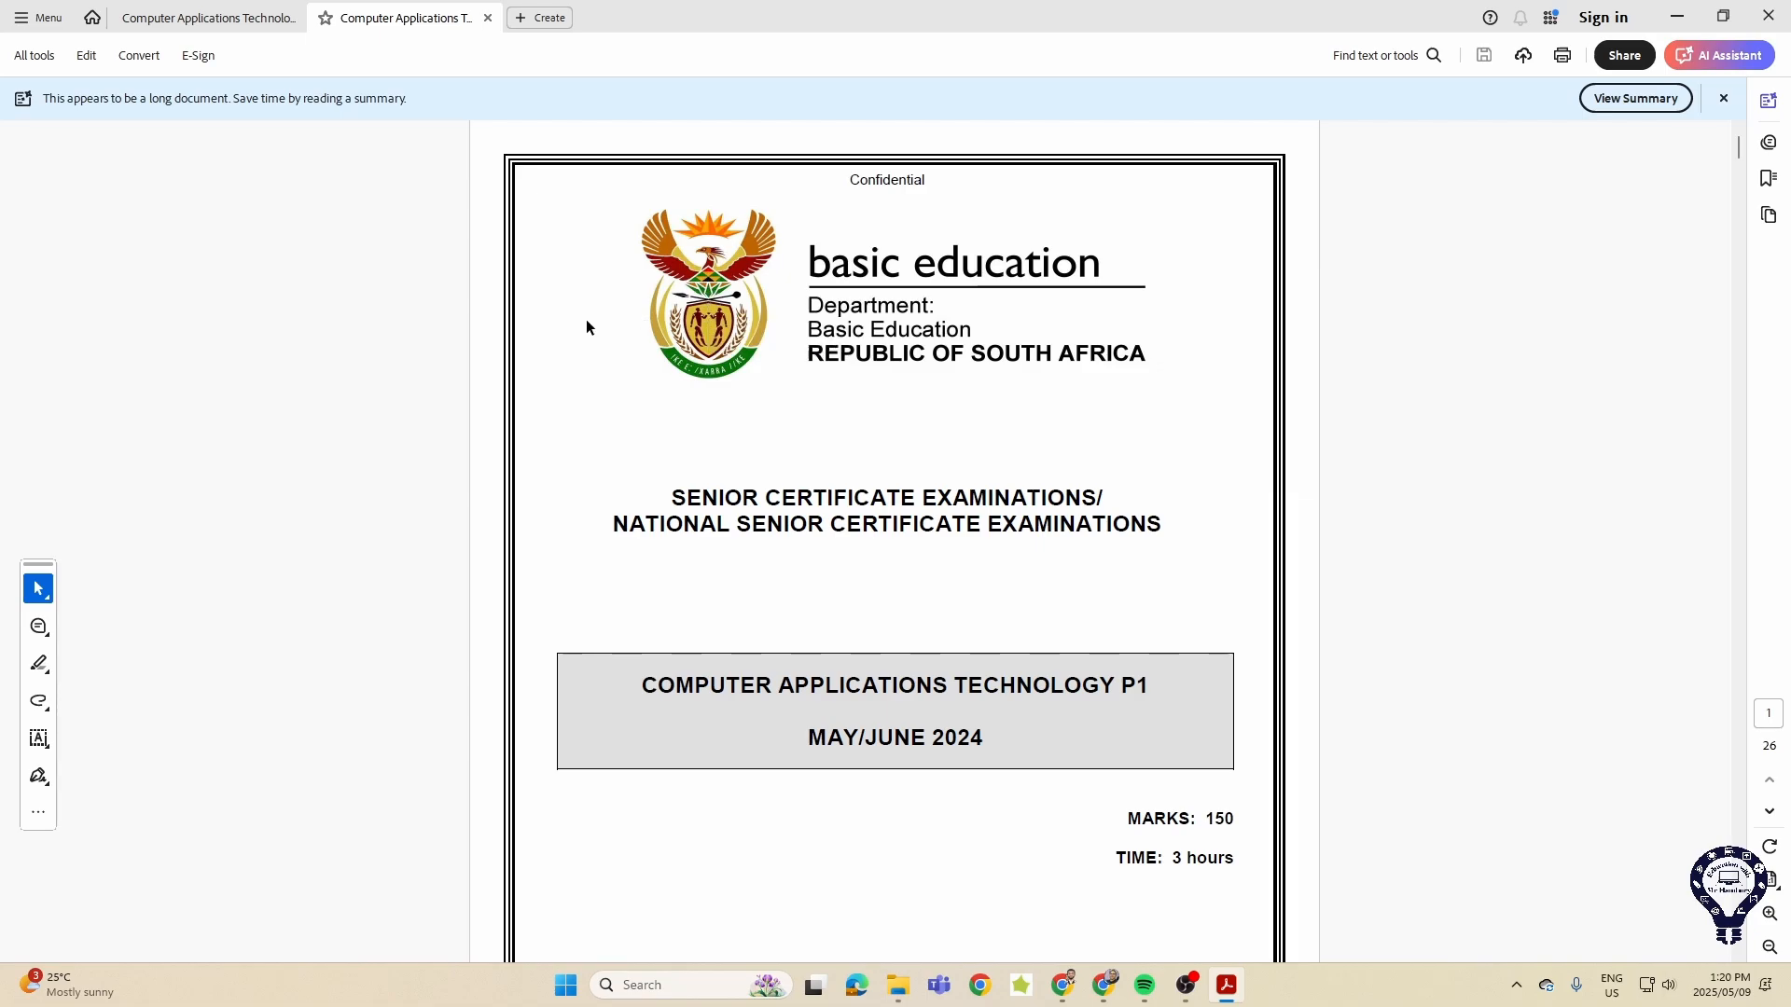
# - Scroll through Question 3's 3Budget spreadsheet tasks 3.1–3.5 in the 2024 P1 paper
pyautogui.scroll(-3)
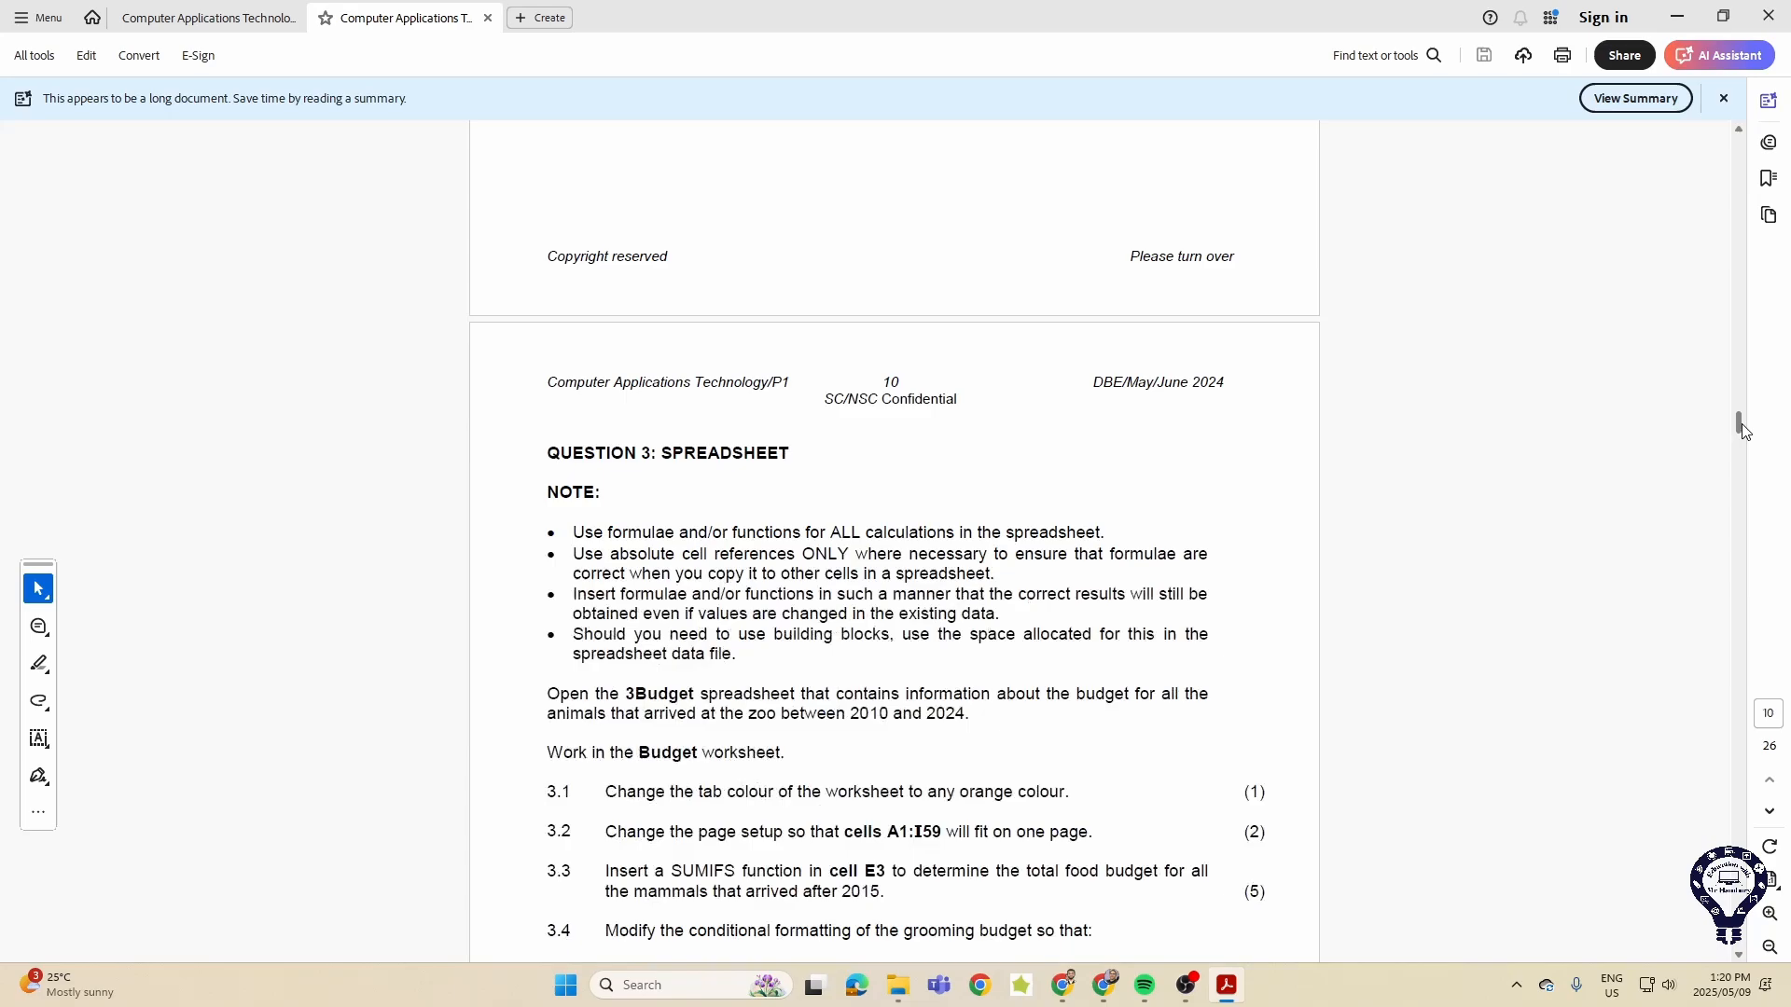
pyautogui.scroll(-3)
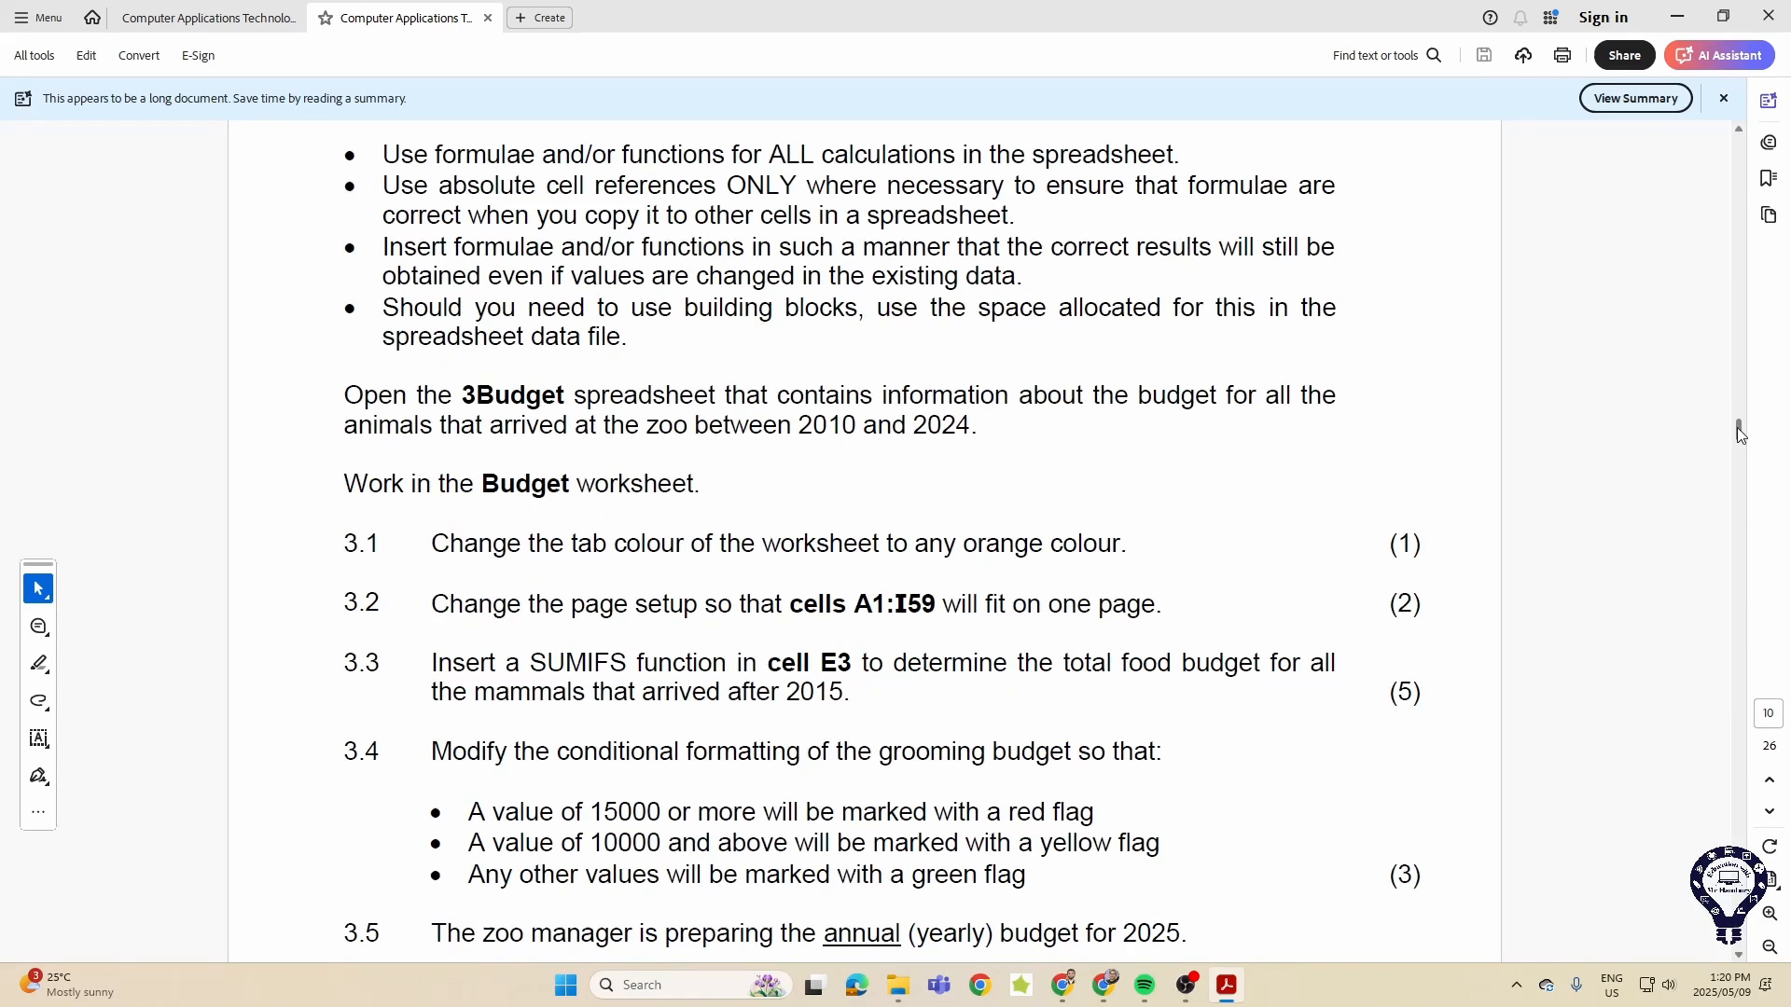
pyautogui.scroll(-3)
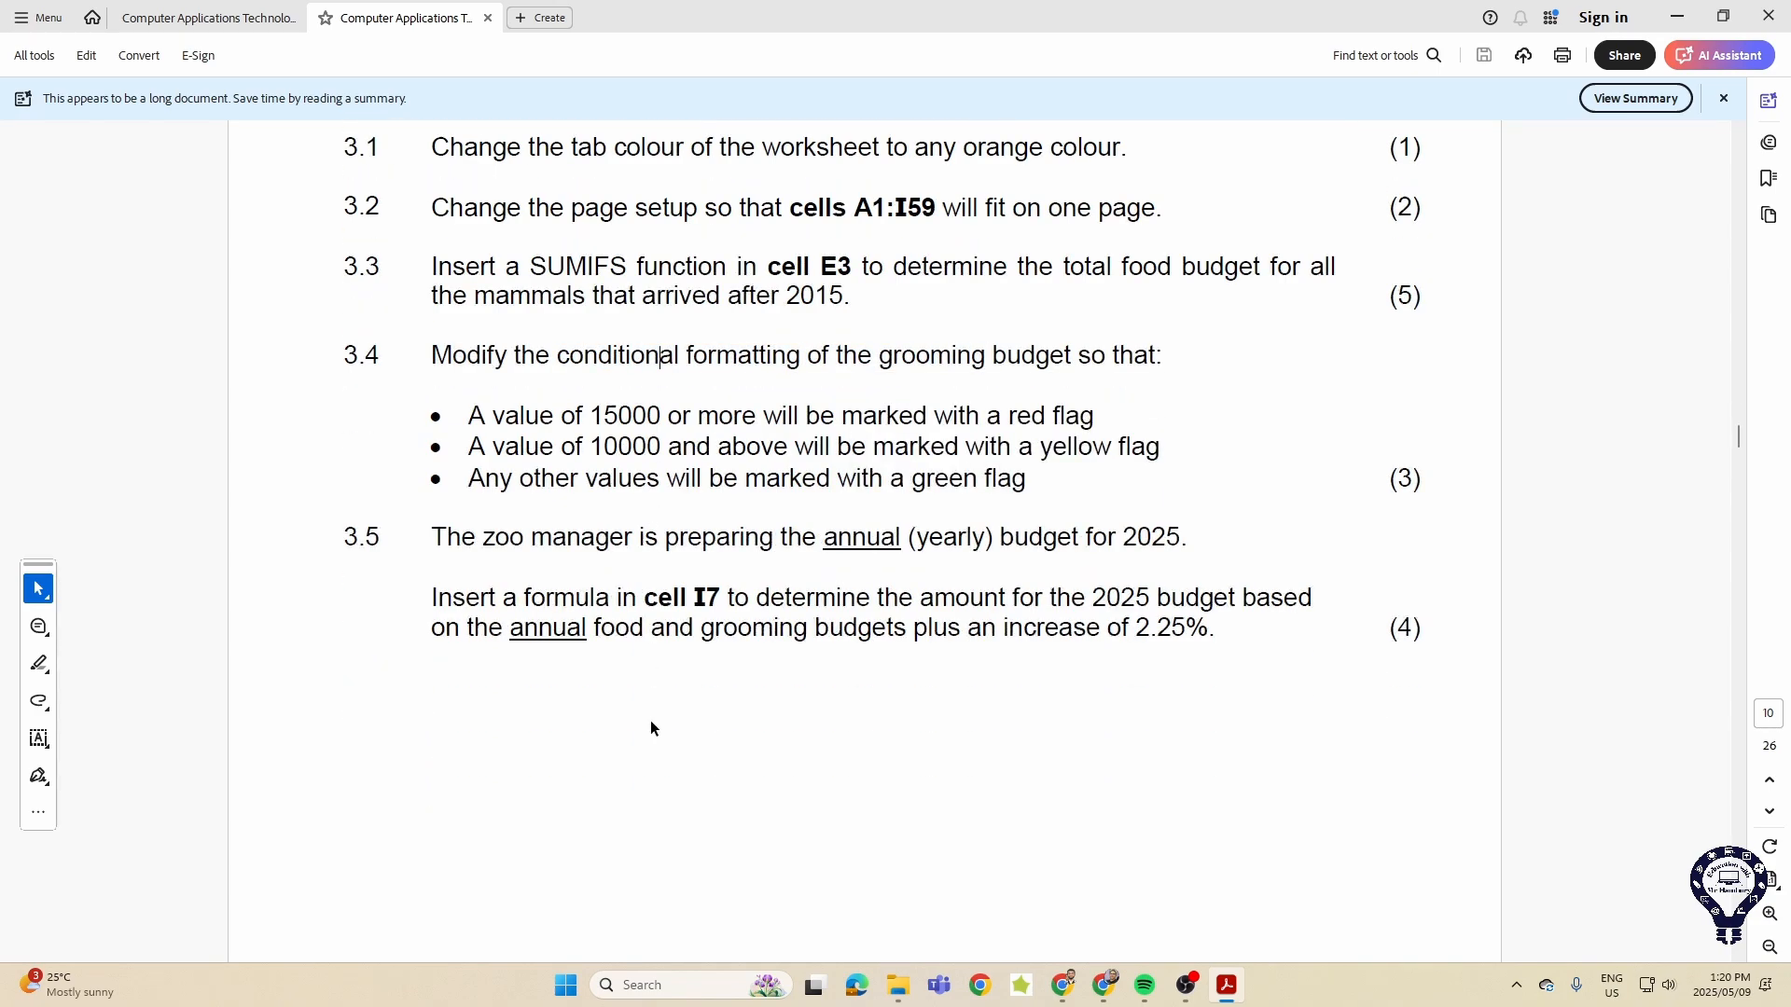
pyautogui.scroll(-3)
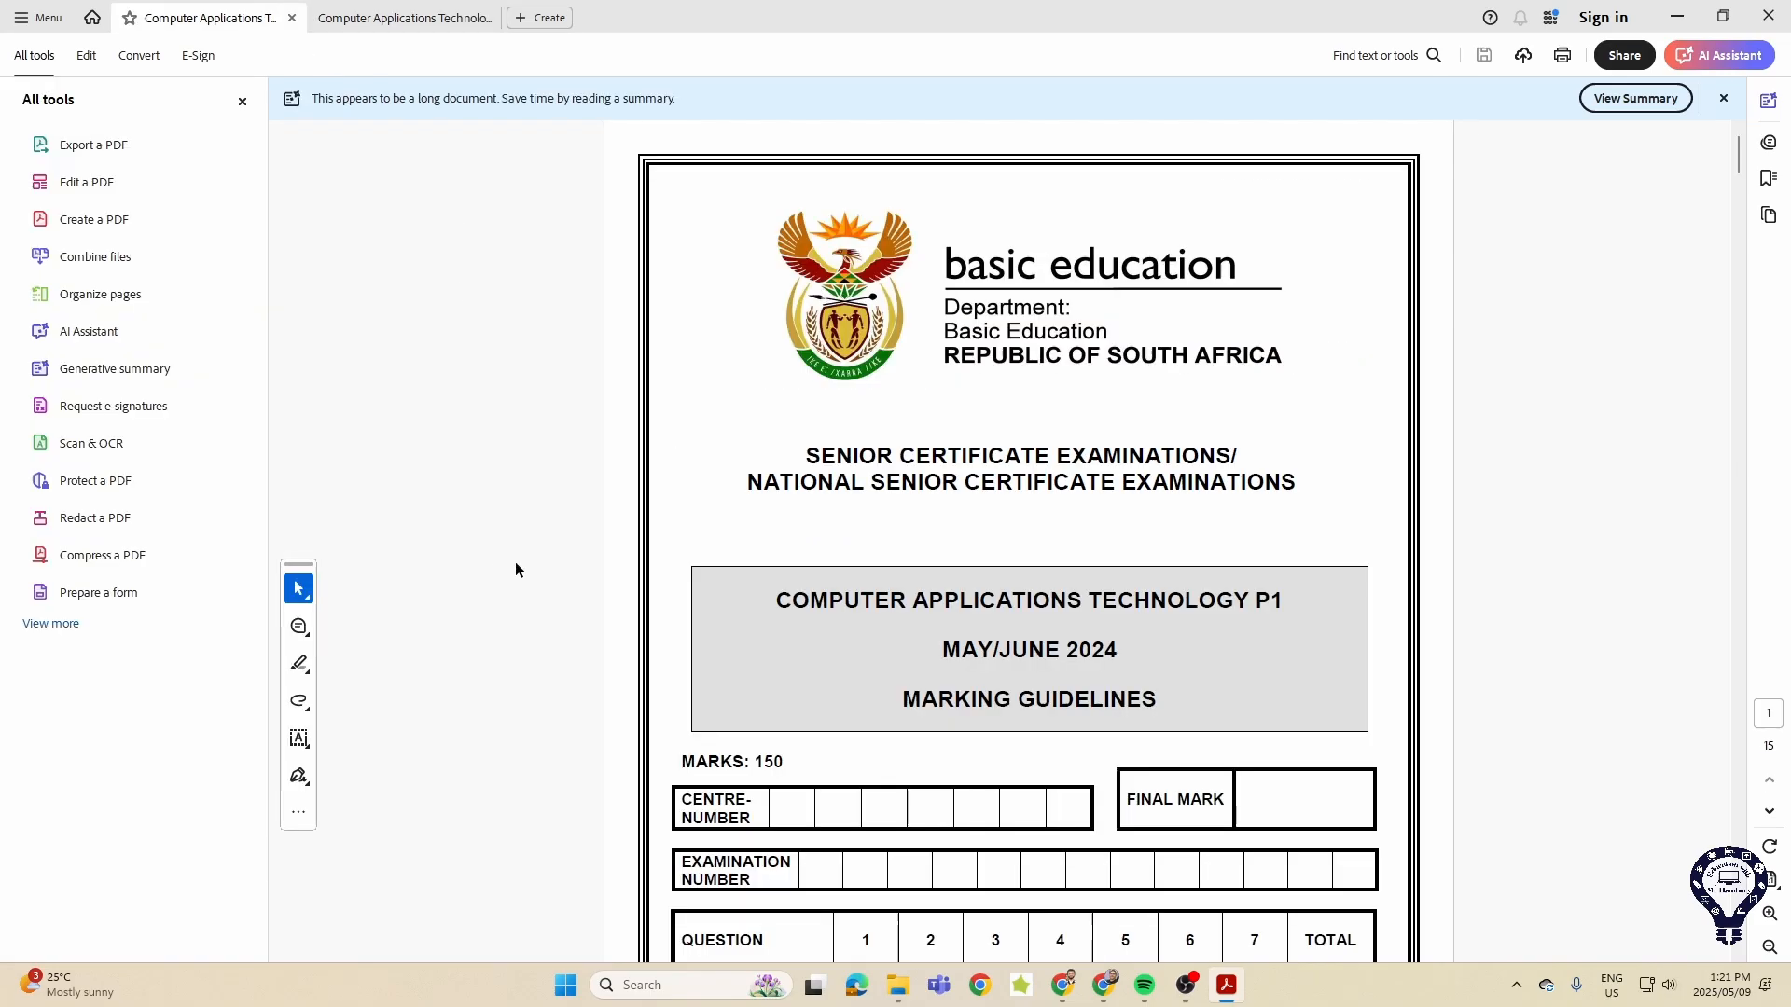
pyautogui.scroll(-3)
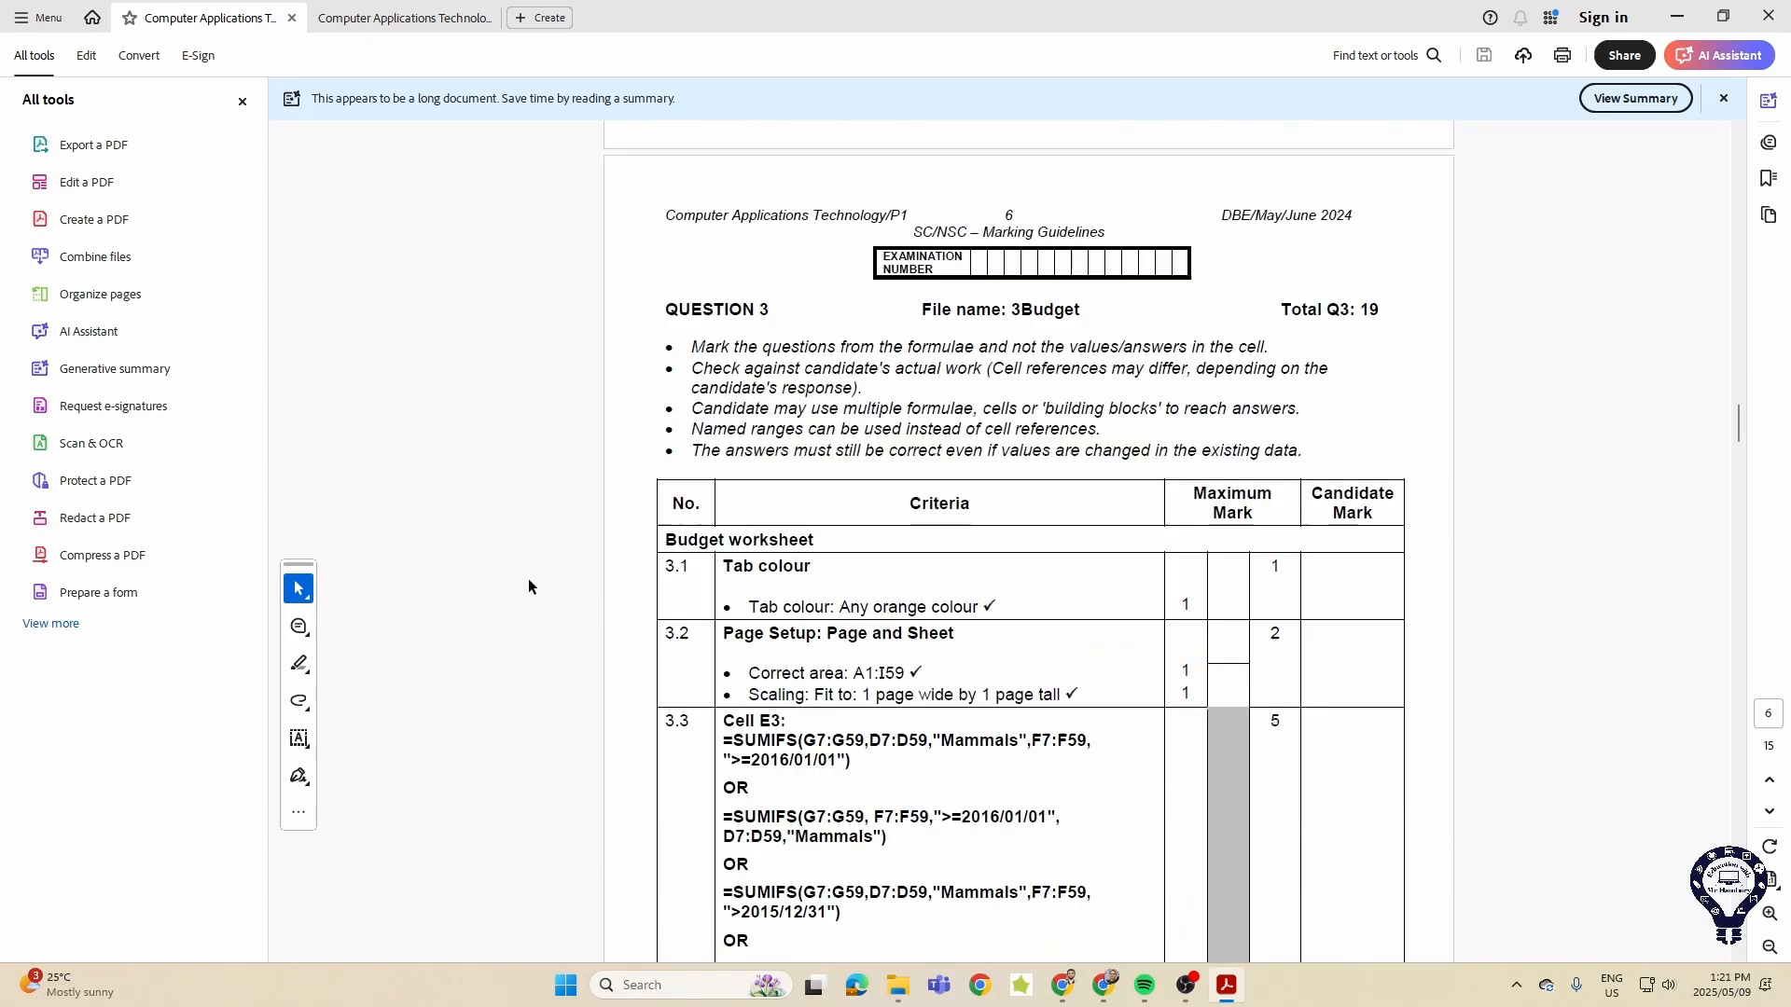
# - Scroll through the Question 3 marking-guideline criteria tables
pyautogui.scroll(-3)
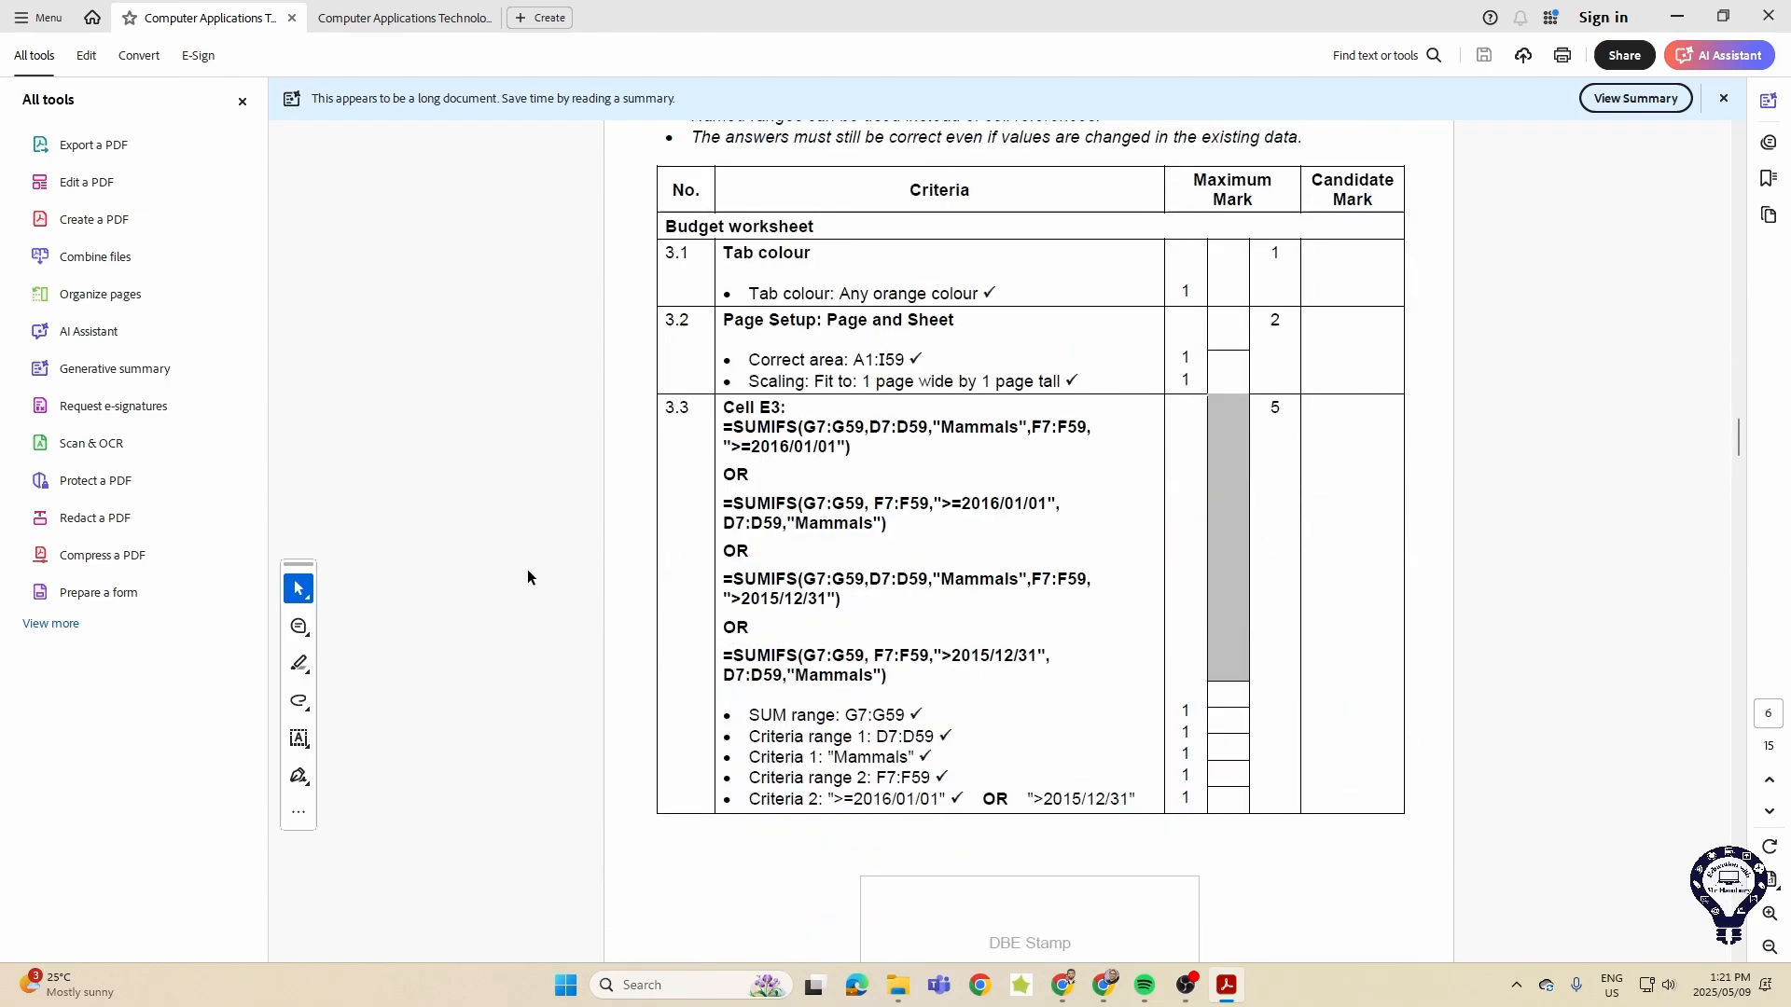
pyautogui.scroll(-3)
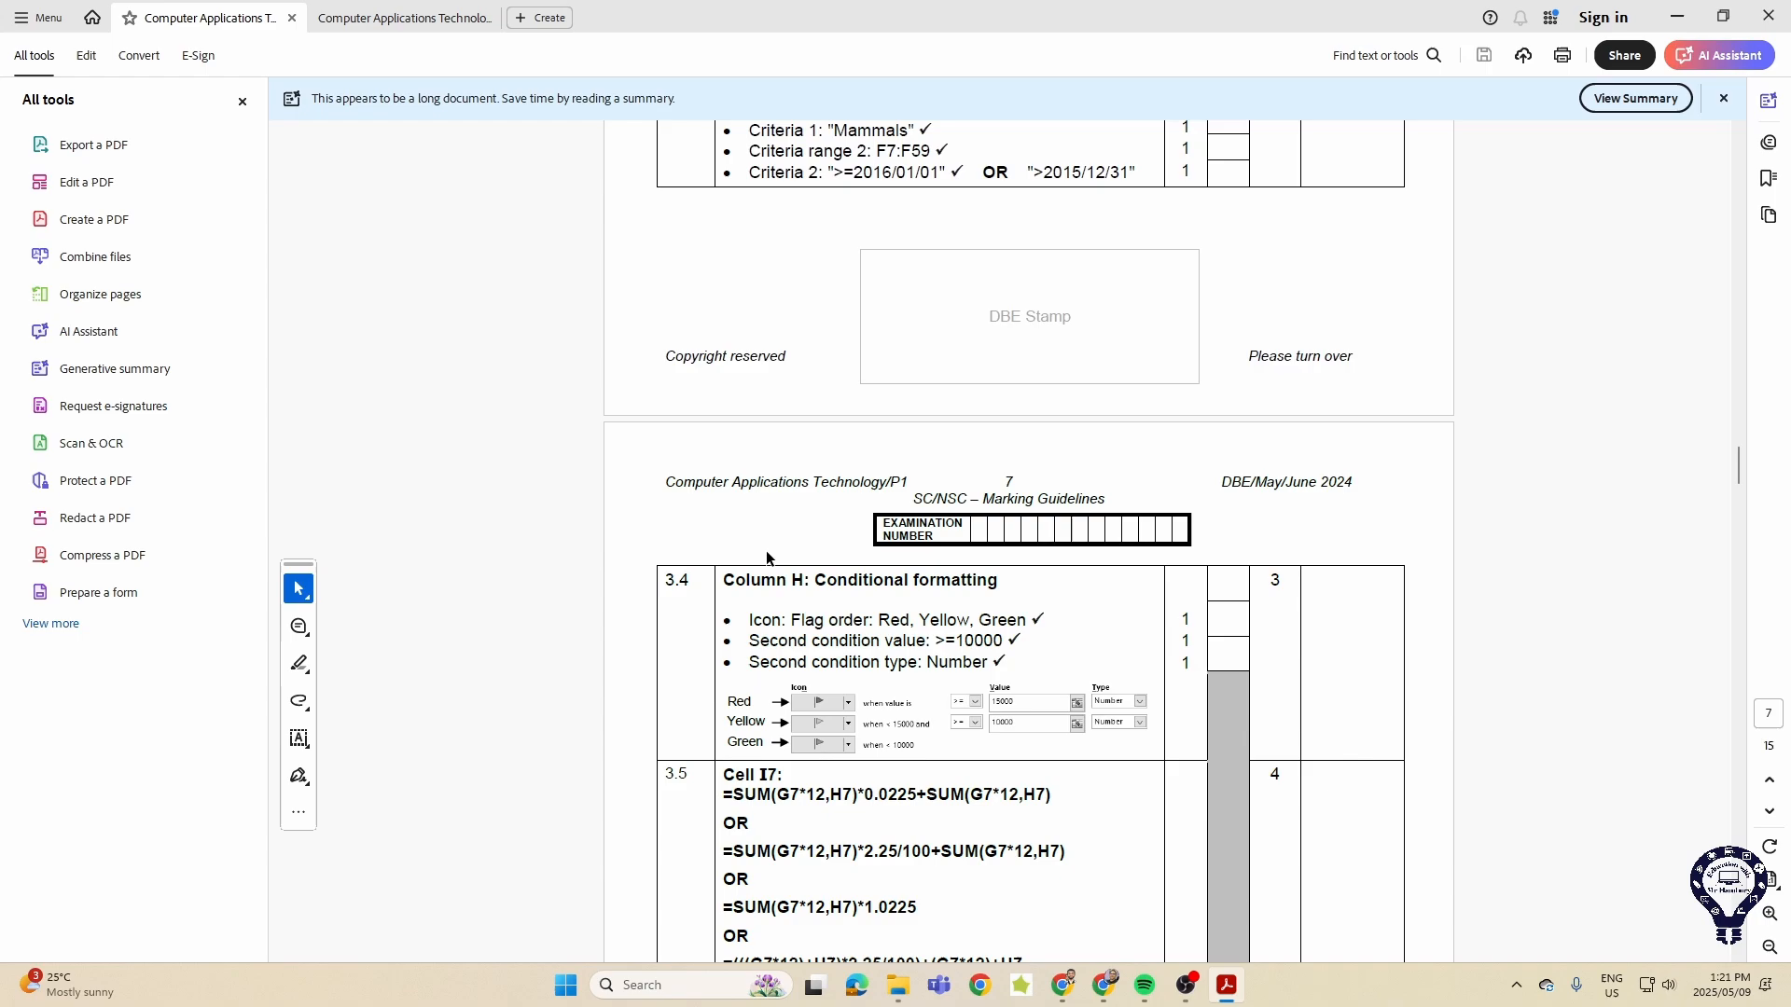
pyautogui.scroll(-3)
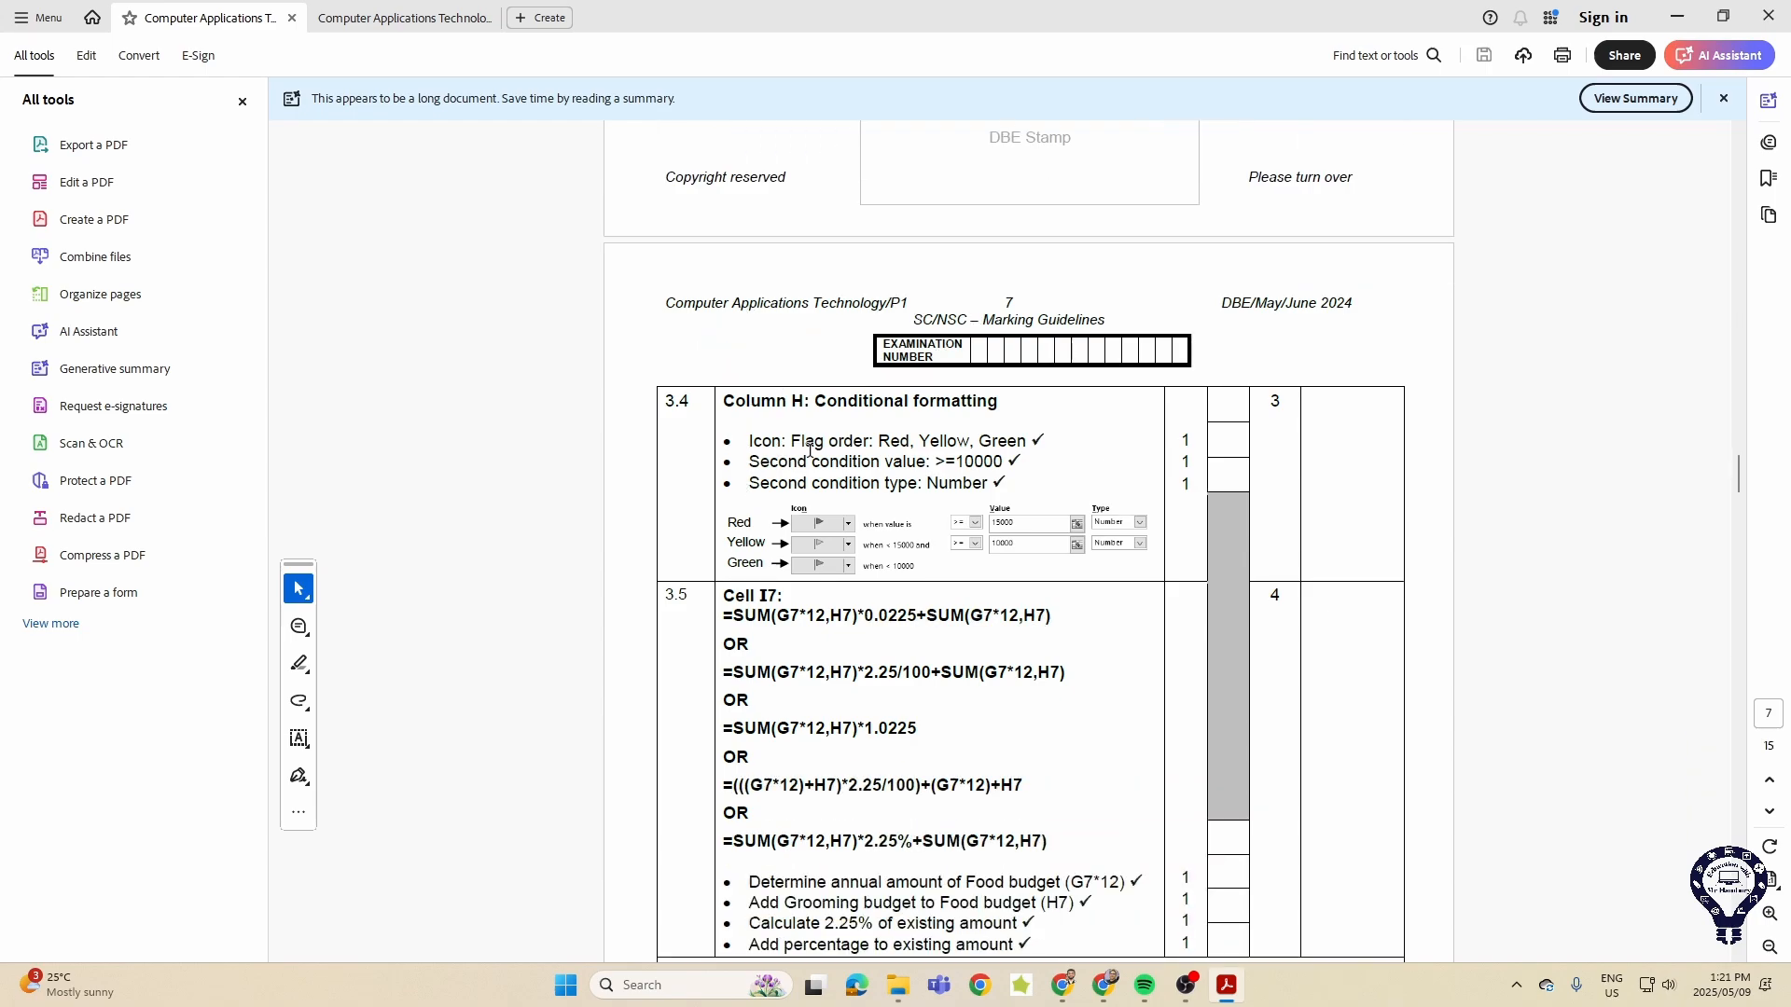
pyautogui.scroll(-3)
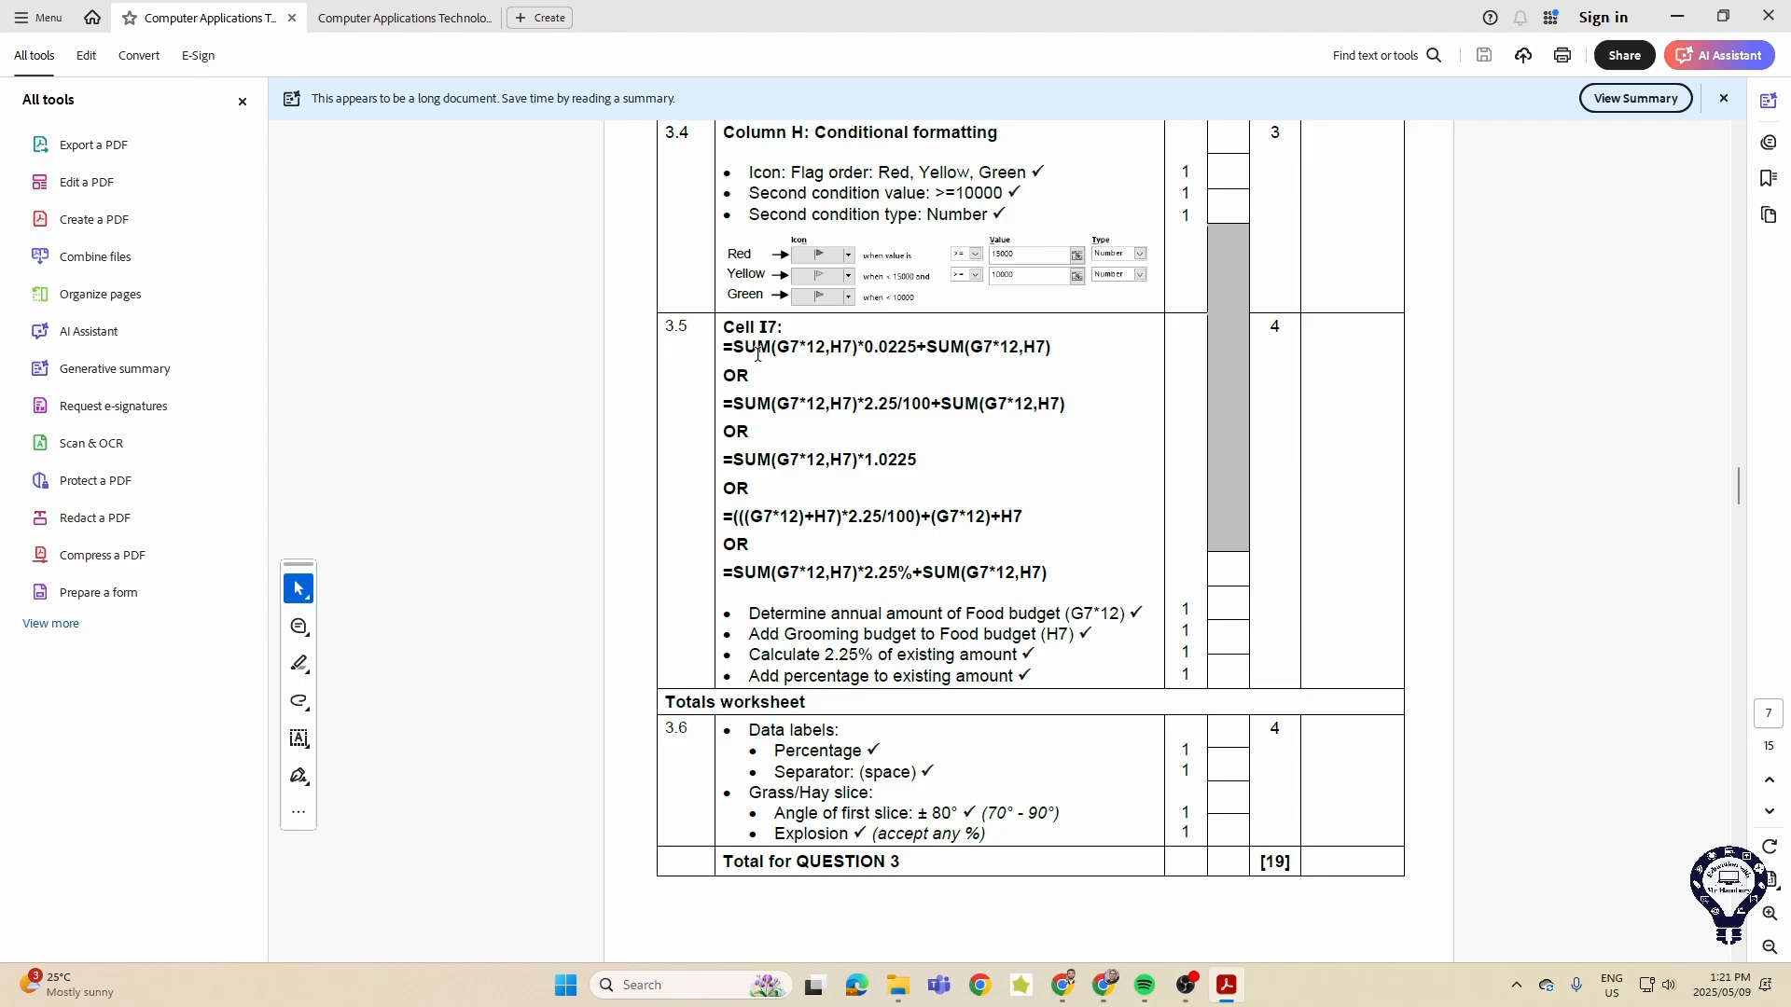
pyautogui.scroll(-3)
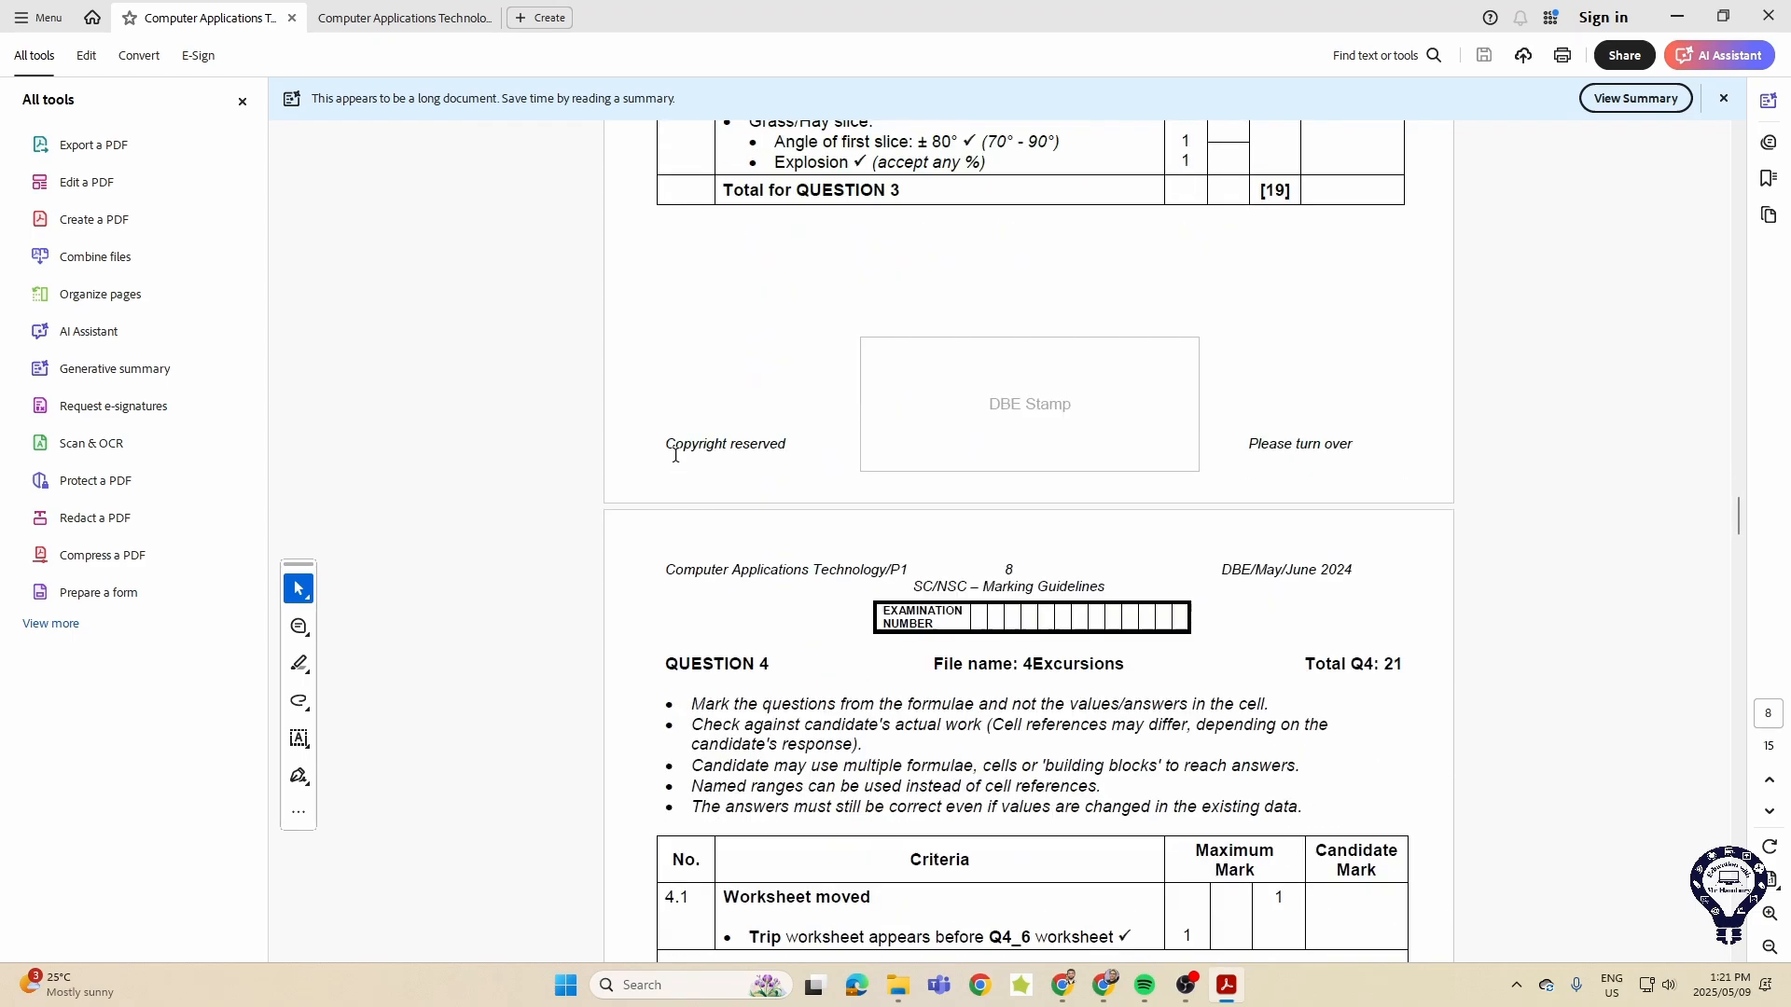
# - Read the Question 4 memo table to its total, then switch back to the question paper
pyautogui.scroll(-3)
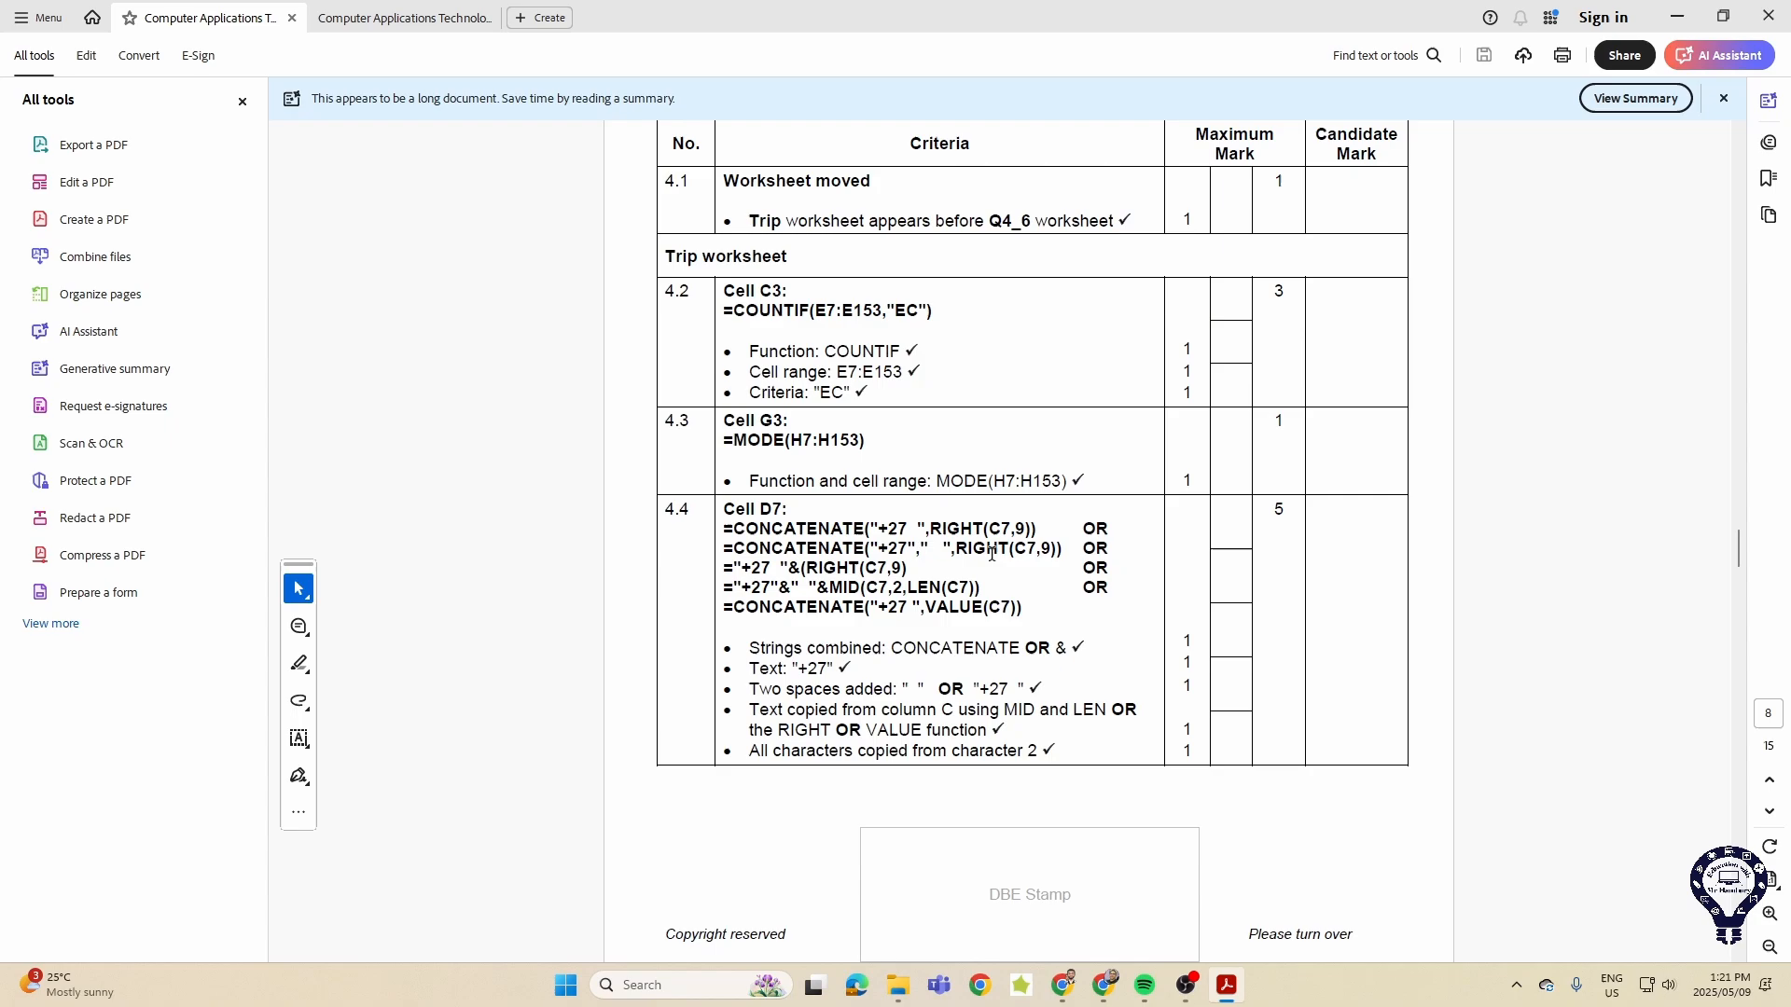
pyautogui.scroll(-3)
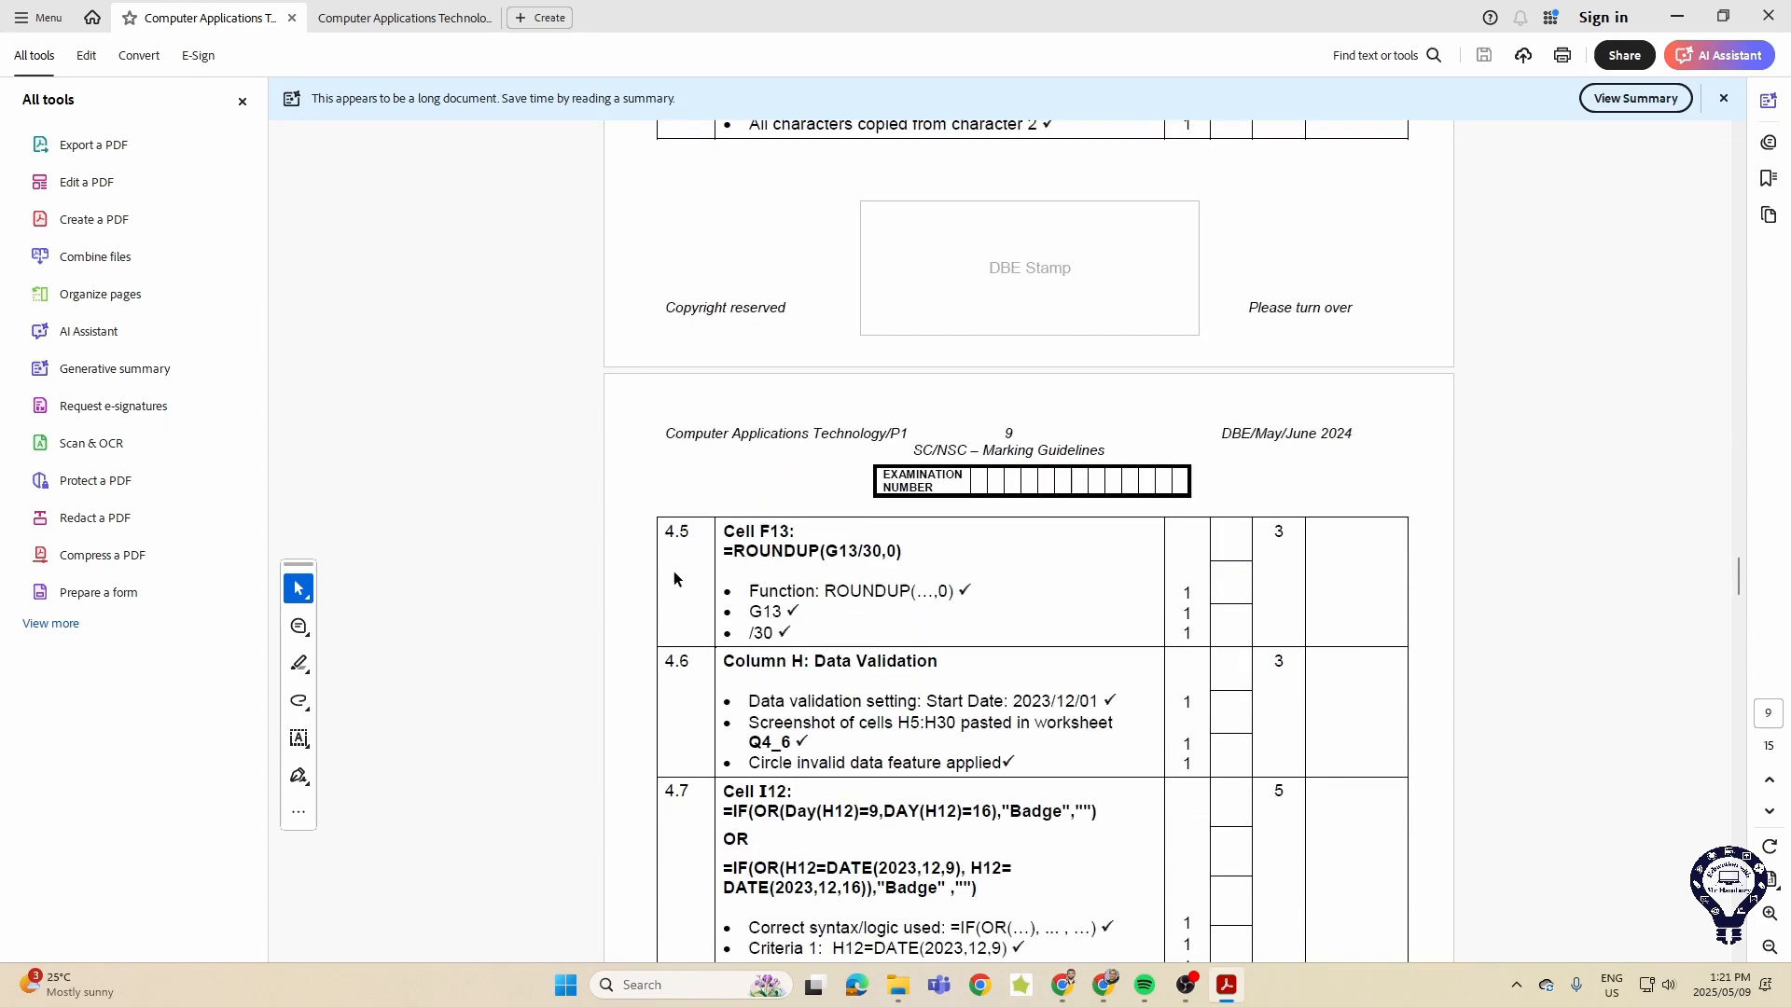
pyautogui.scroll(-3)
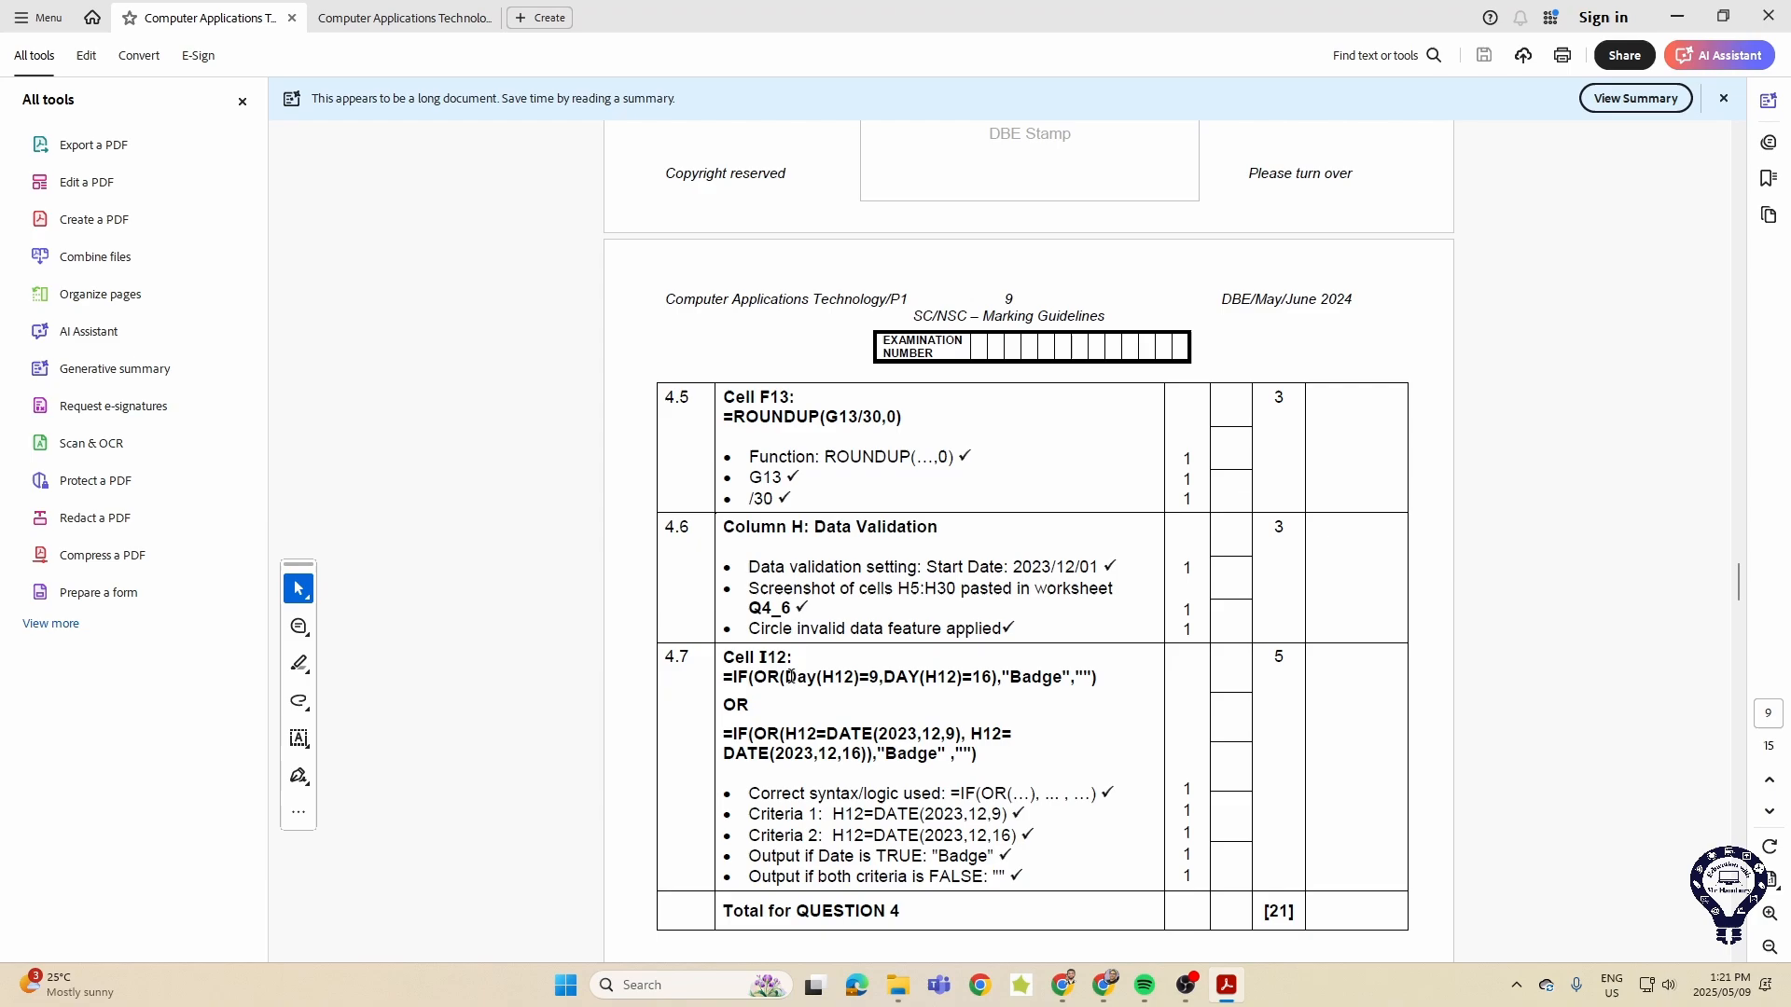
pyautogui.scroll(-3)
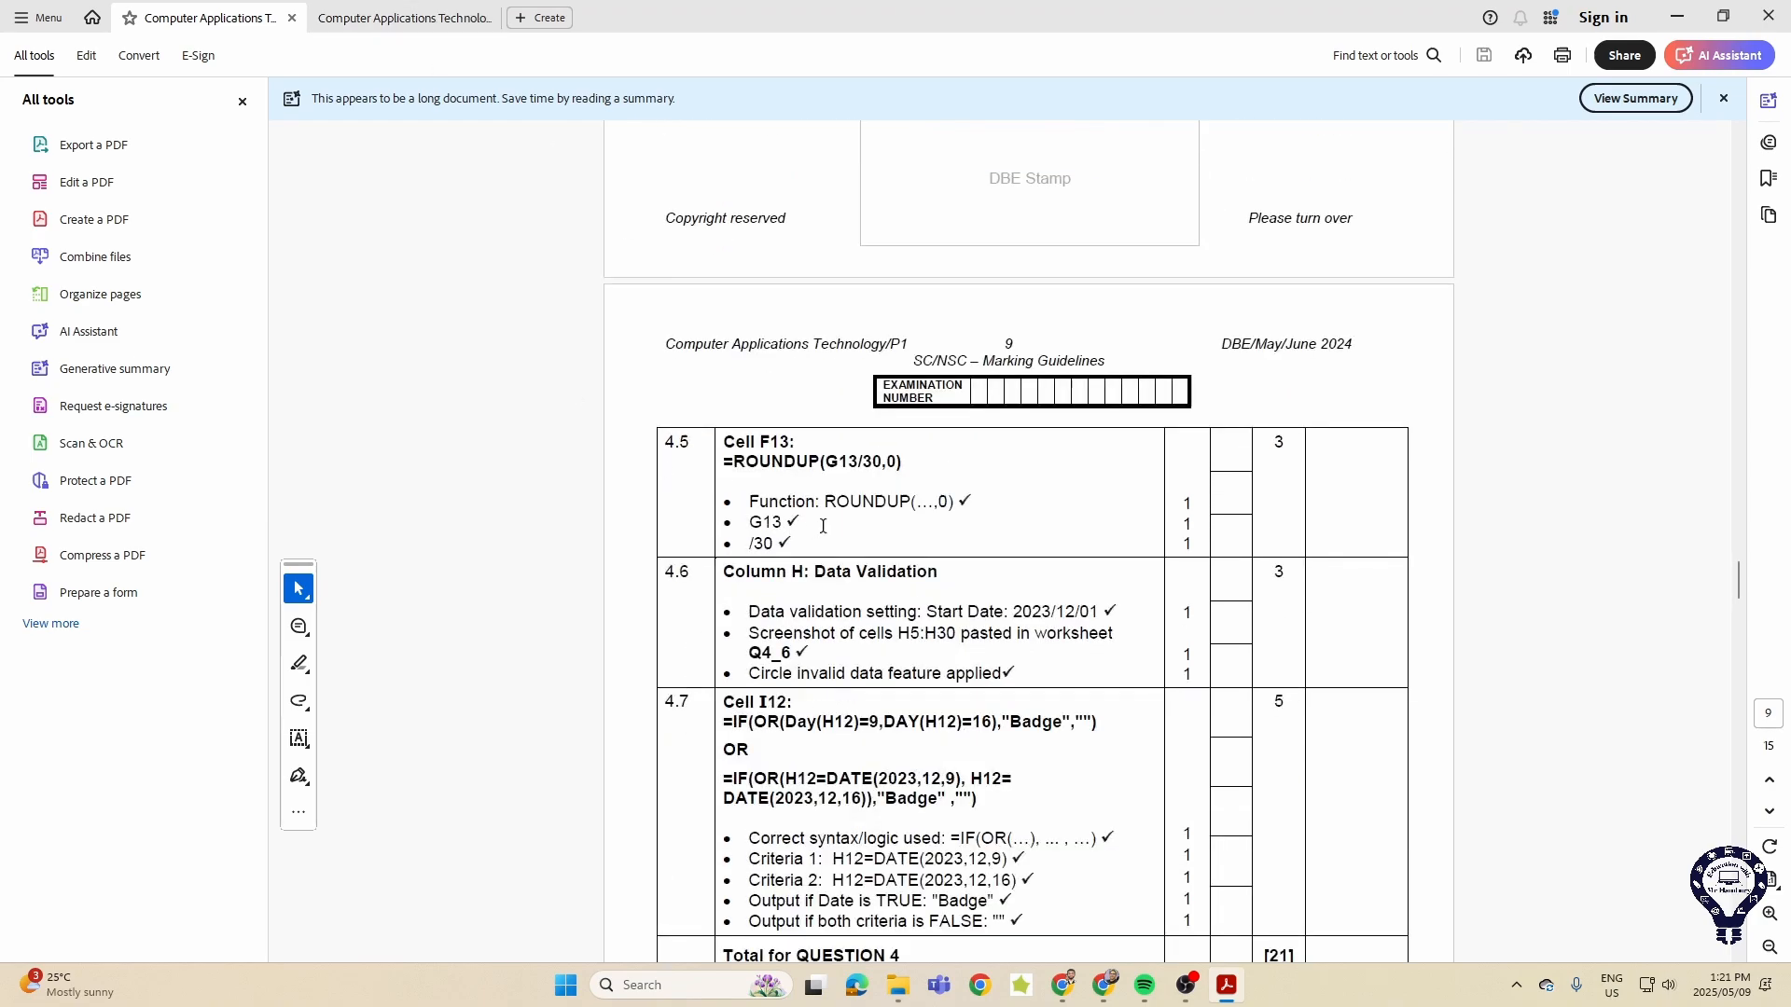
pyautogui.click(403, 16)
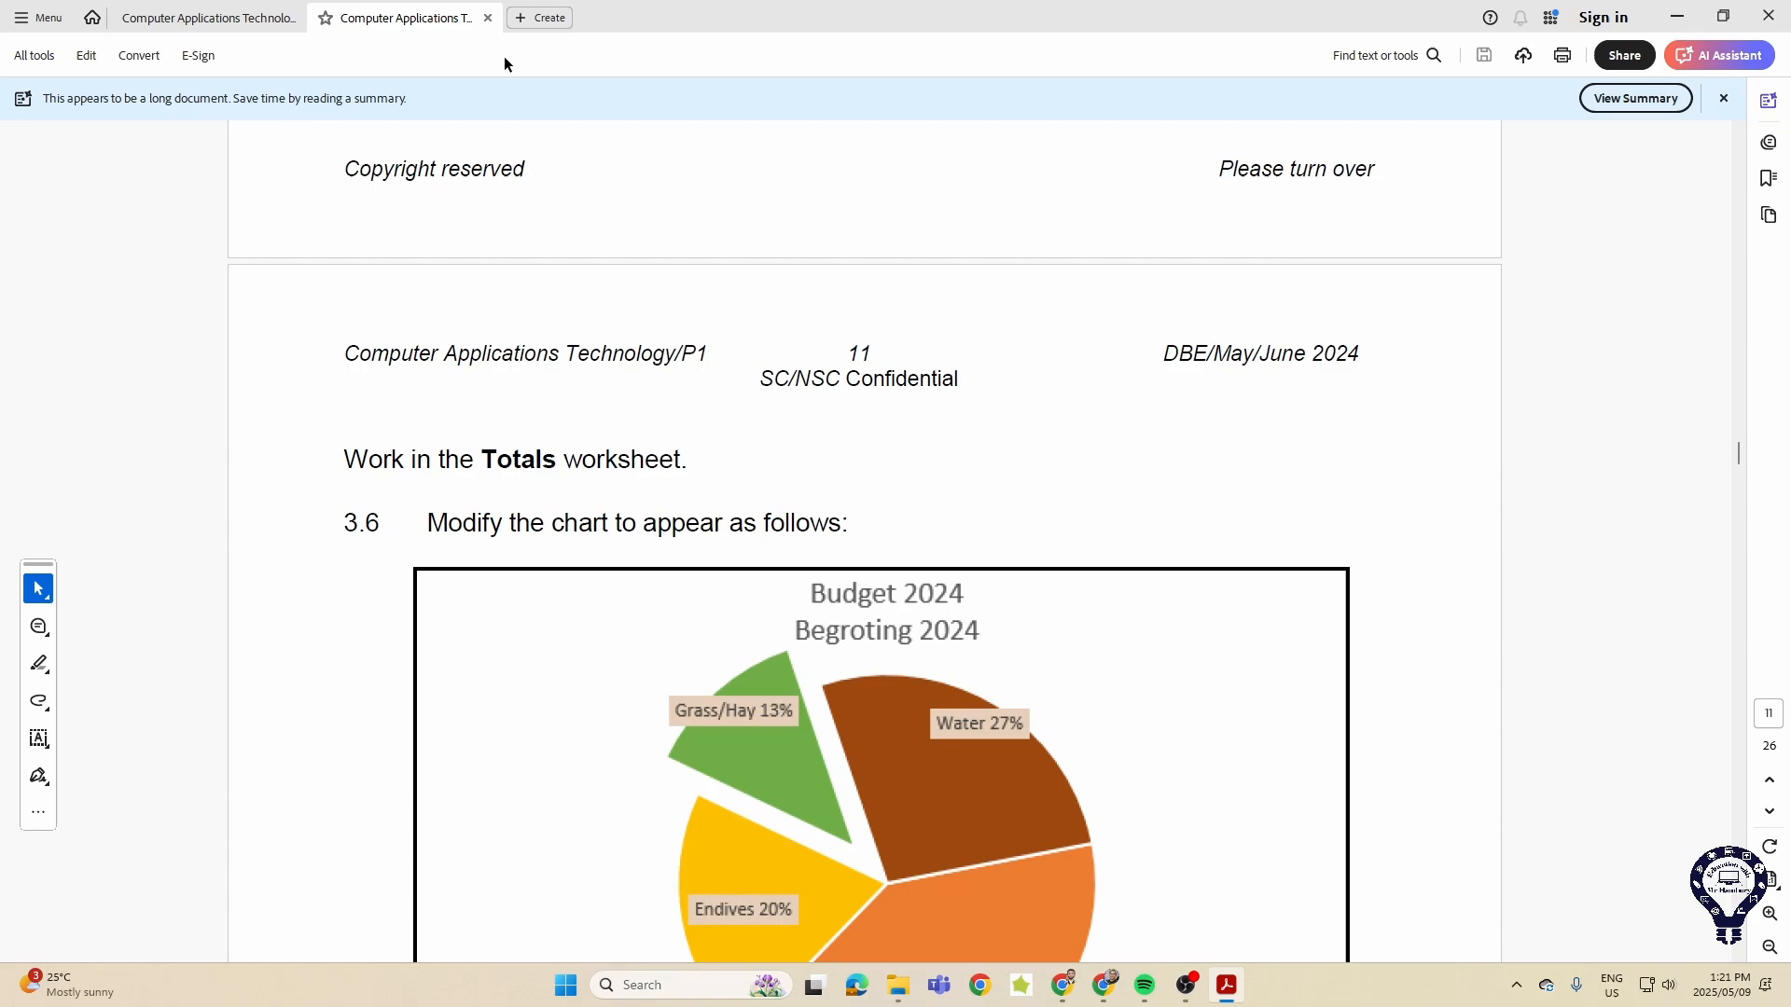
# - Scroll through the pie chart task 3.6 and its example on page 11
pyautogui.scroll(-3)
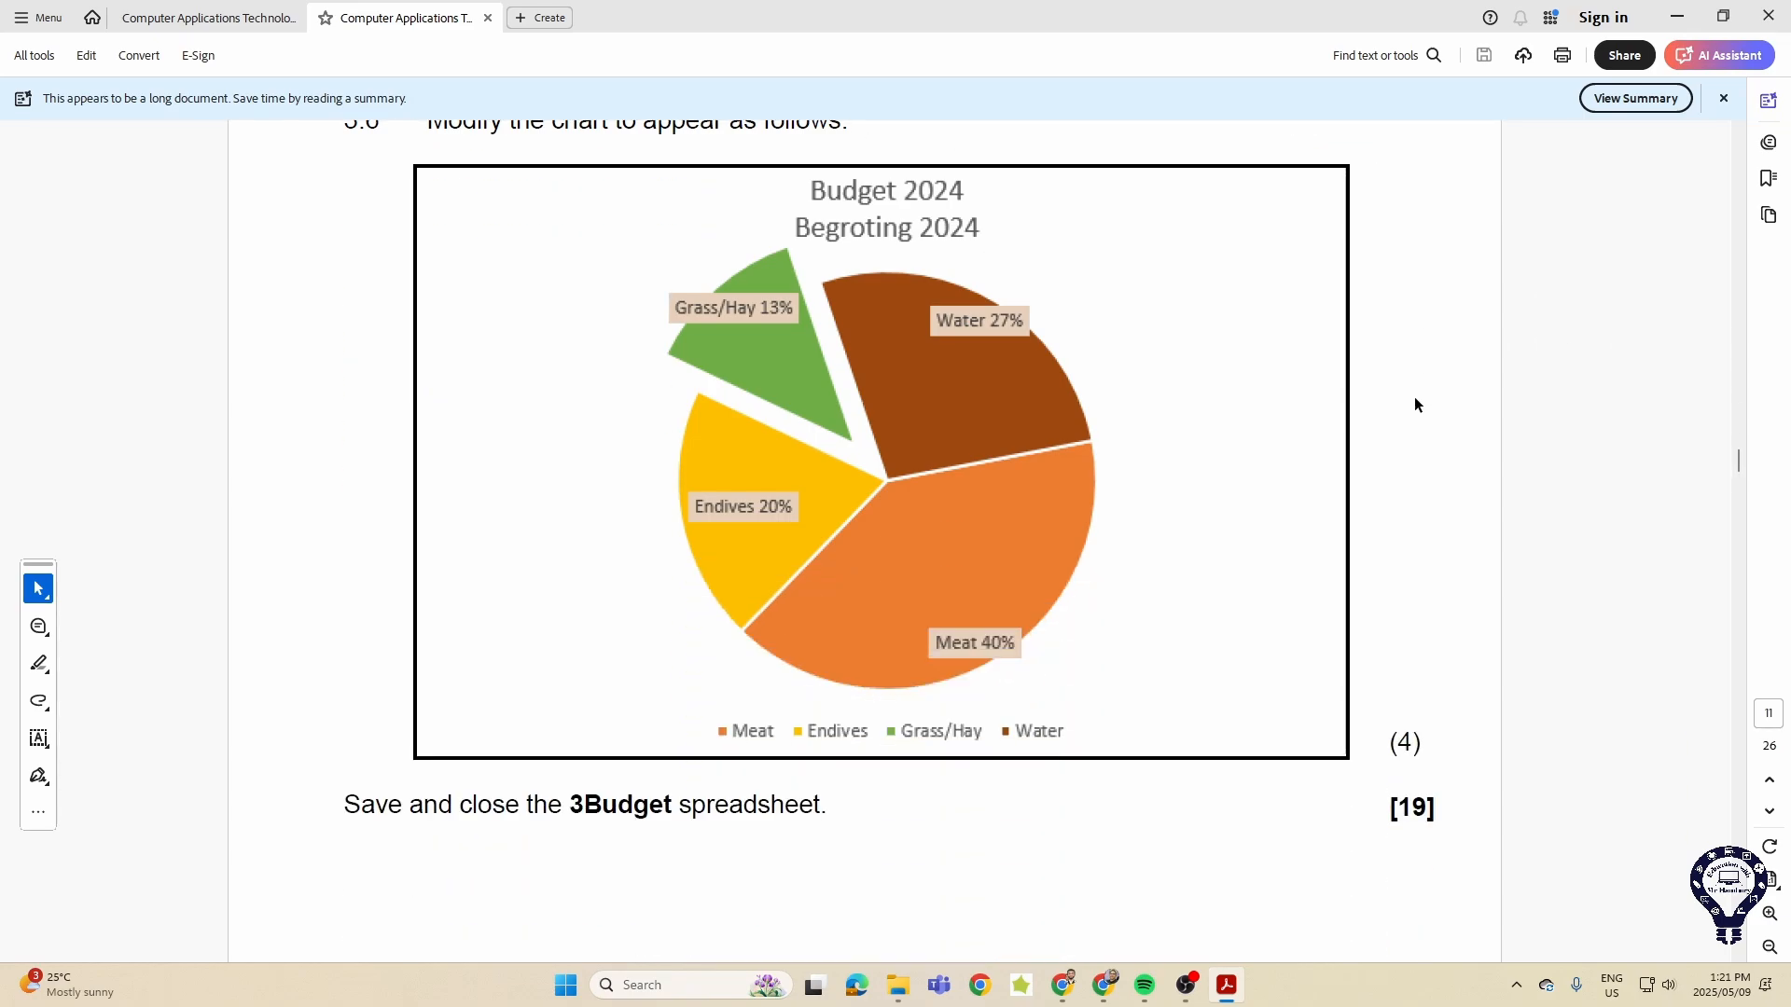
pyautogui.scroll(-3)
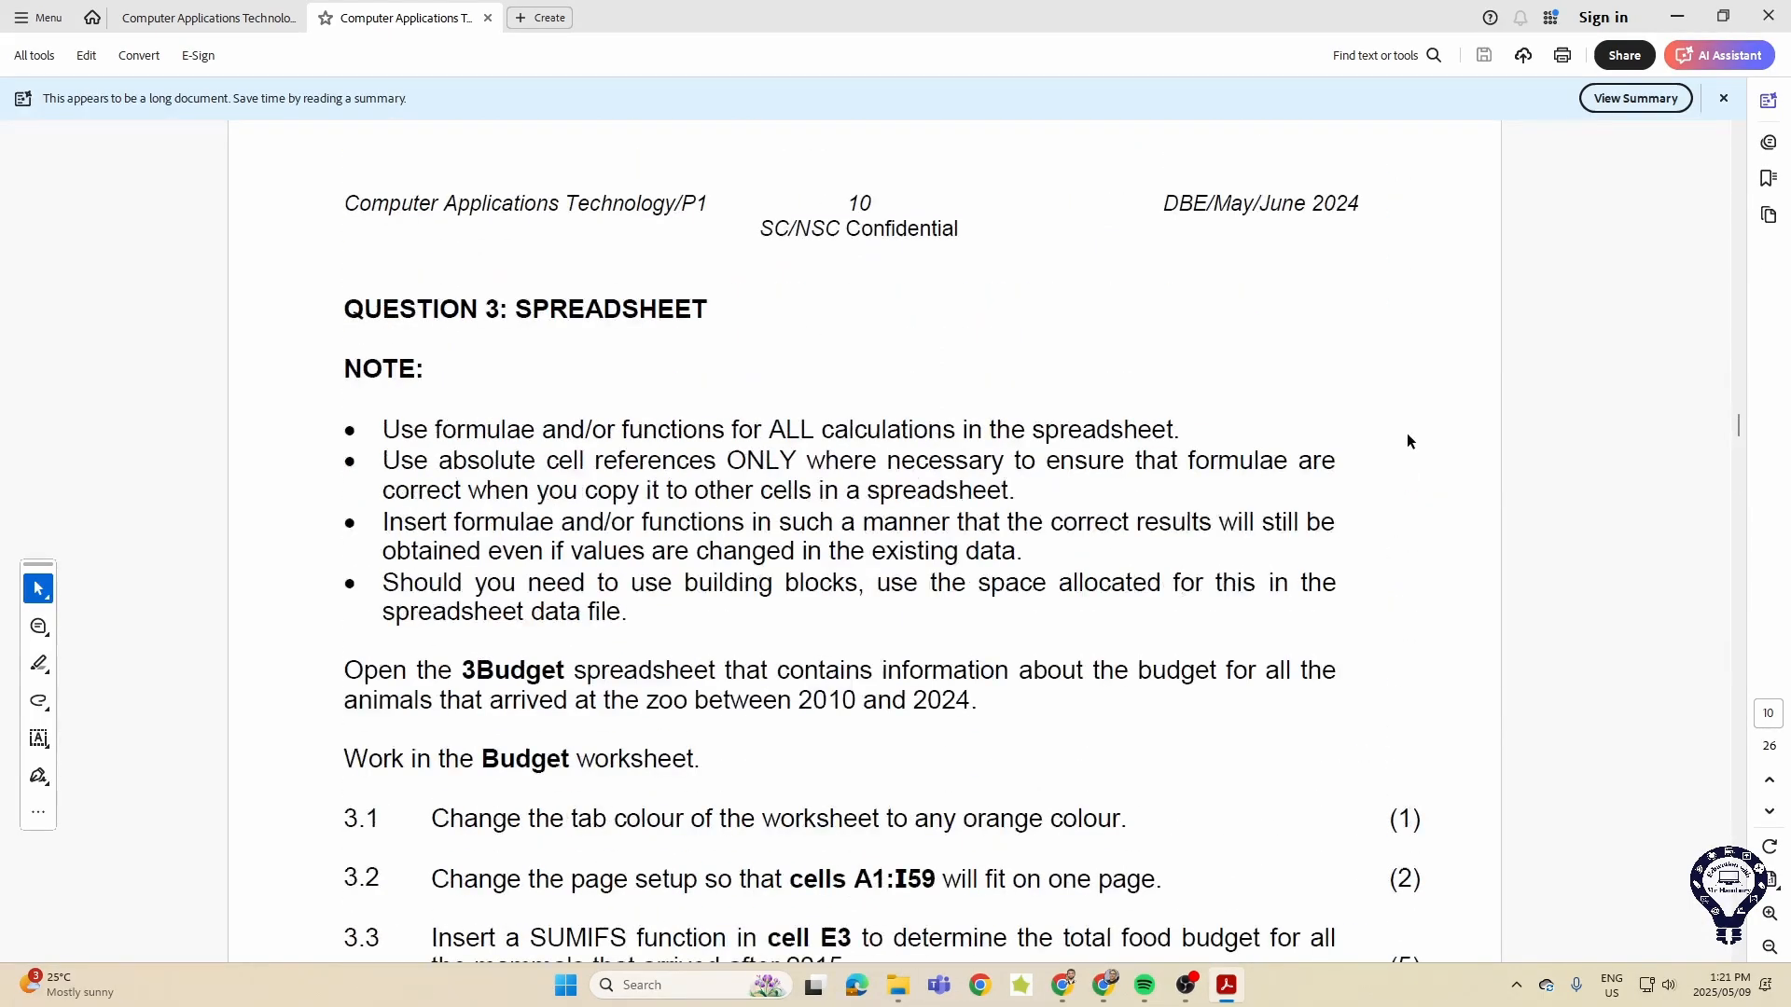
pyautogui.scroll(-3)
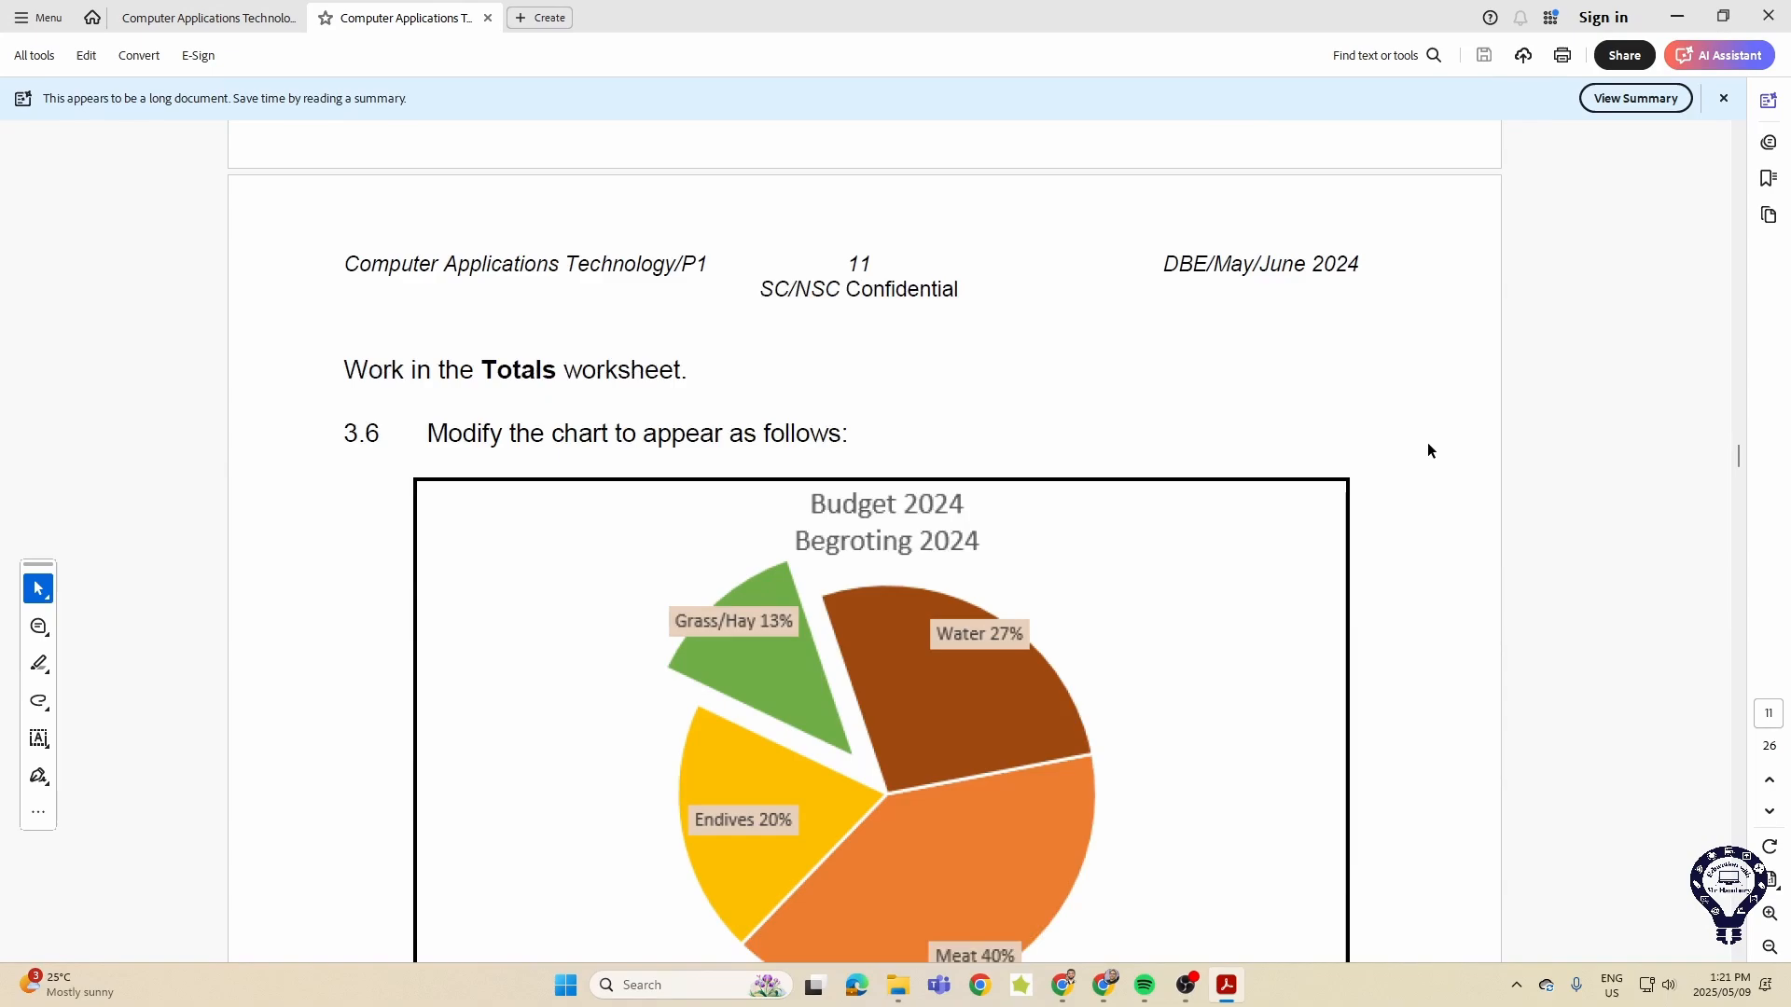
pyautogui.scroll(-3)
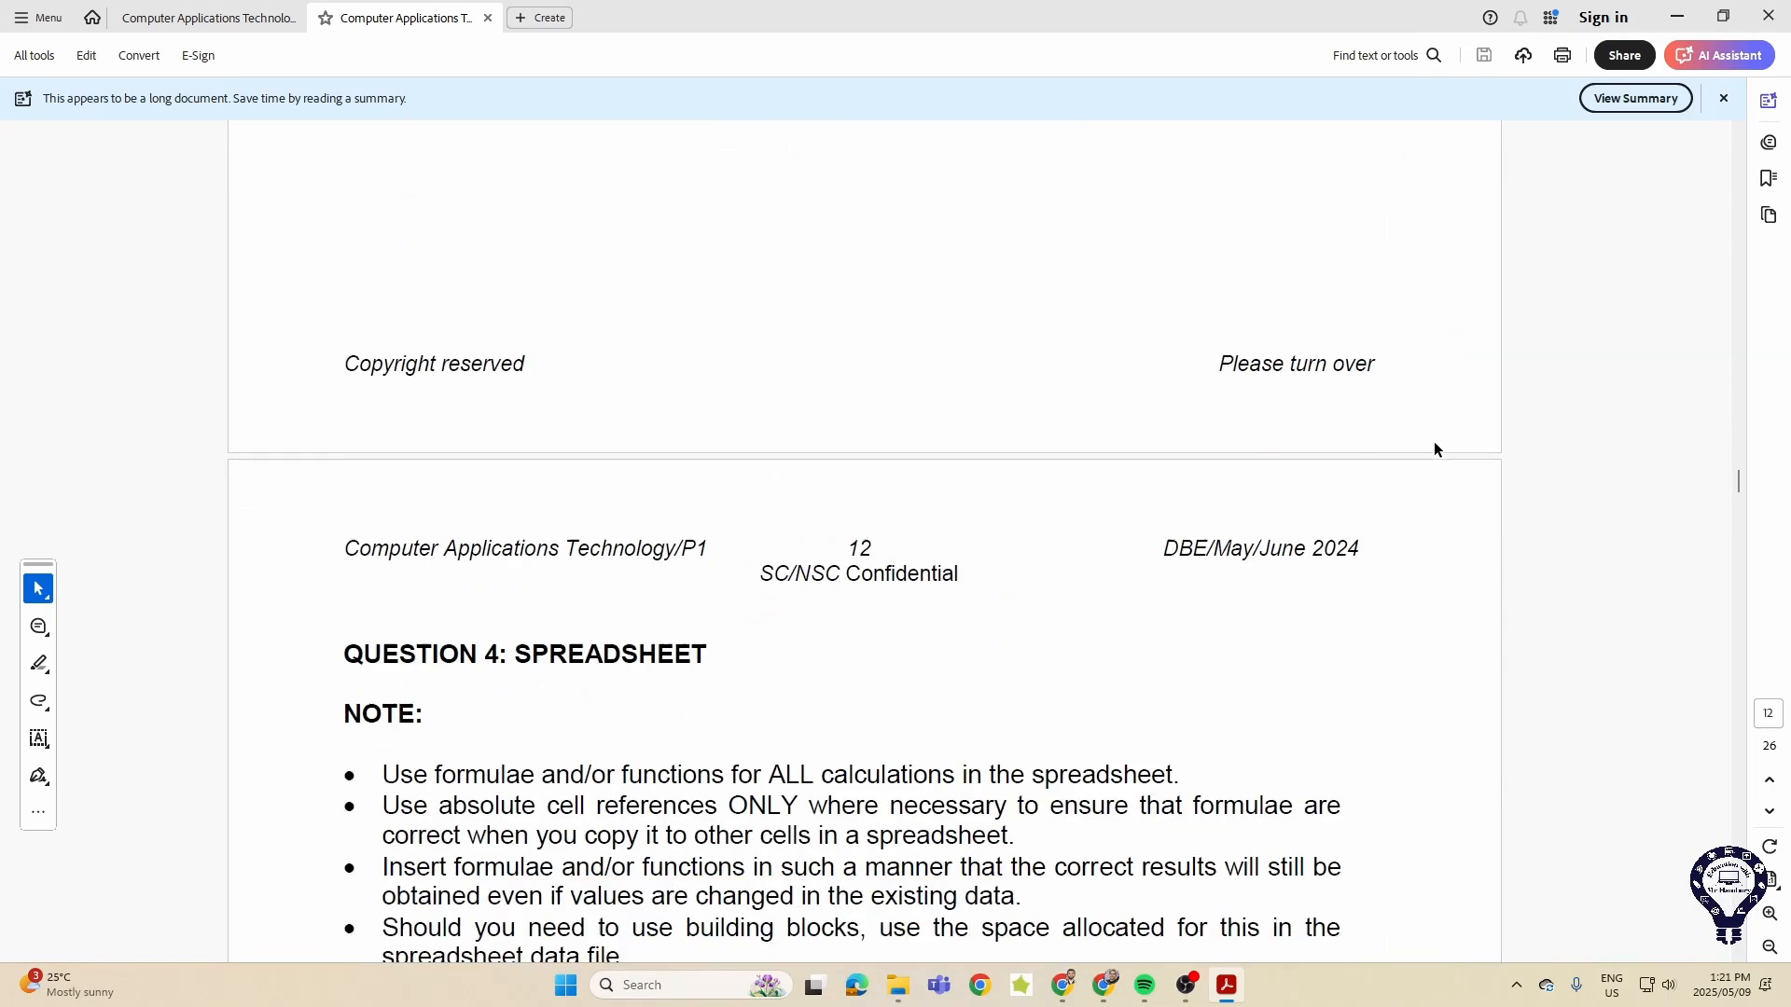
# - Scroll through Question 4's 4Excursions tasks 4.1 to 4.7, ending at the IF/OR badge task
pyautogui.scroll(-3)
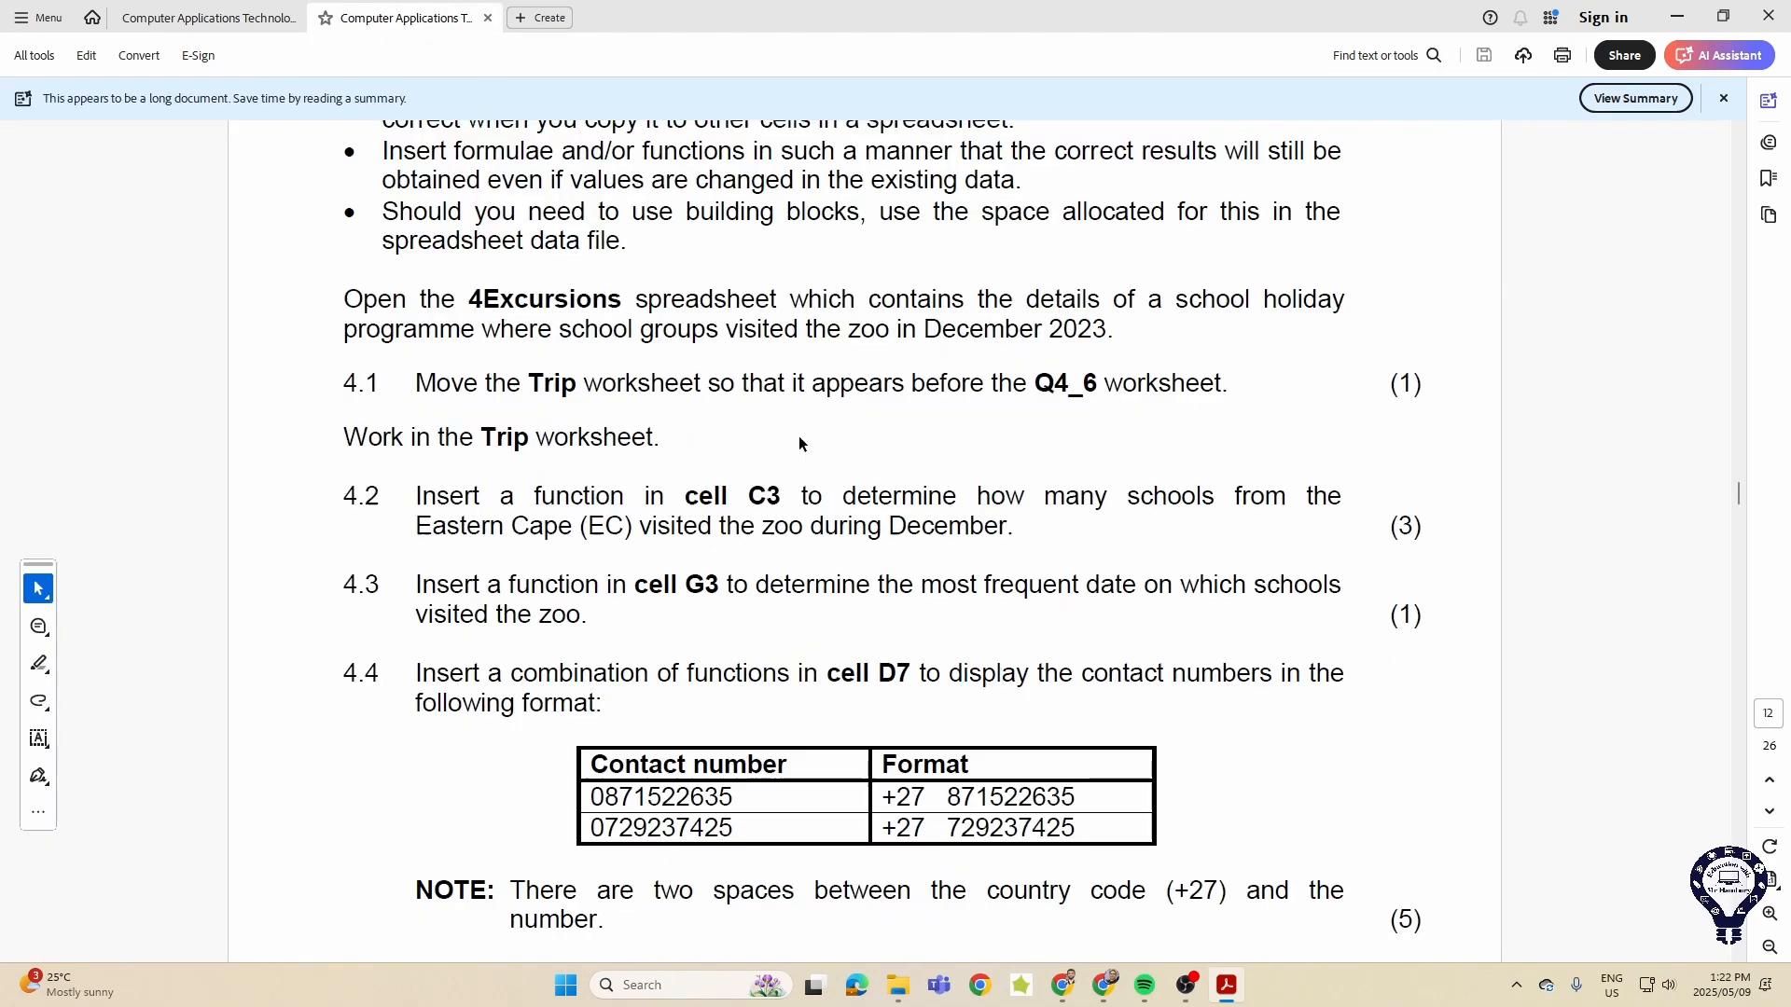
pyautogui.scroll(-3)
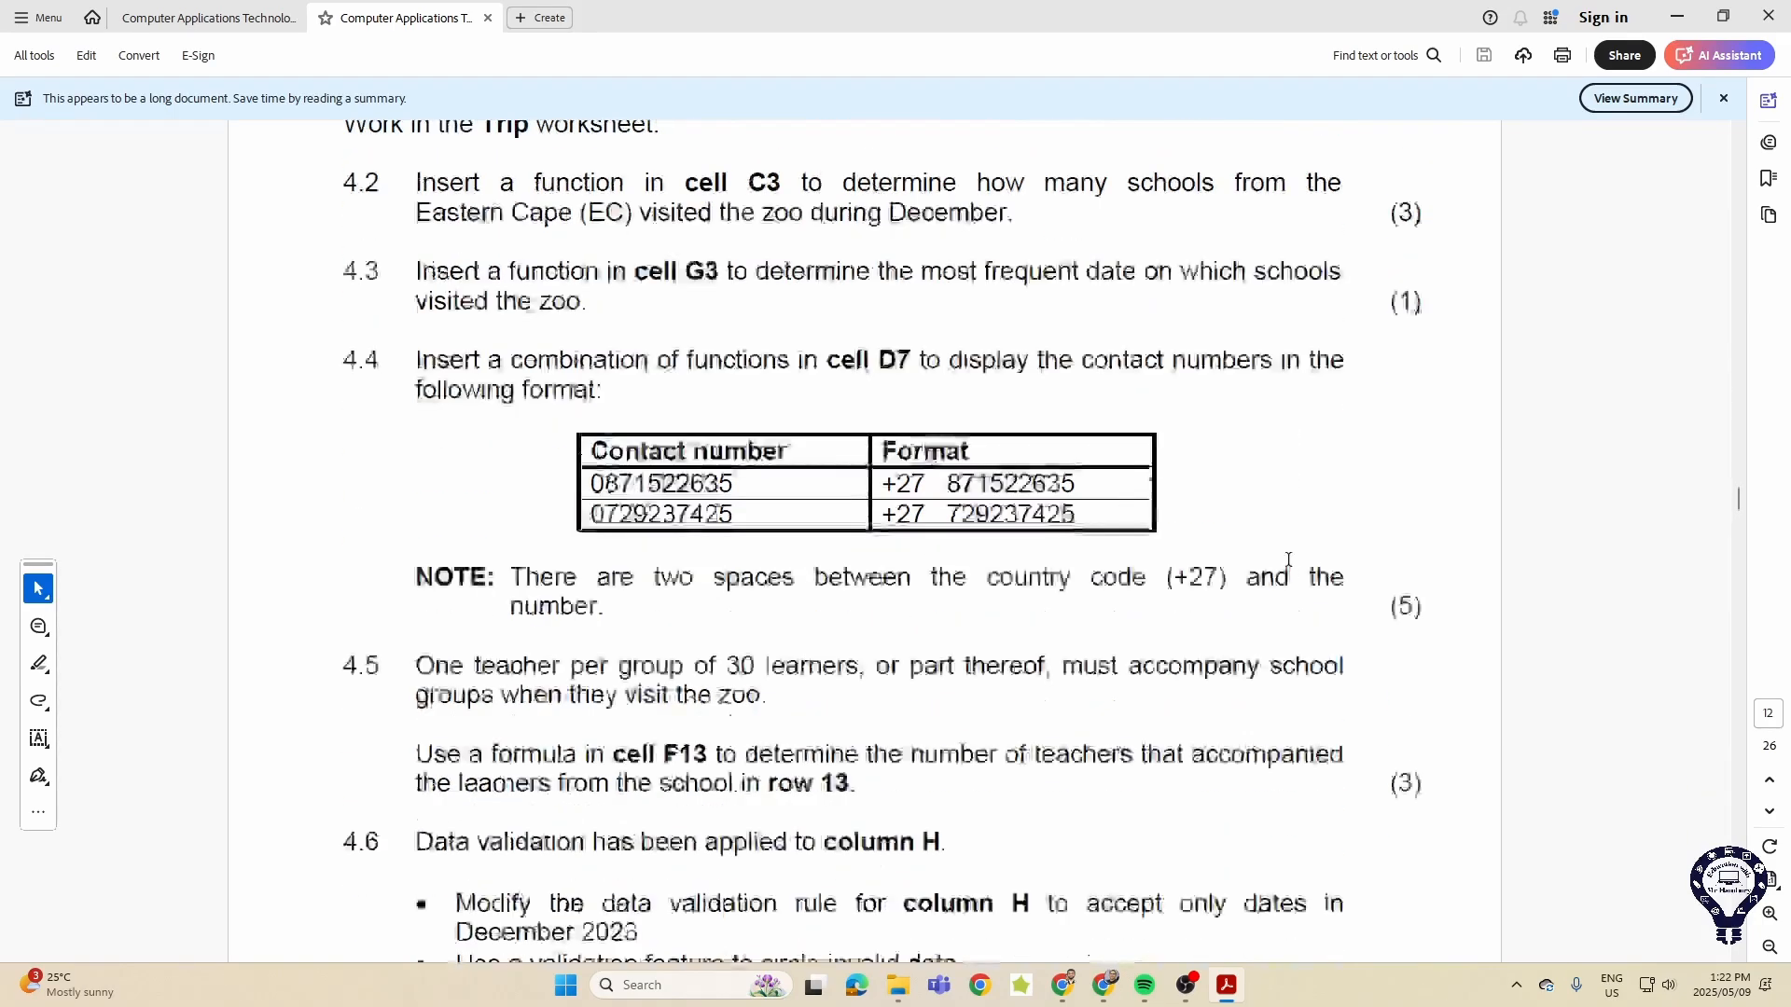
pyautogui.scroll(-3)
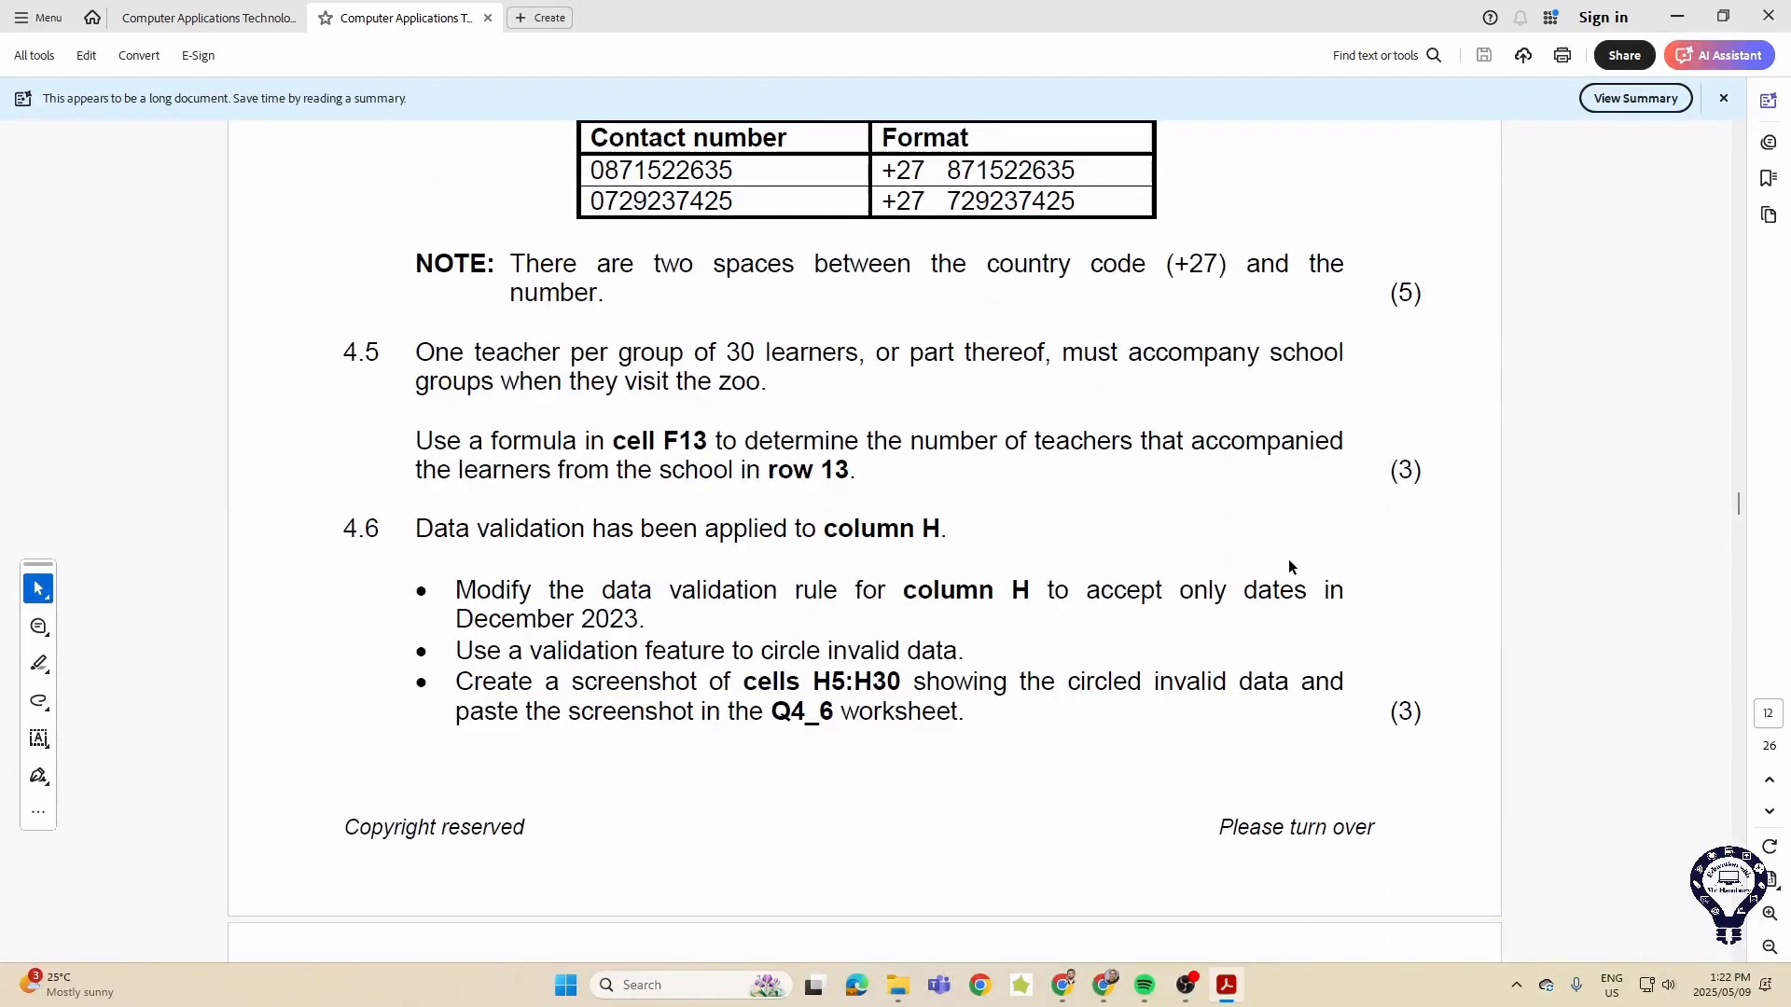
pyautogui.scroll(-3)
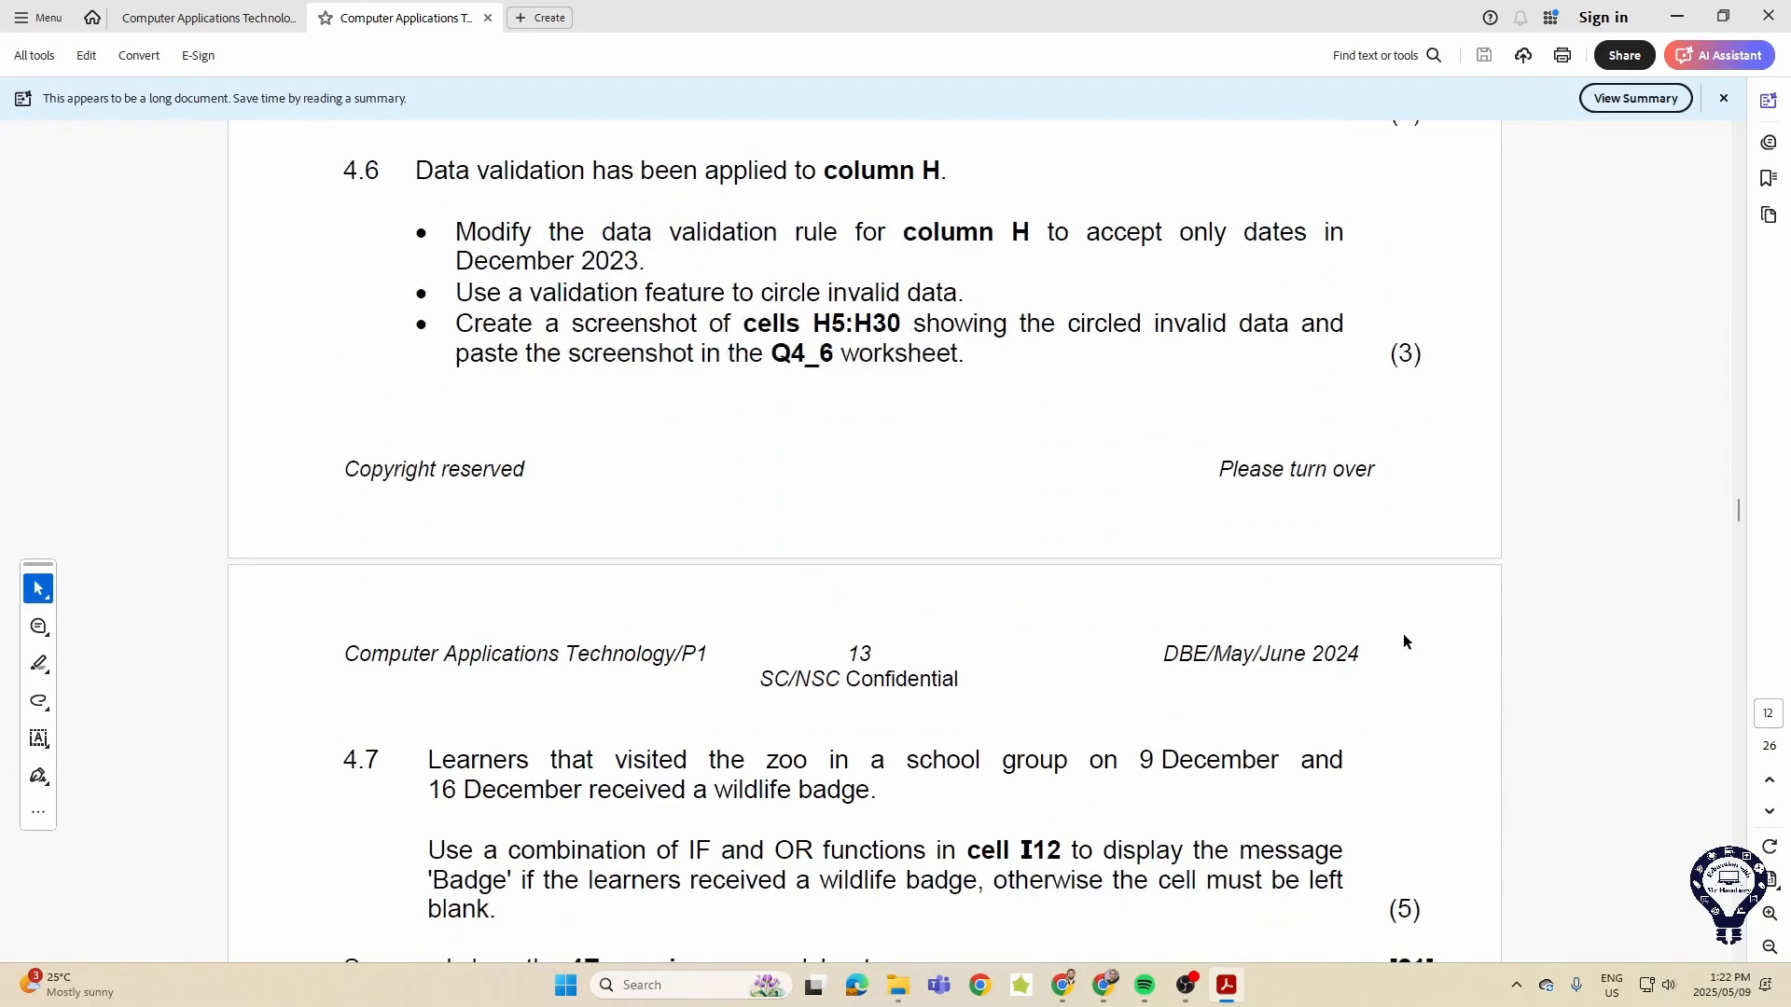
pyautogui.scroll(-3)
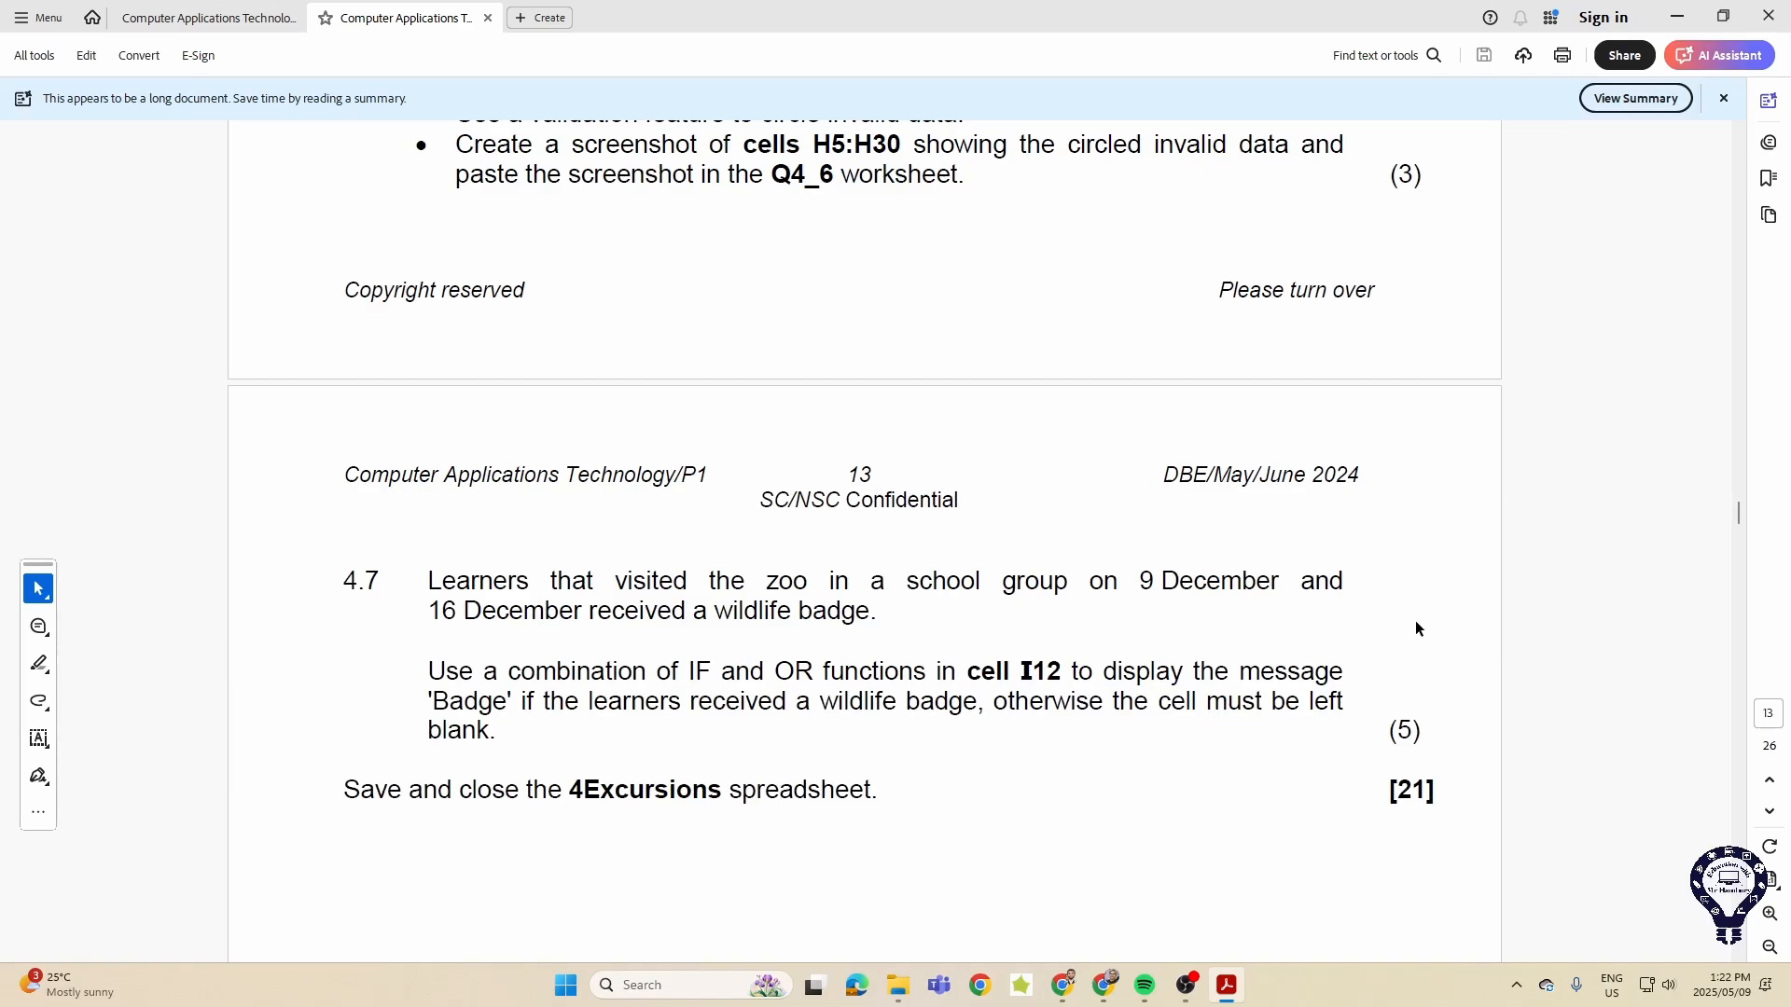
pyautogui.moveTo(1739, 515)
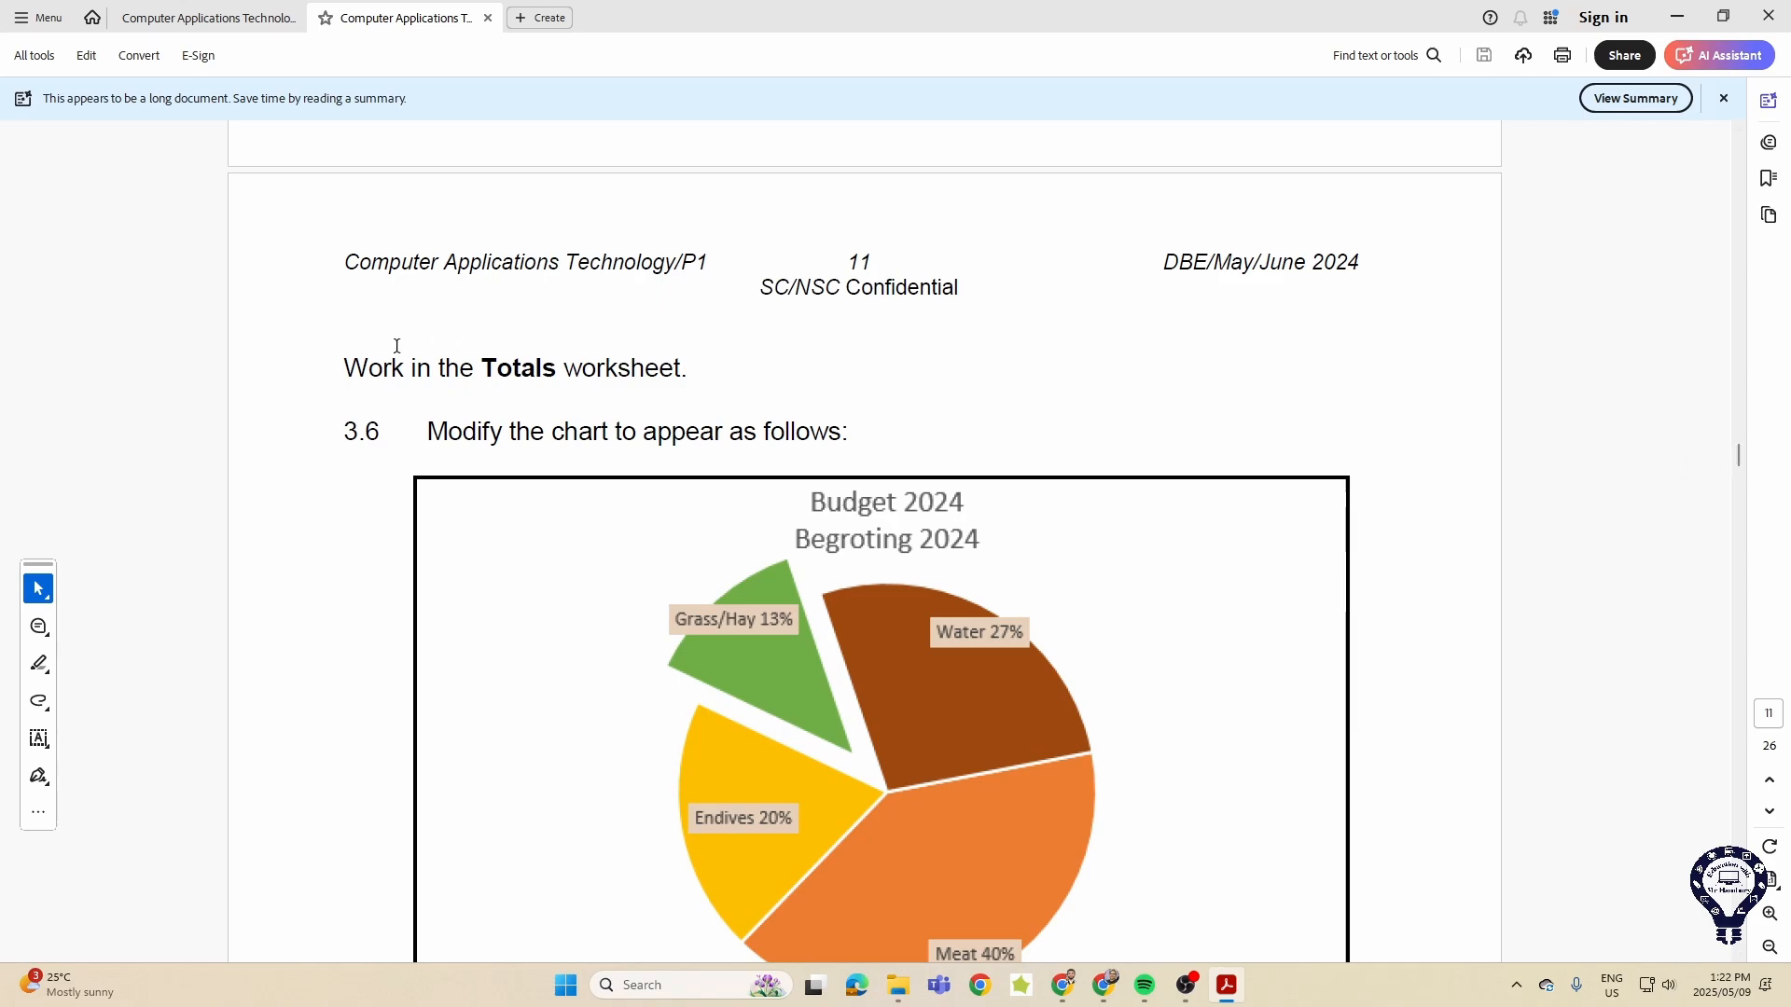
pyautogui.moveTo(398, 343)
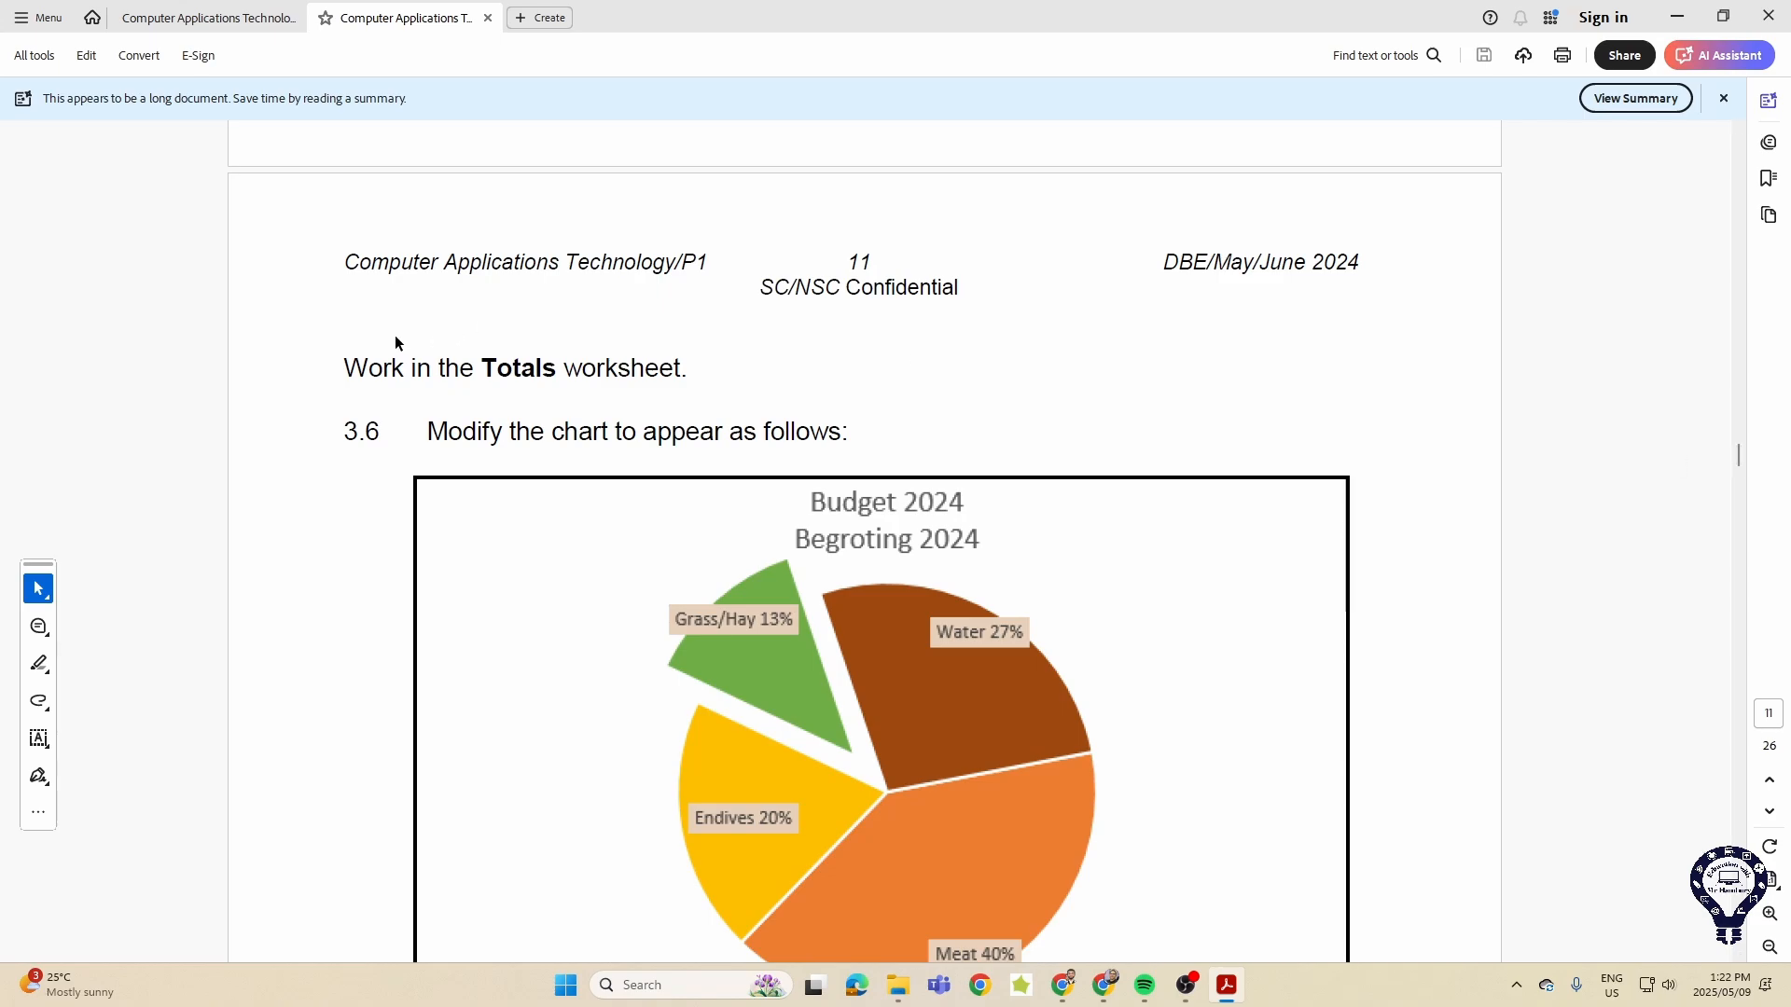